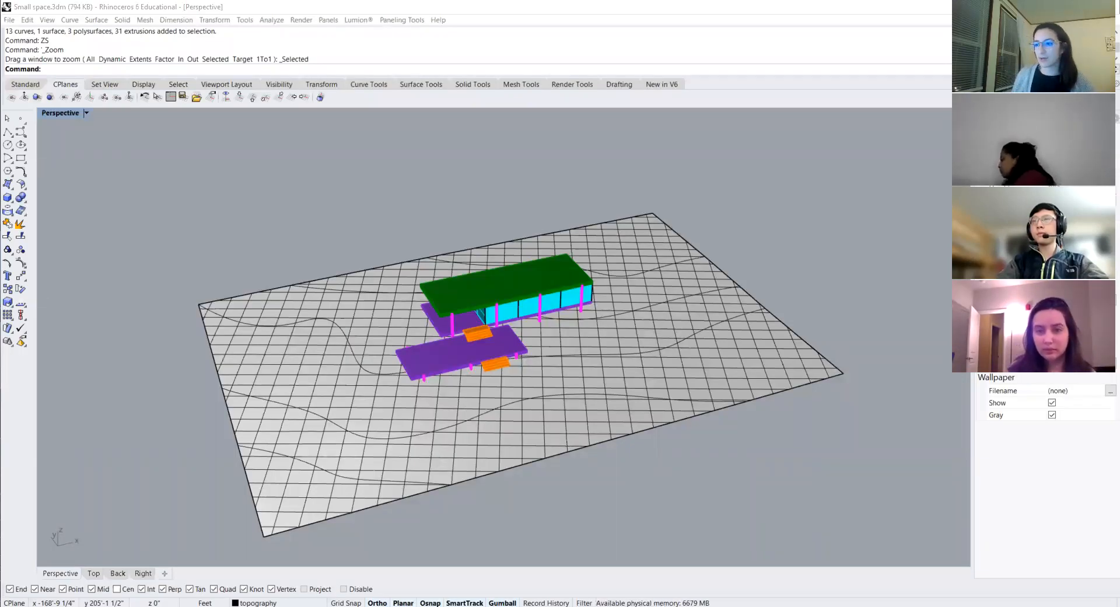
mouse_move(336, 207)
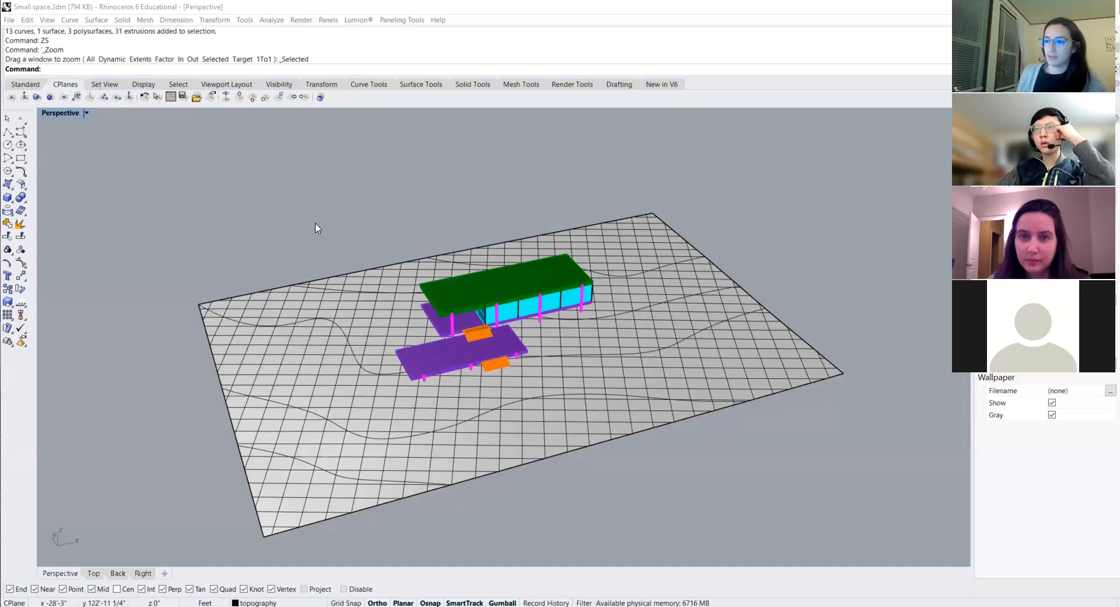
Step: Switch to the Top viewport and show the model in Shaded display mode
scroll(down, 3)
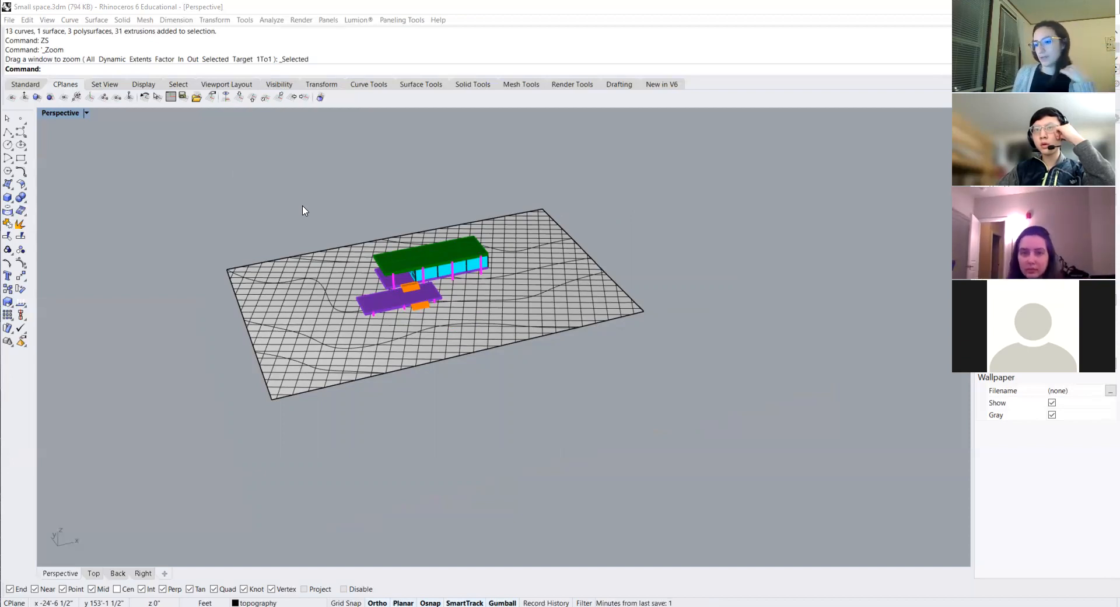
mouse_move(421, 191)
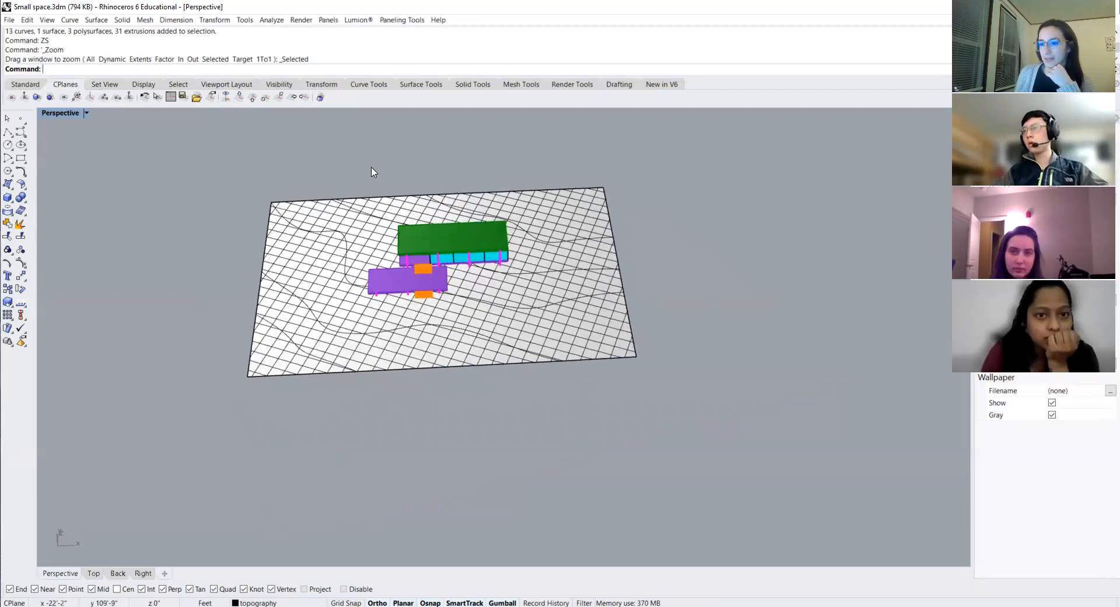
mouse_move(273, 366)
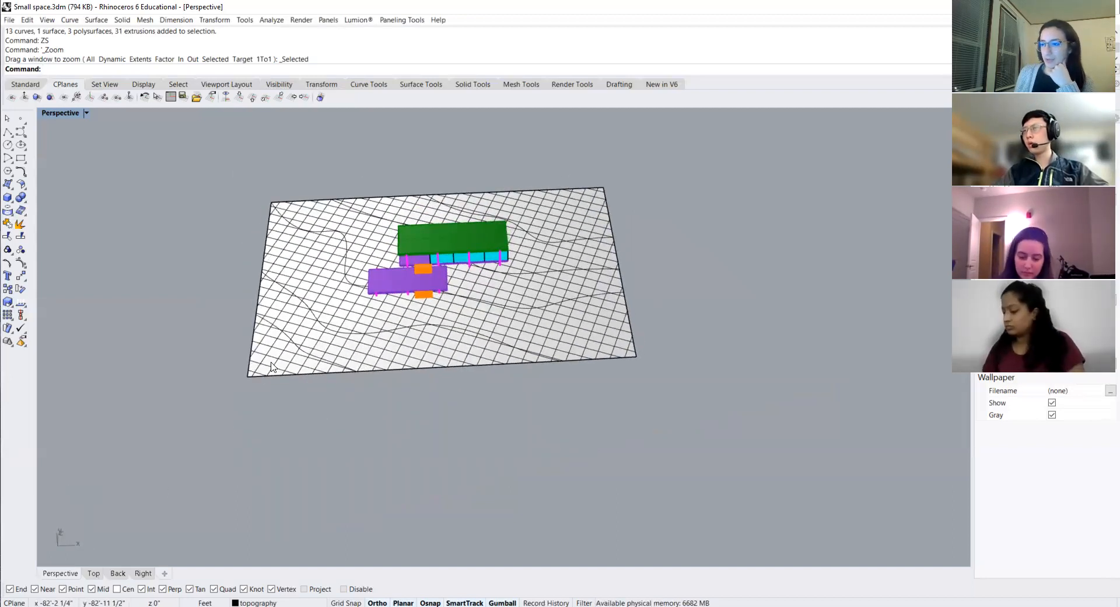
click(92, 572)
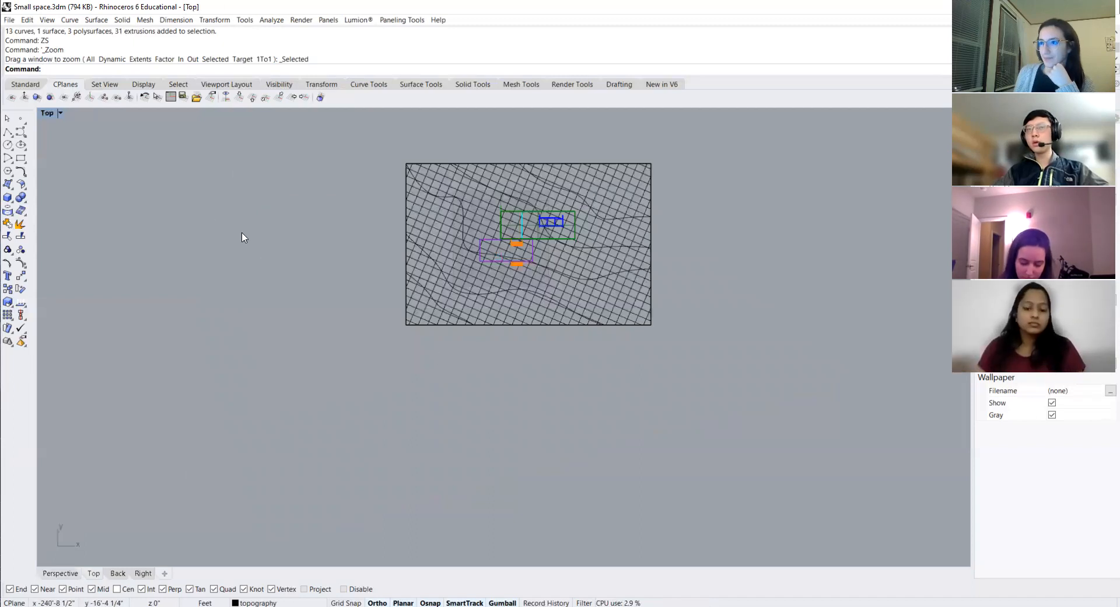
click(60, 113)
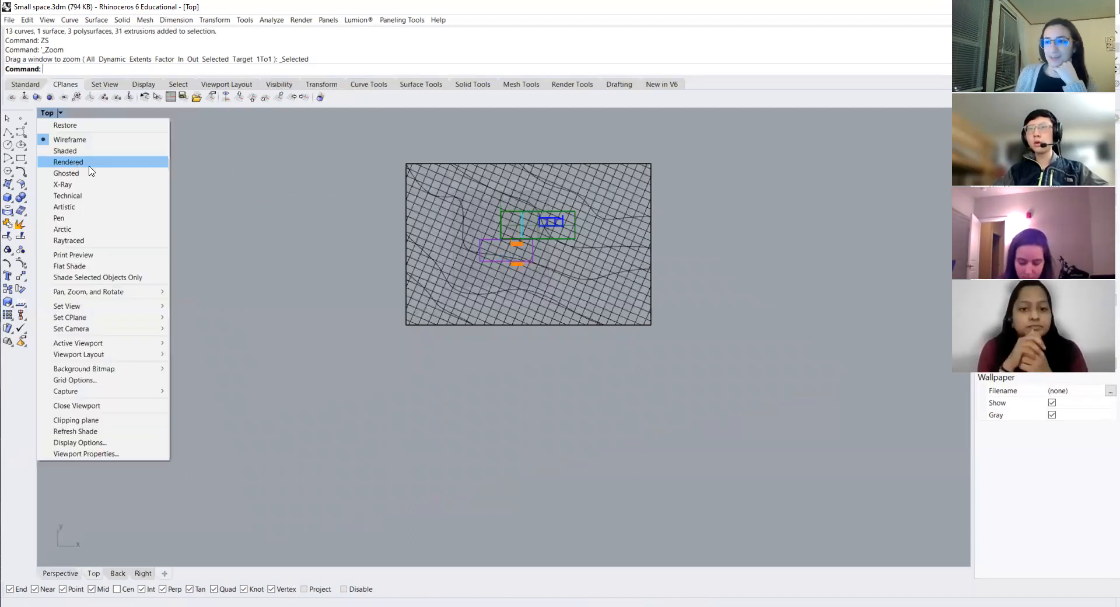
click(64, 150)
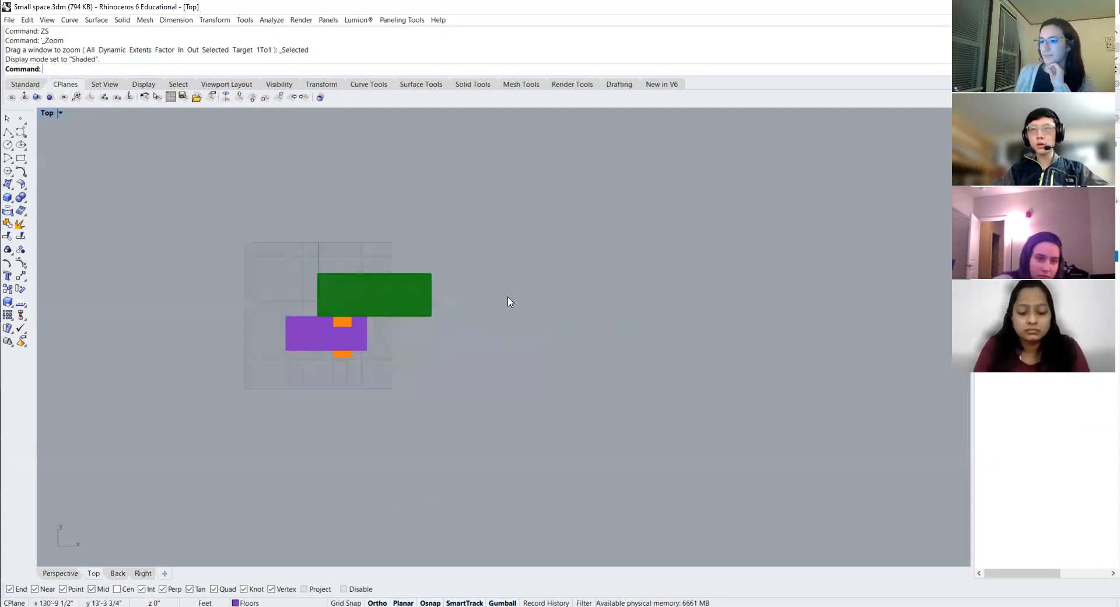
mouse_move(252, 270)
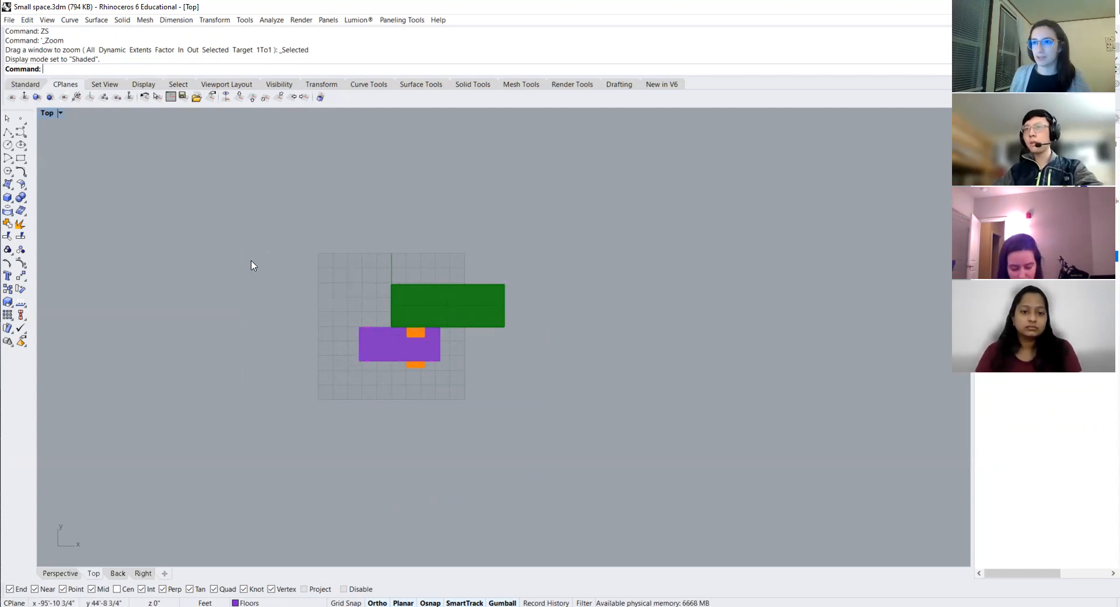
Step: Run Make2D on the top view, select the output layer's objects and return to Perspective
text(Make2D)
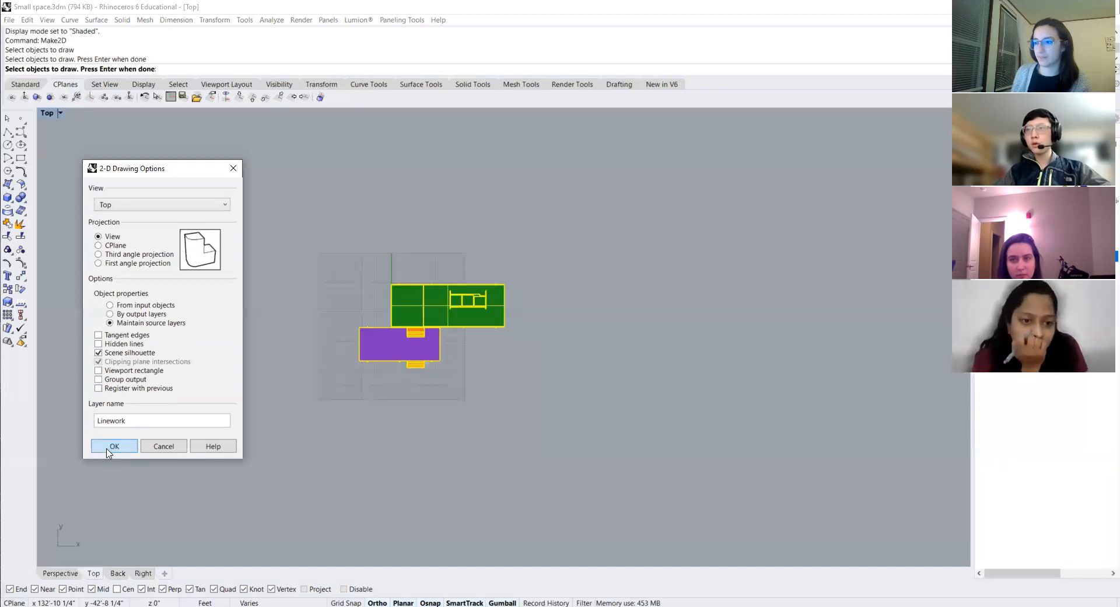
click(114, 446)
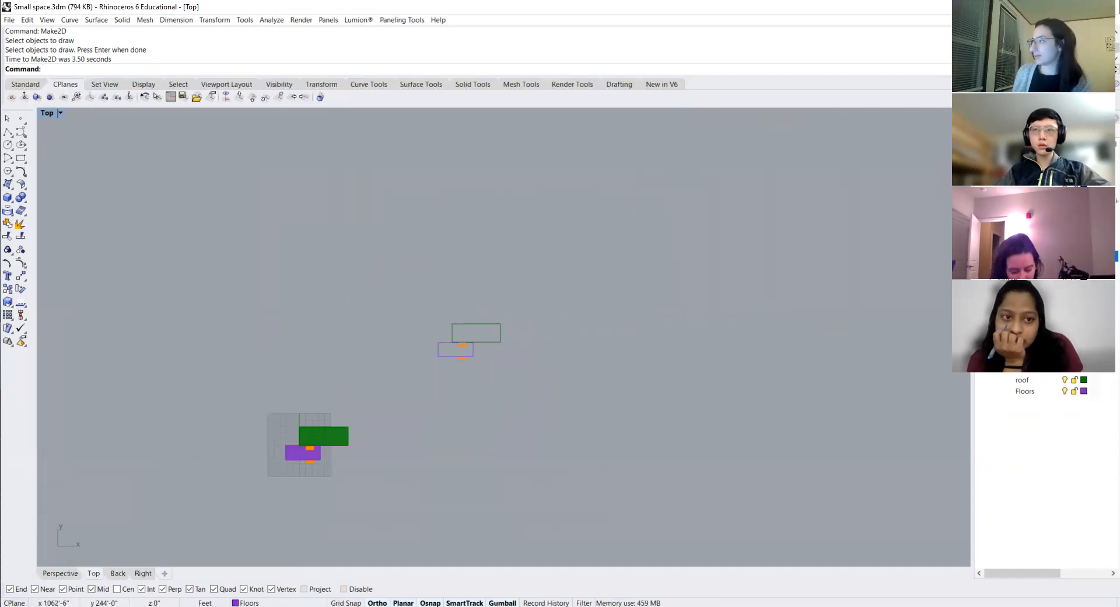
right_click(1023, 391)
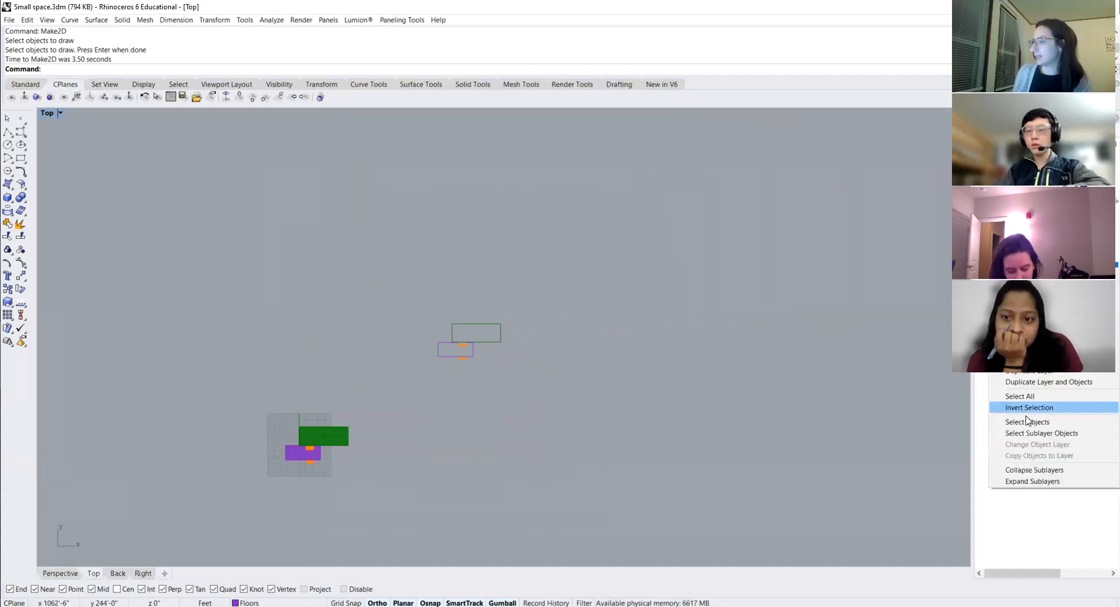
click(1029, 407)
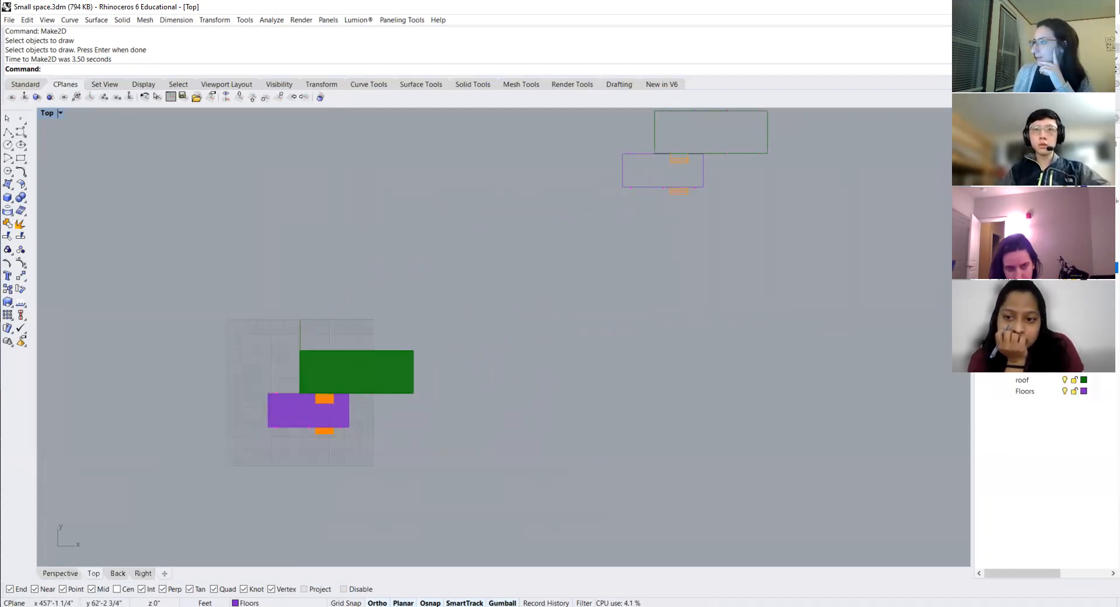
click(60, 573)
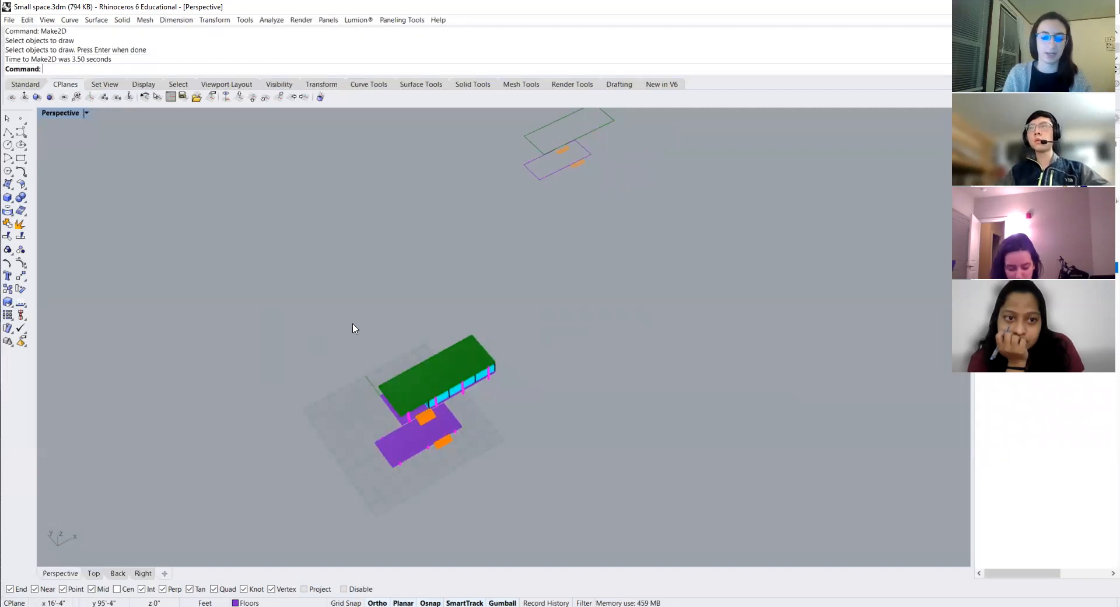
Step: Run ClippingPlane and drag its rectangle beside the building model
text(ClippingPlane)
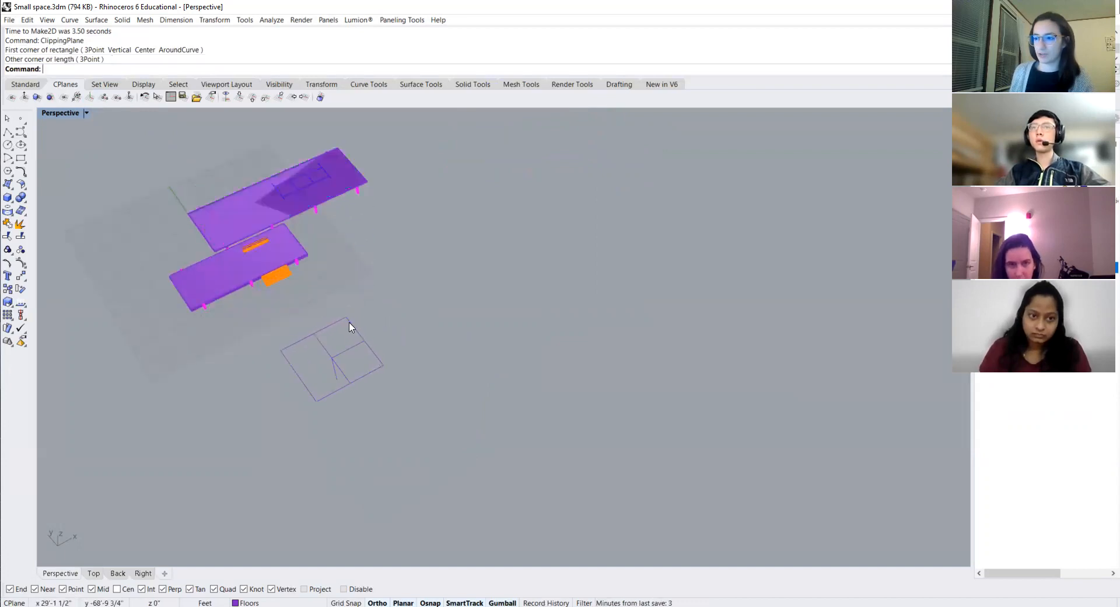
mouse_move(300, 335)
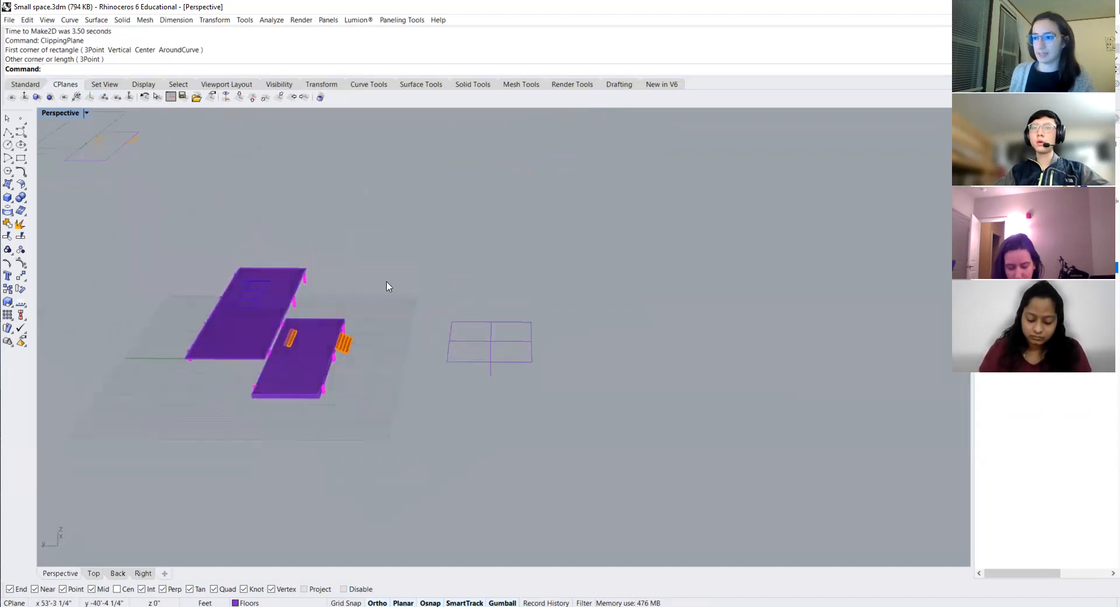
mouse_move(221, 328)
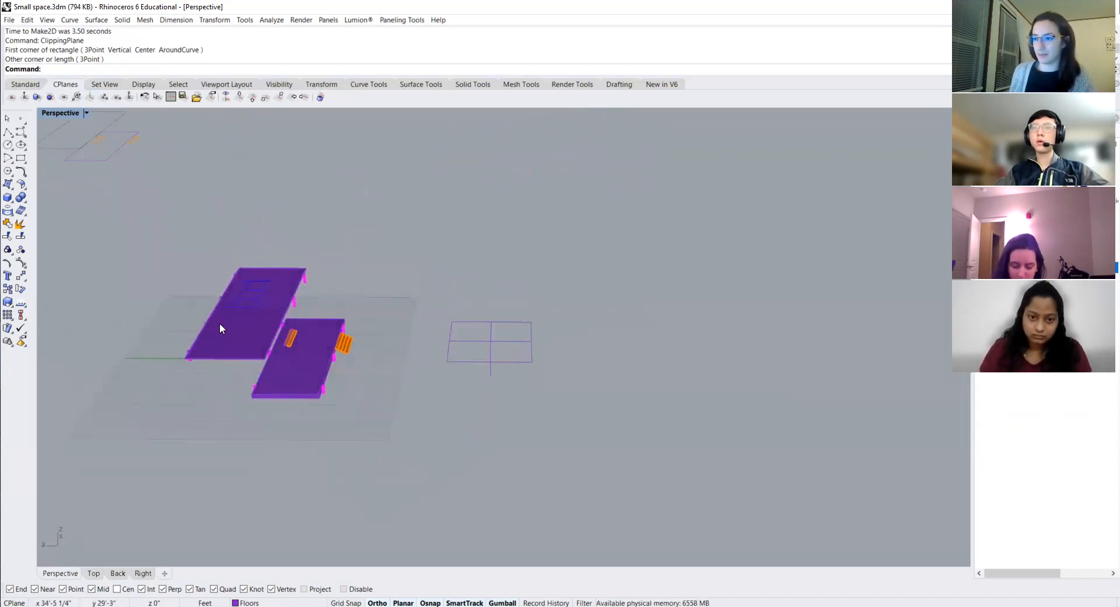
drag(286, 322, 293, 293)
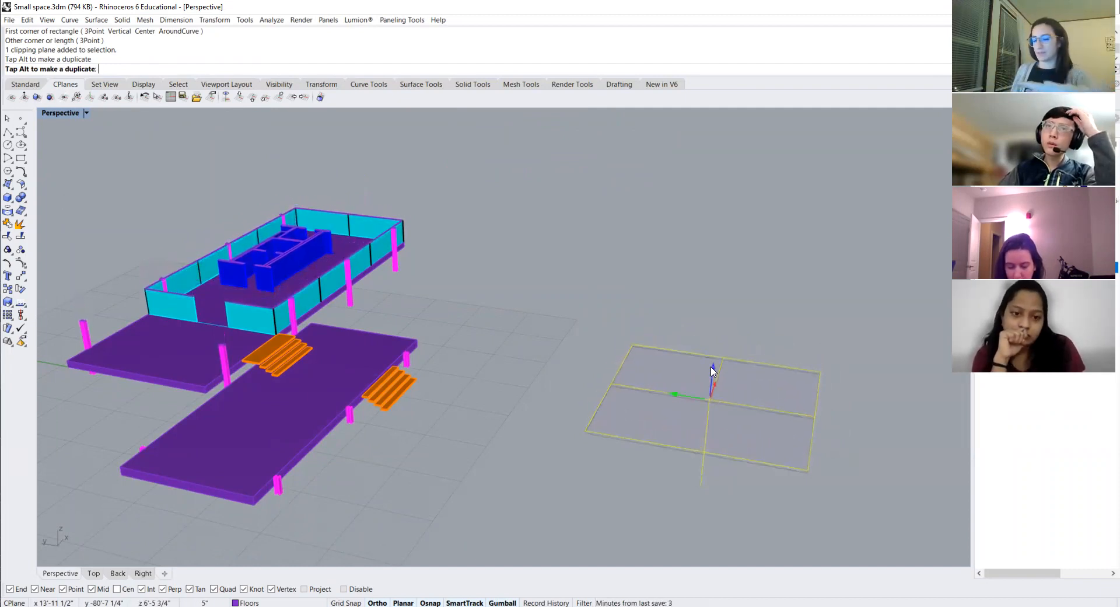
Step: Undo the gumball move, then Move the clipping plane up 4 feet in Right view
key(ctrl+z)
text(M)
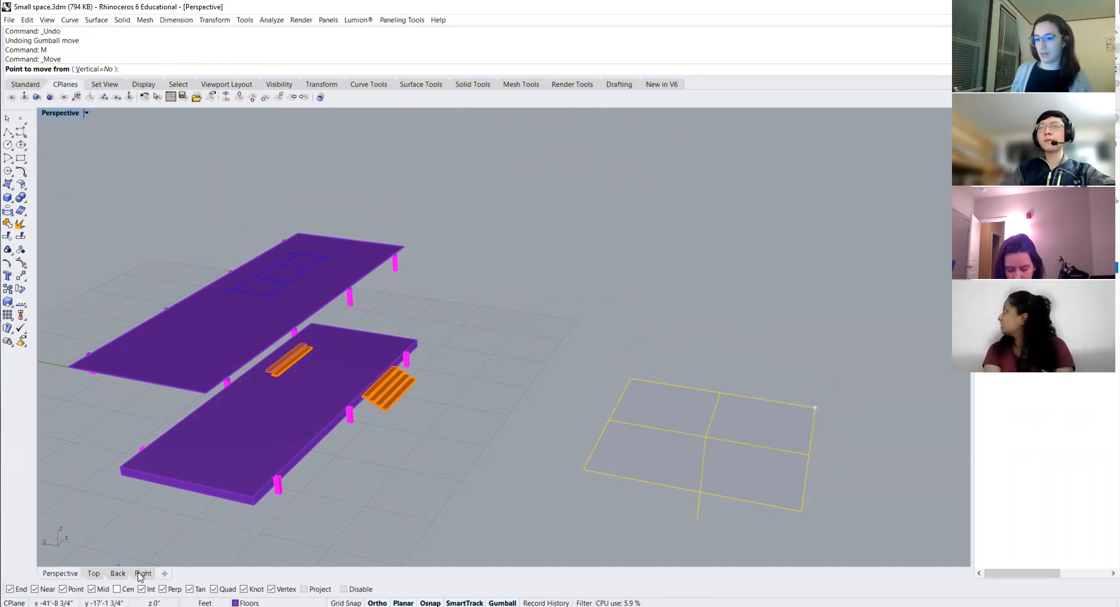
click(144, 573)
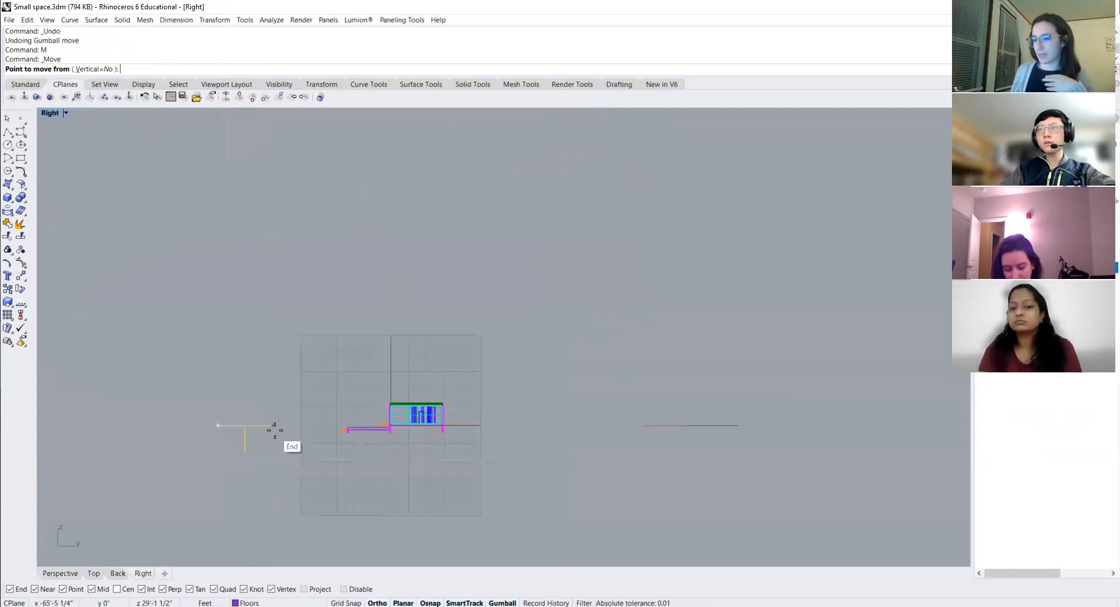
click(245, 428)
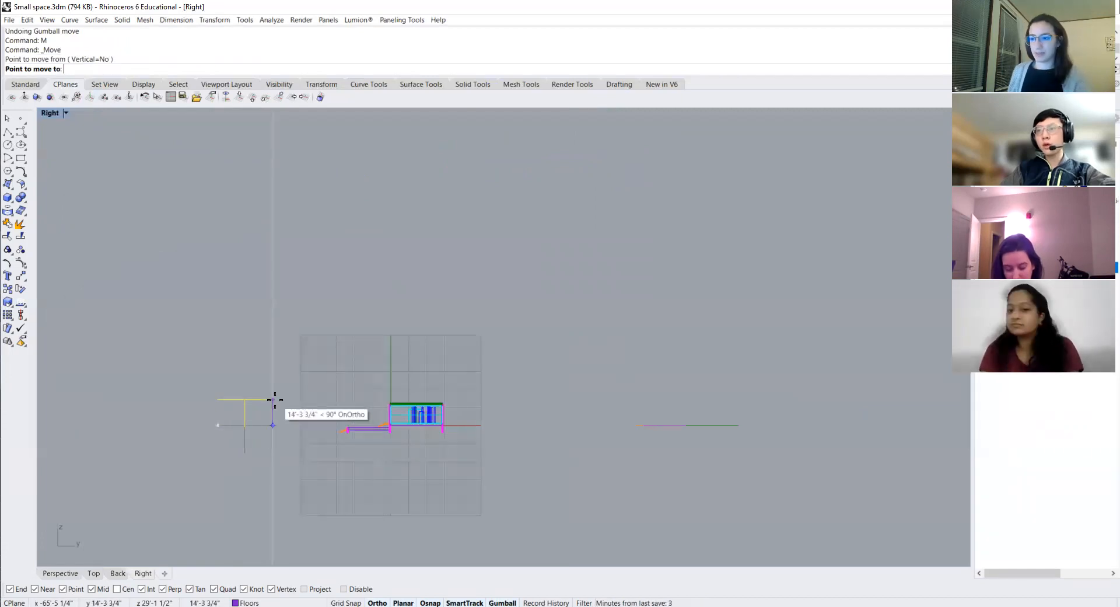
text(4)
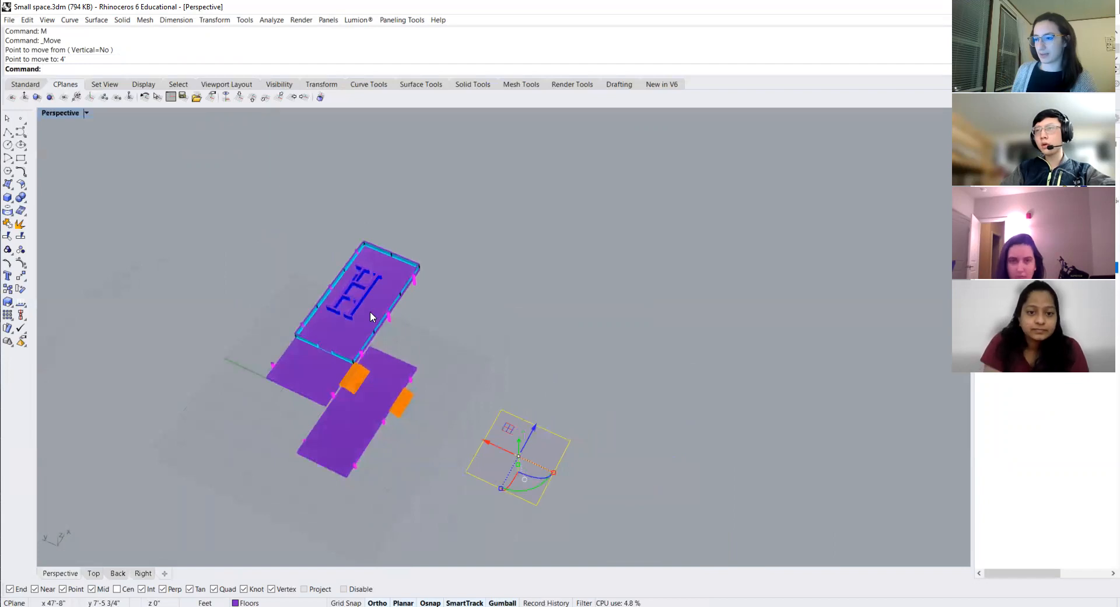
mouse_move(418, 307)
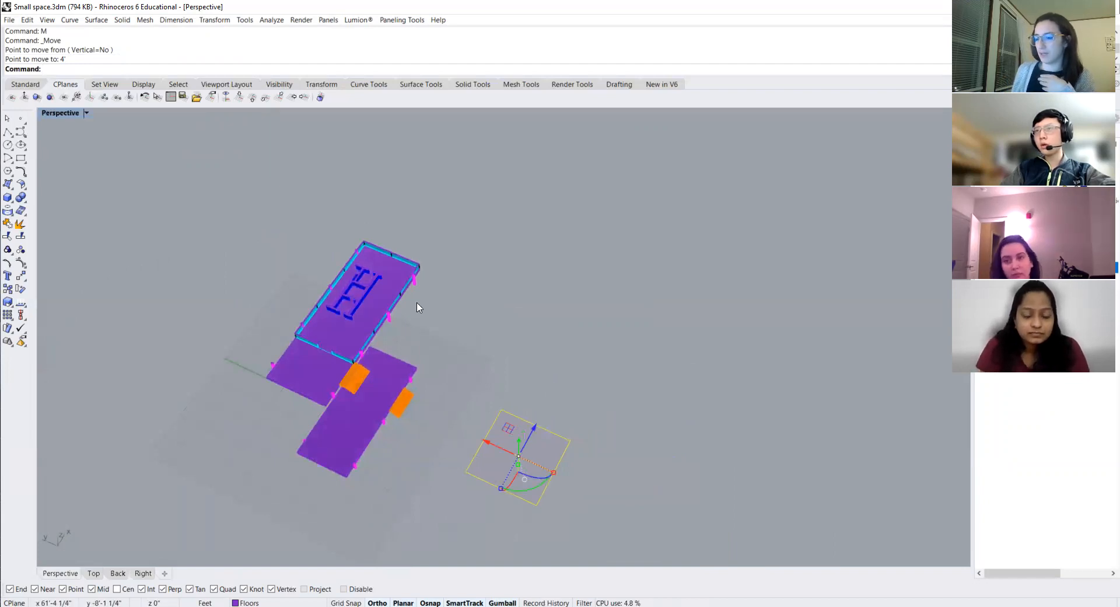
click(306, 451)
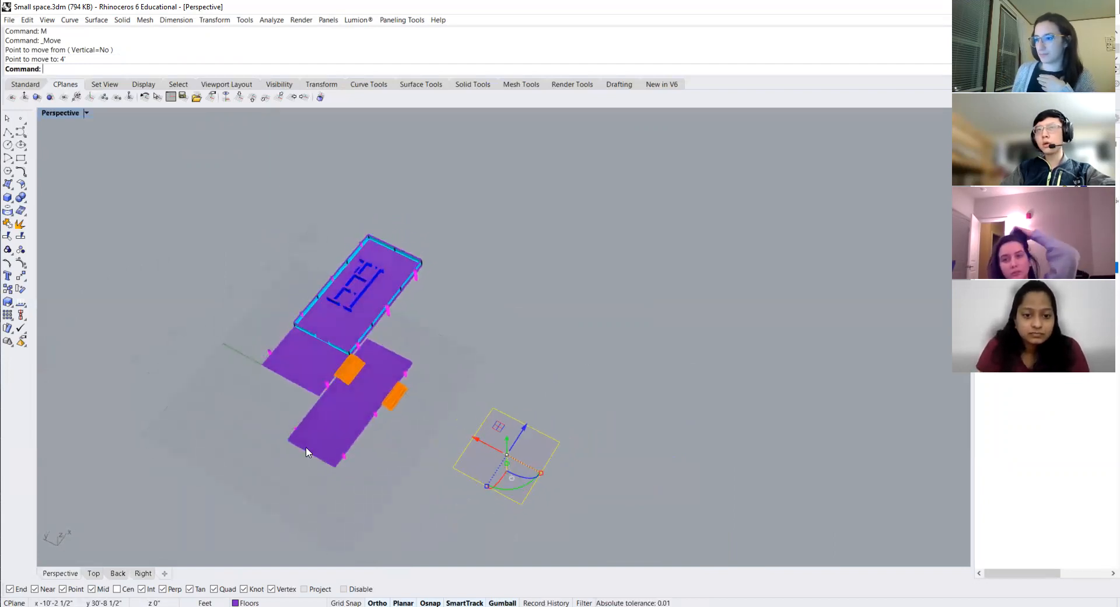
mouse_move(616, 271)
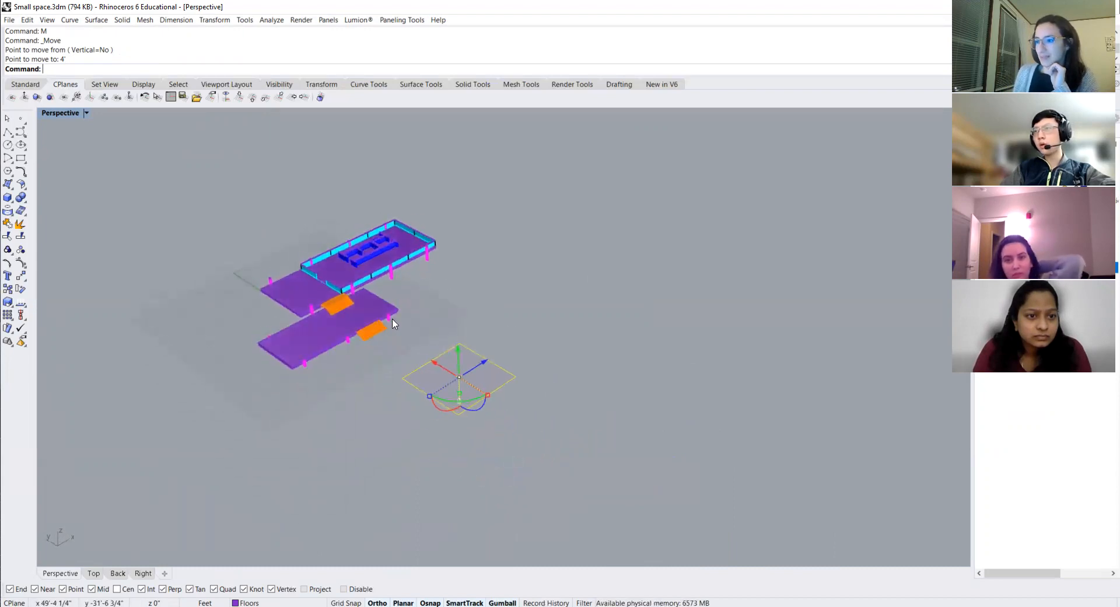
click(93, 573)
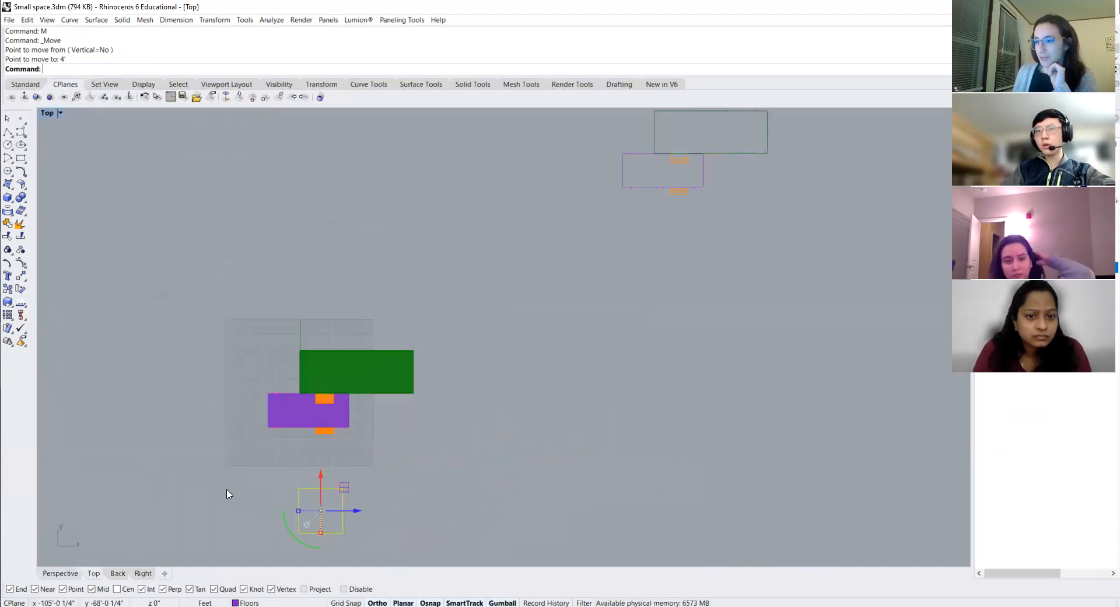
mouse_move(409, 447)
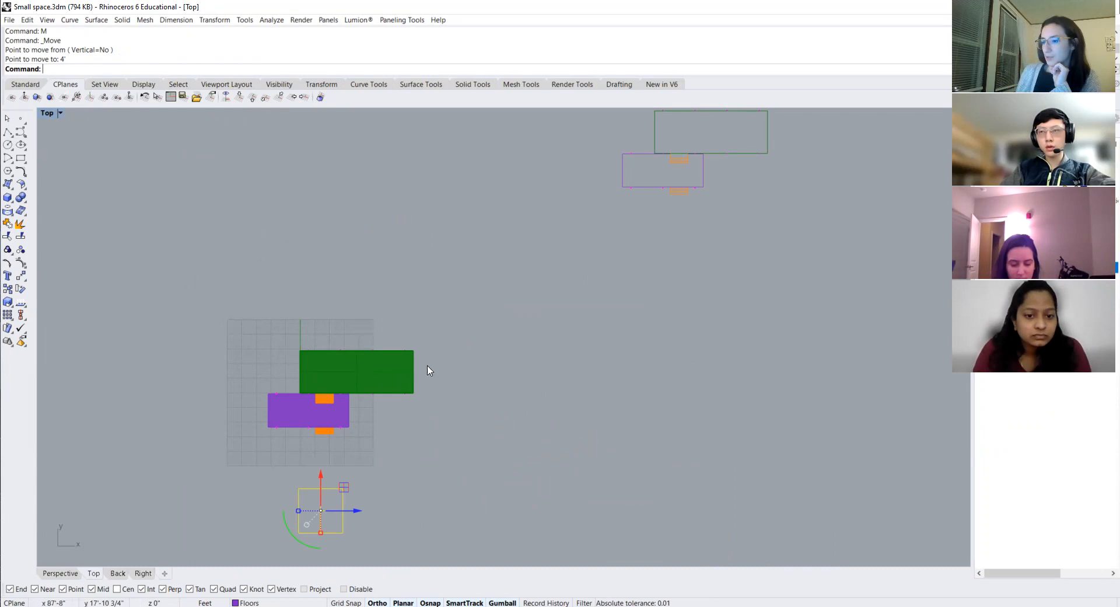
mouse_move(312, 462)
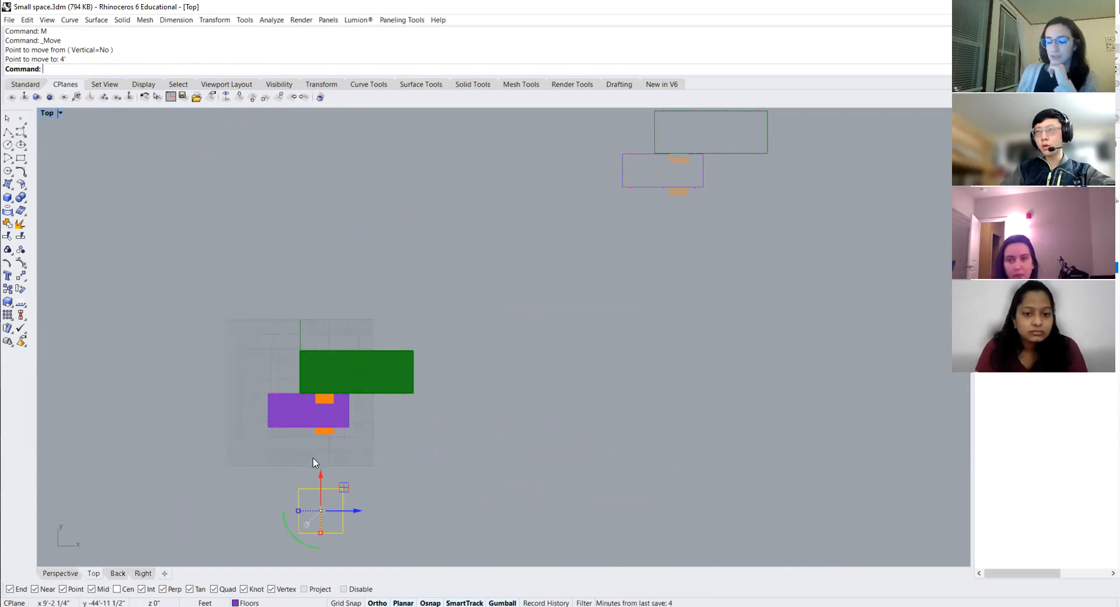
mouse_move(343, 464)
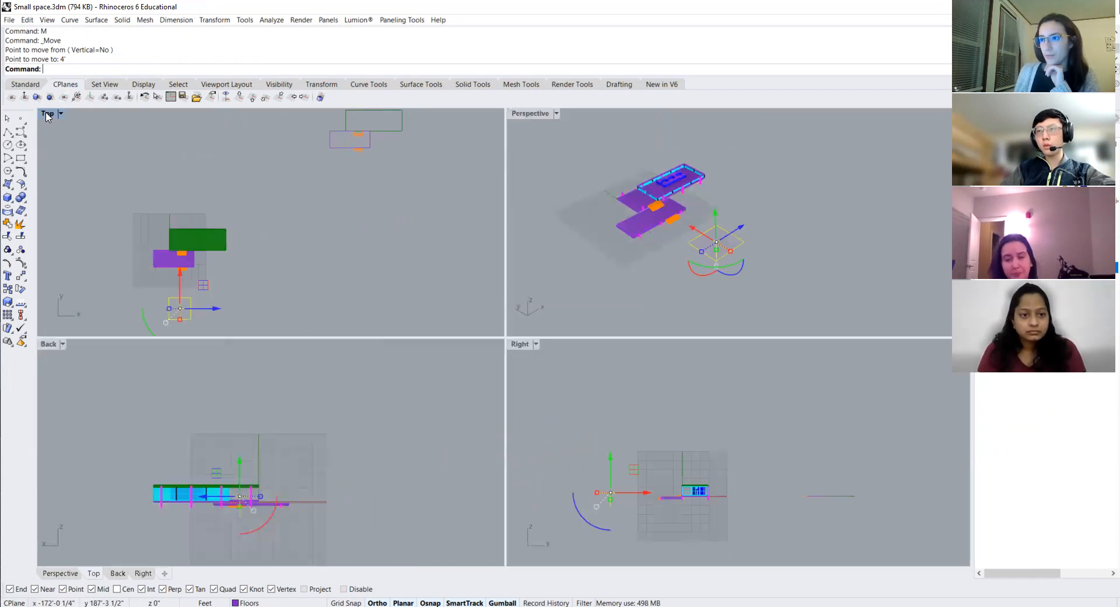
mouse_move(730, 480)
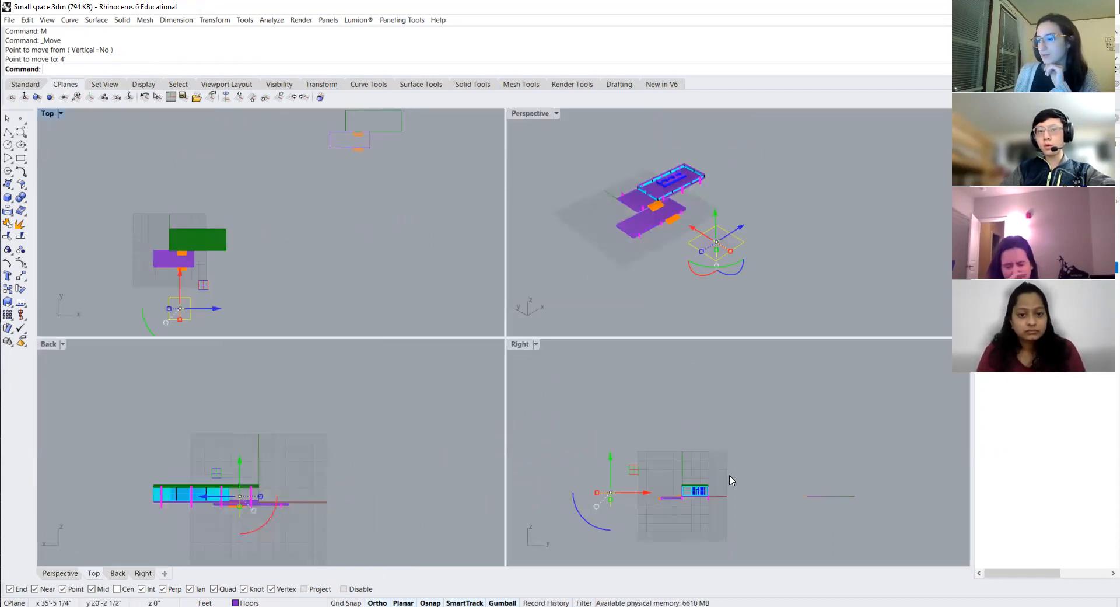
Step: Set the Perspective viewport to Shaded and select the clipping plane
click(532, 113)
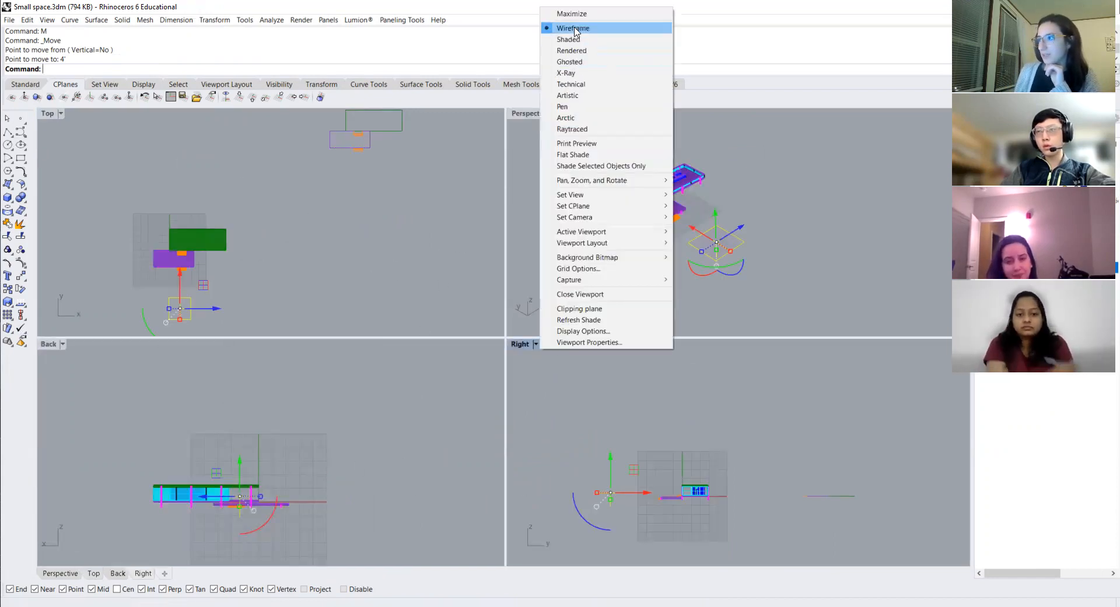
click(568, 39)
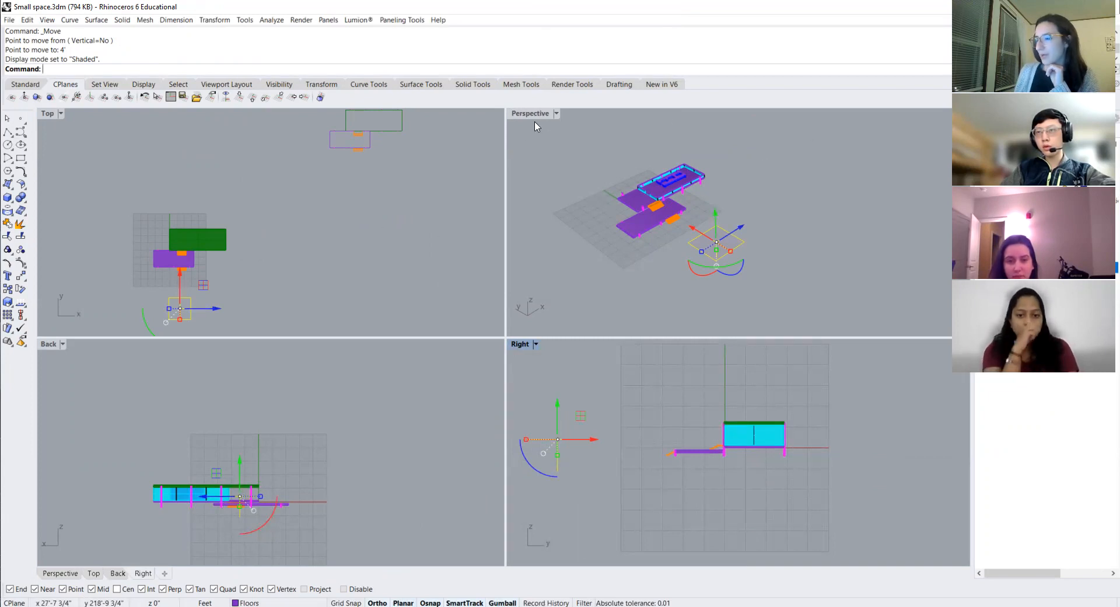
mouse_move(367, 206)
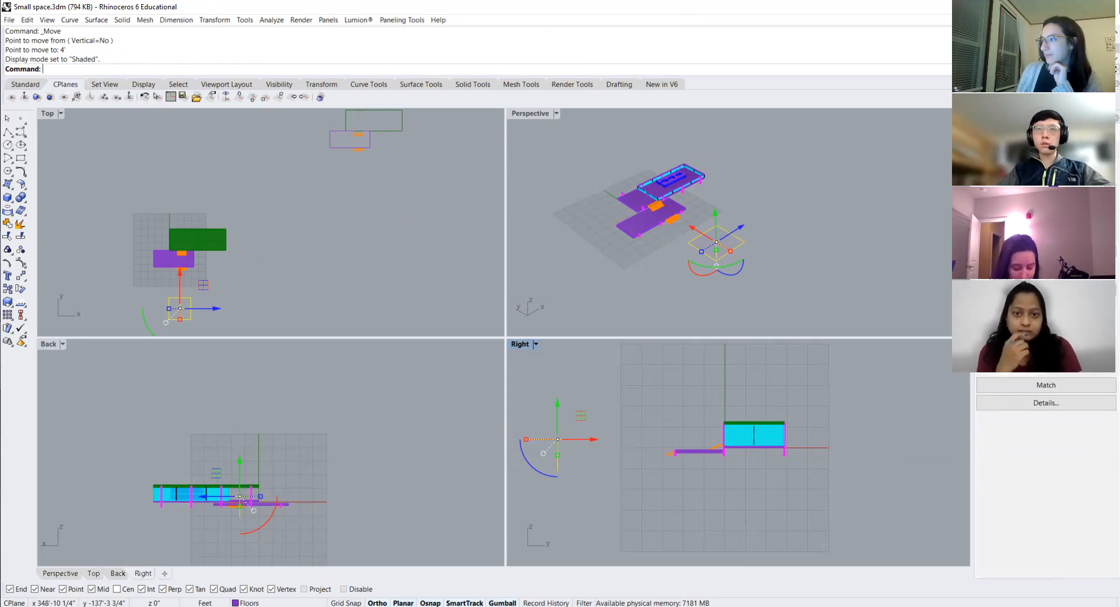
mouse_move(798, 252)
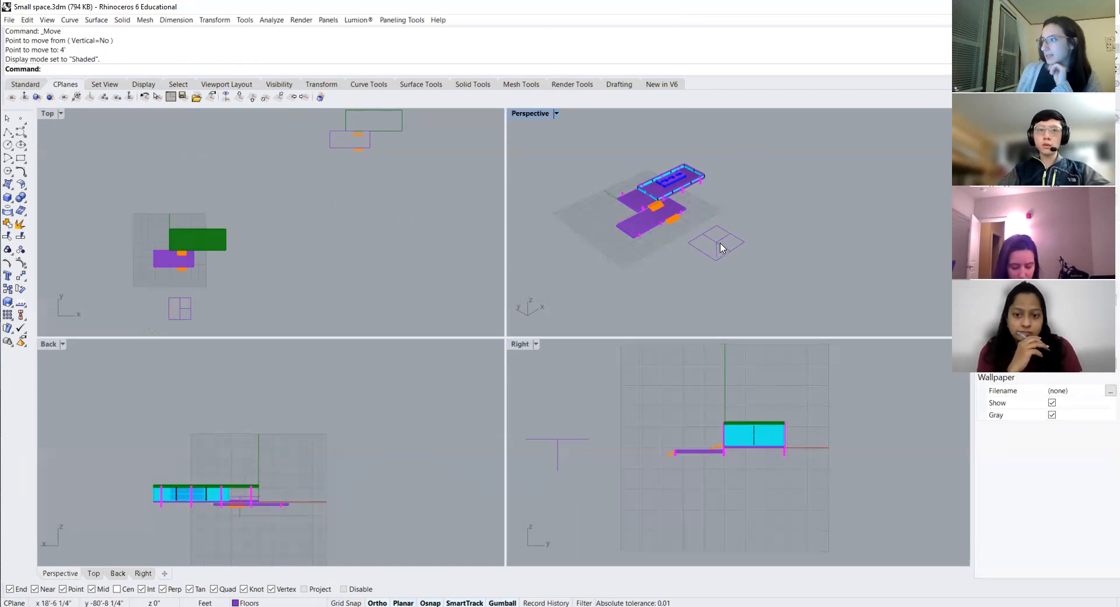
click(718, 243)
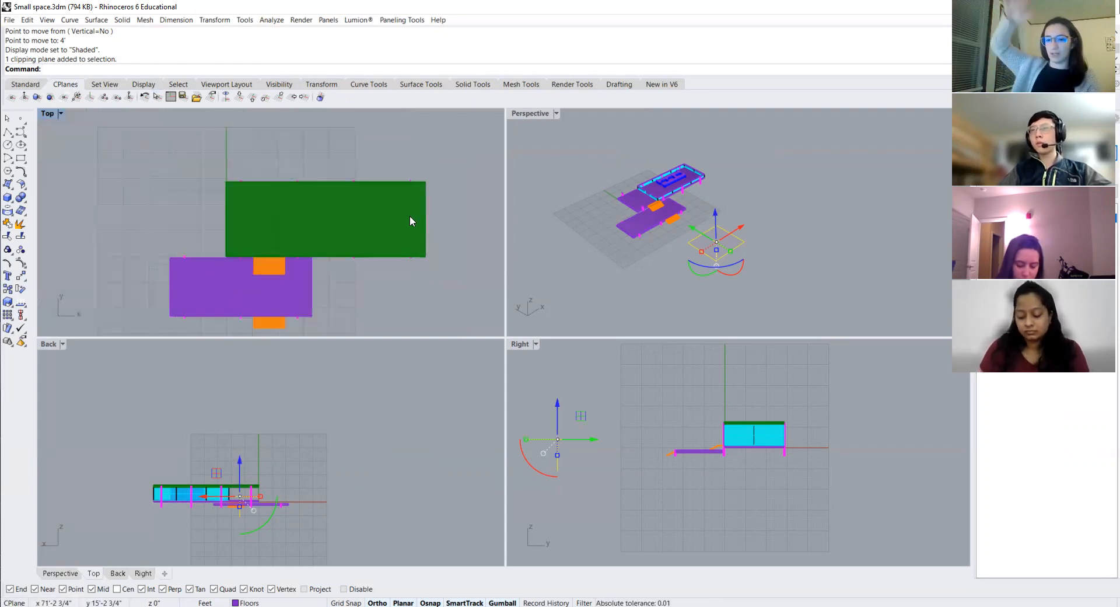
mouse_move(637, 297)
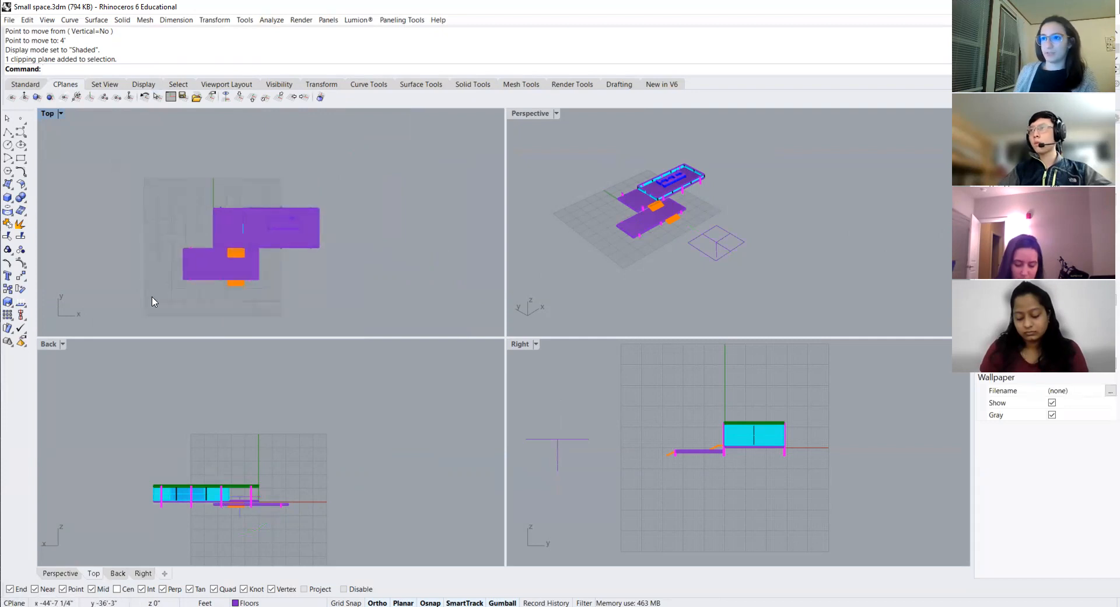
Step: Make the new layer Green and move the clipping plane onto it
drag(152, 301, 350, 181)
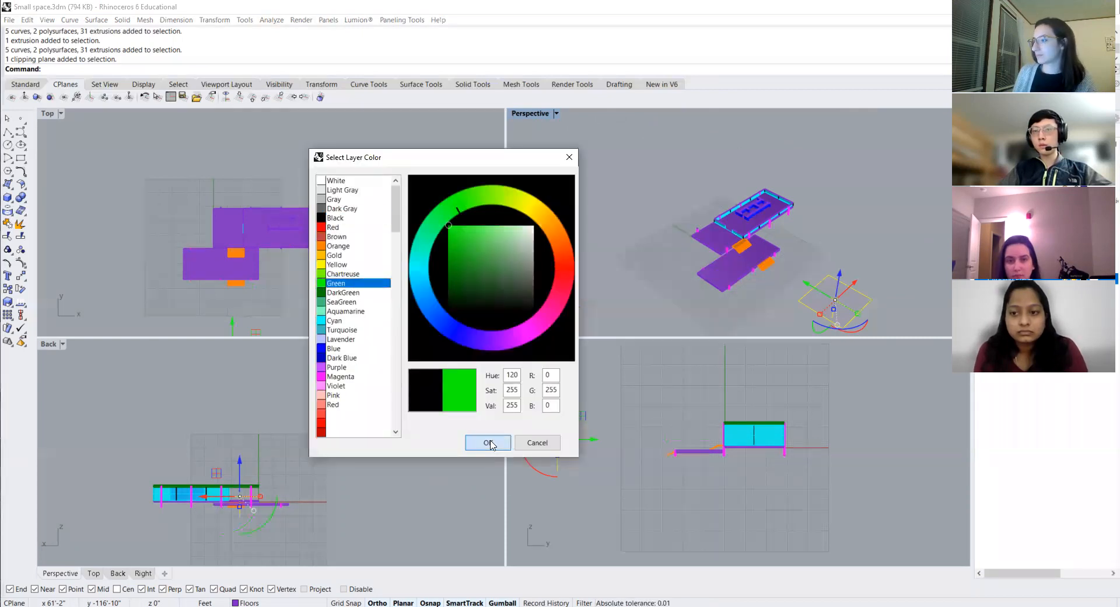
click(487, 443)
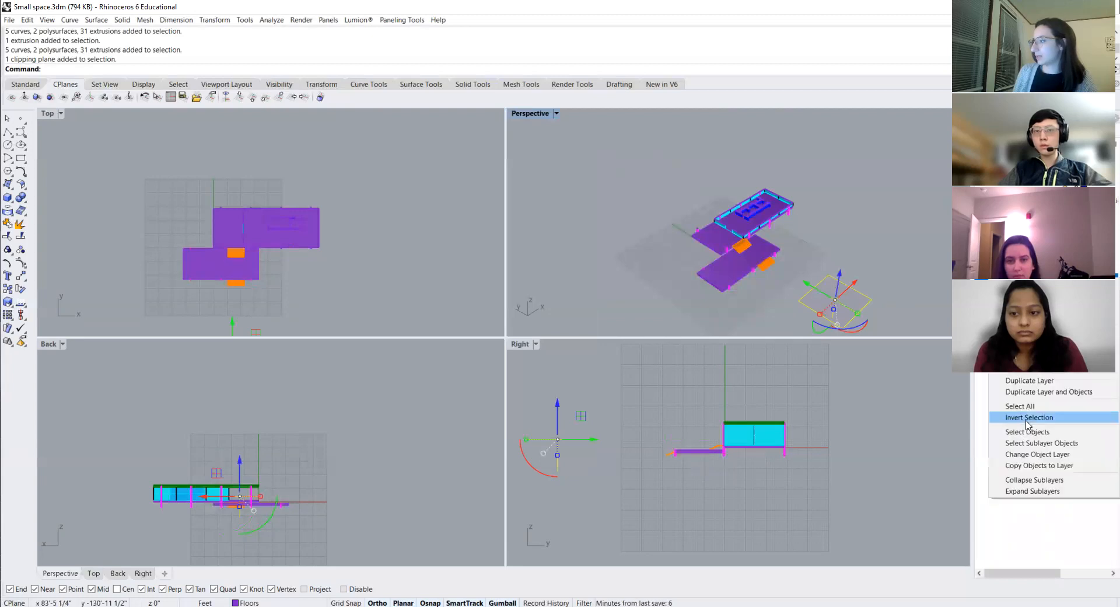
mouse_move(1036, 454)
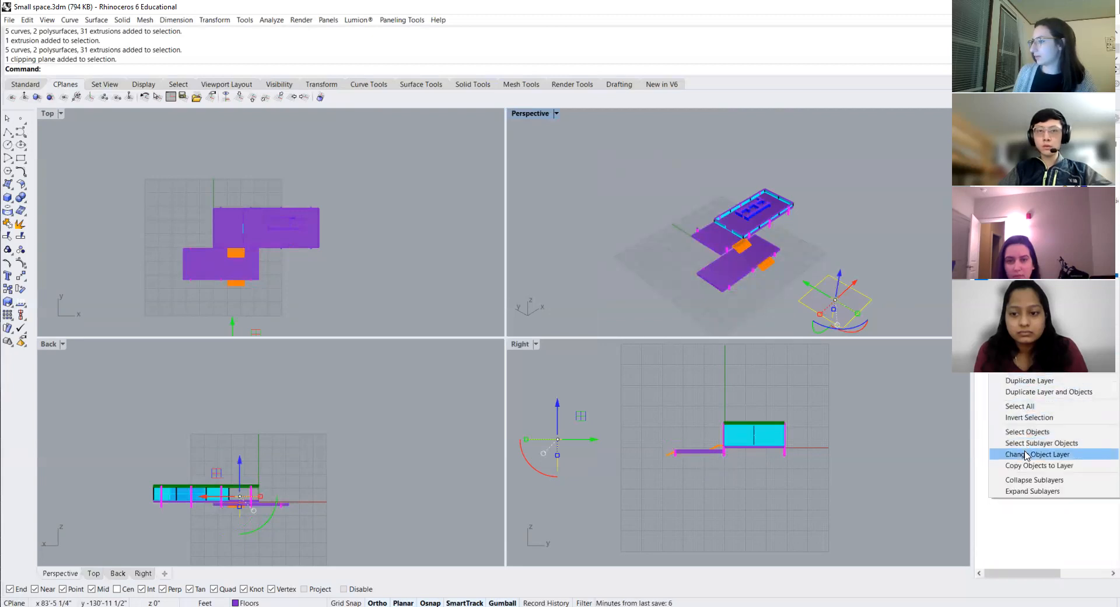
click(1036, 454)
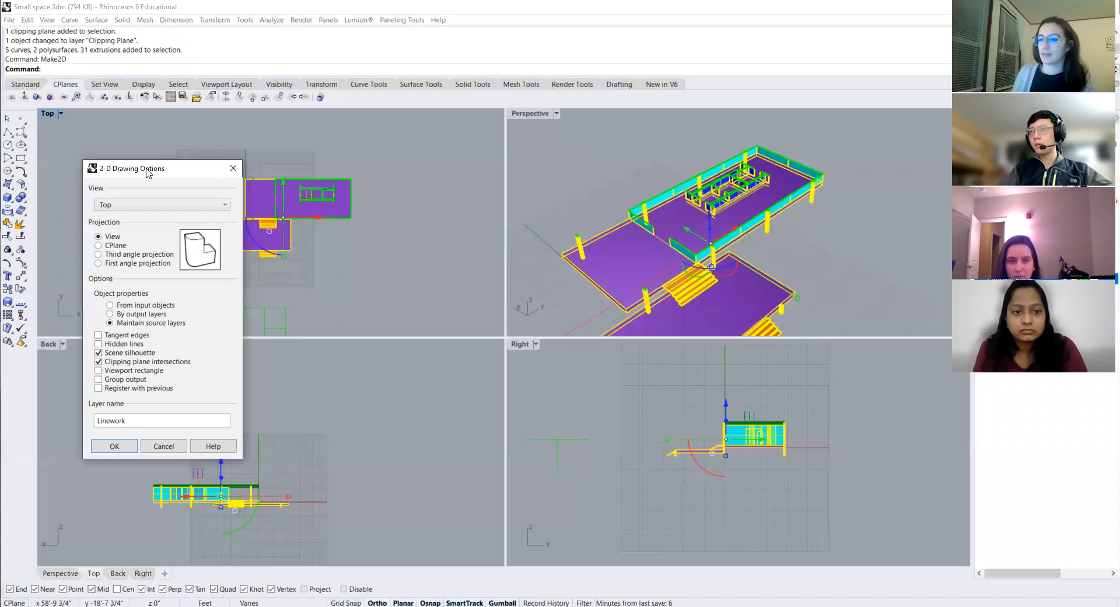
mouse_move(147, 125)
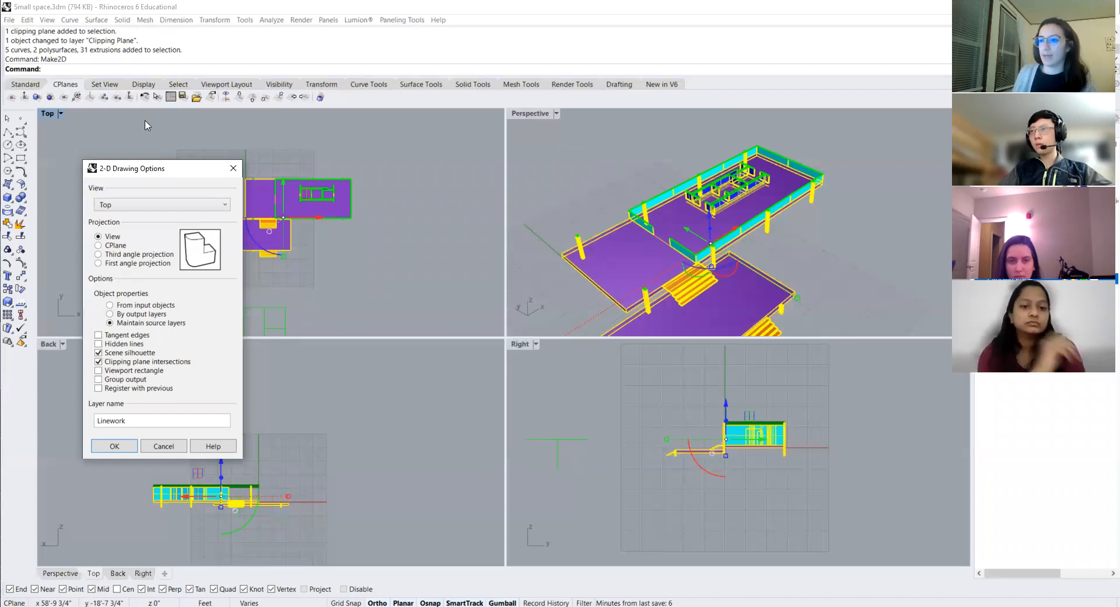
Step: Generate the Make2D Top plan with source layers and clipping-plane intersections on the Linework layer
drag(131, 168, 130, 120)
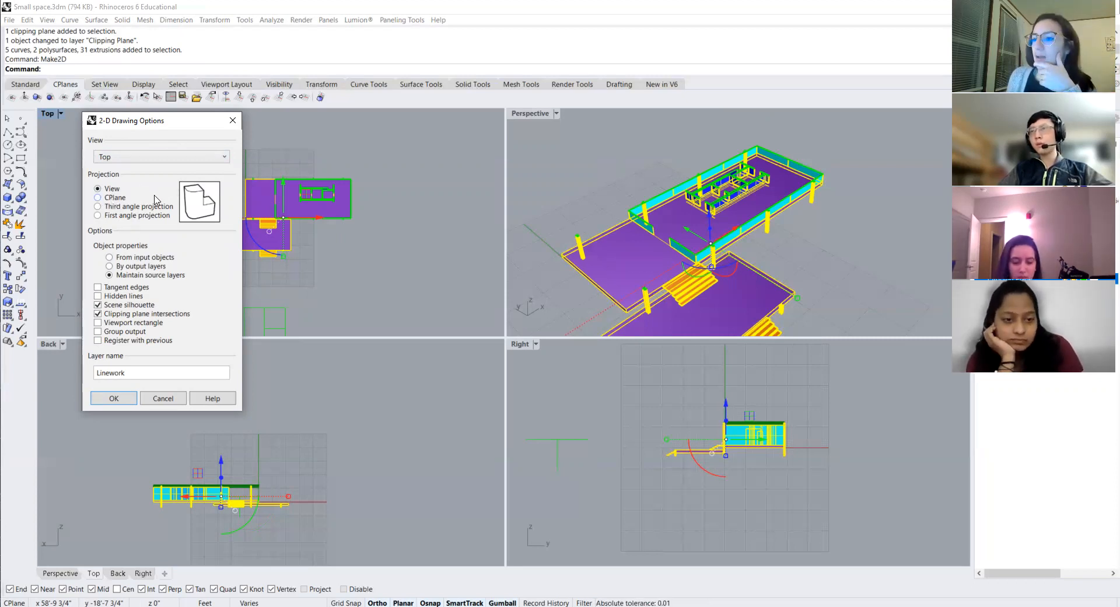
mouse_move(106, 168)
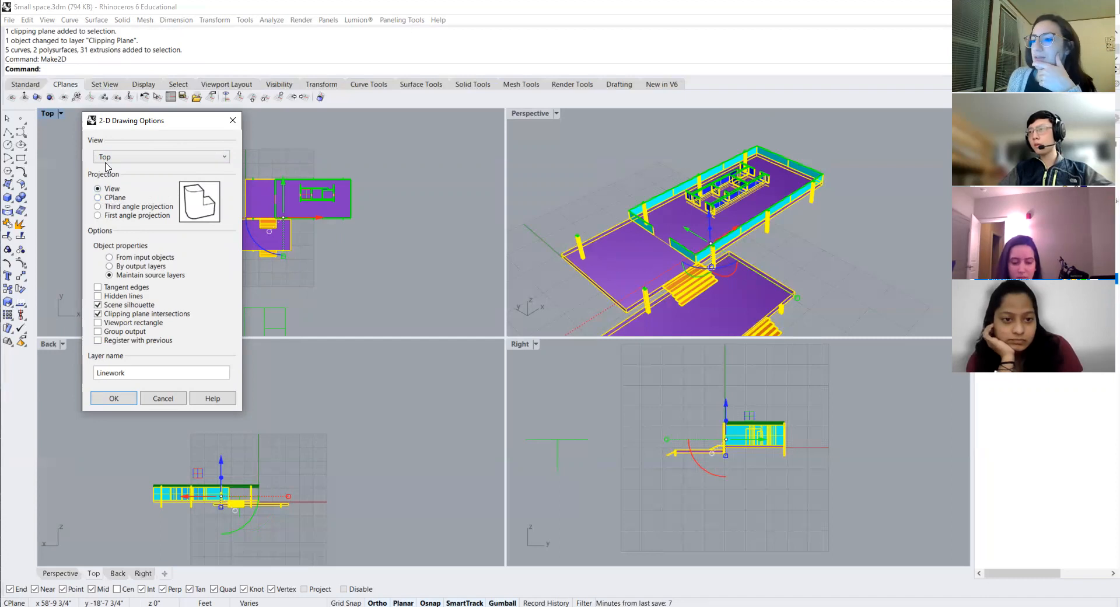
mouse_move(65, 255)
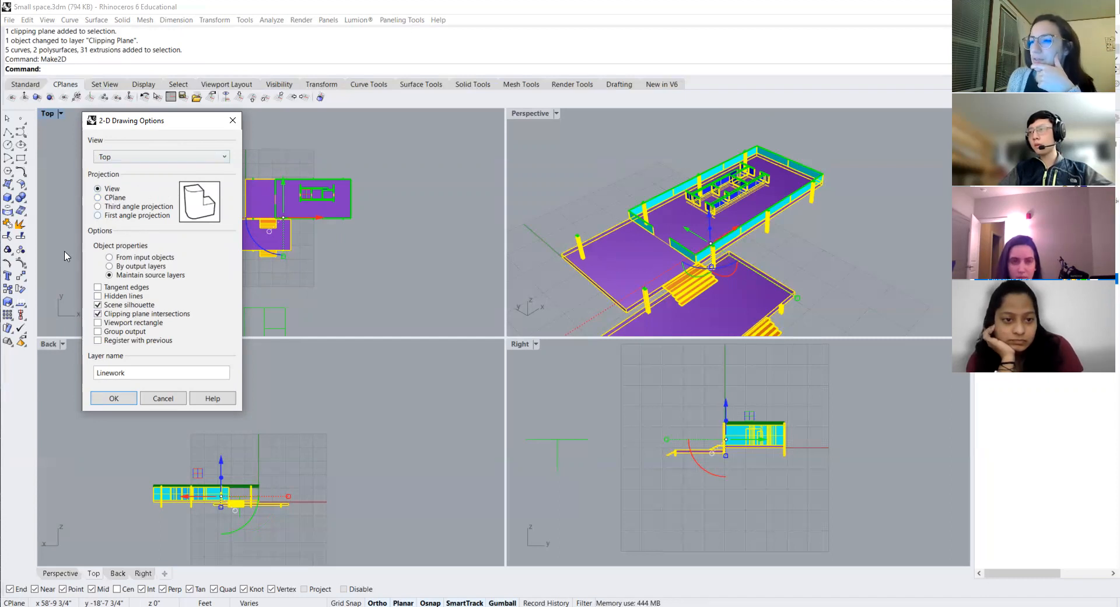
mouse_move(94, 260)
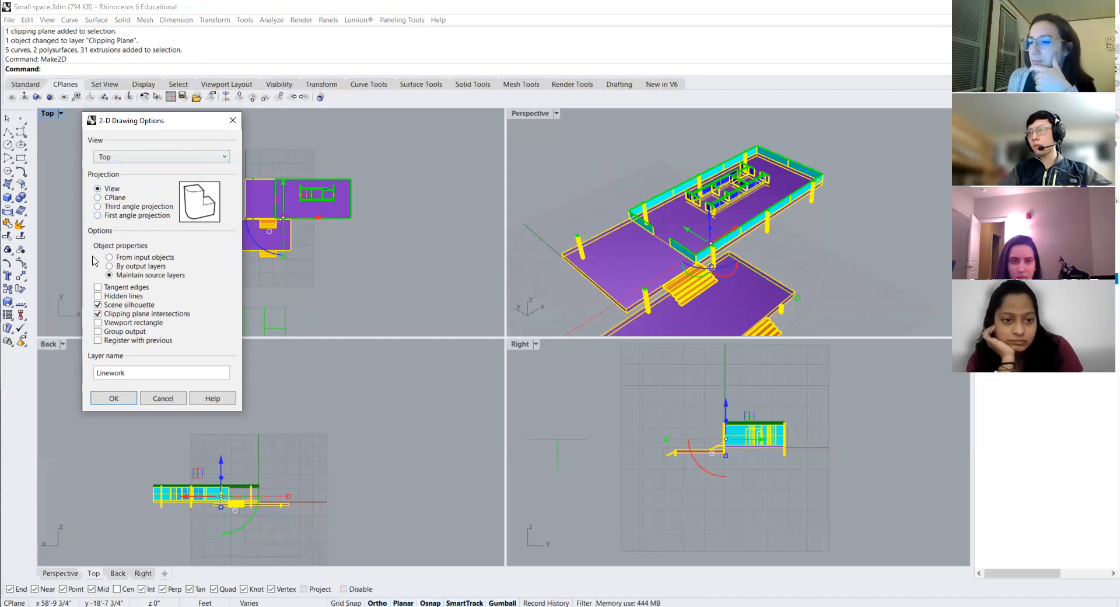
click(113, 398)
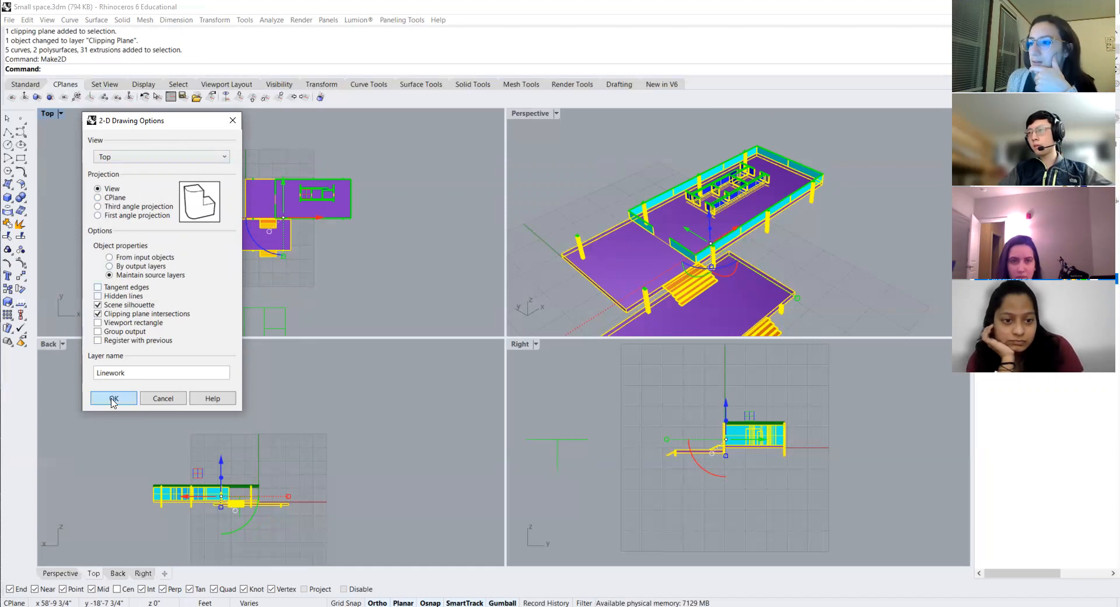
click(113, 398)
text(M)
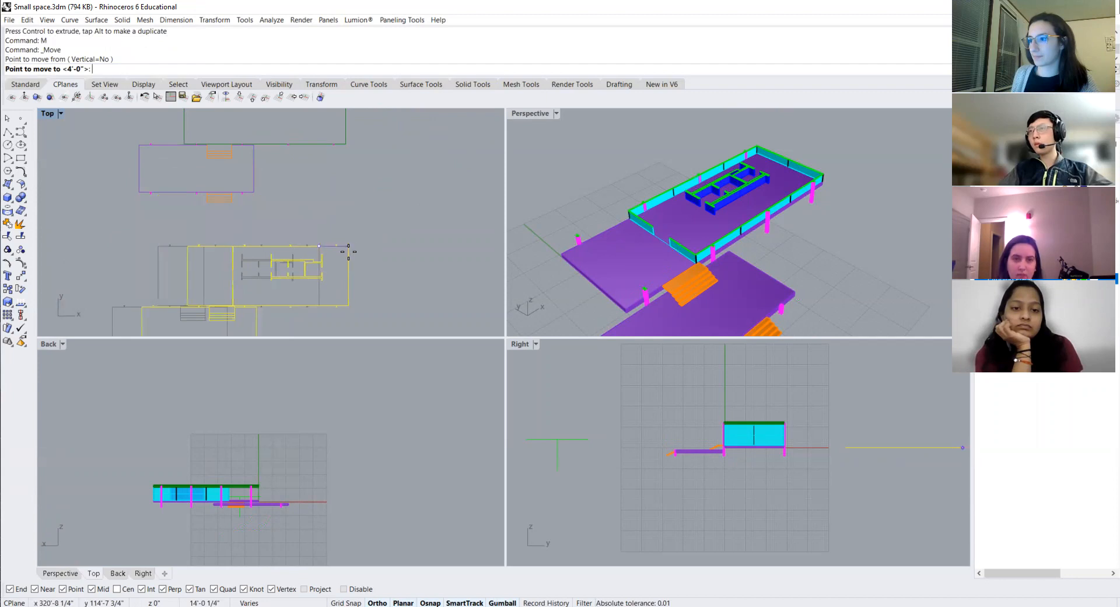
mouse_move(346, 147)
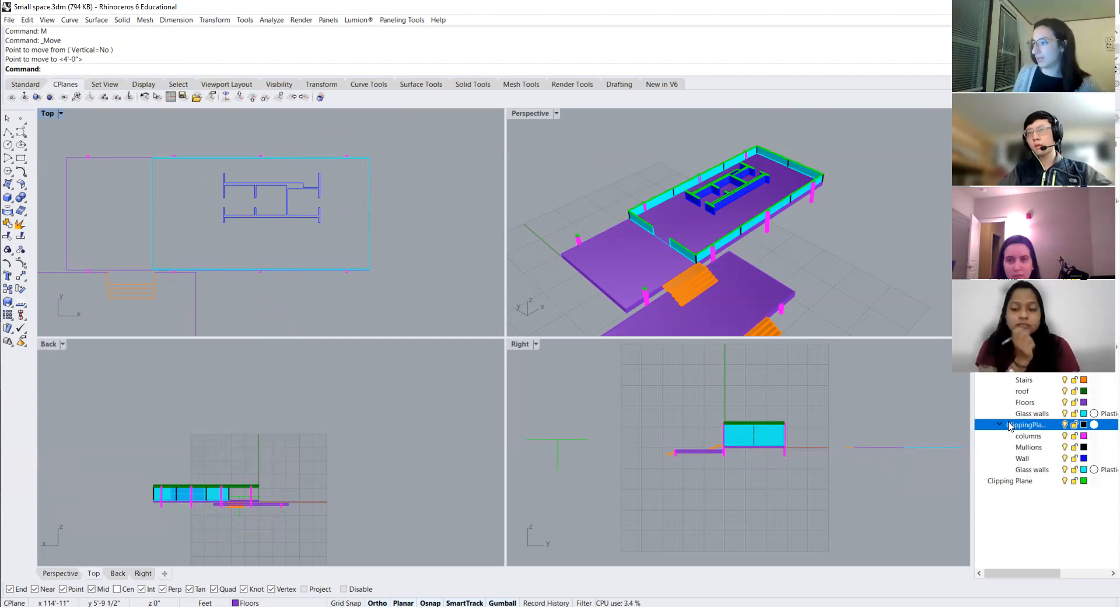
mouse_move(442, 253)
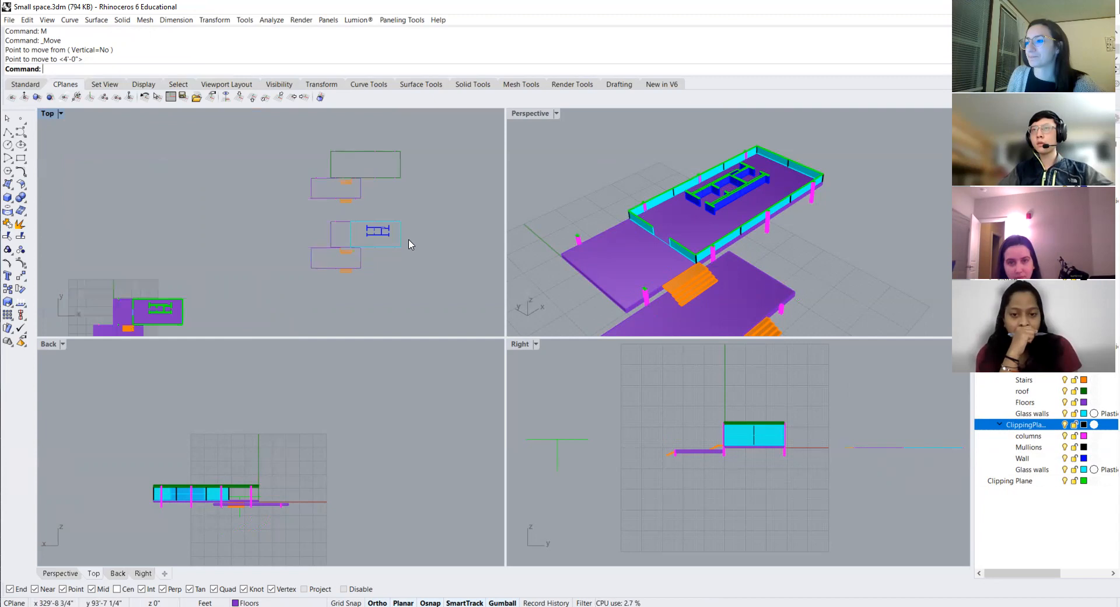
mouse_move(444, 246)
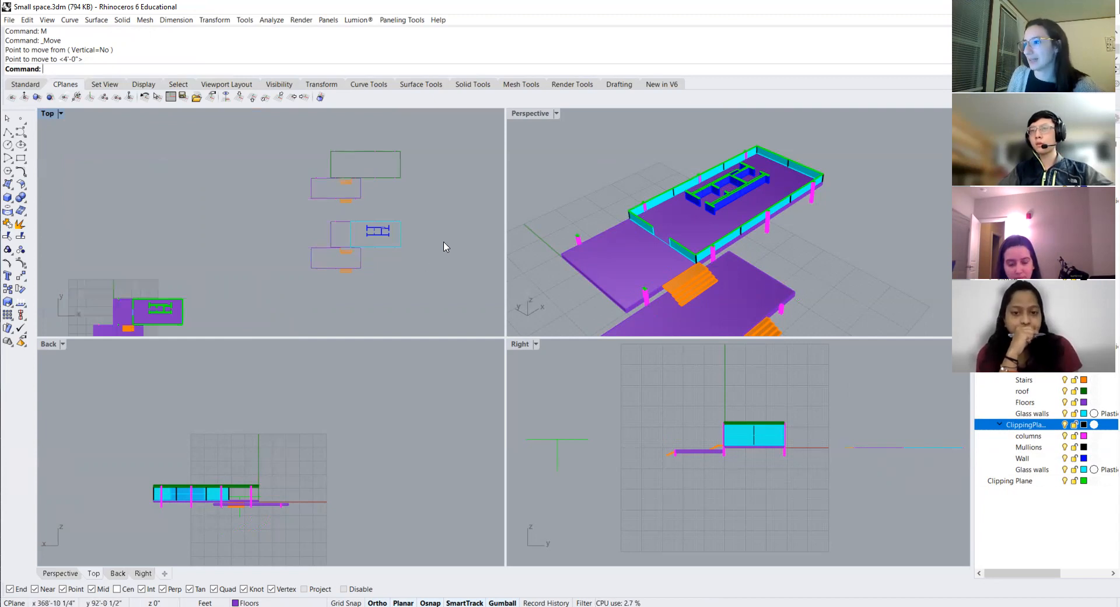
Step: Move the Make2D plan linework away from the model into open space
click(257, 300)
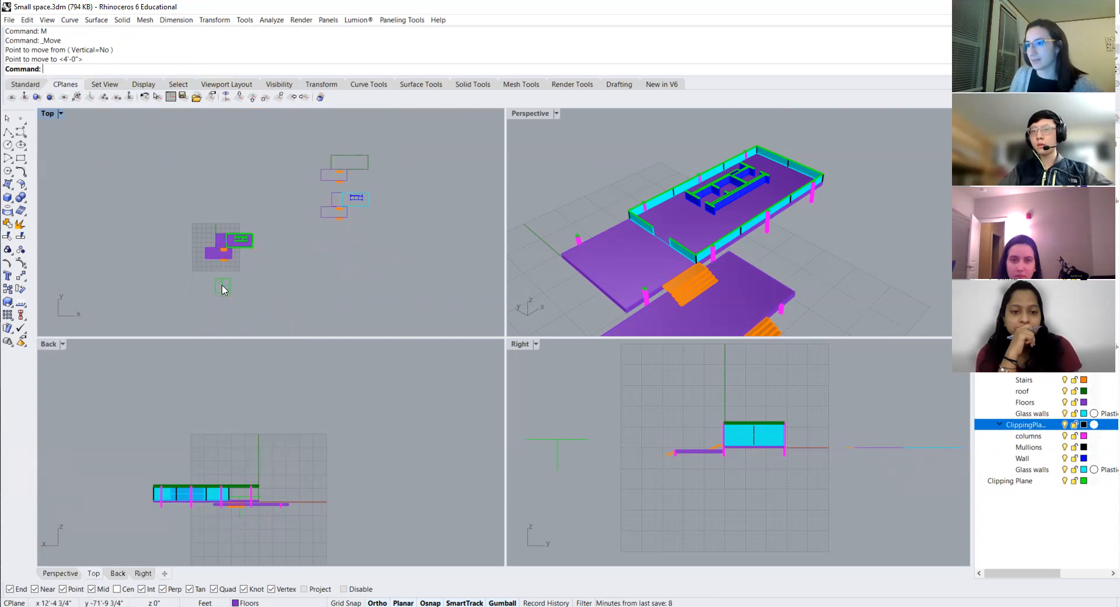
click(223, 285)
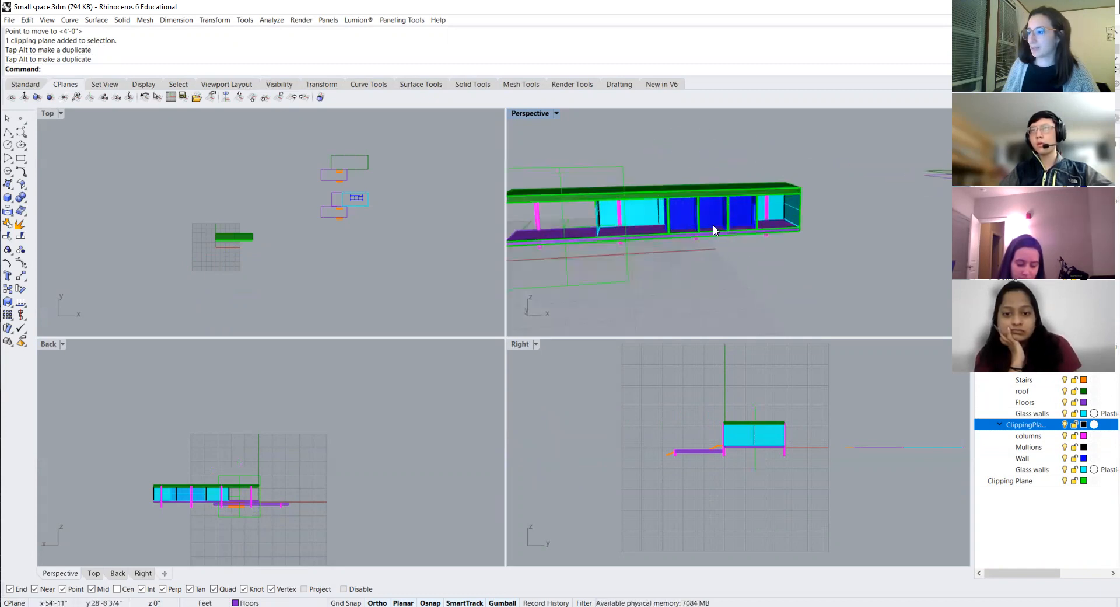
mouse_move(639, 284)
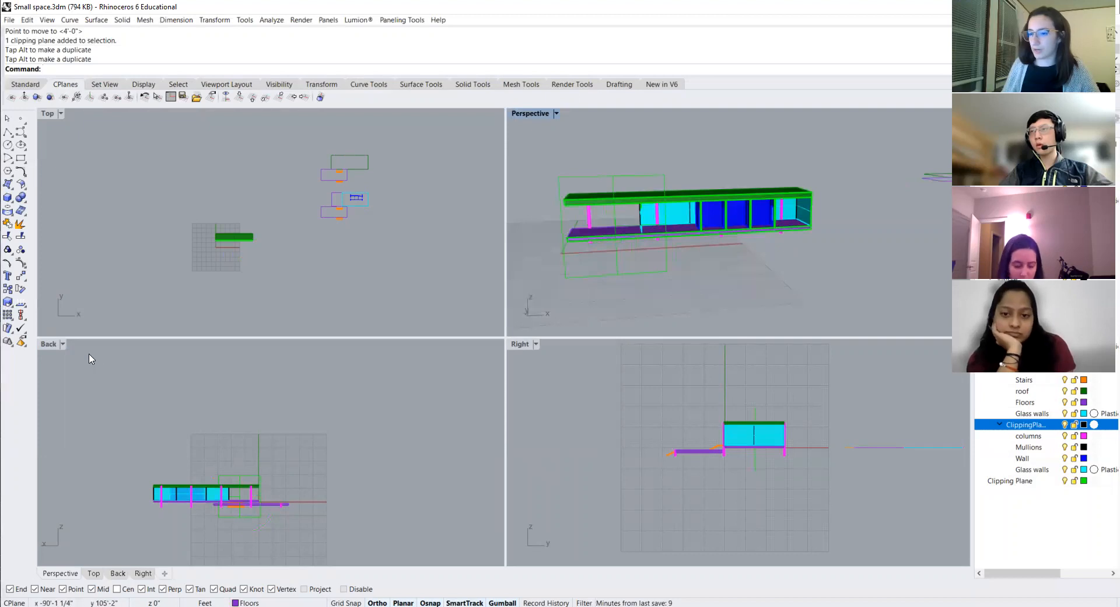
mouse_move(180, 535)
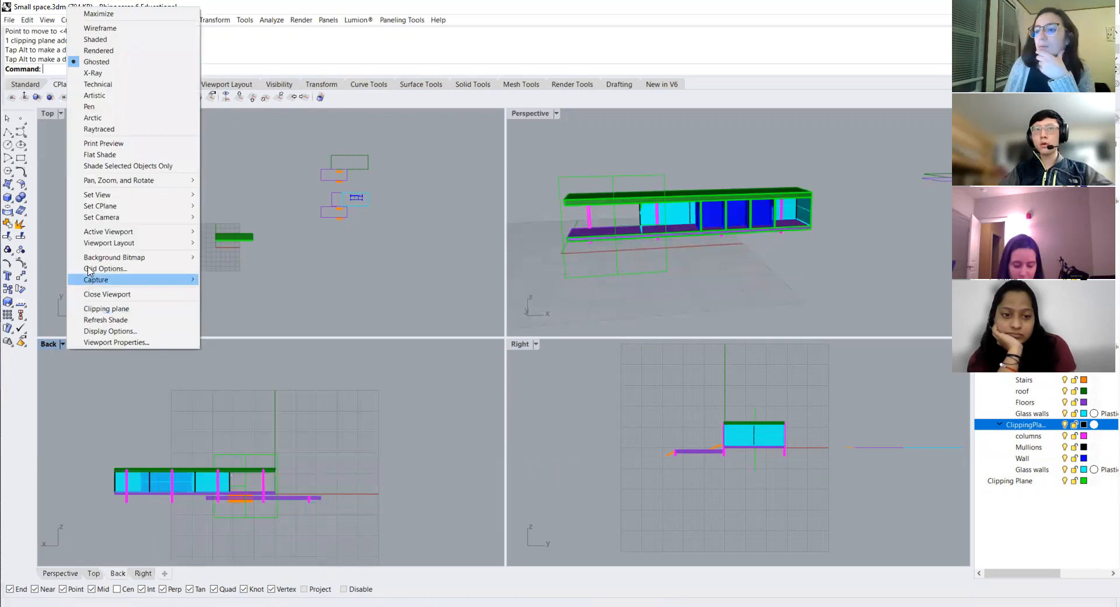
mouse_move(125, 198)
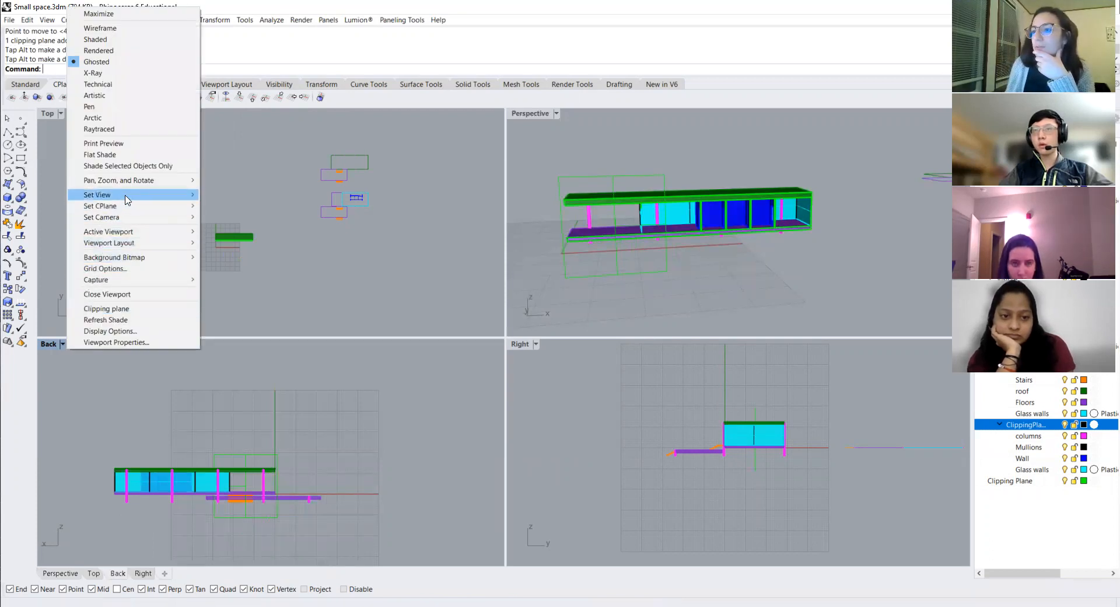
Step: Set the Back viewport to look from the Front
click(97, 195)
text(Make2D)
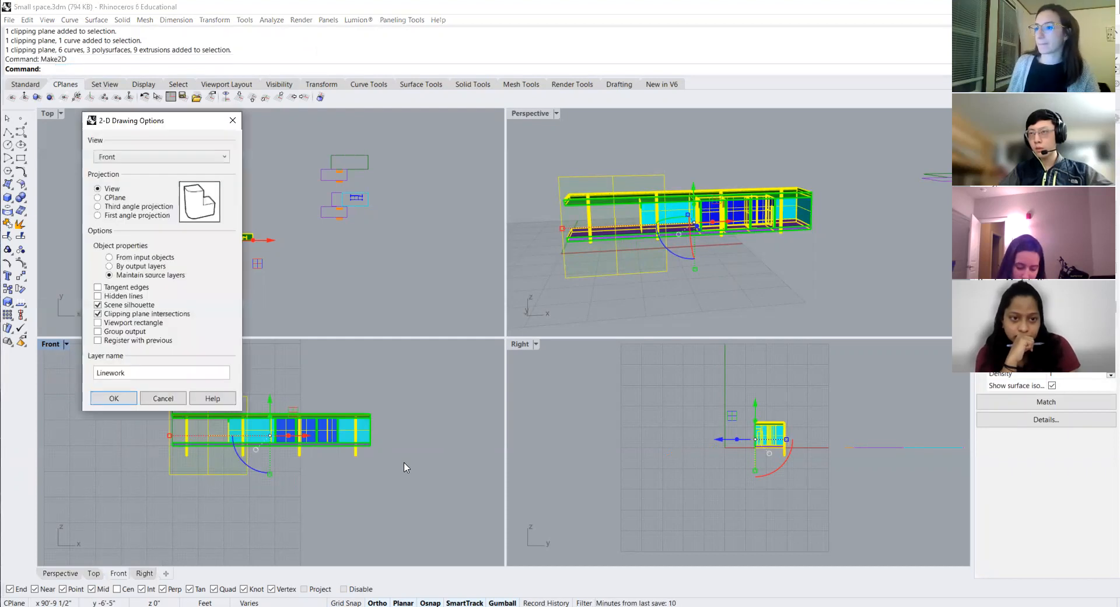
mouse_move(128, 364)
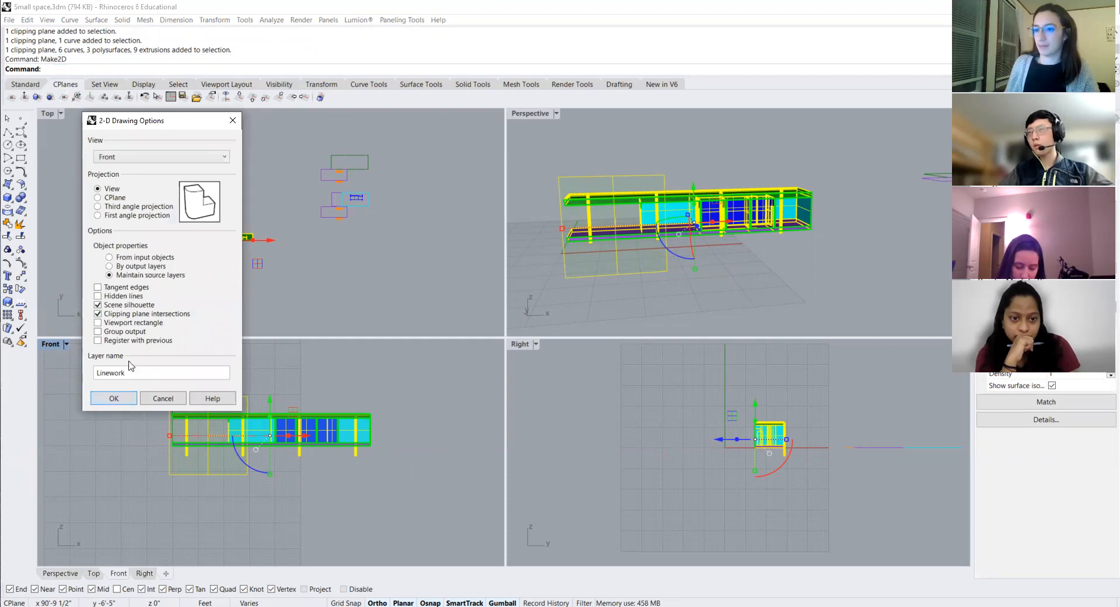
Step: Generate the Make2D front elevation linework and undo the accidental moves
click(113, 397)
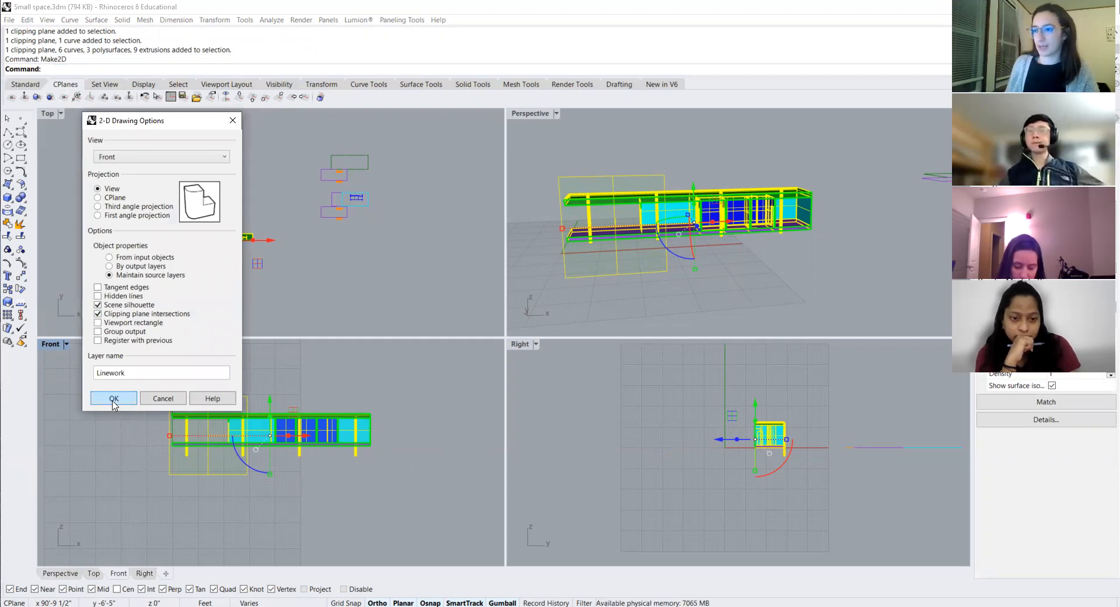
click(113, 397)
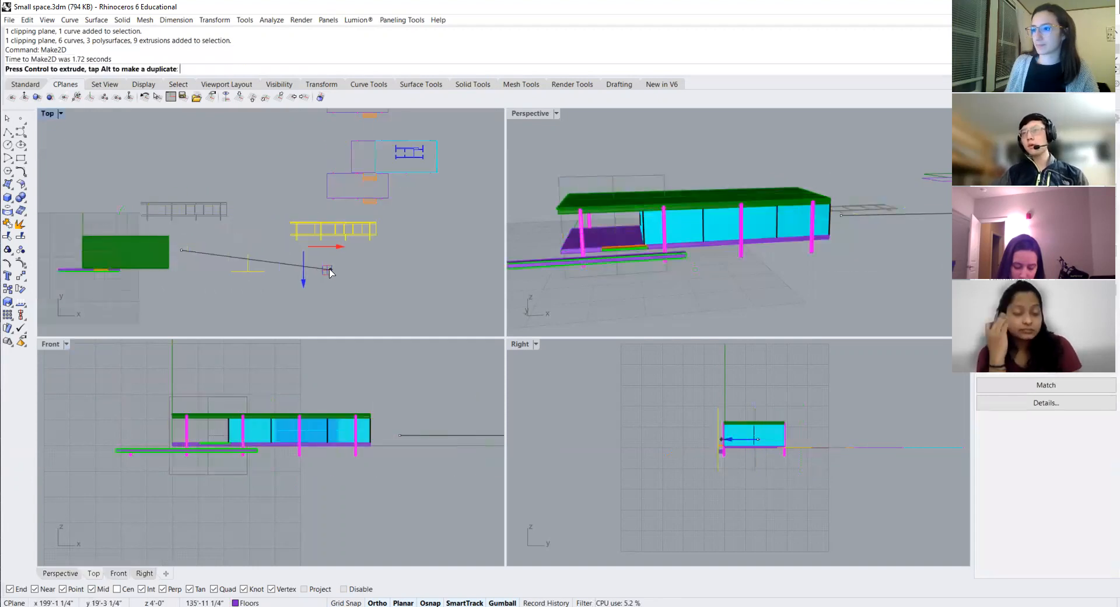
key(ctrl+z)
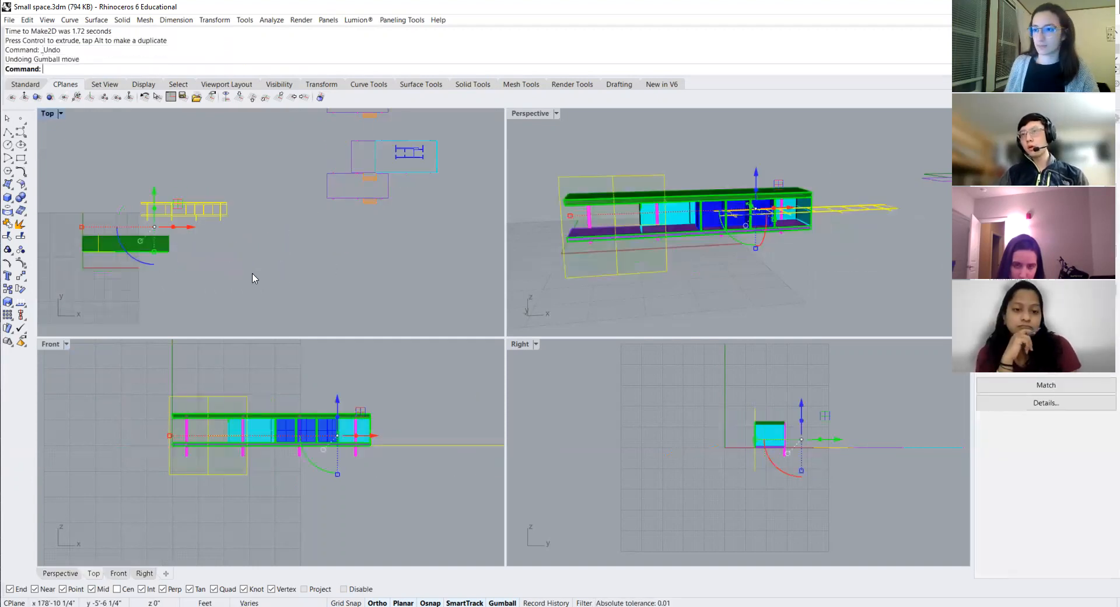
mouse_move(98, 248)
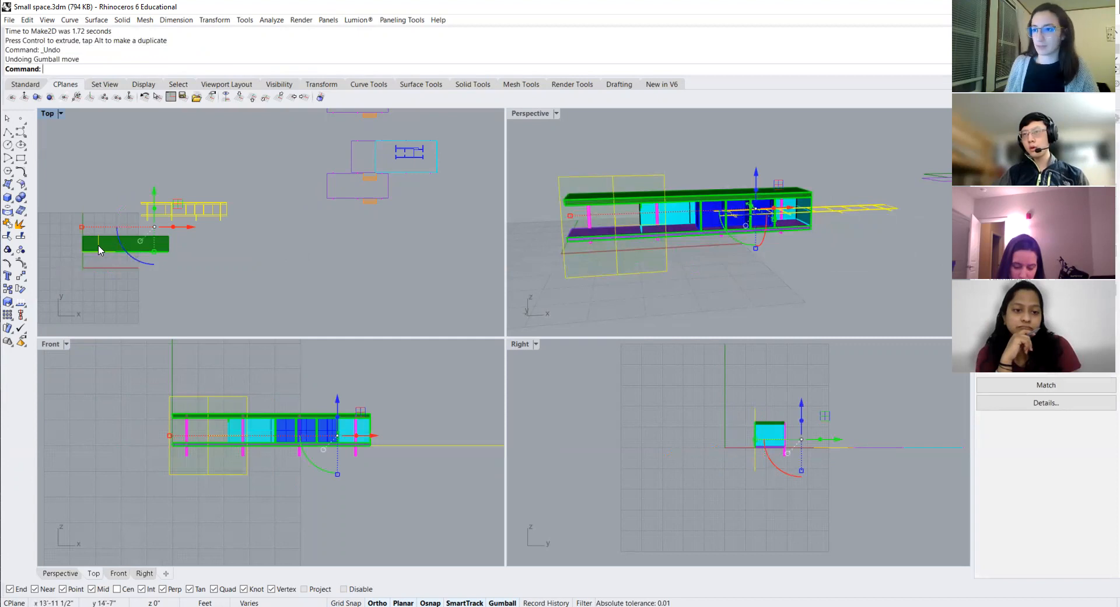
key(ctrl+z)
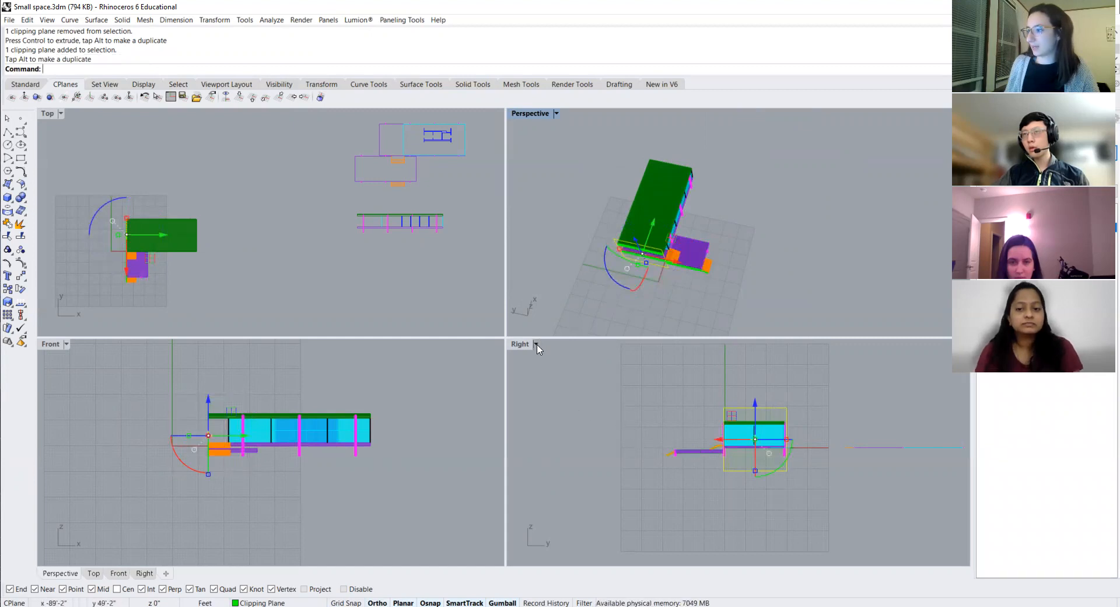
Step: Switch the Right viewport to a Left view of the building and clipping plane
click(557, 113)
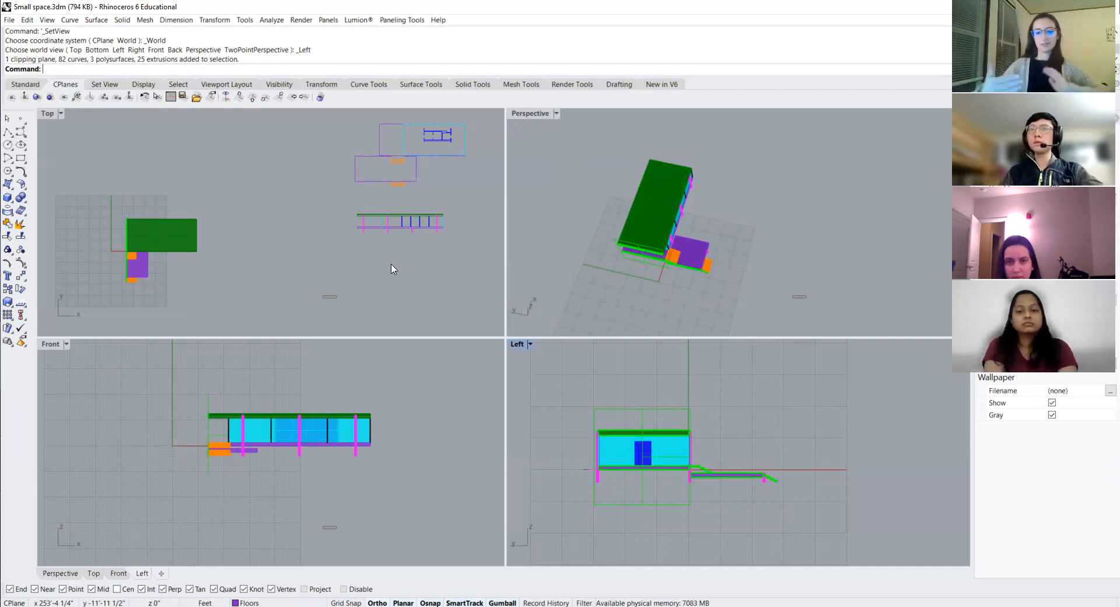
mouse_move(443, 183)
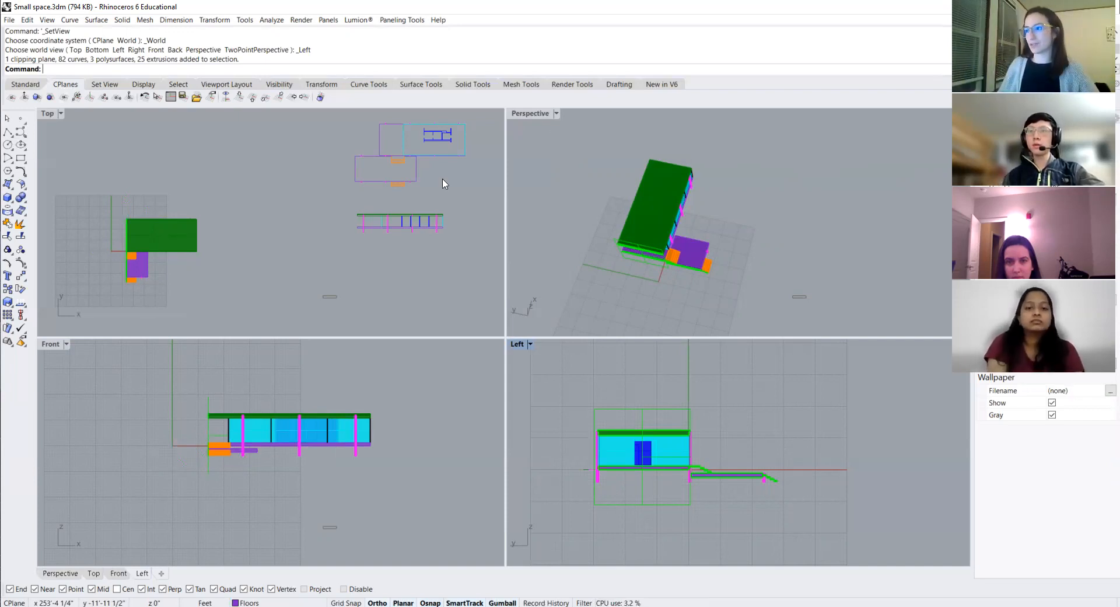
Step: Maximize the Perspective viewport and orbit to a side-on look at the sectioned house
double_click(530, 113)
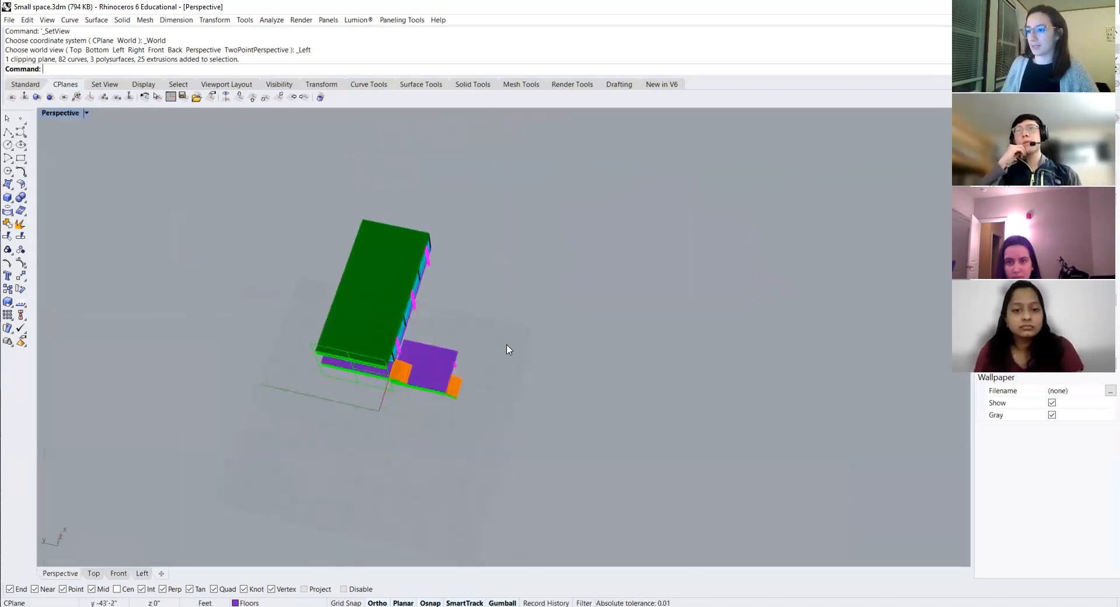
drag(508, 349, 476, 314)
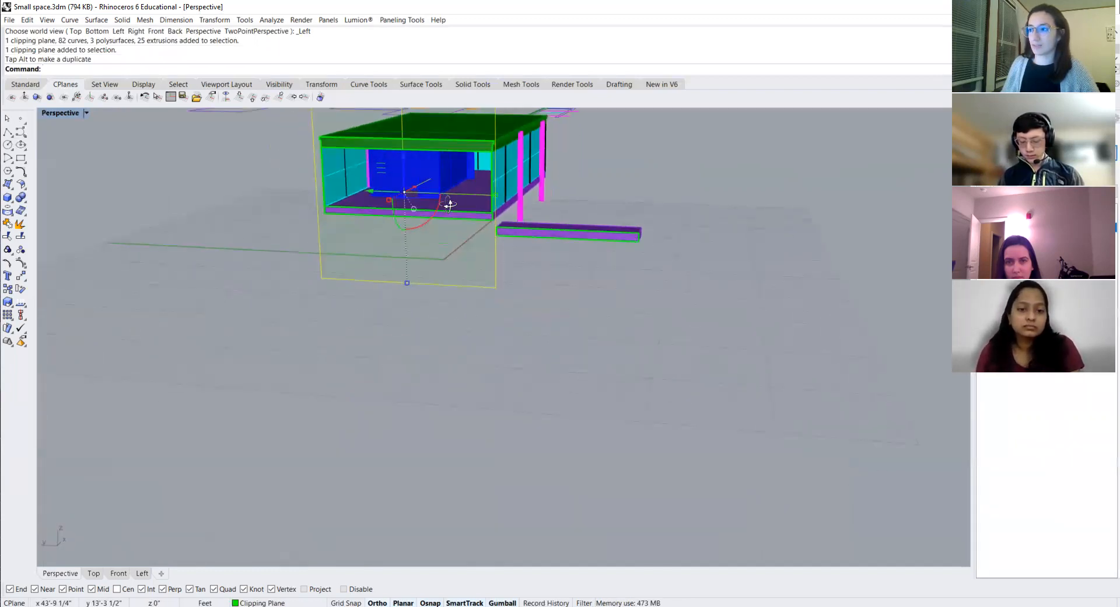
drag(451, 208, 357, 271)
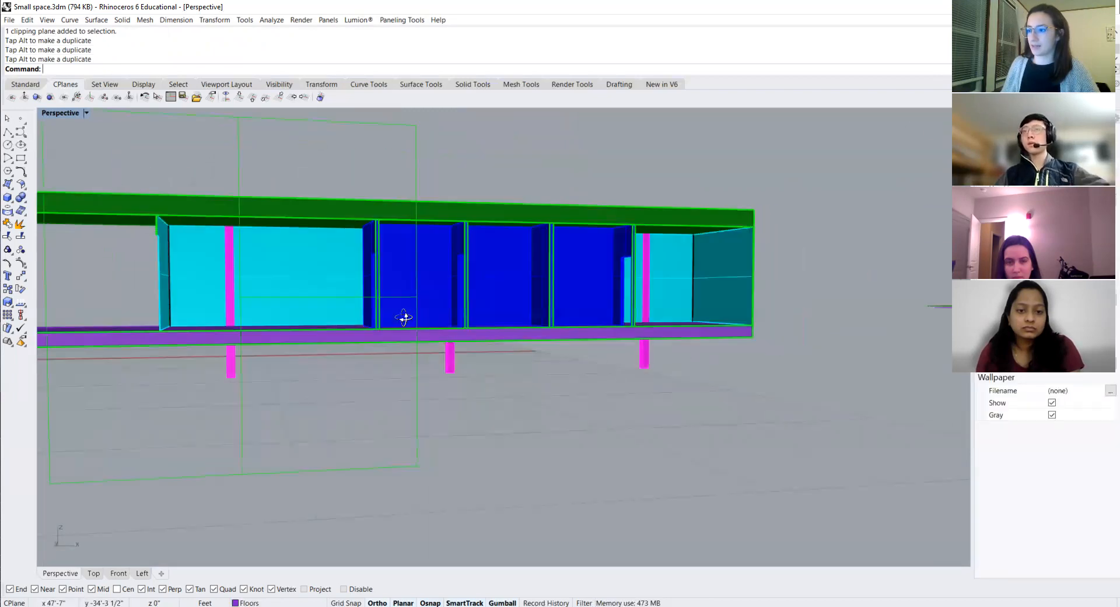
drag(403, 319, 414, 322)
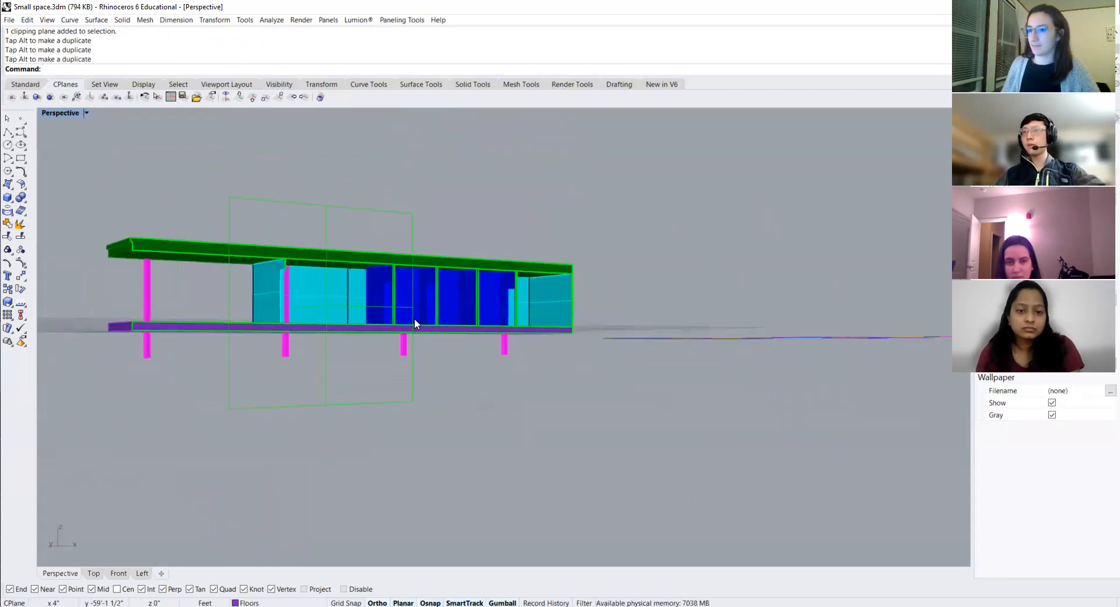
drag(414, 322, 342, 305)
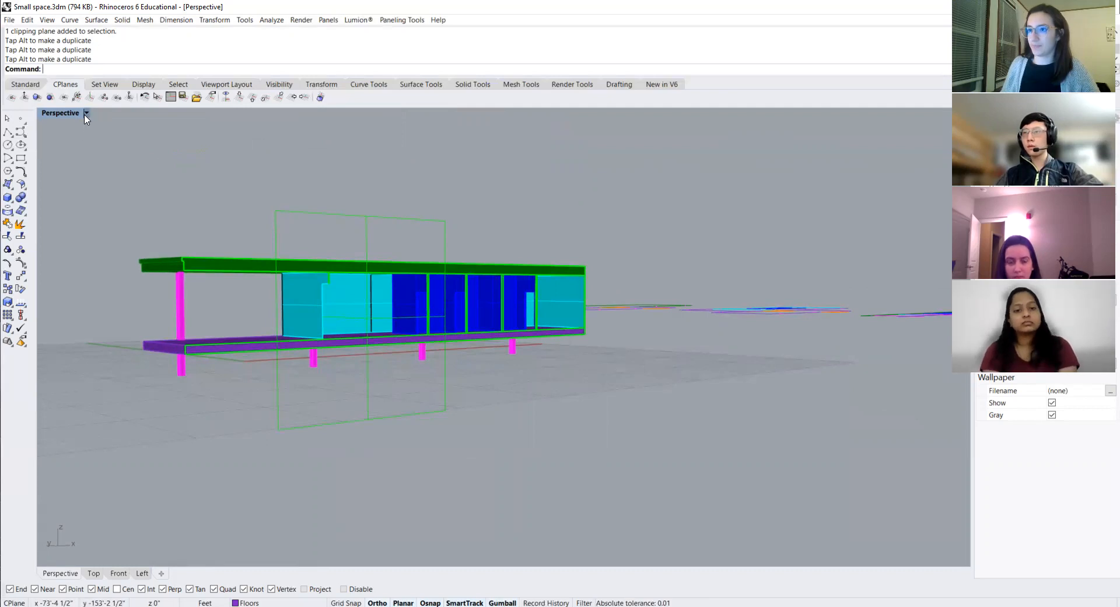
click(85, 113)
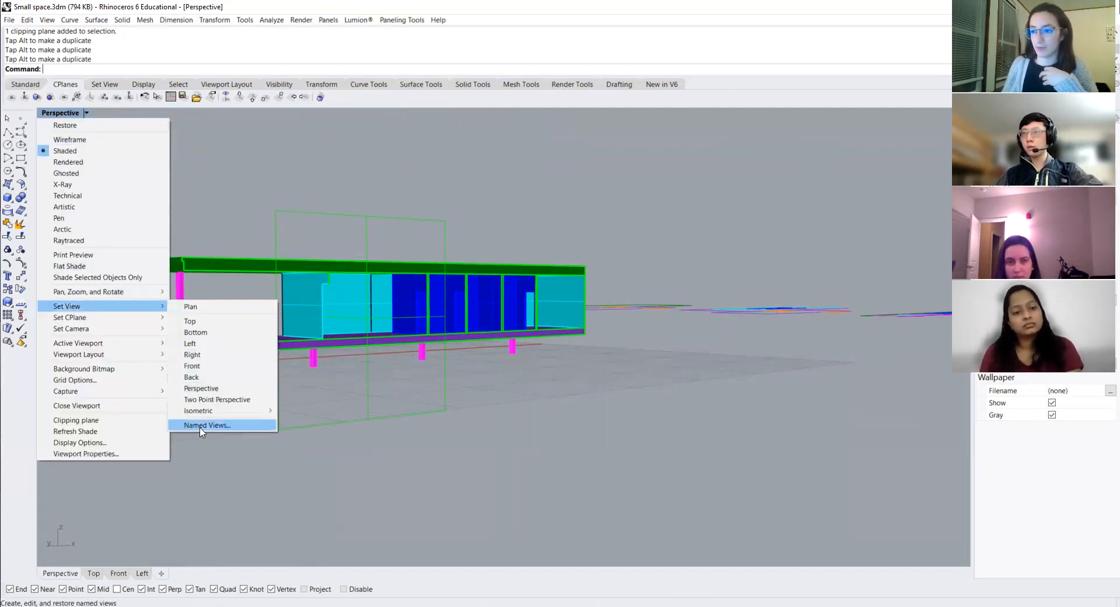
Step: Save the current perspective as a named view 'Section perspective'
click(207, 424)
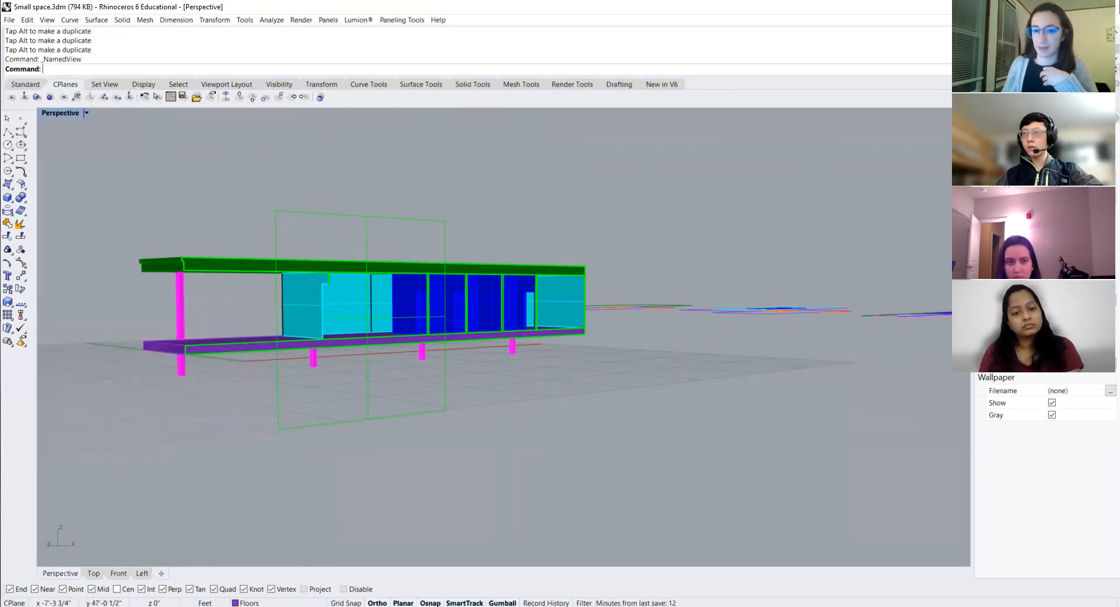
mouse_move(693, 310)
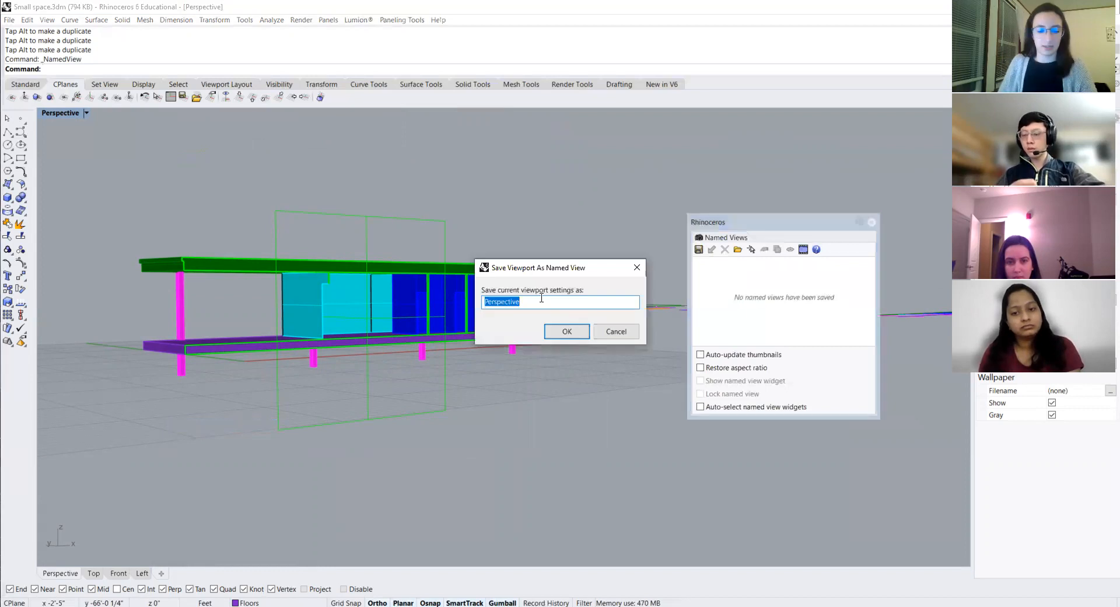
text(Section p)
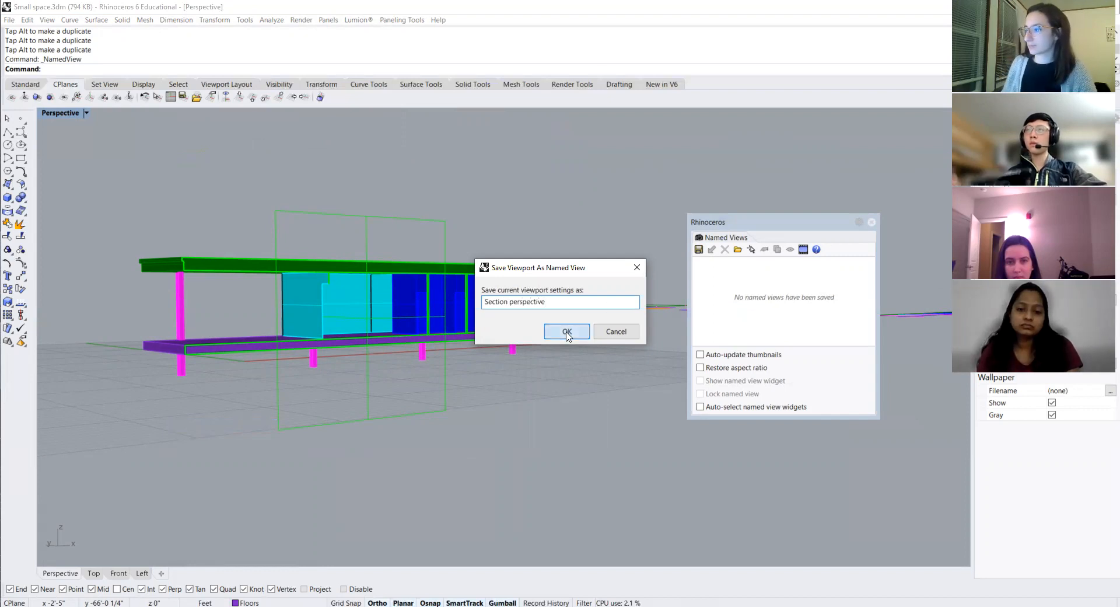
click(565, 331)
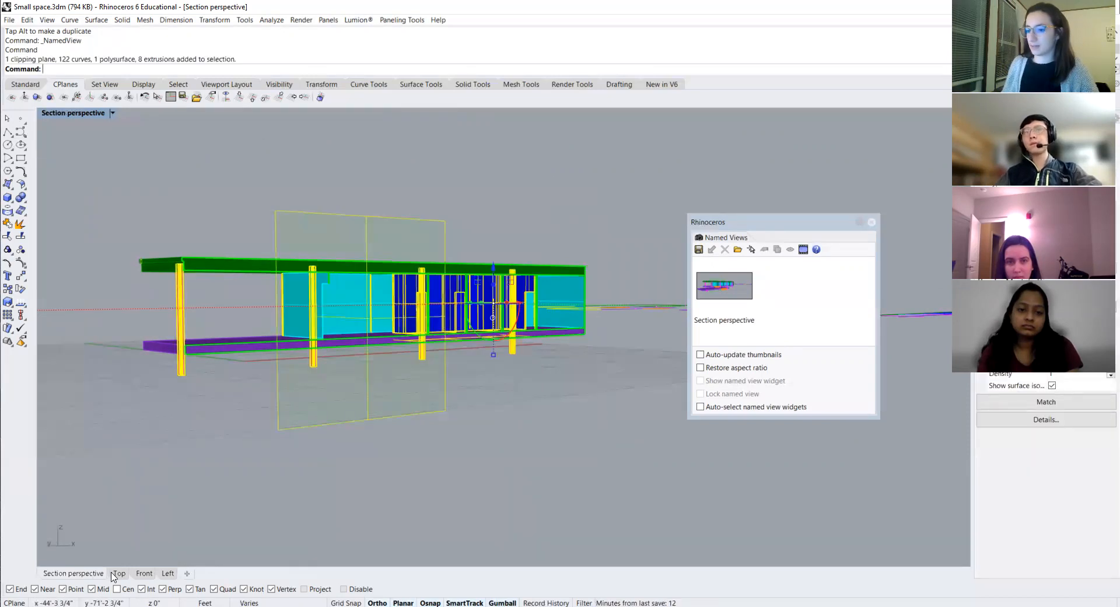
Step: Run Make2D on the house and clipping plane with View projection and intersections on layer Linework
click(119, 573)
text(Make2D)
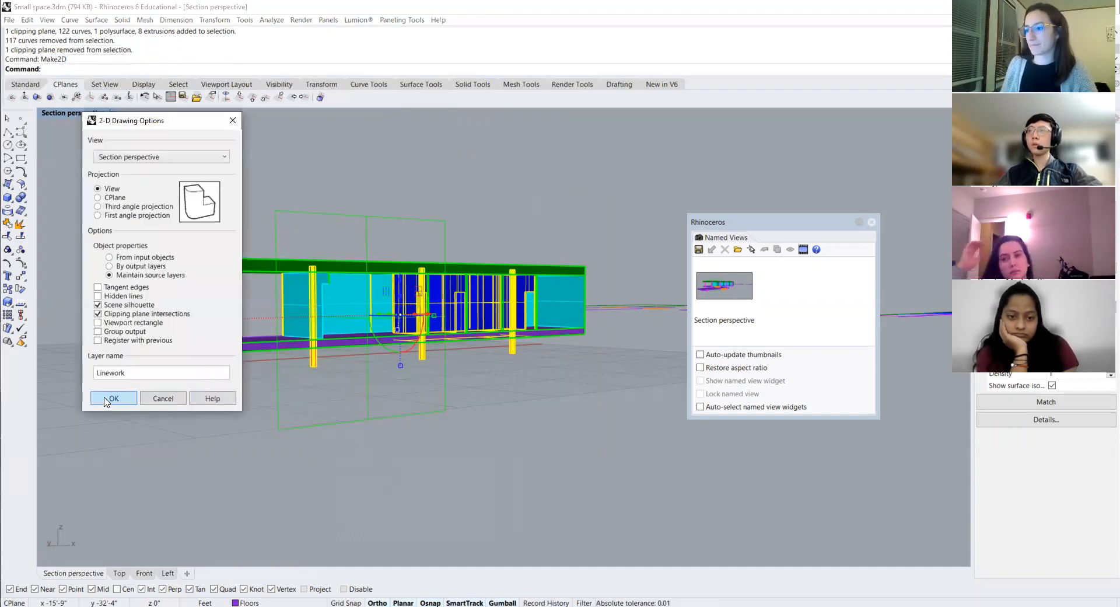
click(113, 398)
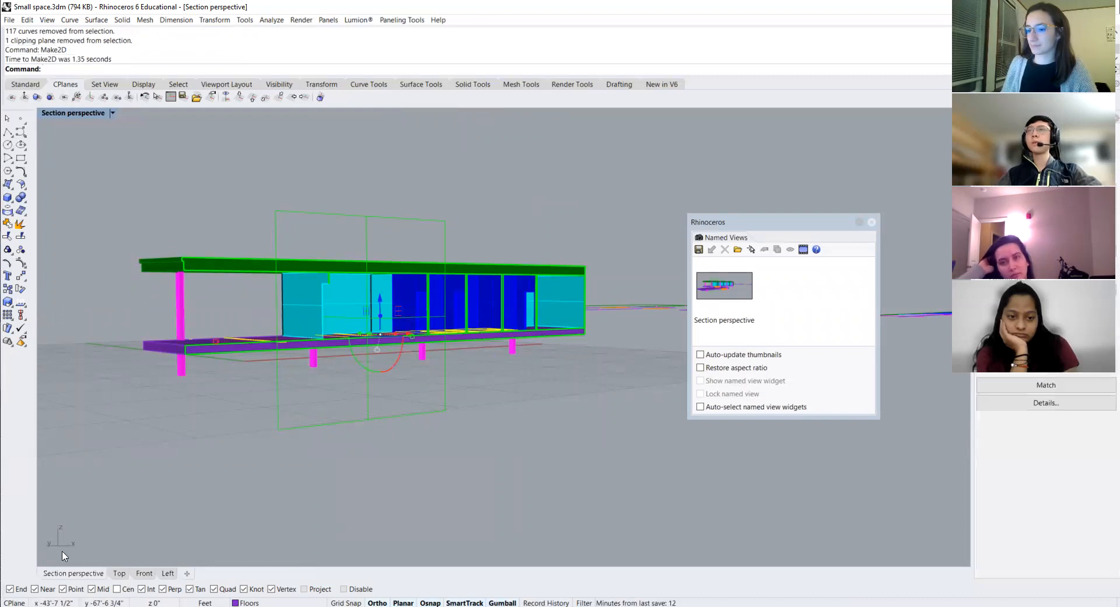
click(119, 573)
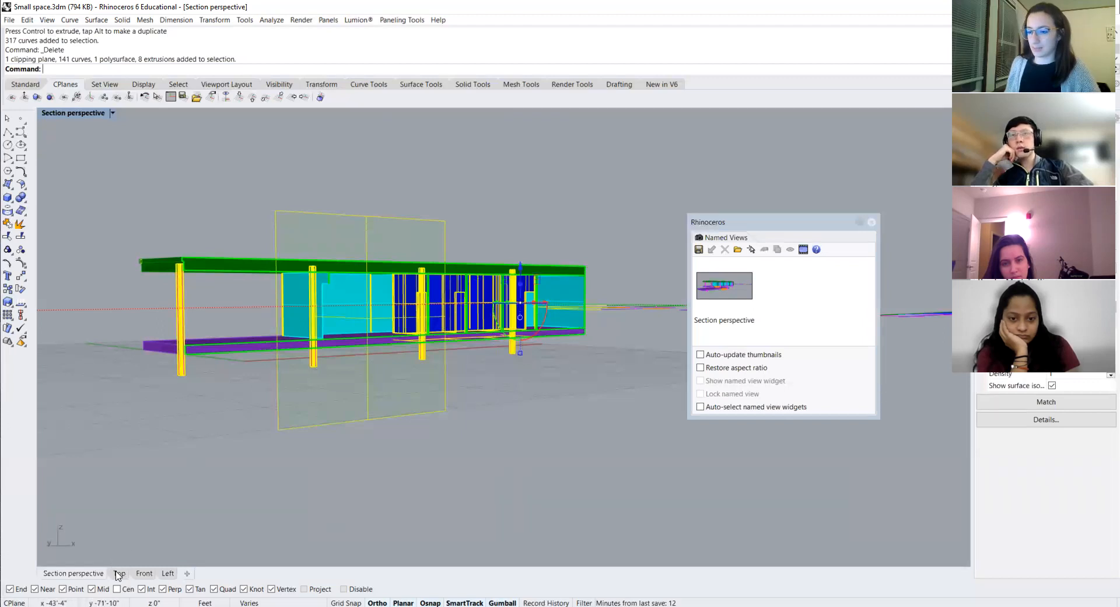
click(119, 573)
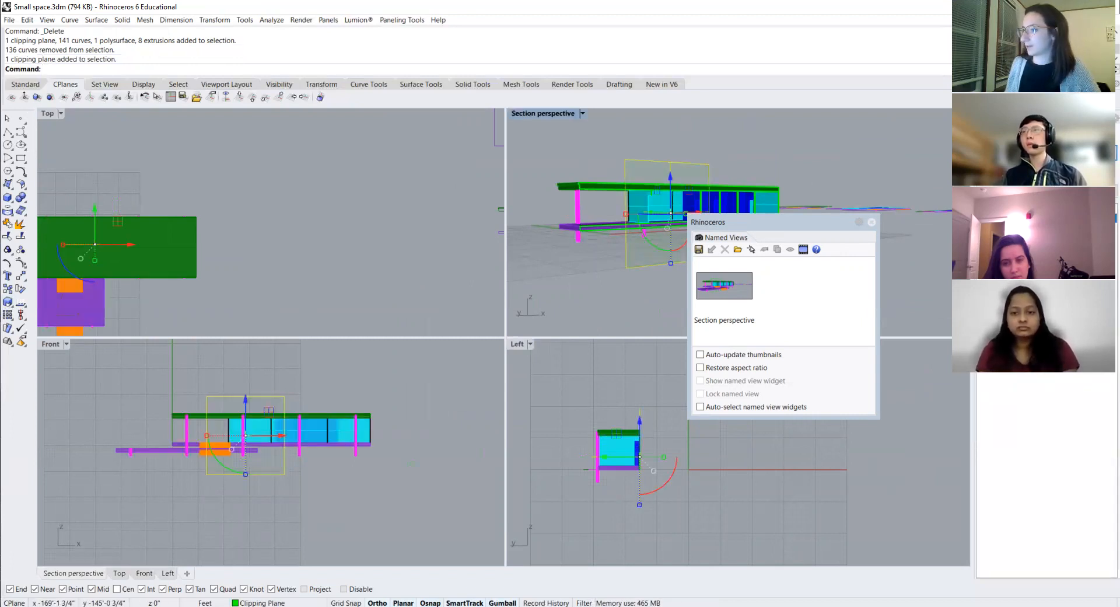
Step: Reselect the clipping plane and rerun Make2D from the Section perspective view
click(378, 237)
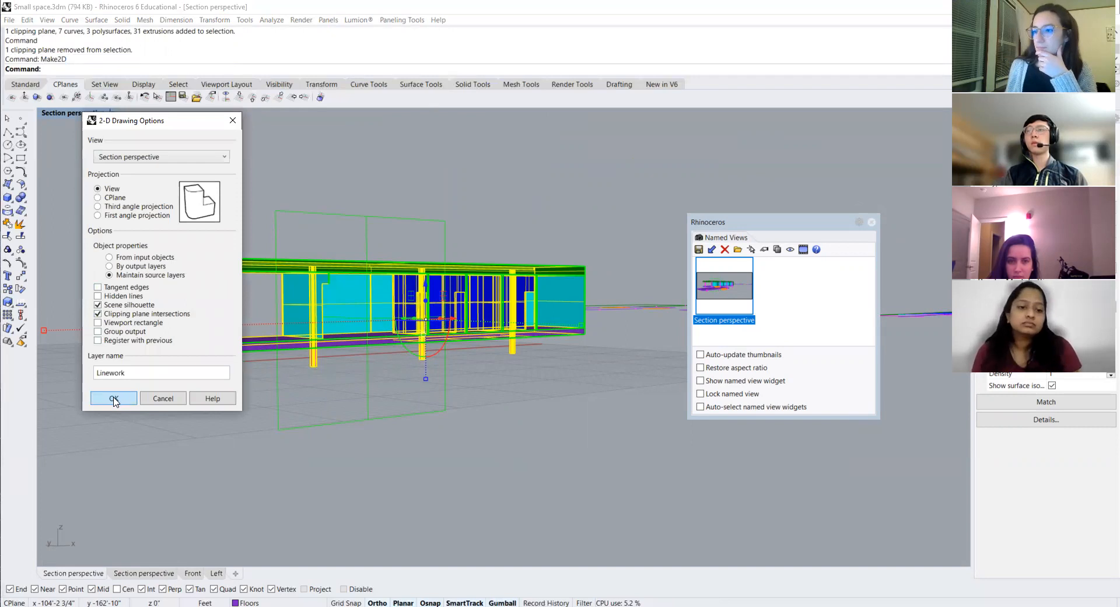
click(113, 398)
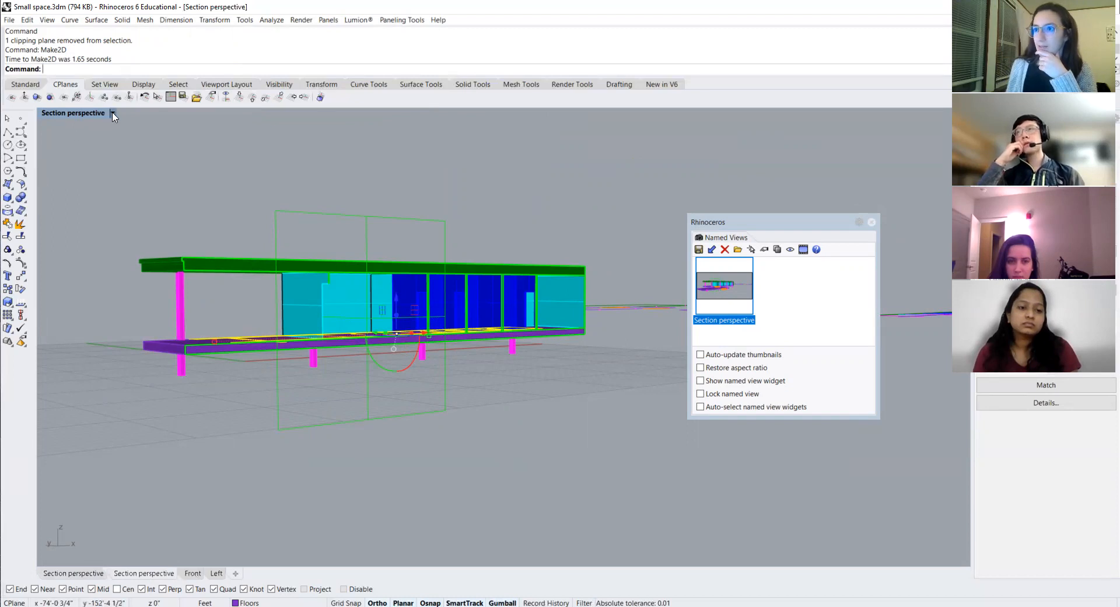
Step: Set the main viewport to a Top view showing the 2D drawings beside the model
click(112, 114)
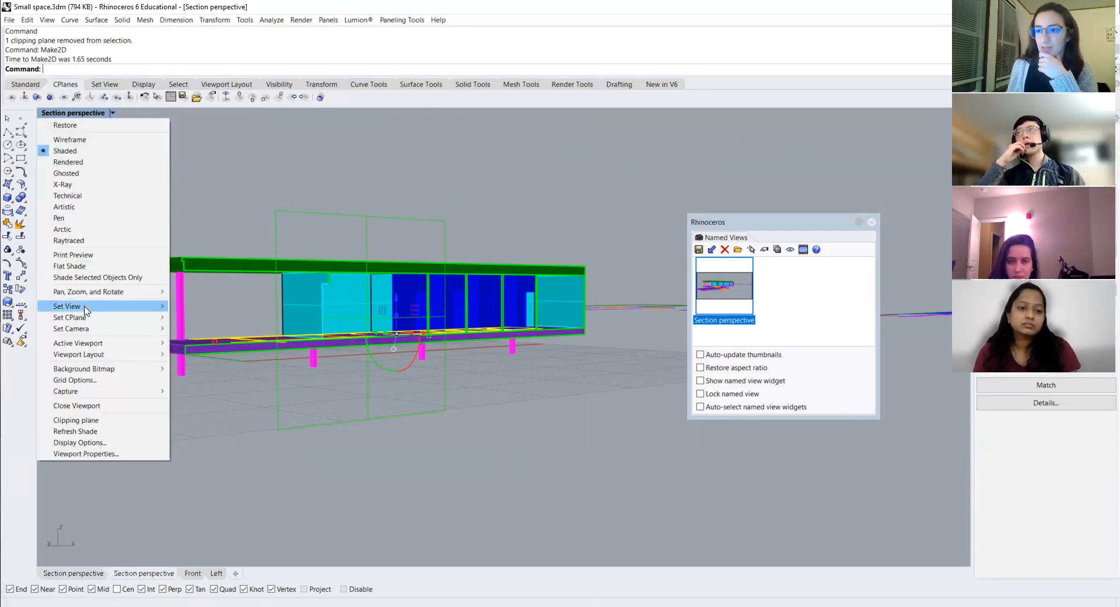
click(67, 305)
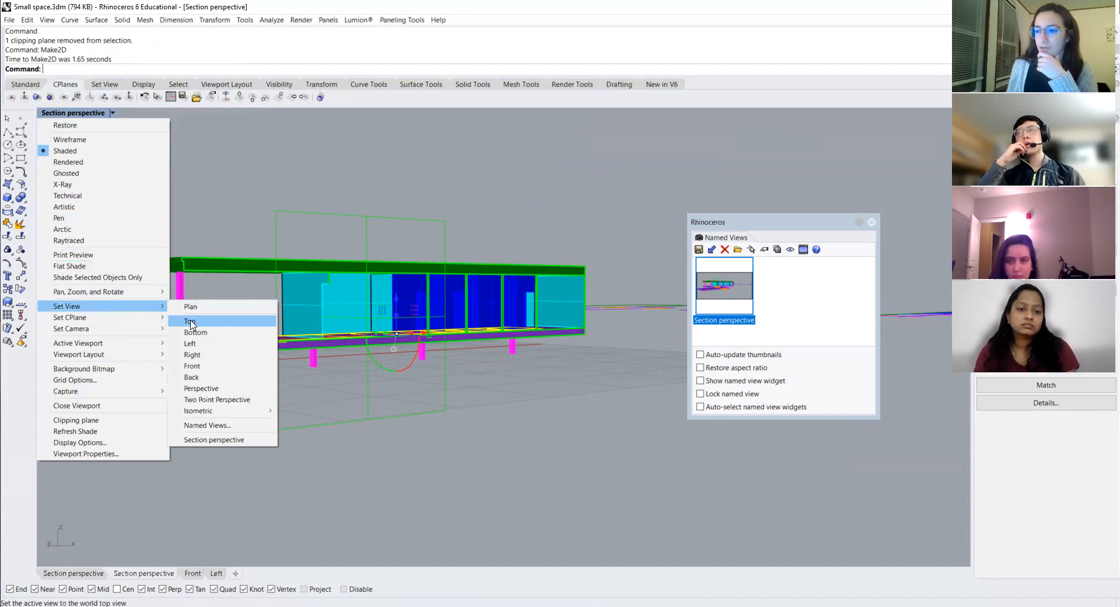
click(190, 320)
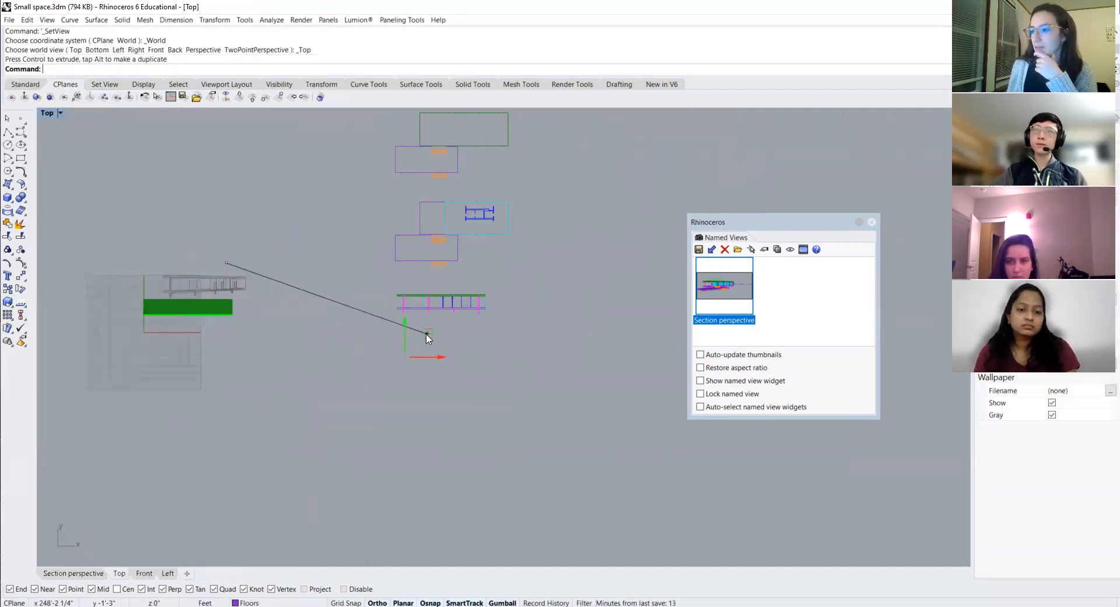
Step: Undo the Gumball move and return to Top view with both flat line drawings visible
key(ctrl+z)
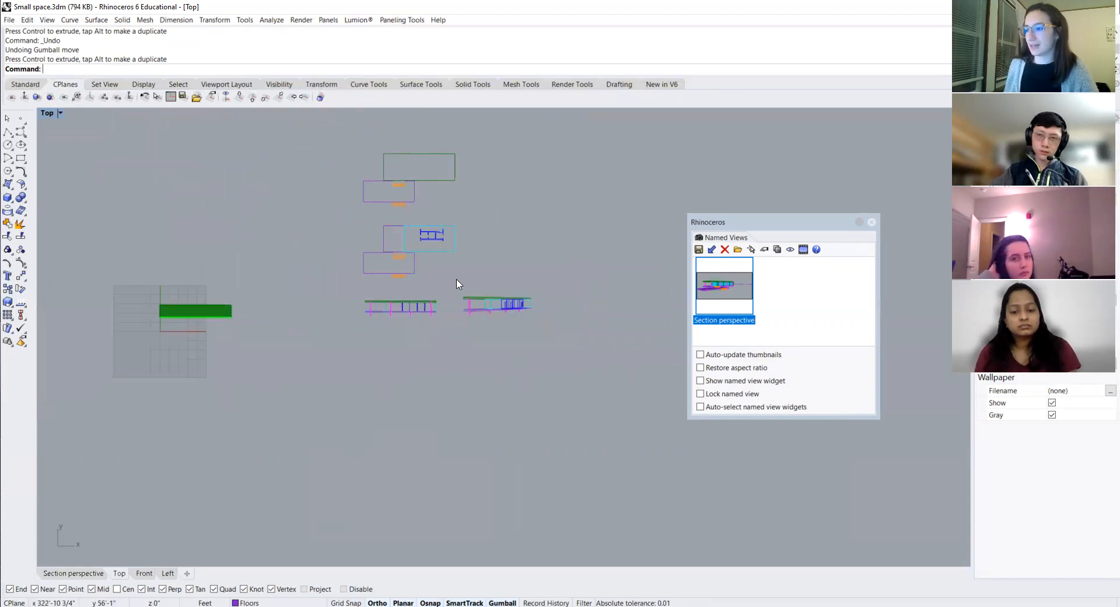
click(497, 303)
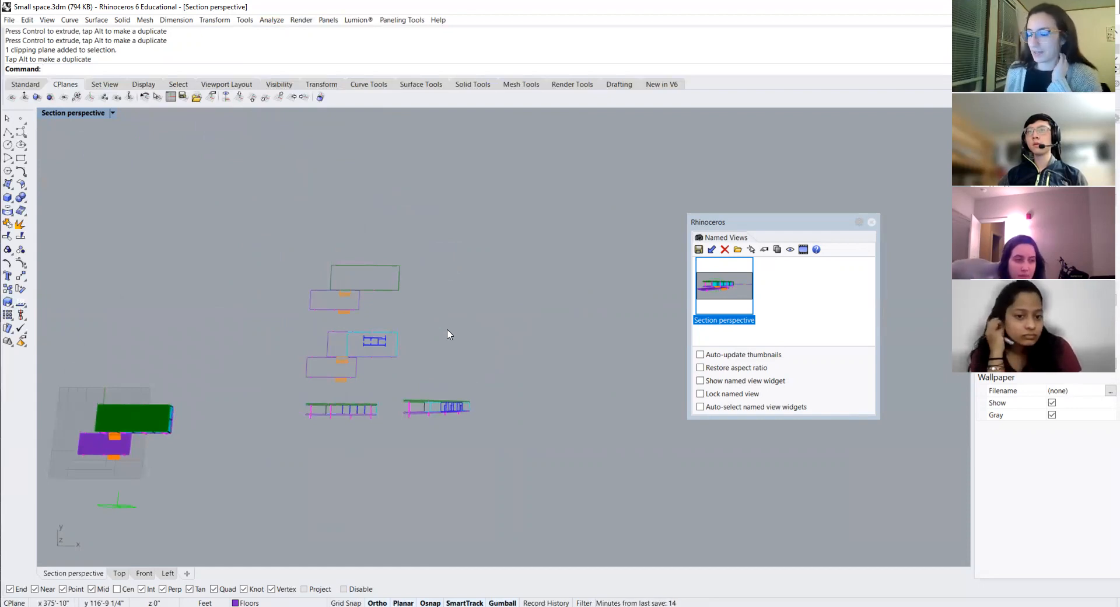
mouse_move(278, 303)
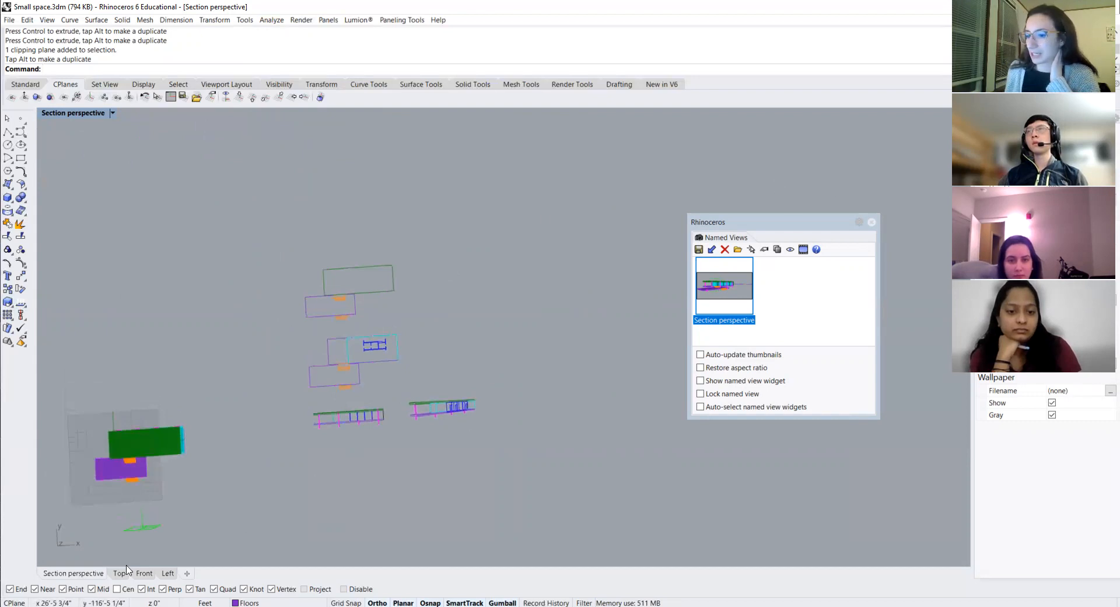
click(119, 573)
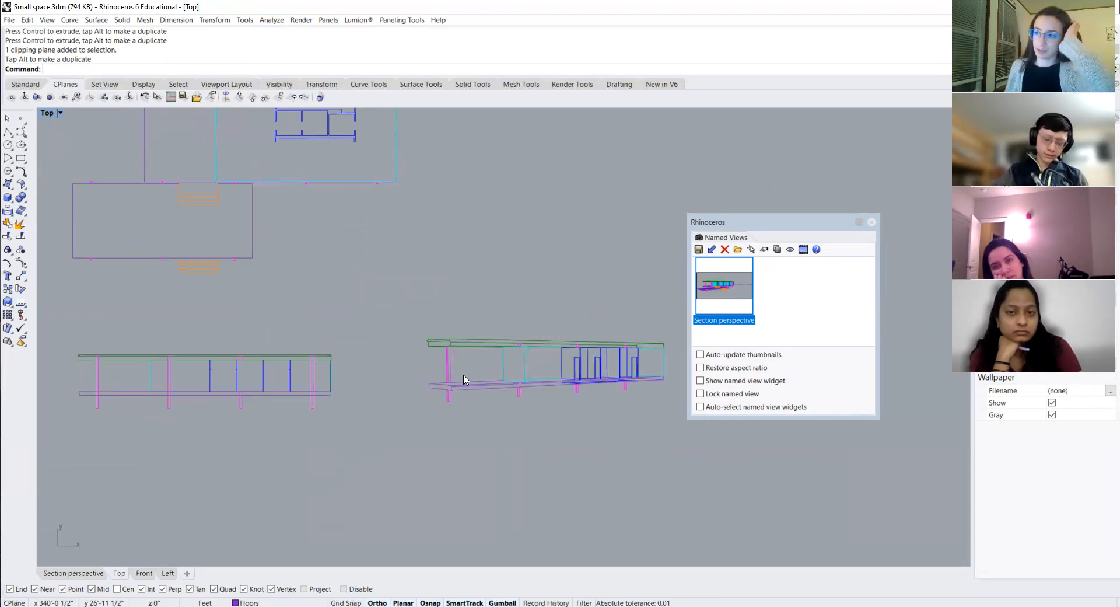
mouse_move(692, 277)
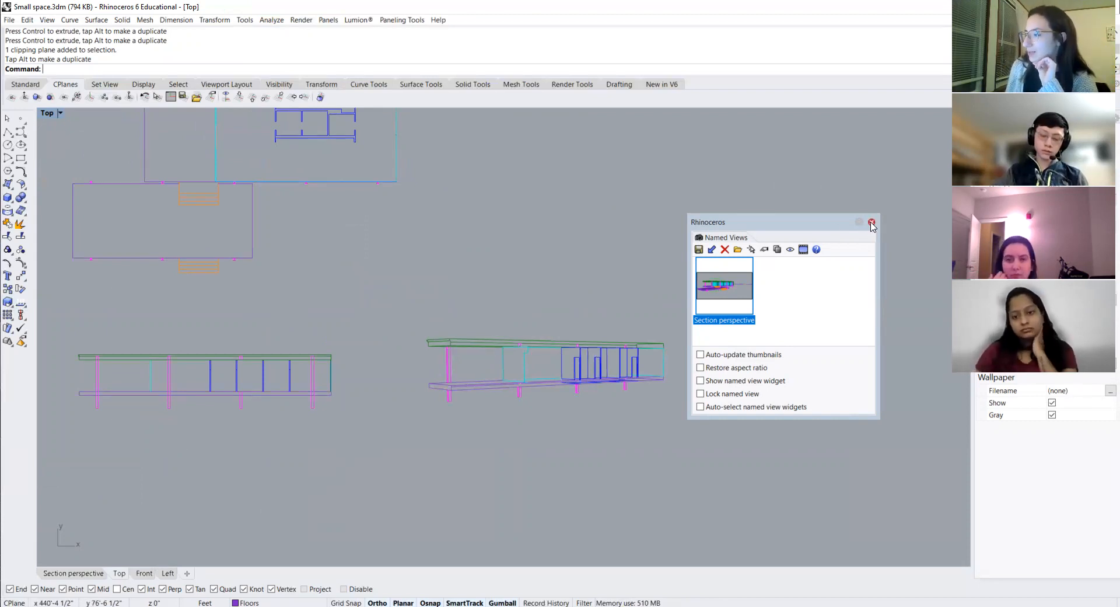
Step: Close the Named Views panel and delete the stray section curves from the linework
click(872, 221)
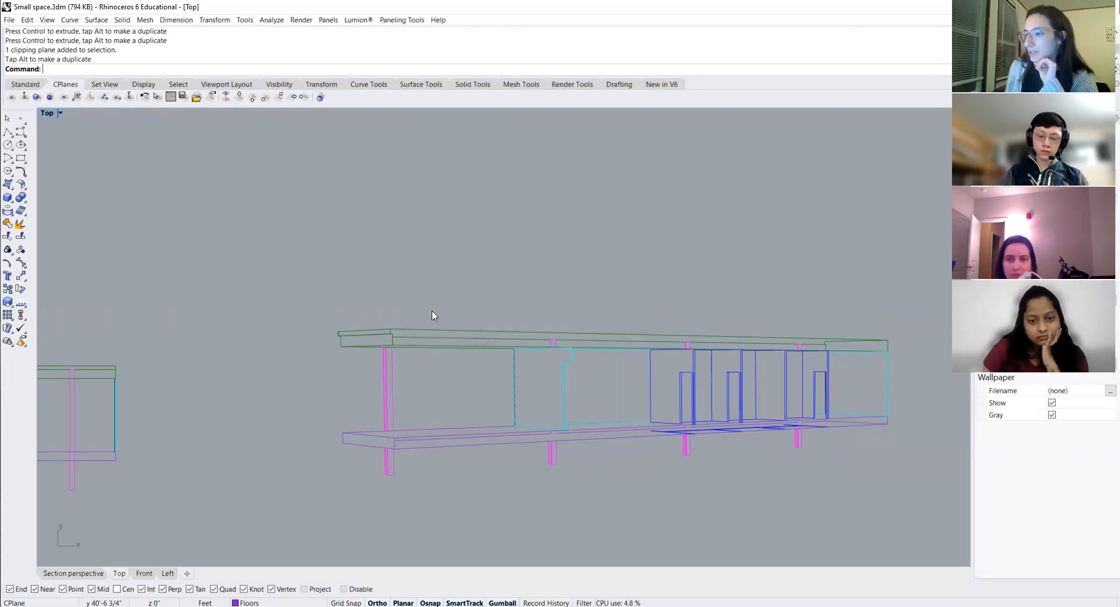
mouse_move(369, 265)
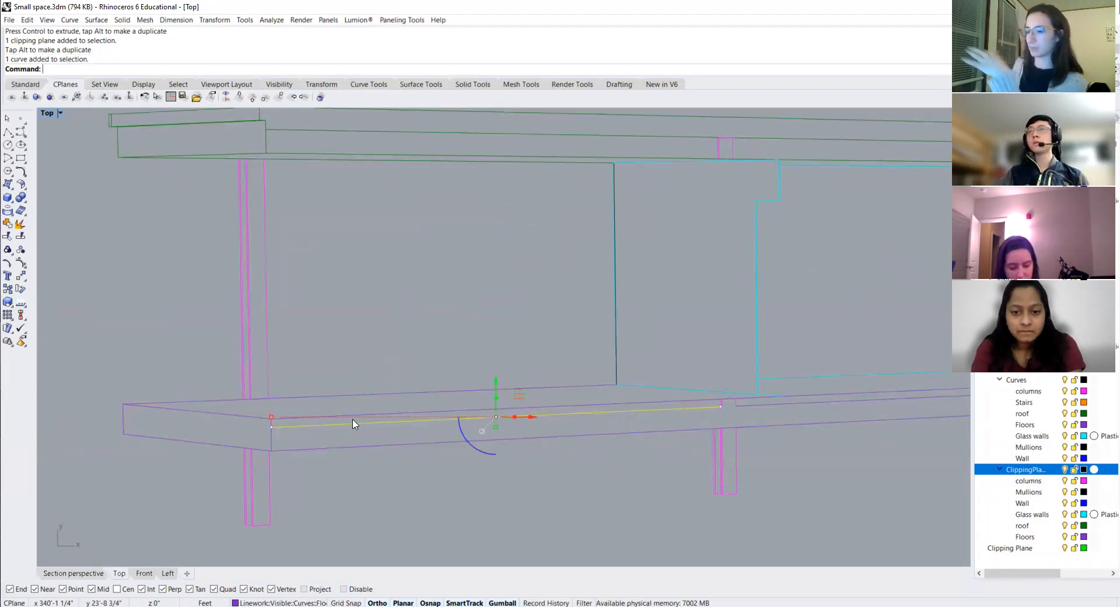
mouse_move(333, 427)
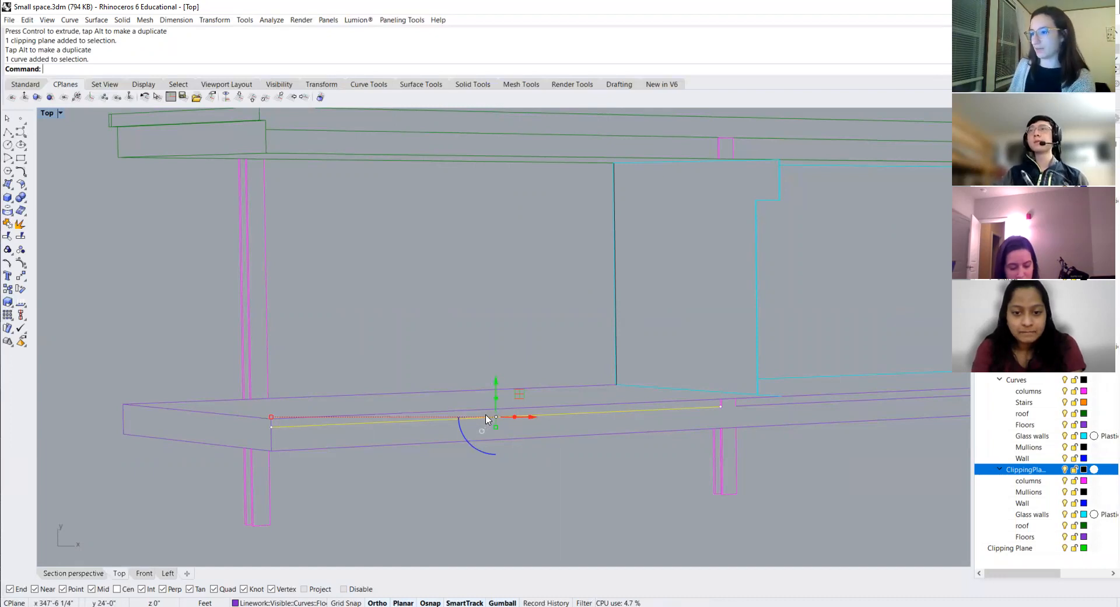
mouse_move(124, 437)
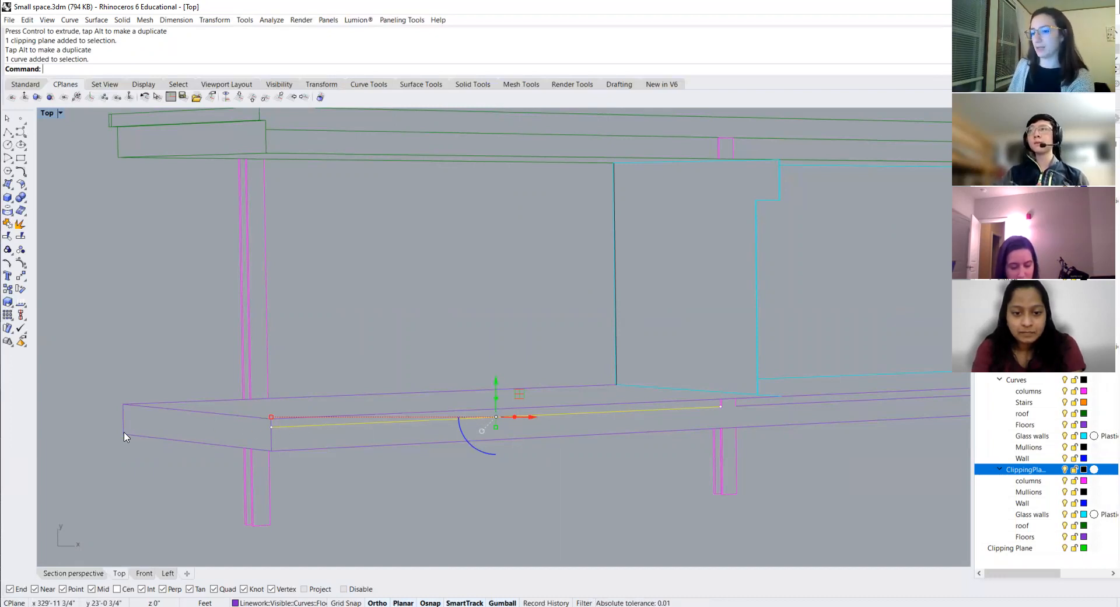
click(124, 439)
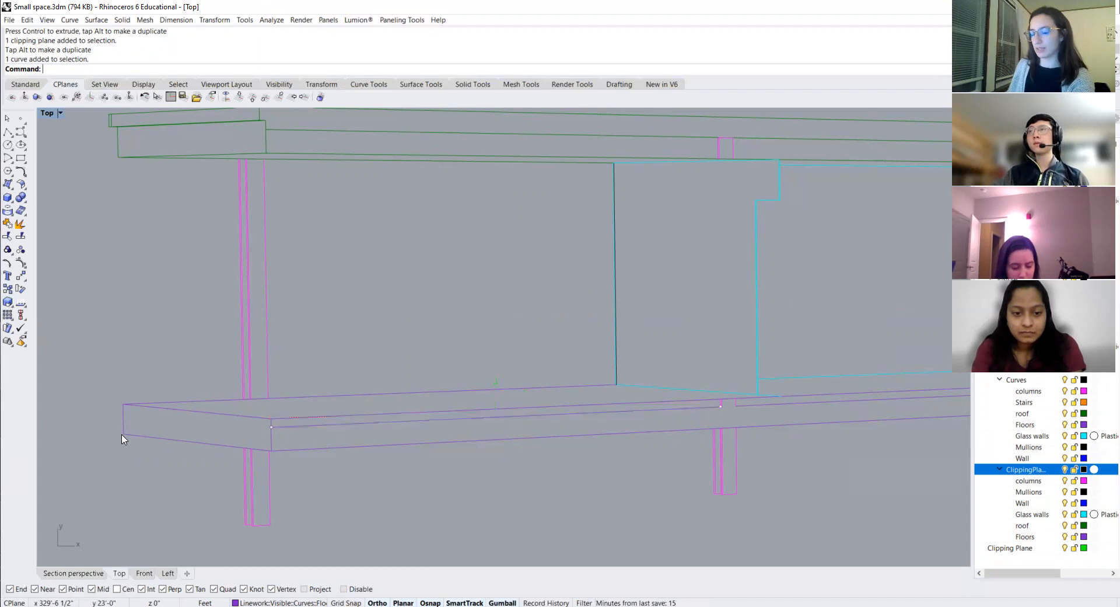
mouse_move(329, 449)
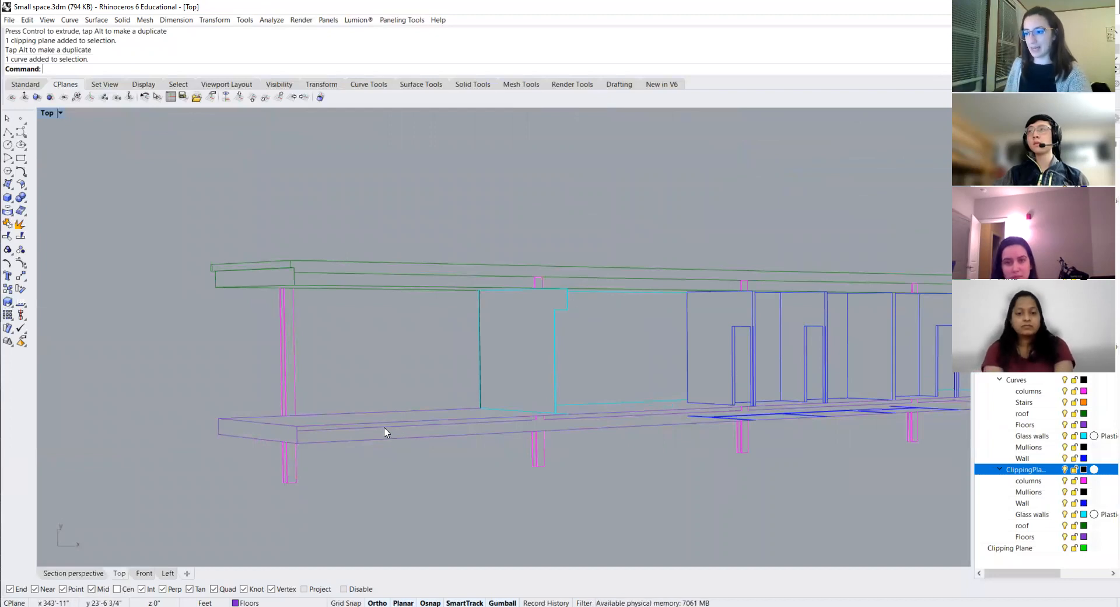
key(Delete)
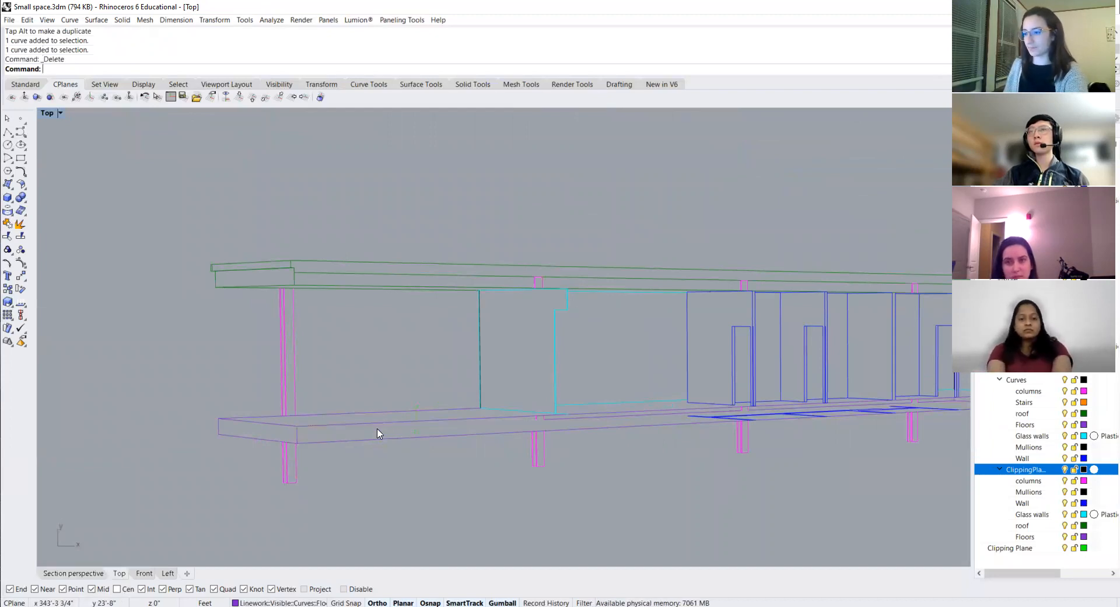
scroll(up, 3)
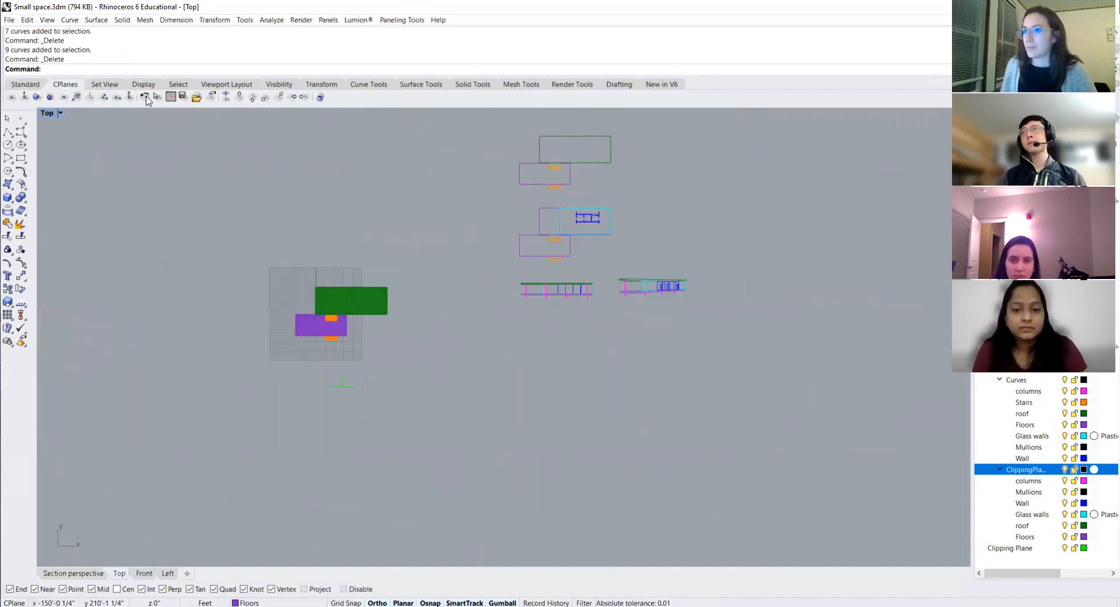
Step: Save the model, then save a copy as Small space_Axon.3dm via File > Save As
key(ctrl+s)
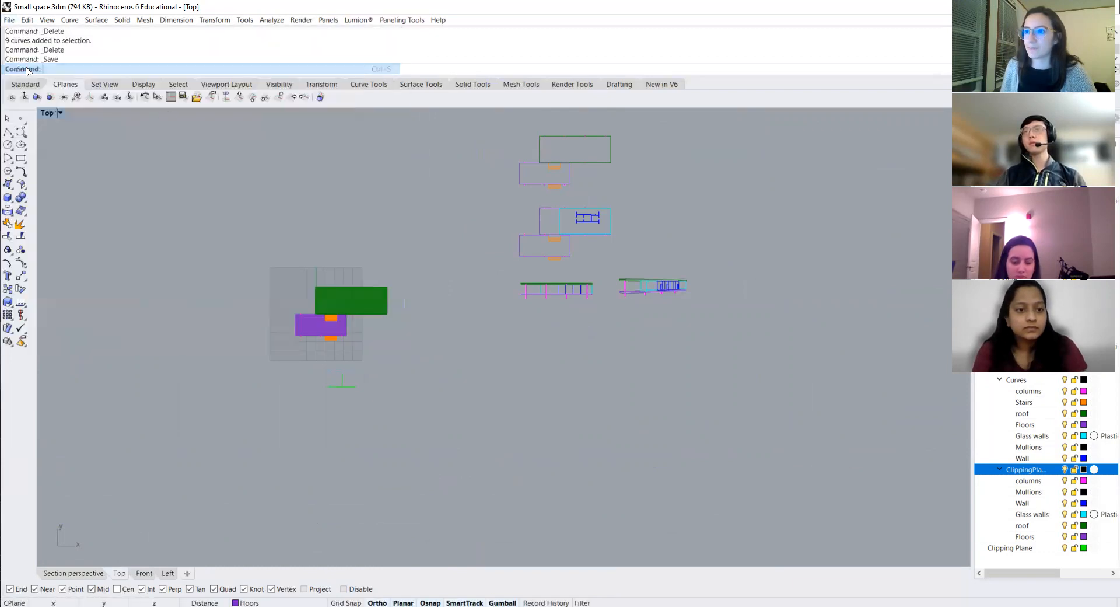
key(ctrl+s)
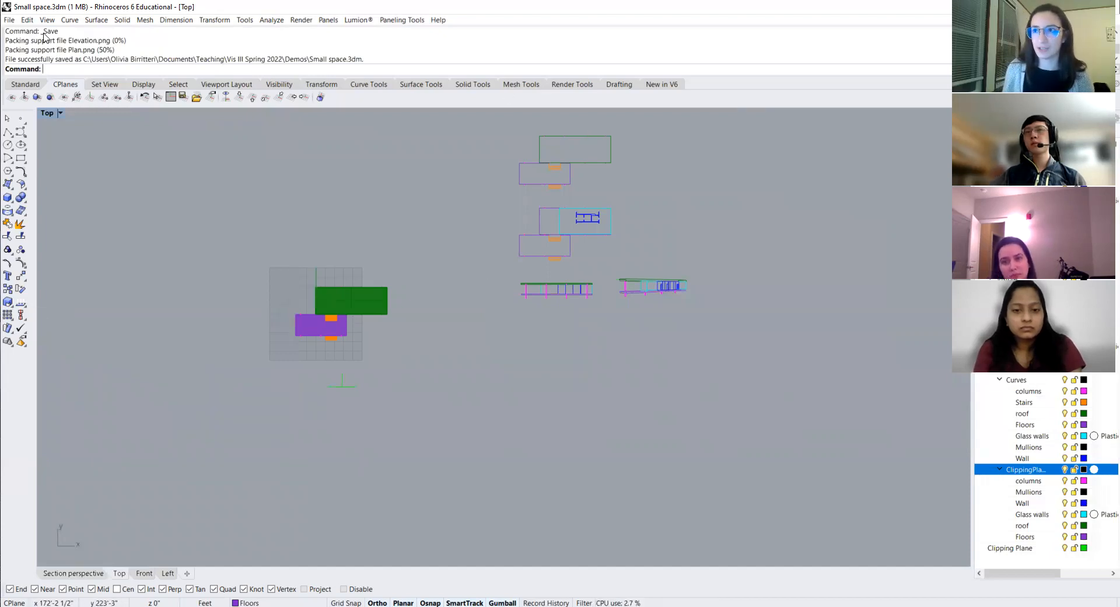
click(10, 20)
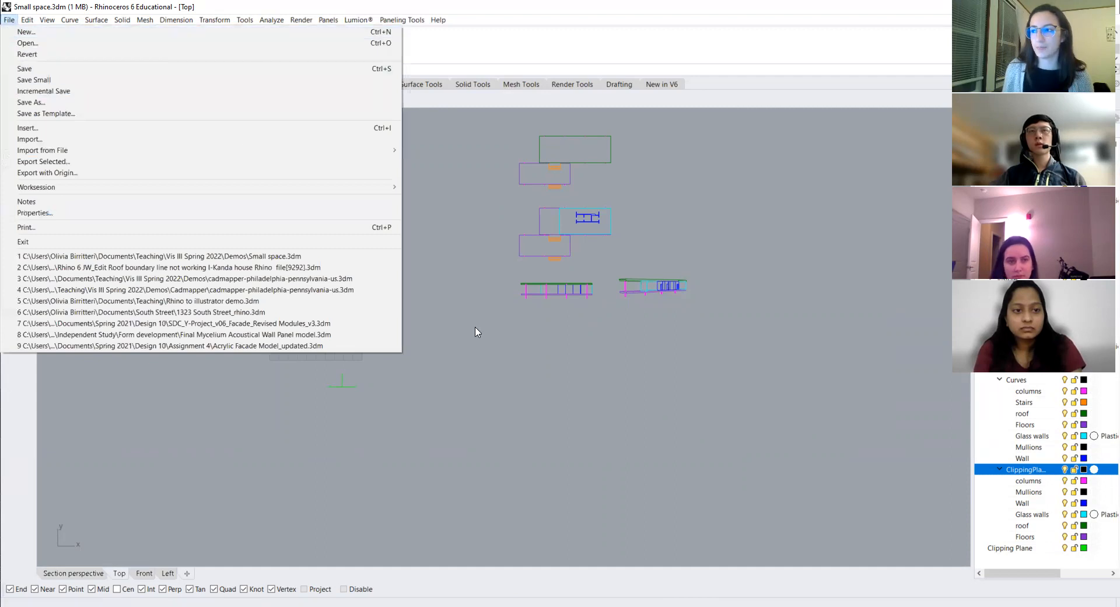
click(23, 67)
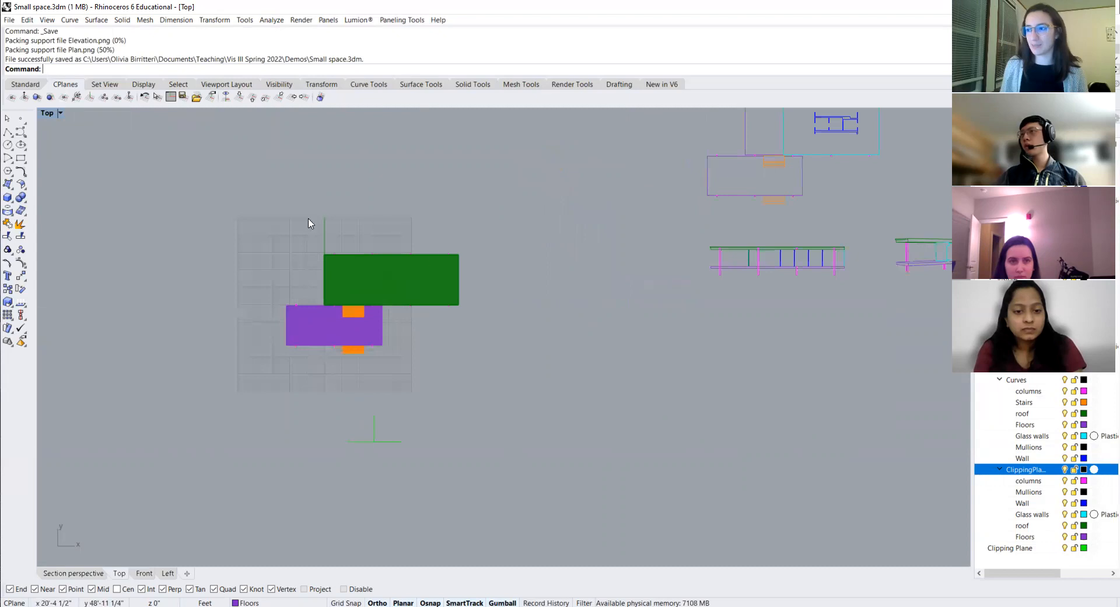
mouse_move(469, 314)
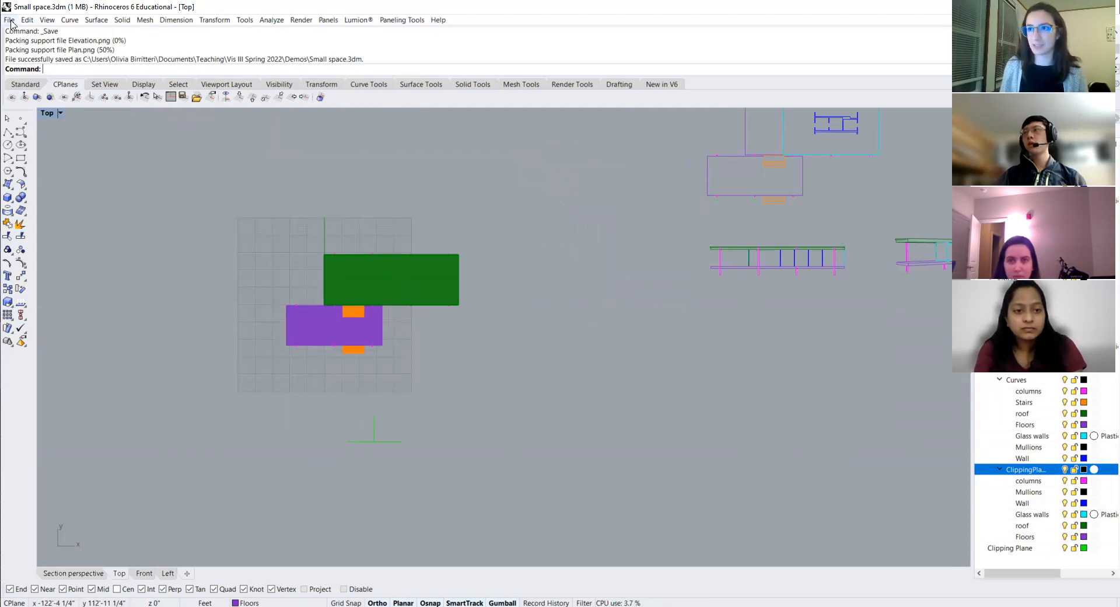
click(10, 20)
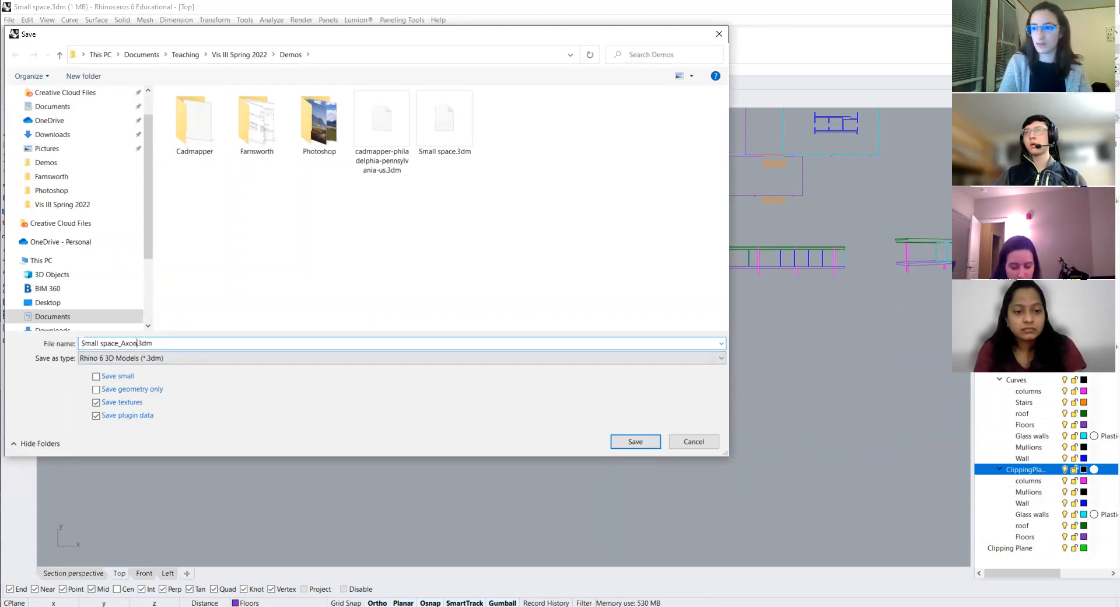
click(634, 441)
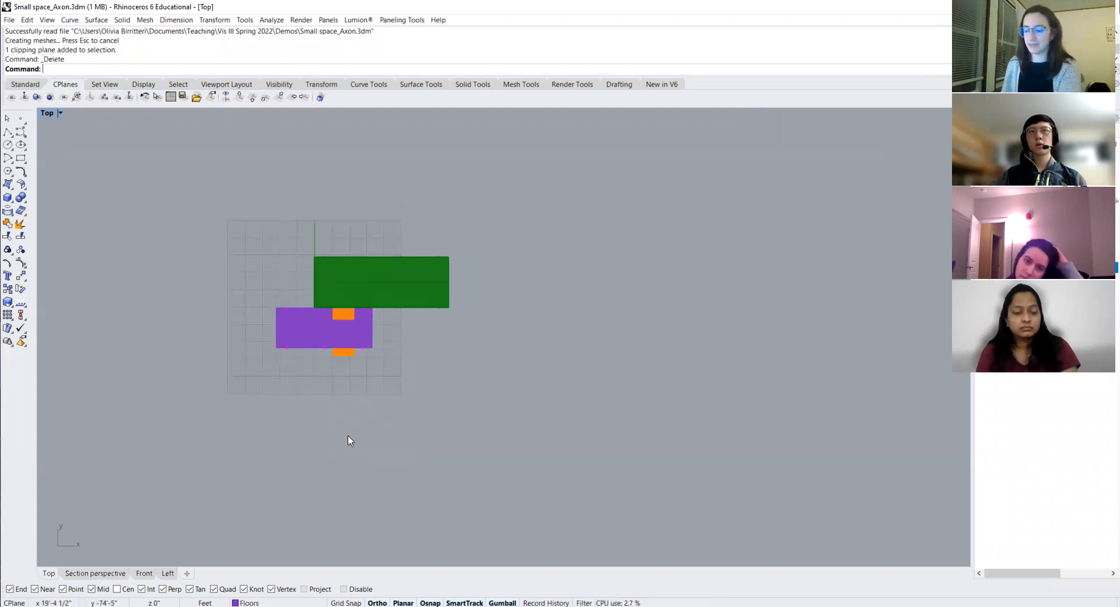
mouse_move(211, 526)
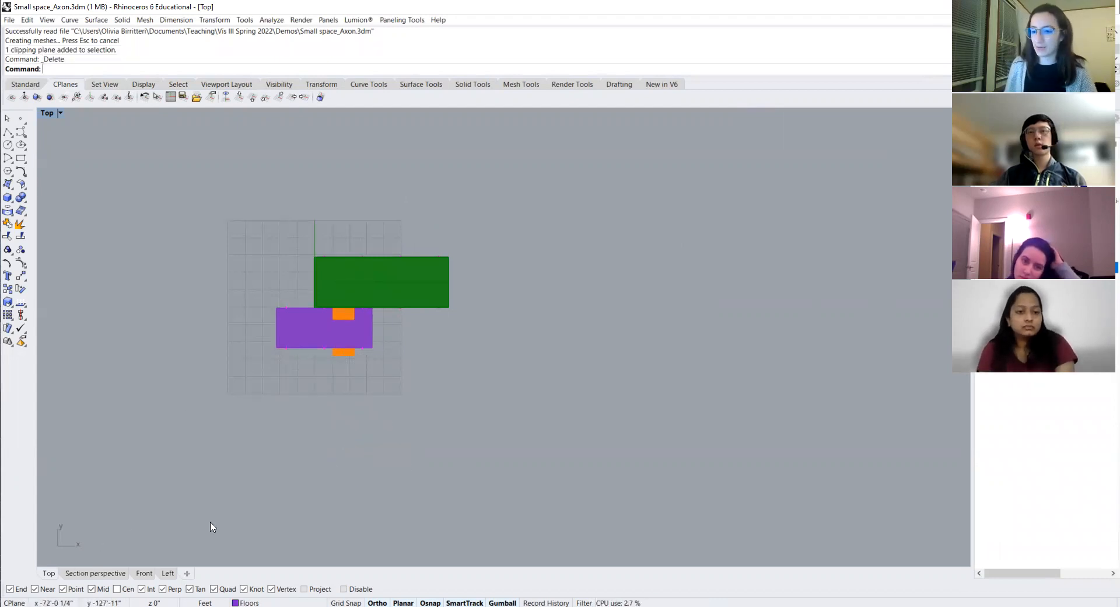
Step: Set the Section perspective viewport to a southwest isometric parallel view of the building
click(95, 573)
text(ZS)
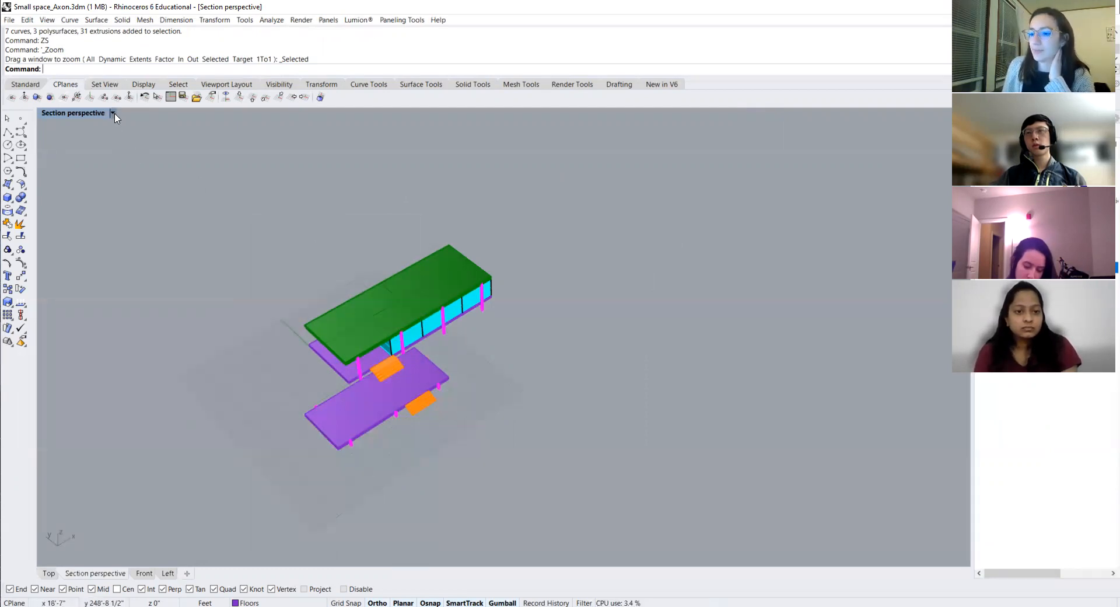
click(112, 113)
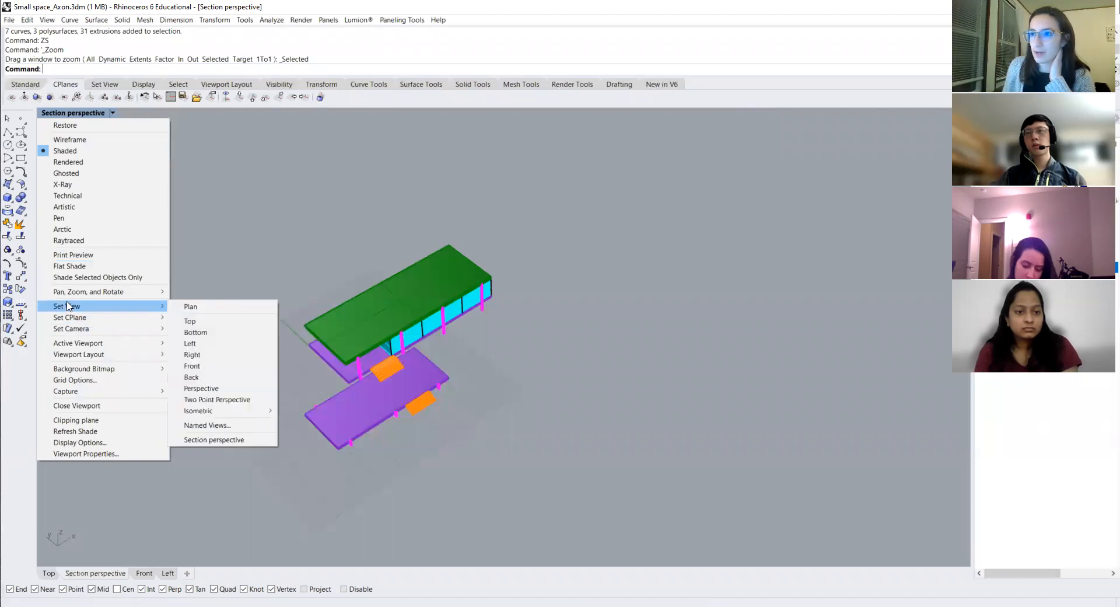
mouse_move(208, 411)
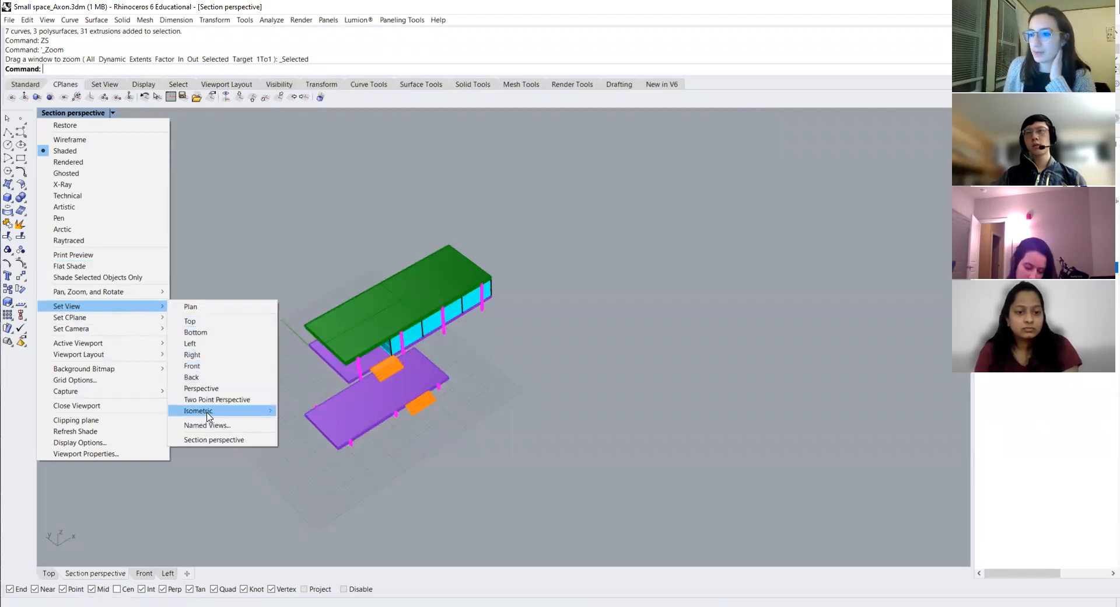
mouse_move(199, 411)
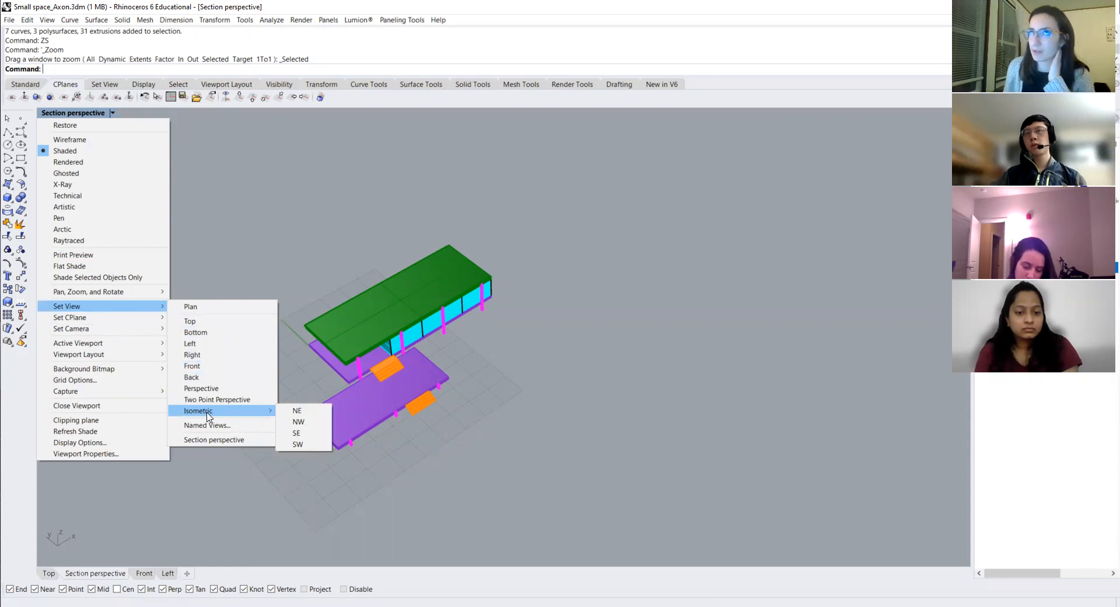
mouse_move(212, 413)
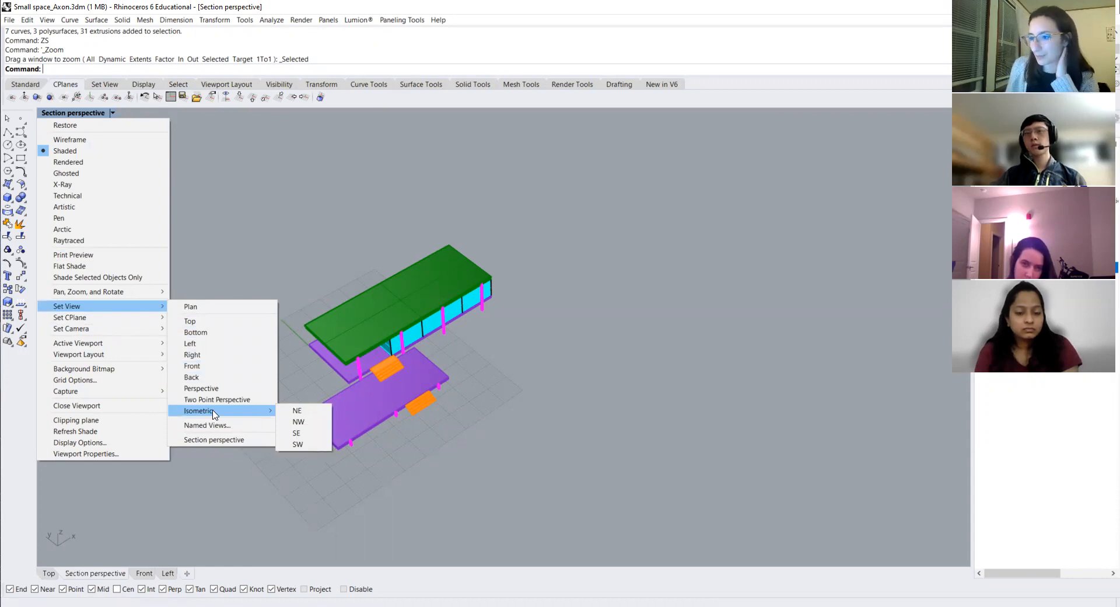
mouse_move(278, 414)
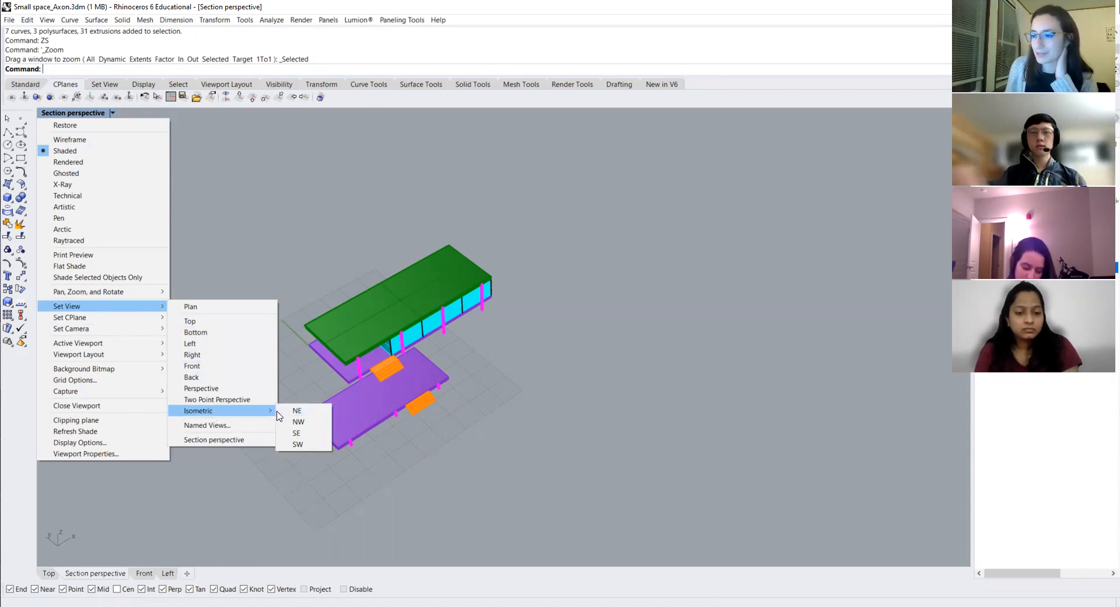
mouse_move(299, 421)
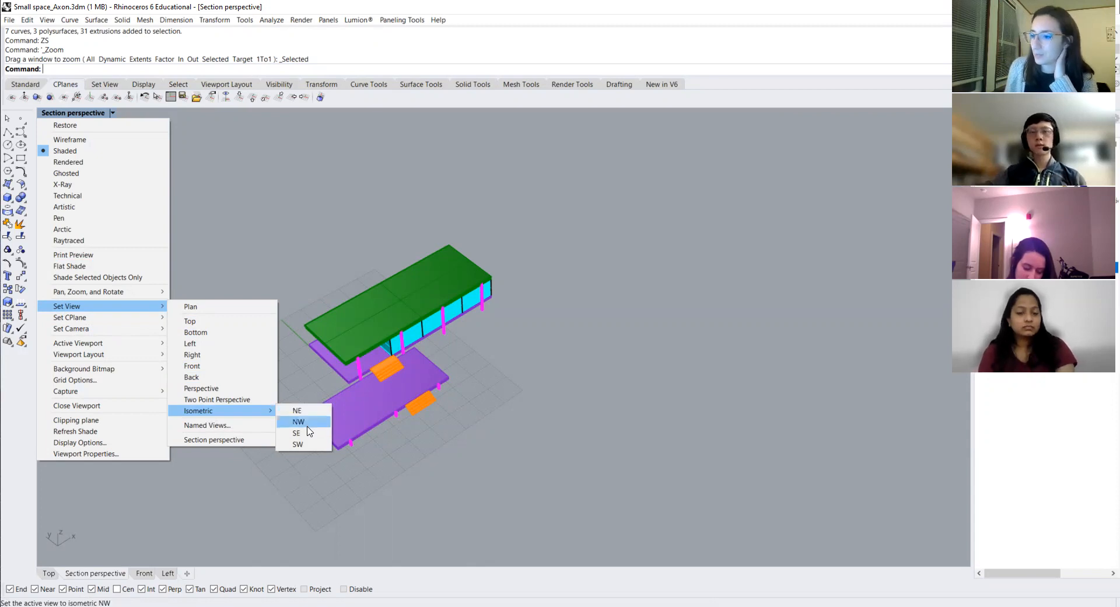
click(295, 433)
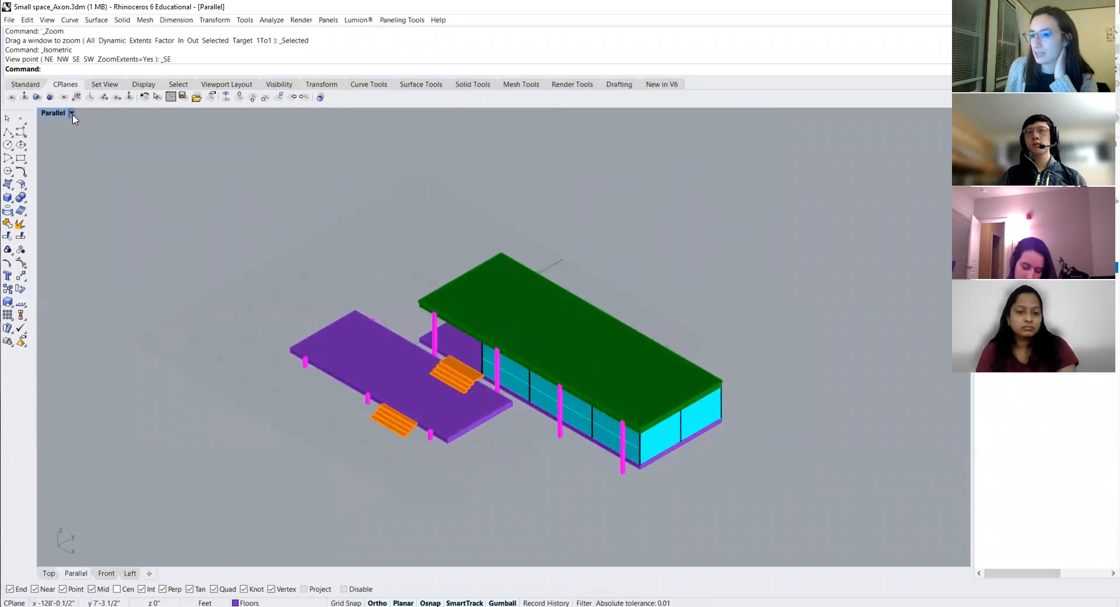
click(71, 113)
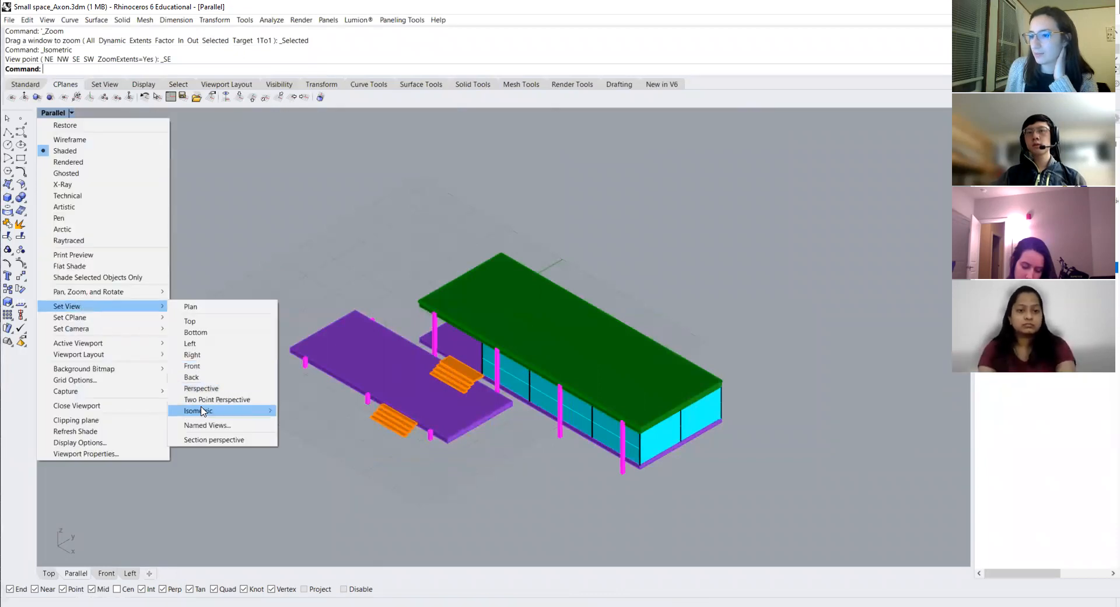
click(195, 410)
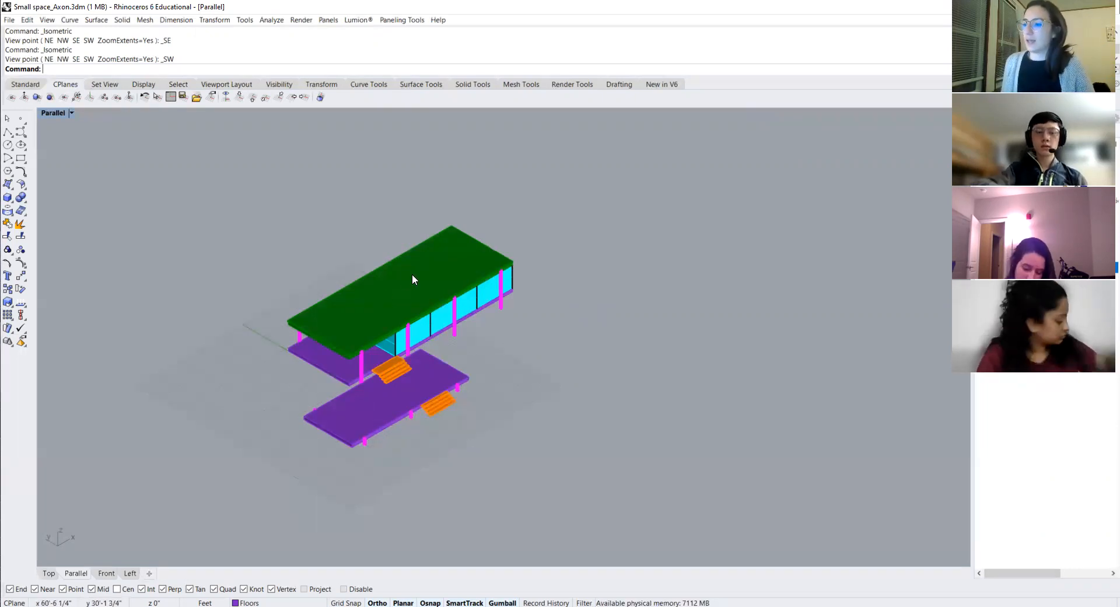
mouse_move(517, 278)
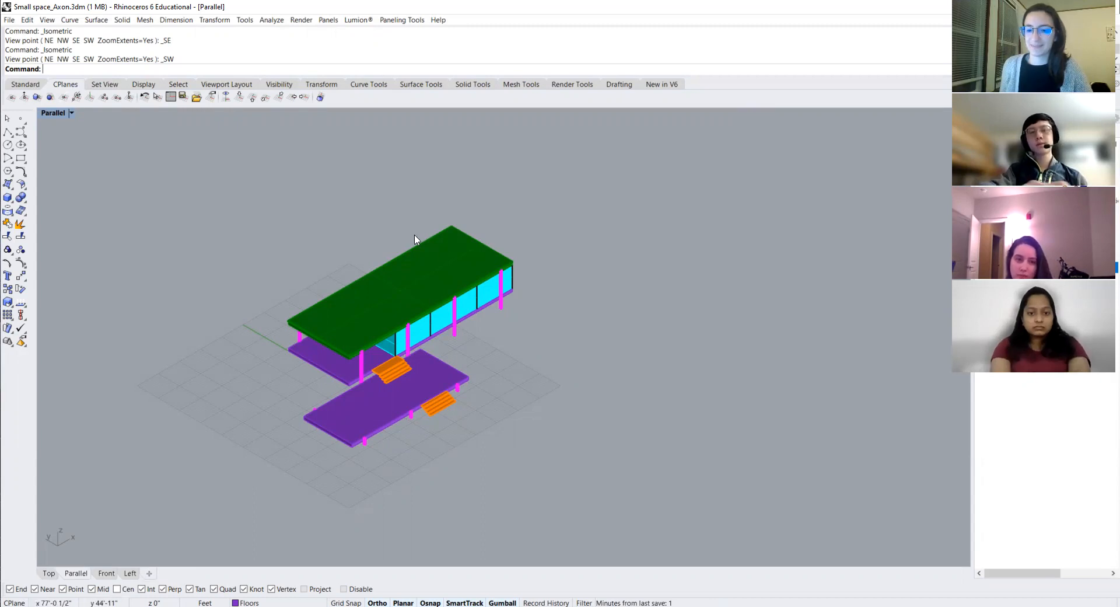
mouse_move(296, 173)
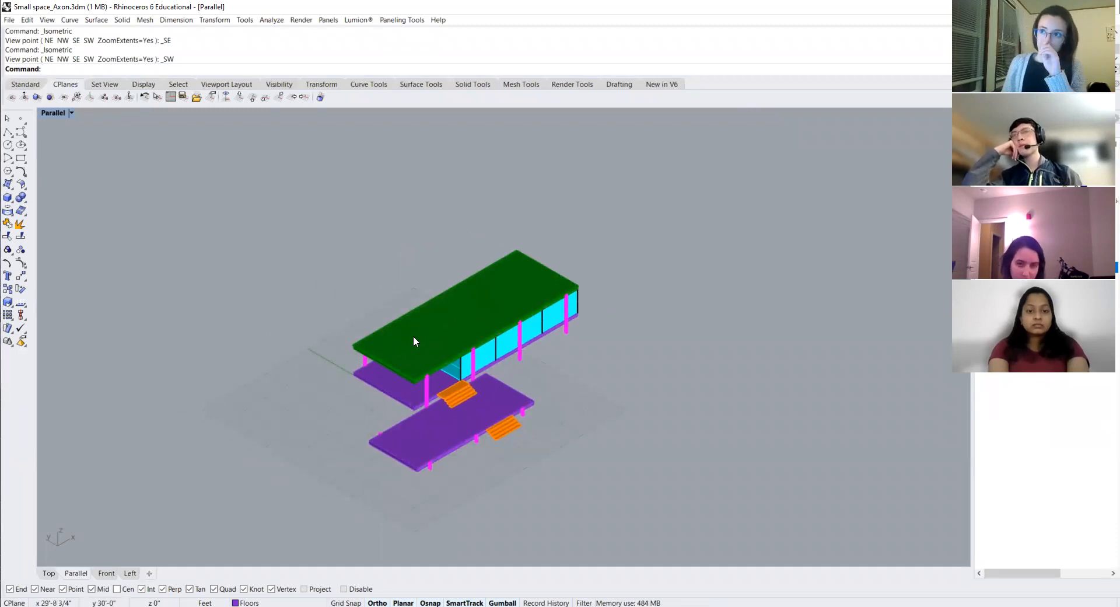
Step: Pick the glass wall surfaces from the selection menu and delete the stray leftover curve
click(416, 340)
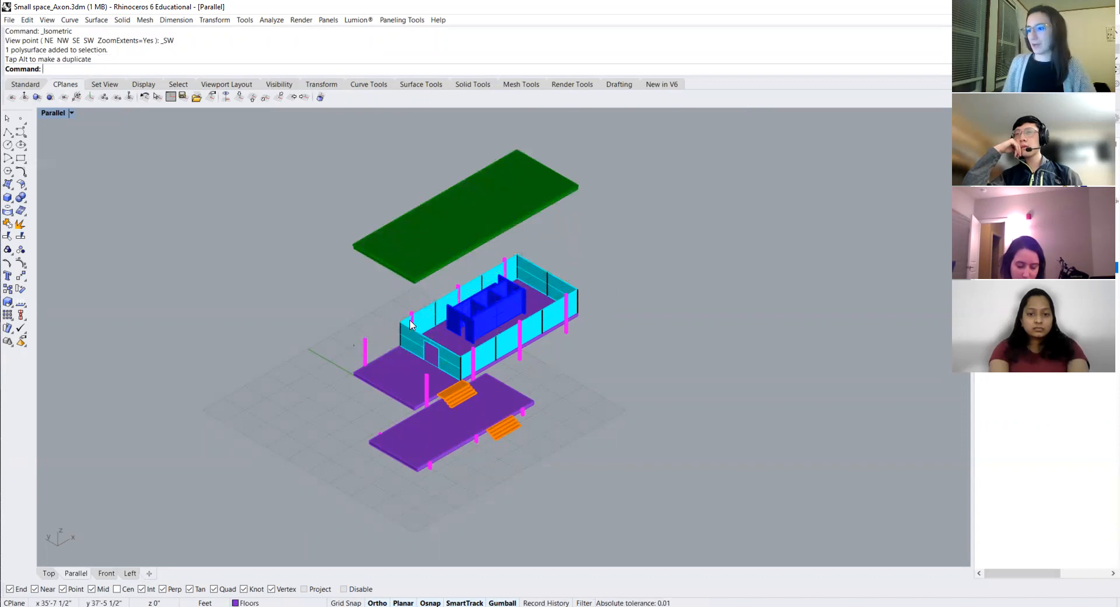
mouse_move(428, 350)
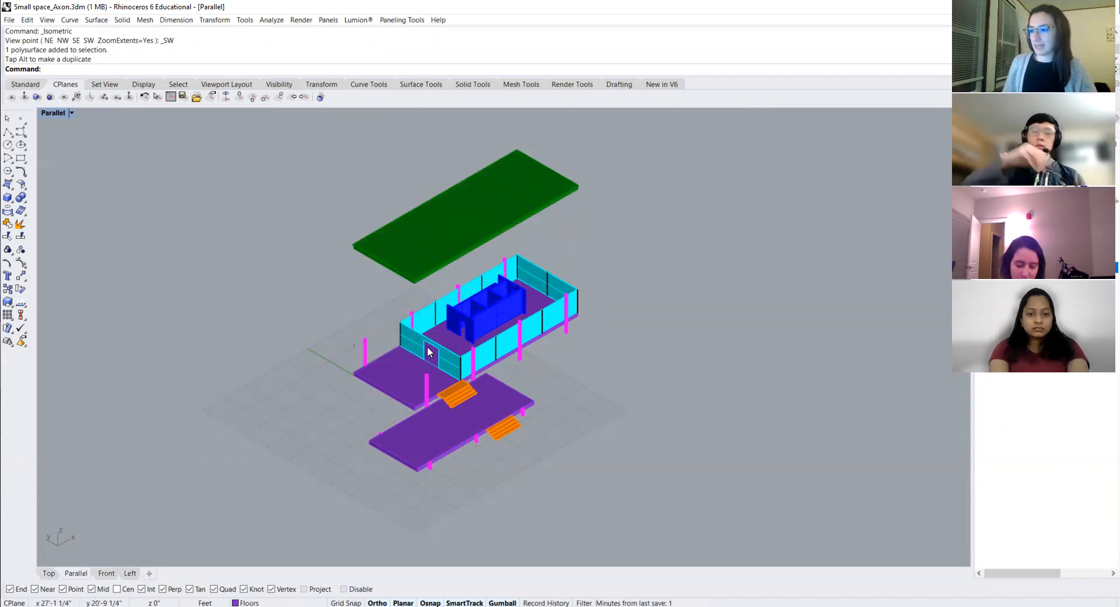
click(425, 320)
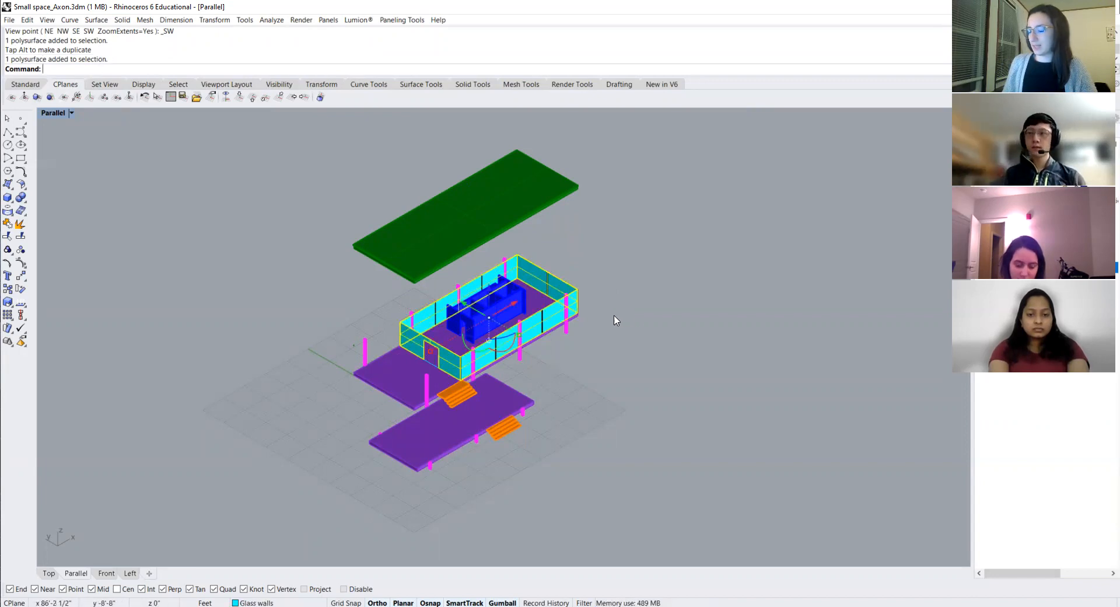
mouse_move(597, 353)
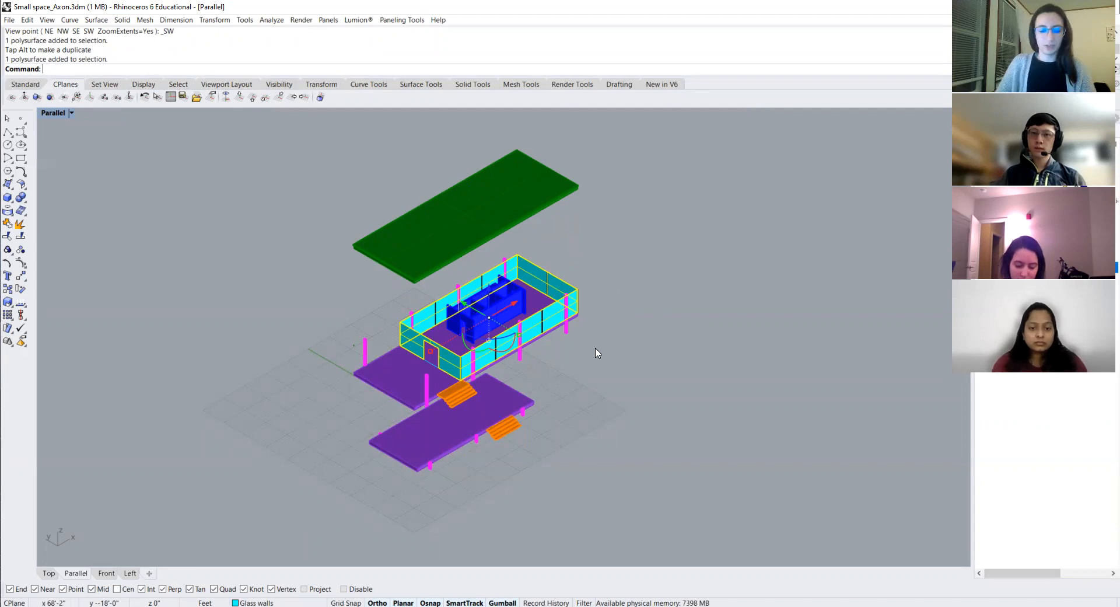
text(Explode)
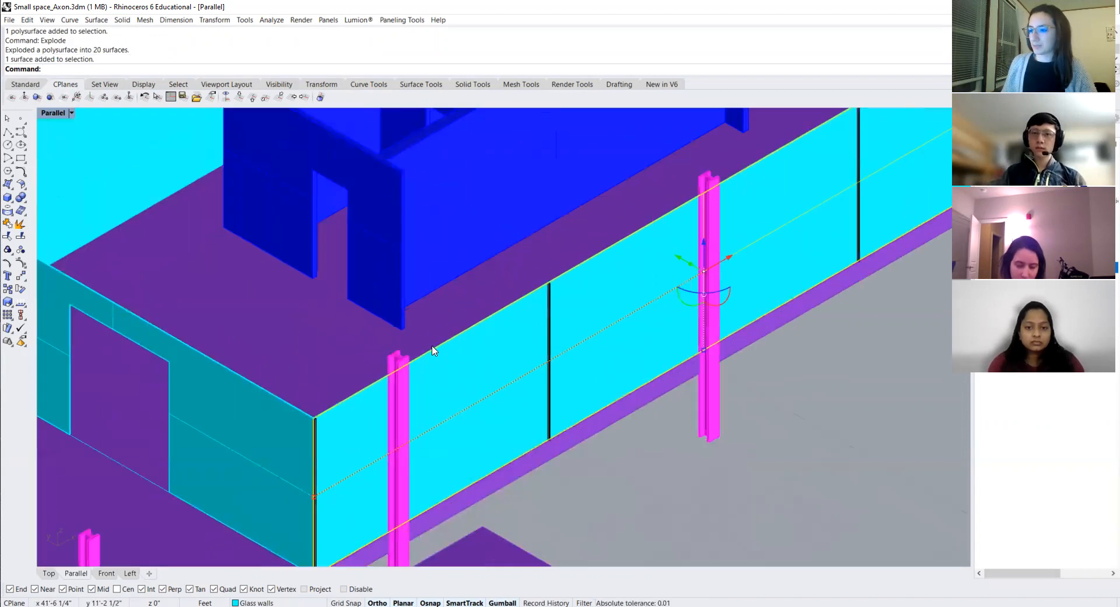
click(431, 350)
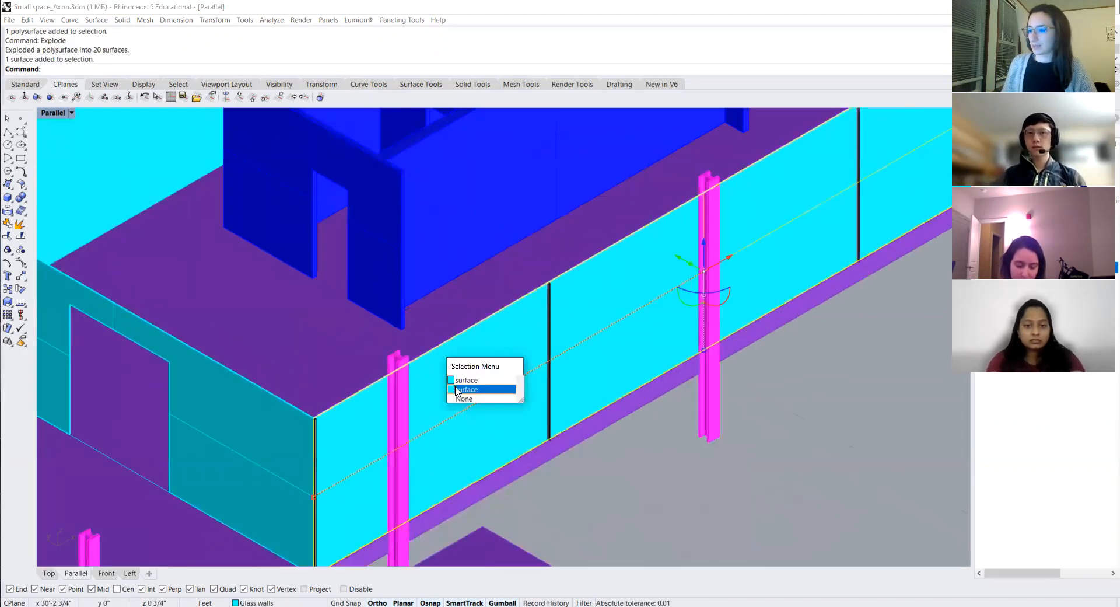
click(467, 390)
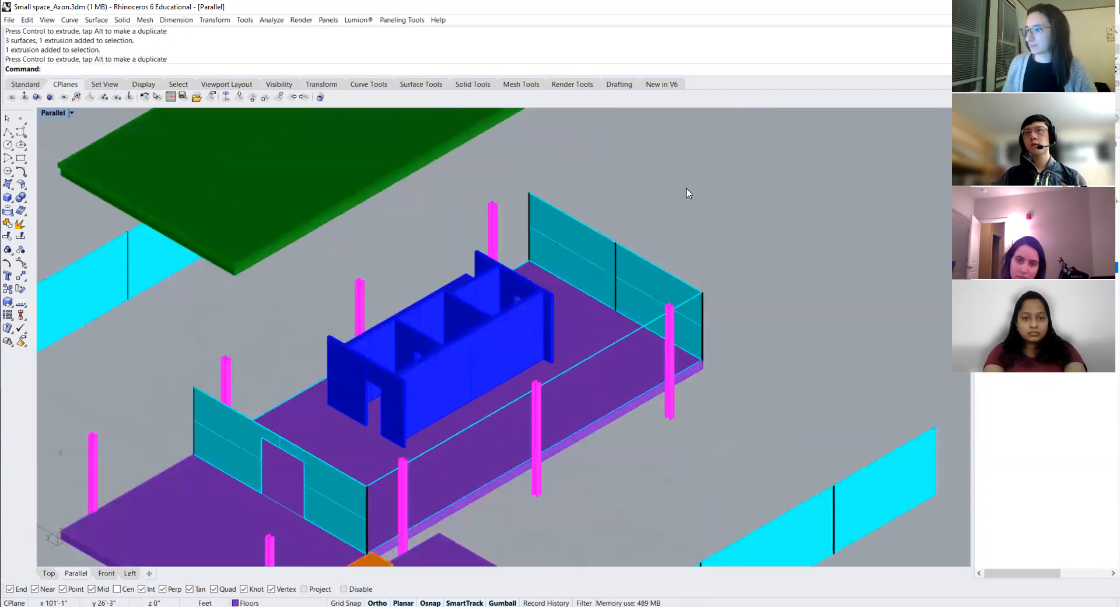
click(615, 272)
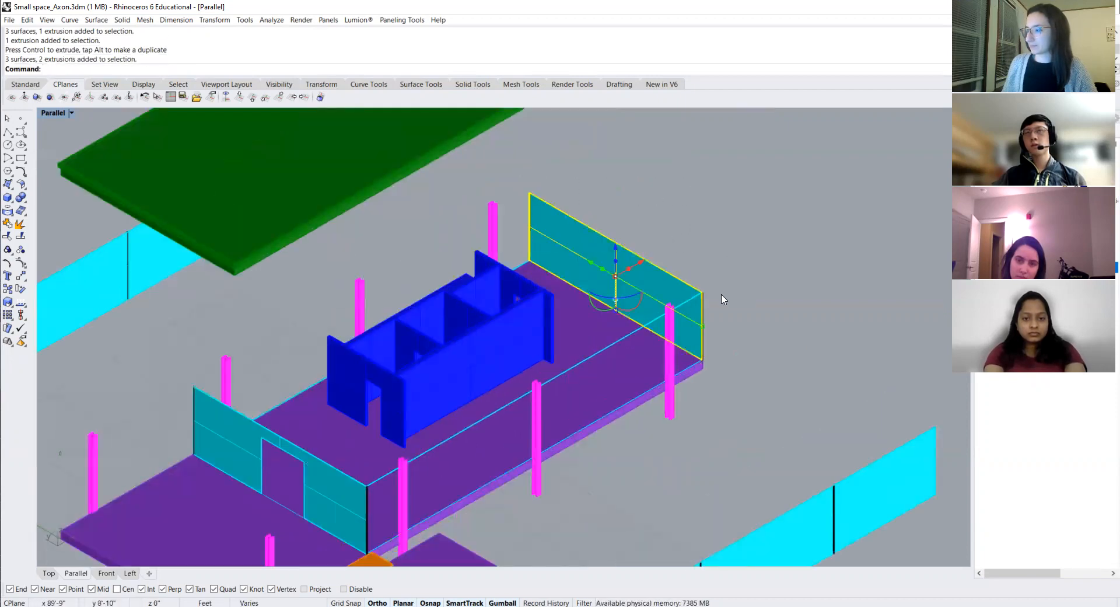
scroll(up, 3)
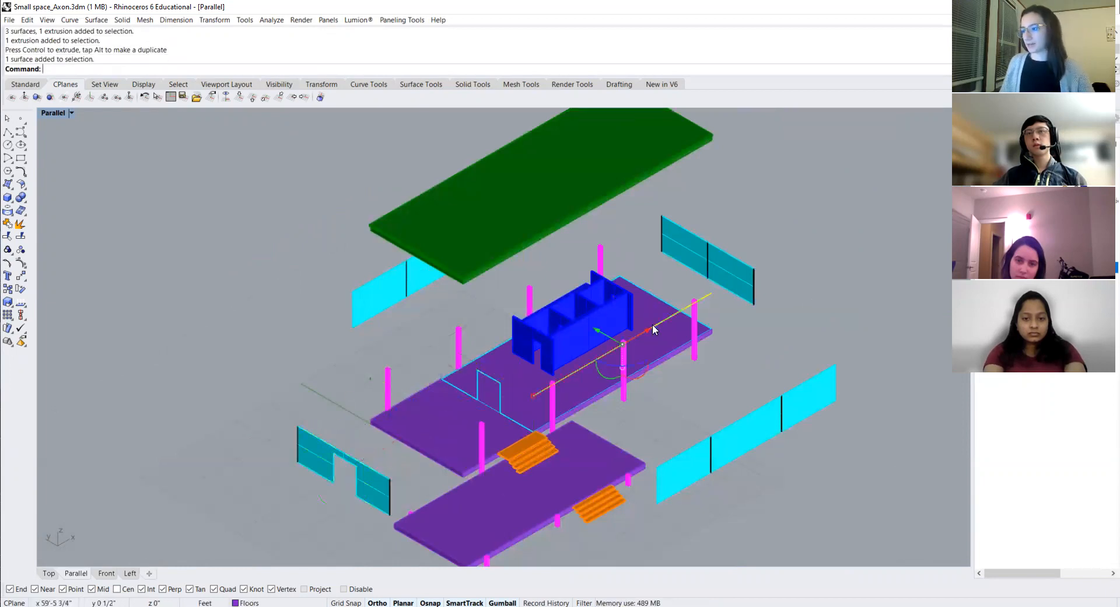
key(Delete)
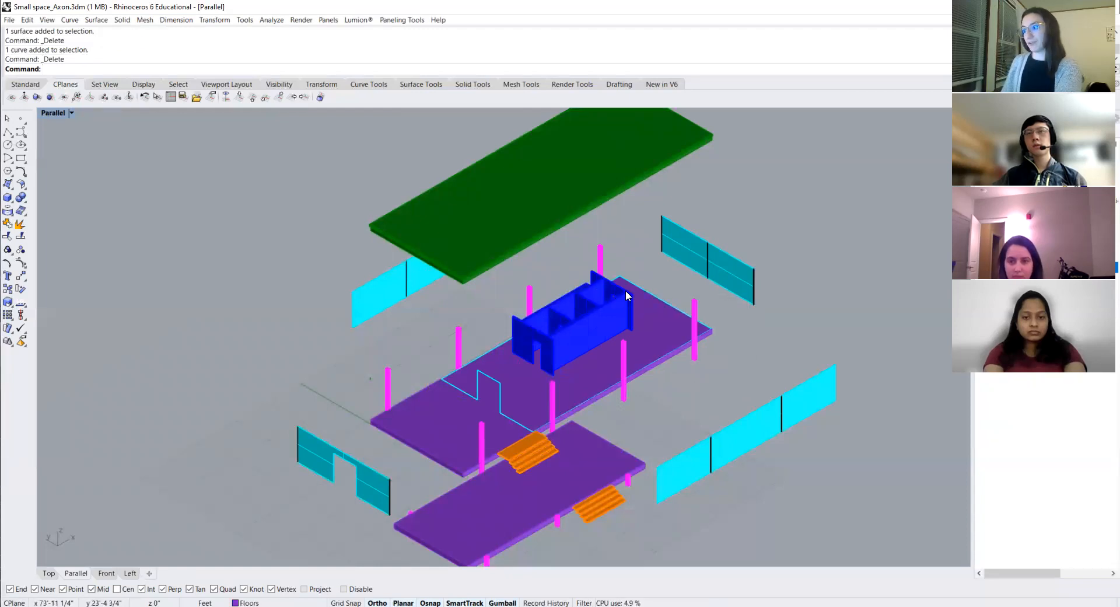
Step: Check the column, upper floor slab and roof slab pieces, then clear the selection
click(628, 296)
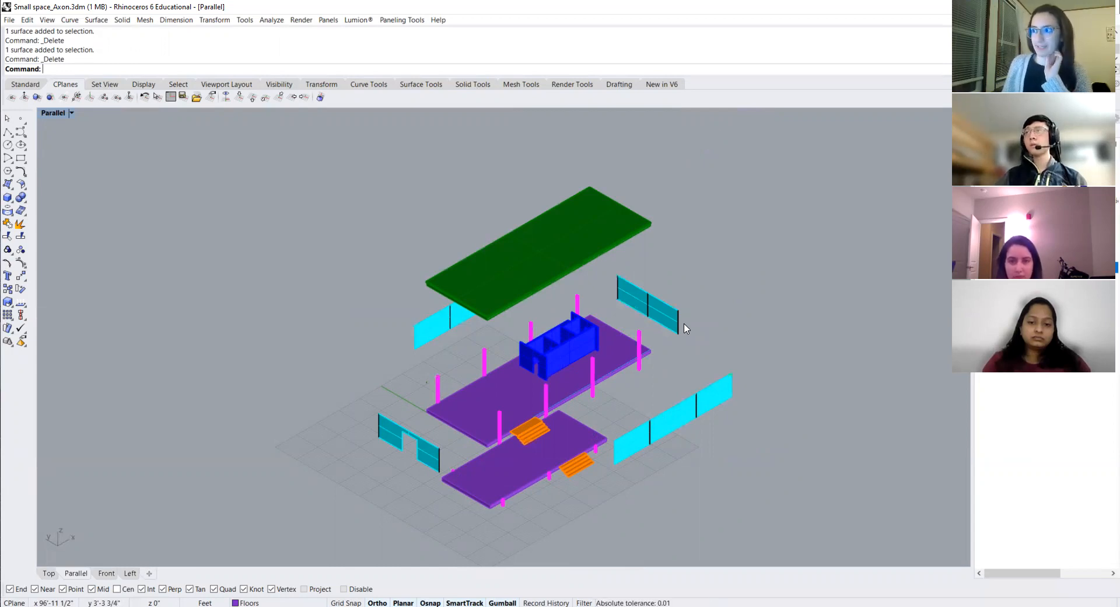
mouse_move(640, 464)
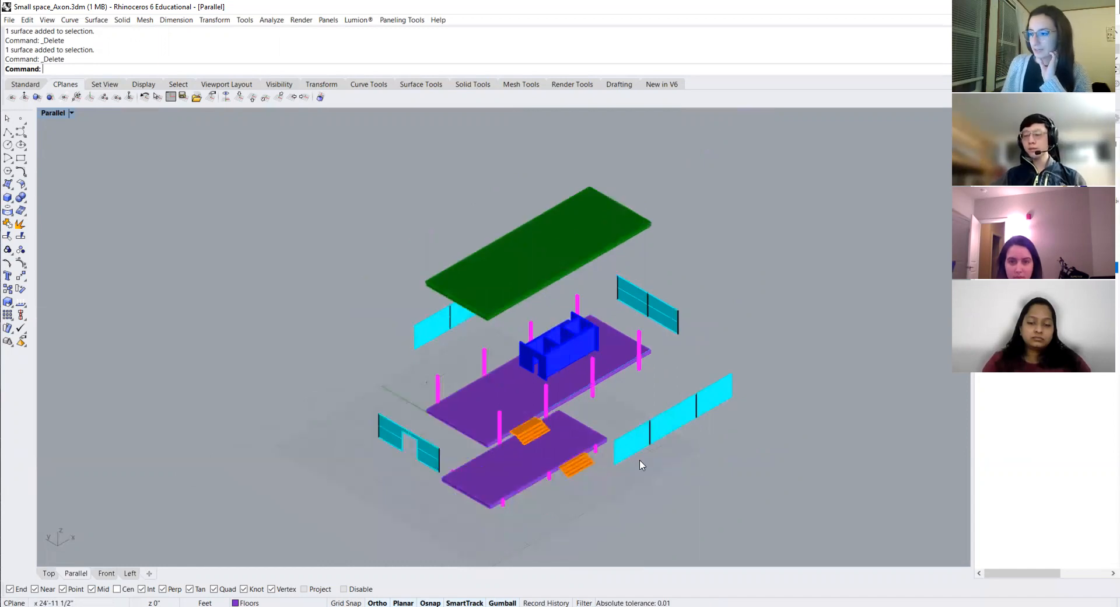
mouse_move(620, 456)
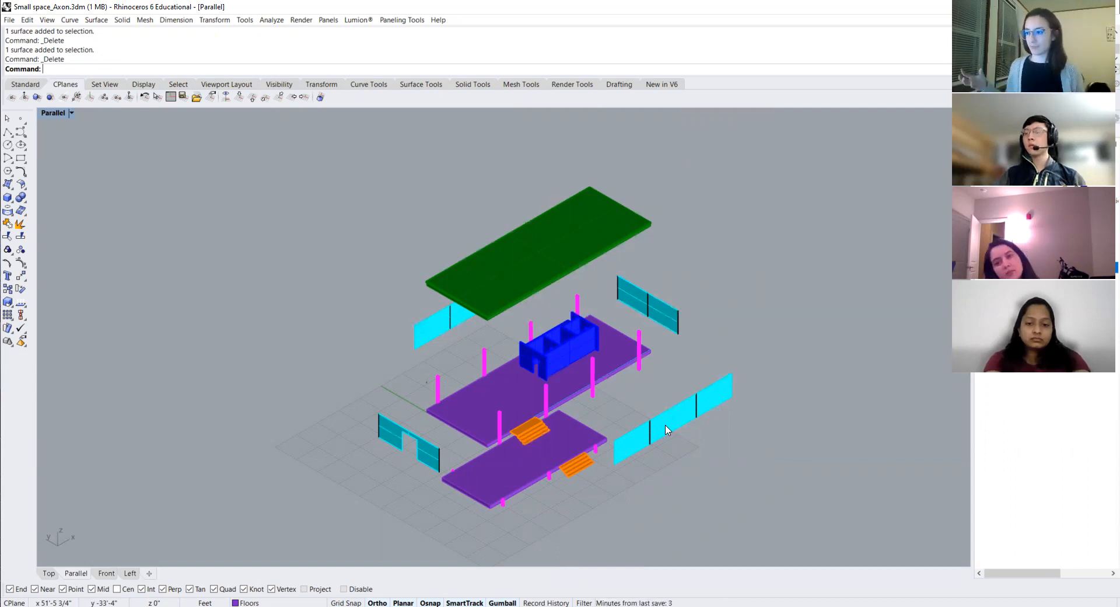
mouse_move(500, 421)
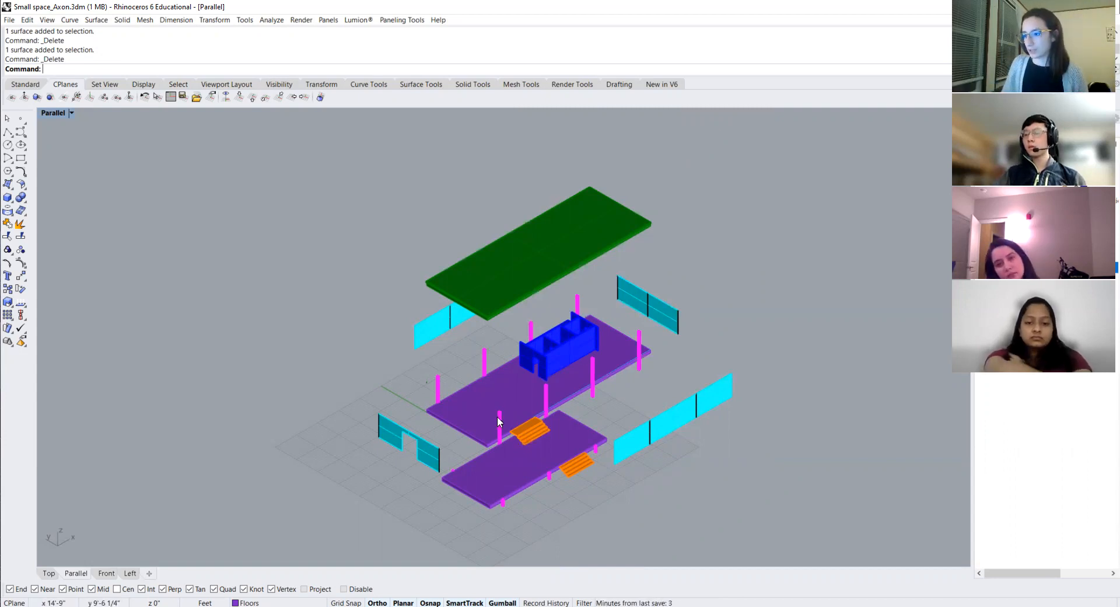
click(501, 428)
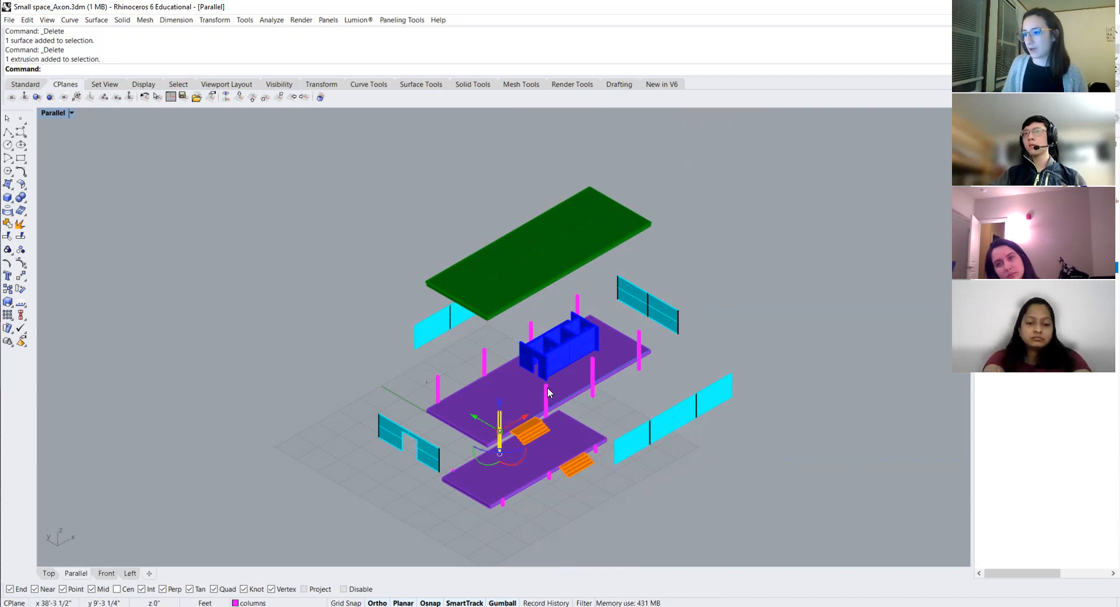
click(592, 371)
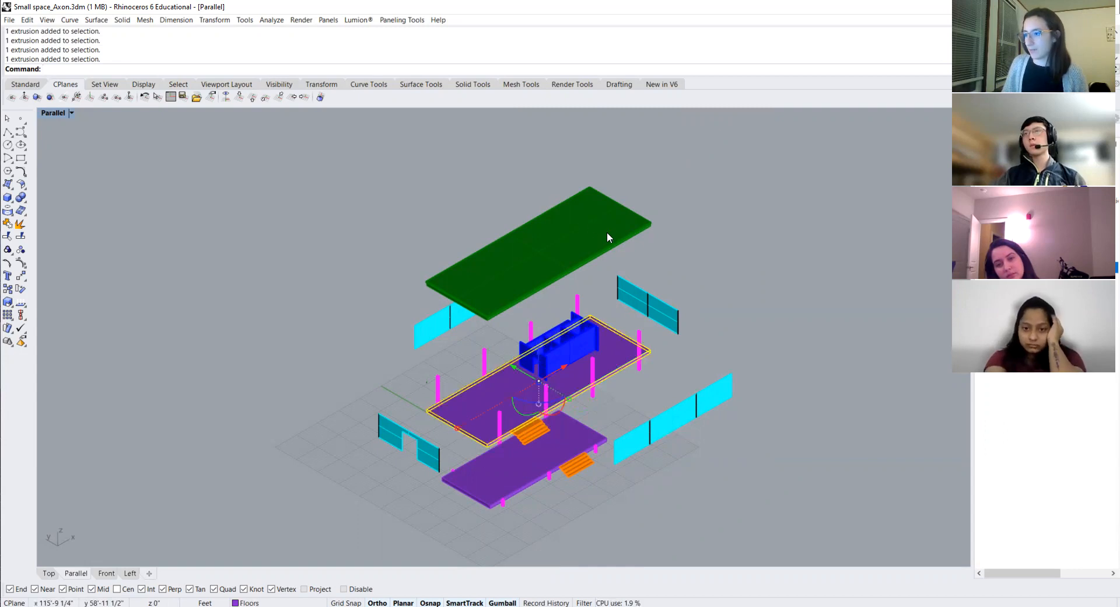
click(585, 236)
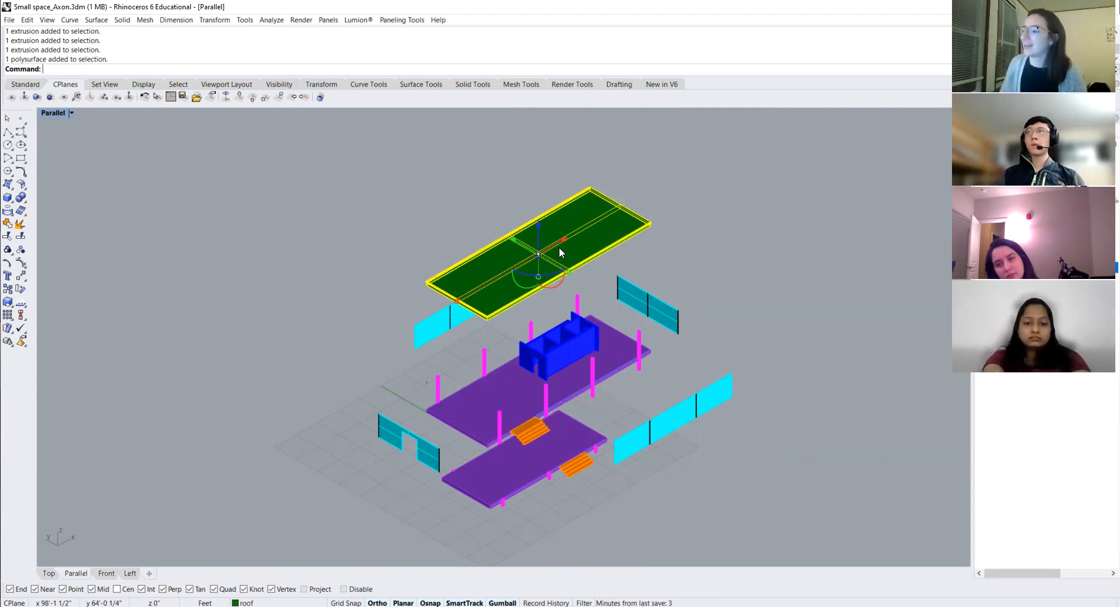
mouse_move(514, 431)
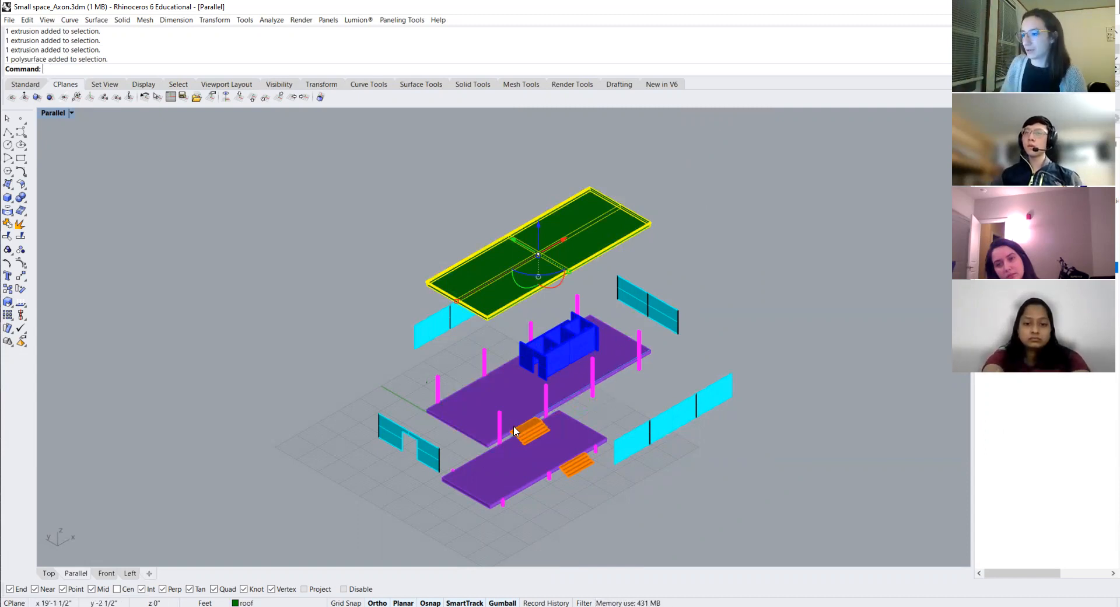
mouse_move(578, 392)
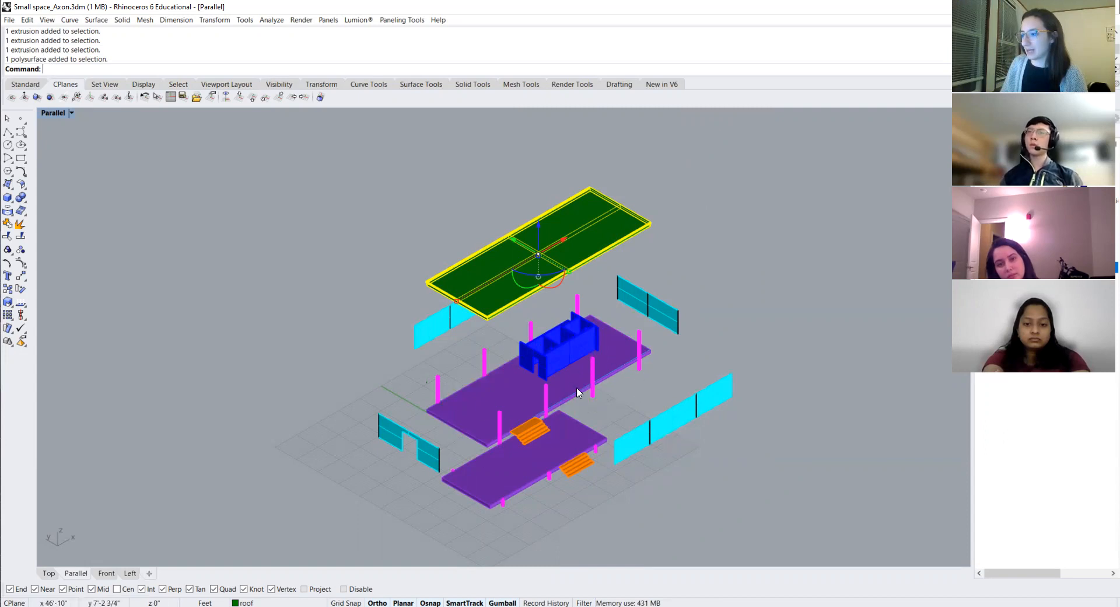
mouse_move(697, 460)
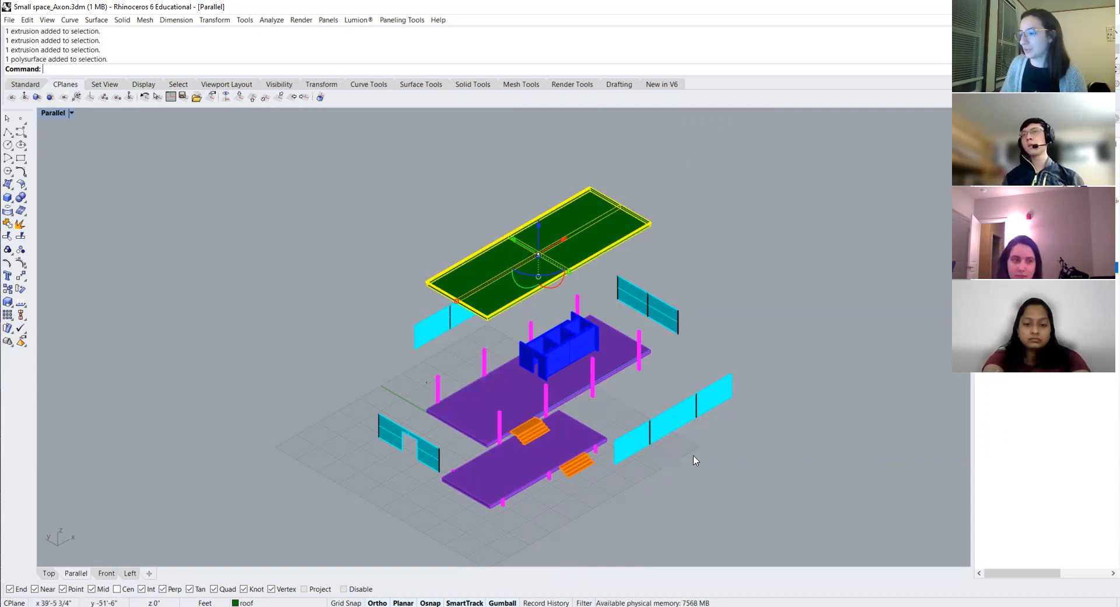
click(725, 475)
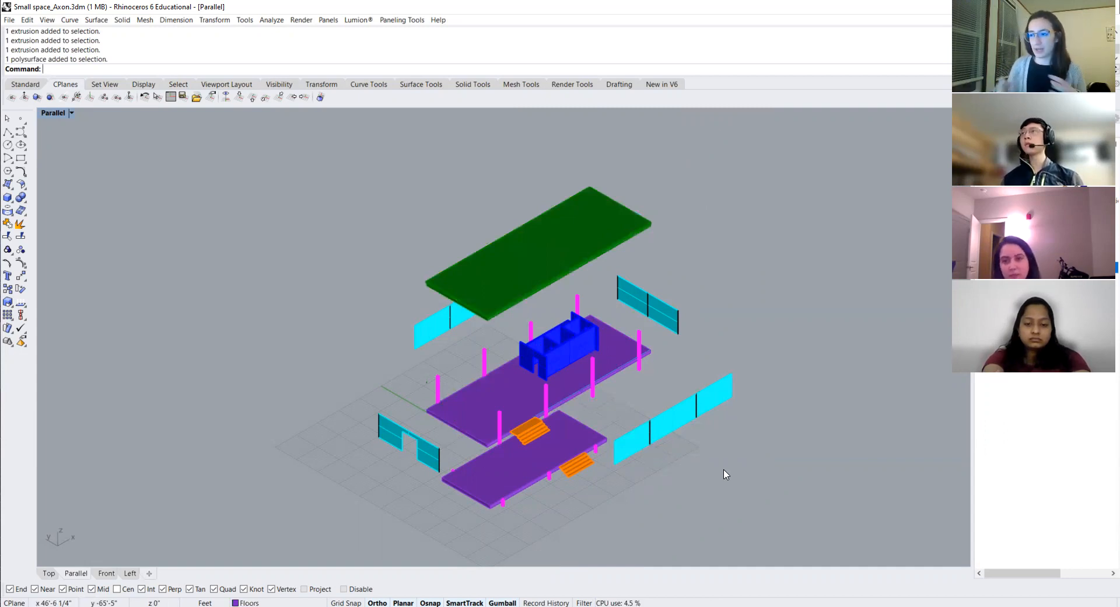
mouse_move(593, 376)
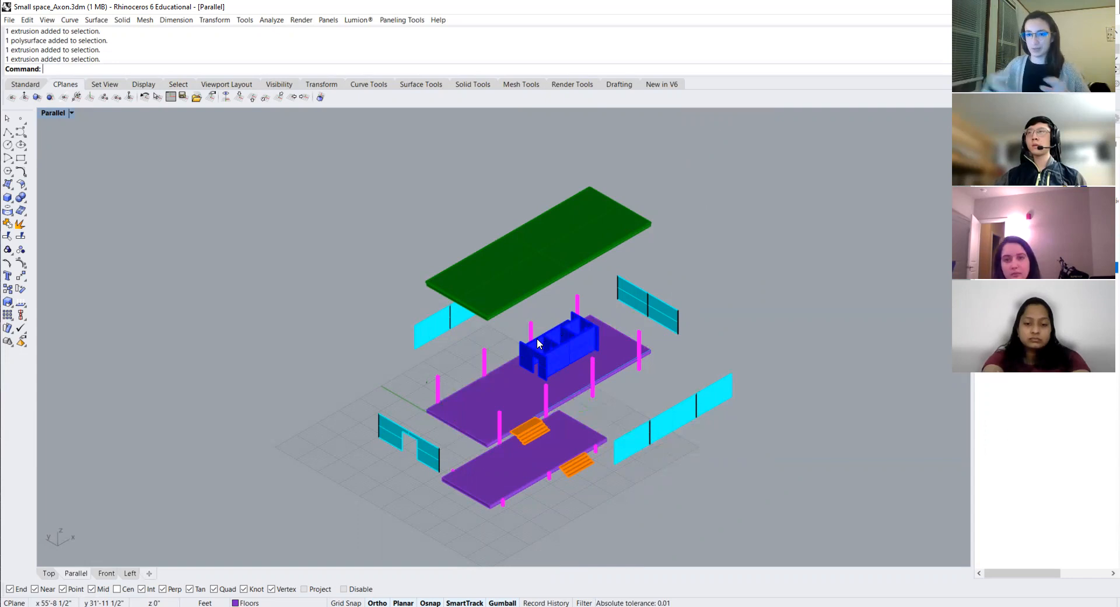
mouse_move(389, 266)
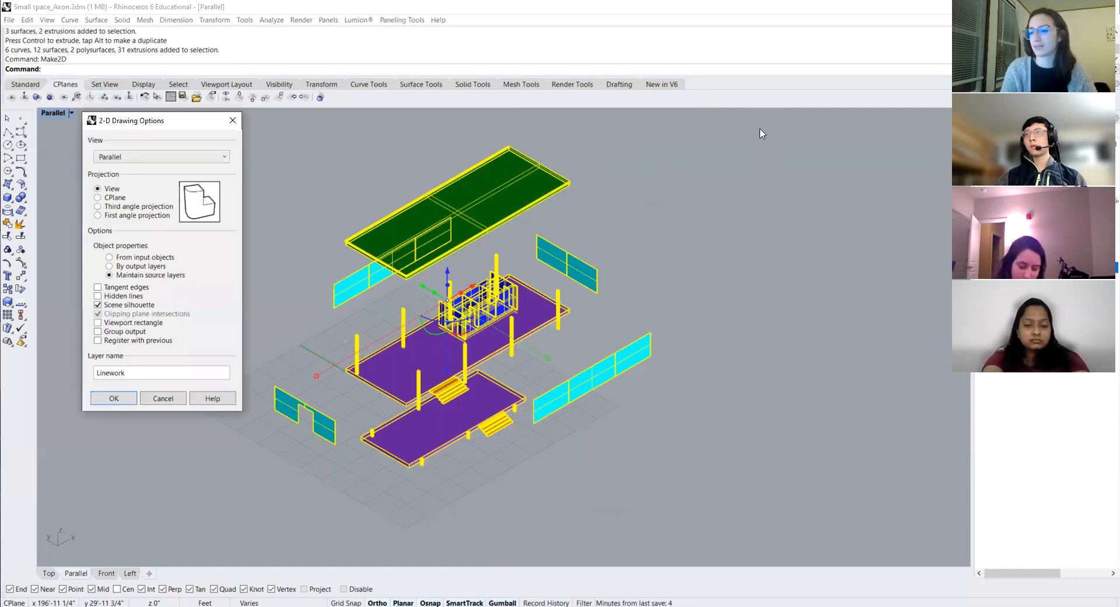
Step: Confirm the Make2D drawing options and switch to the Top viewport to see the flat linework
click(113, 397)
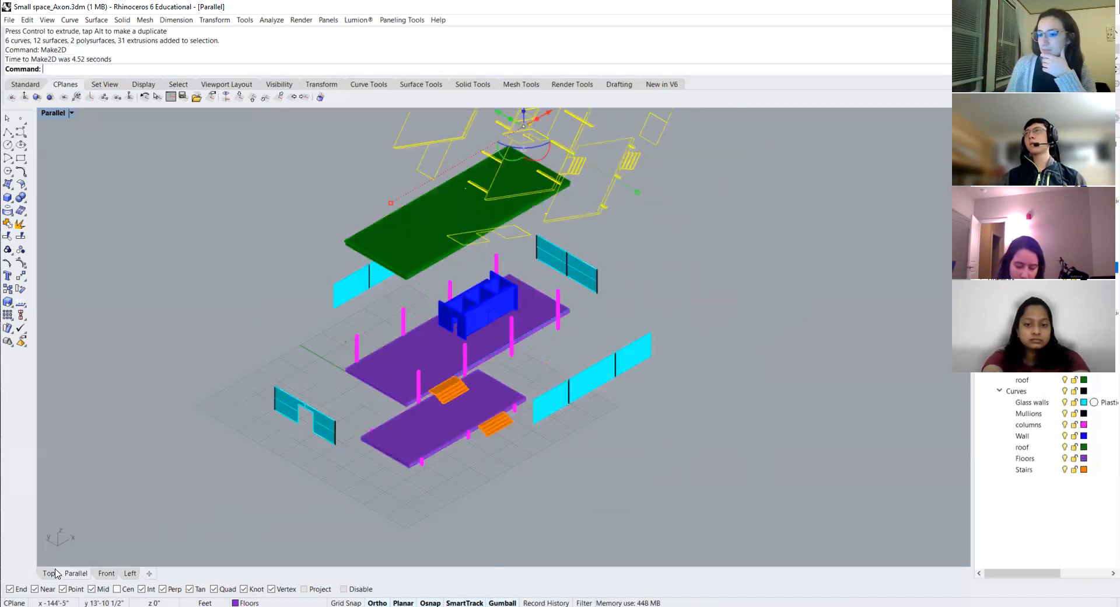
click(47, 572)
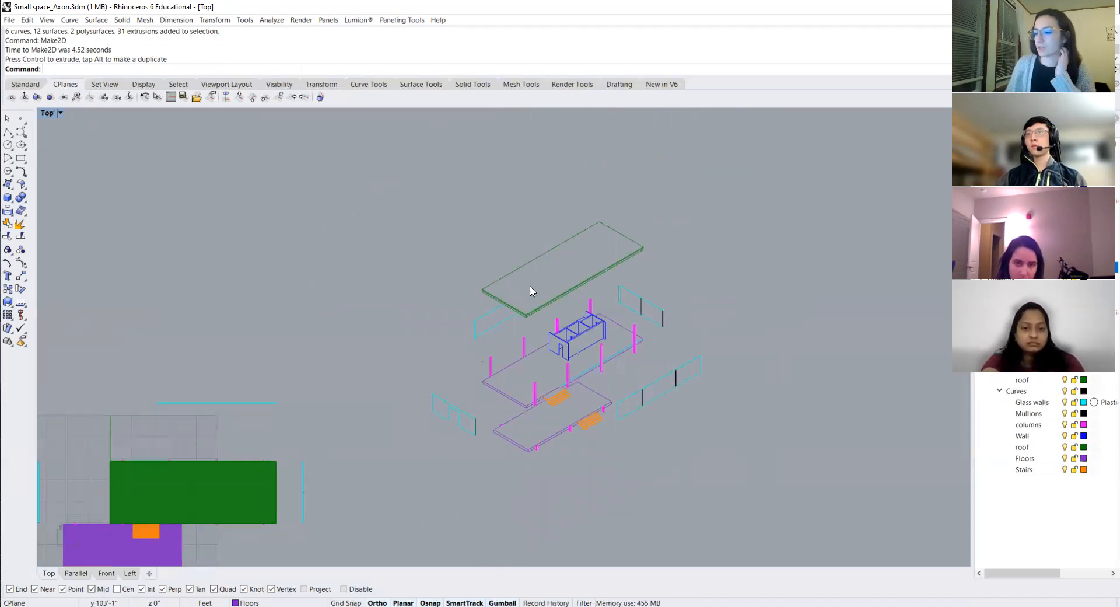
mouse_move(565, 447)
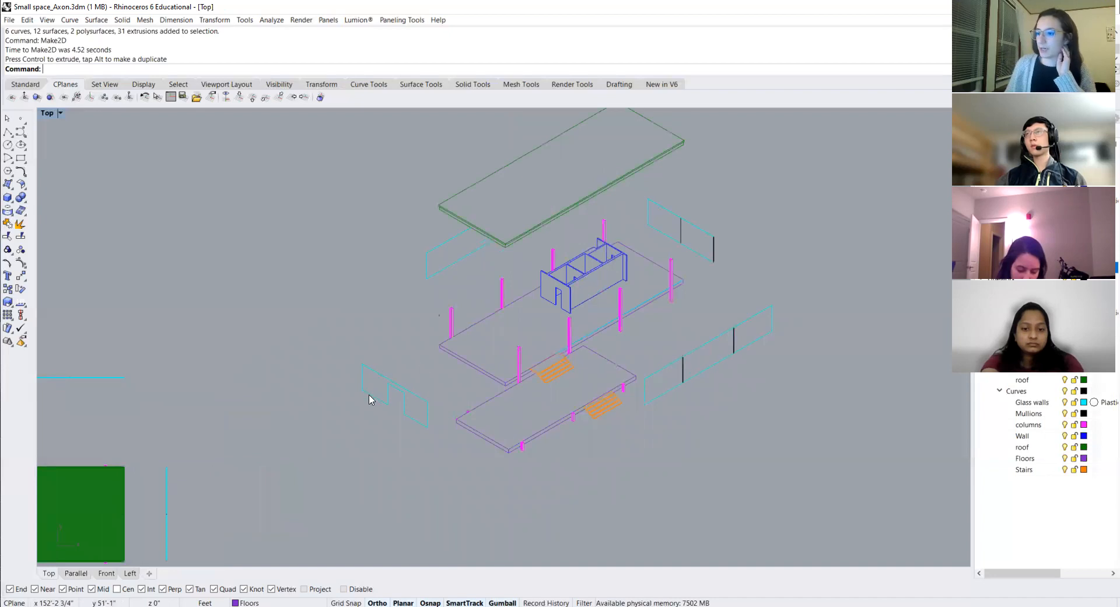
mouse_move(361, 388)
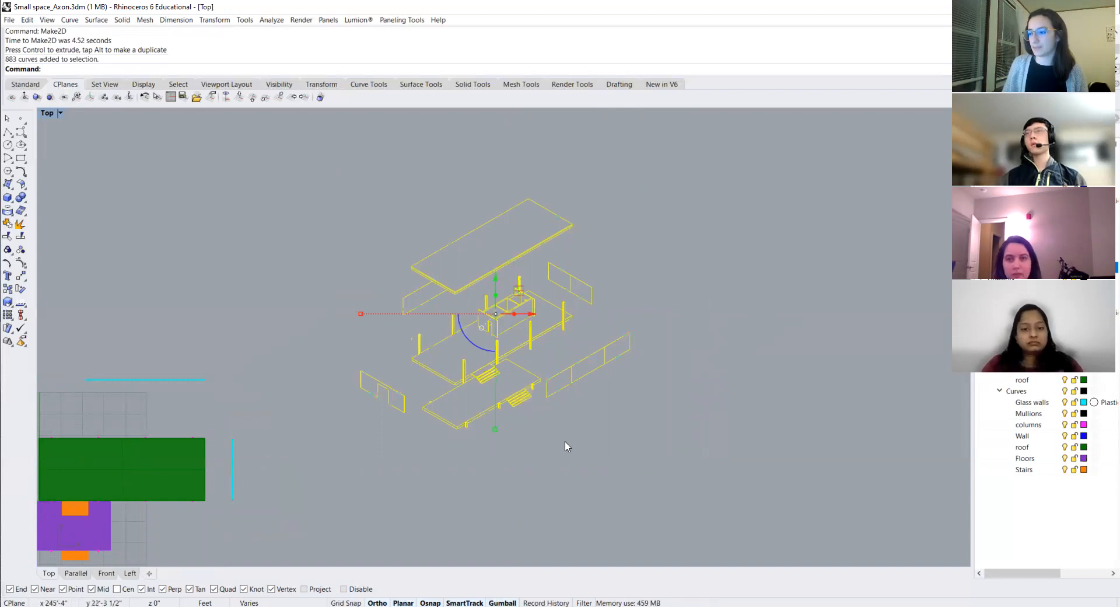
mouse_move(377, 306)
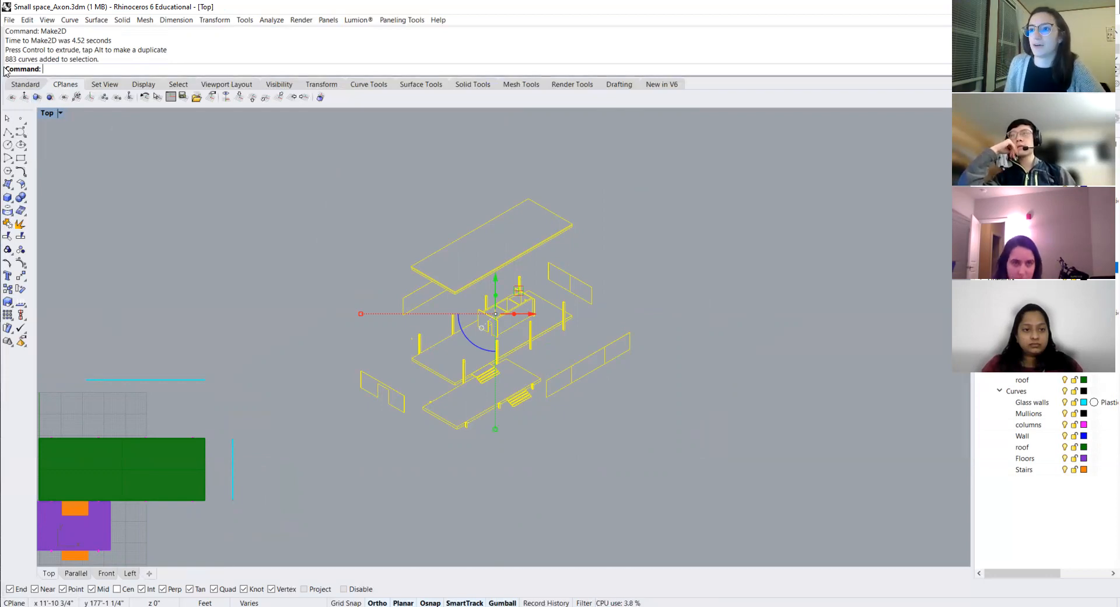
mouse_move(664, 322)
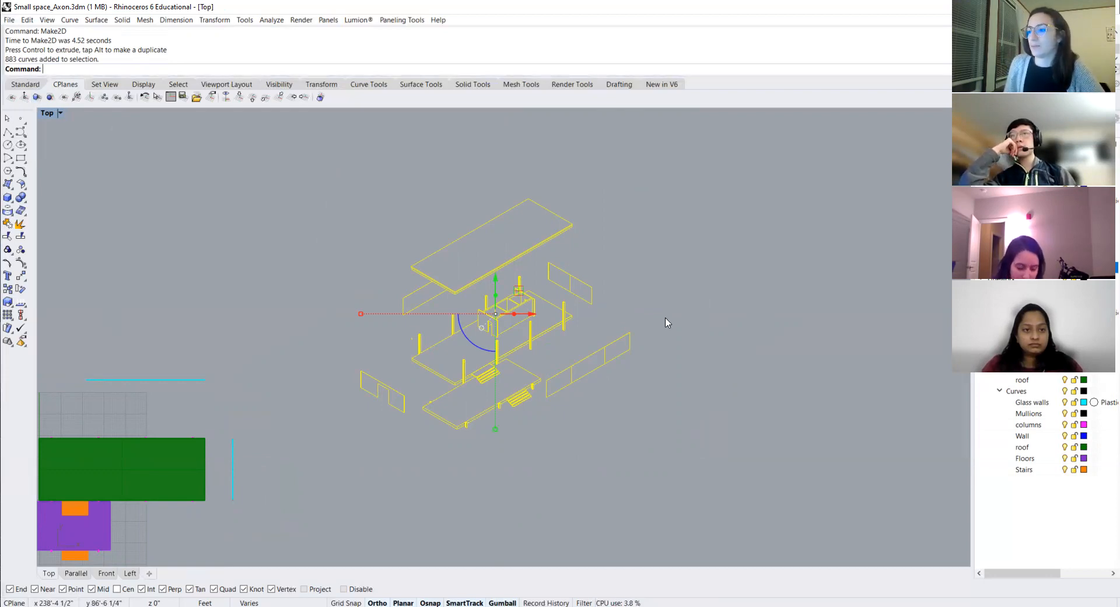
mouse_move(562, 299)
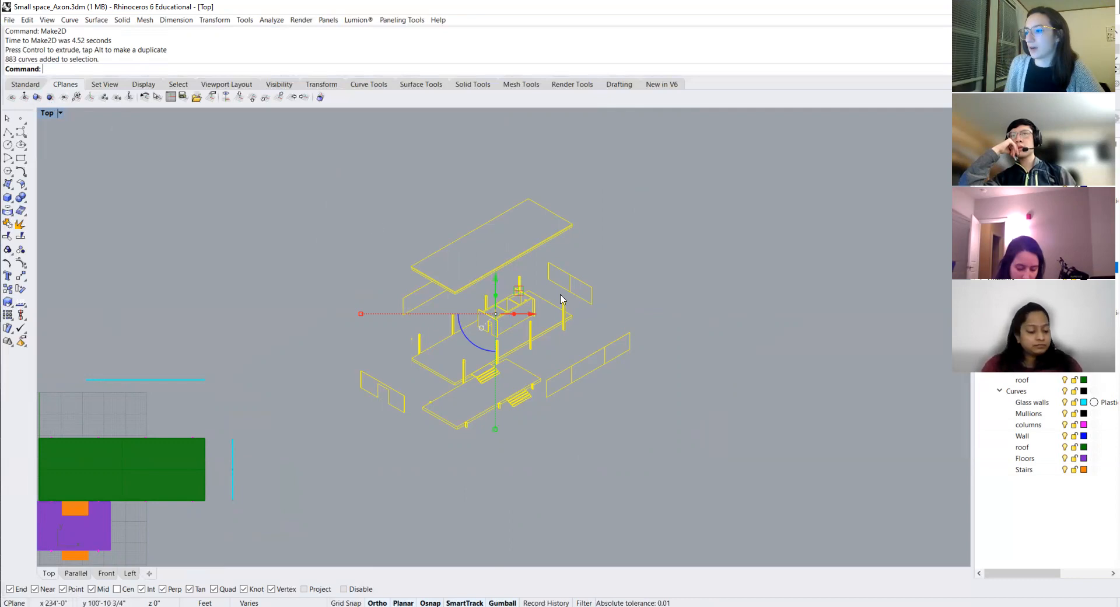
mouse_move(516, 351)
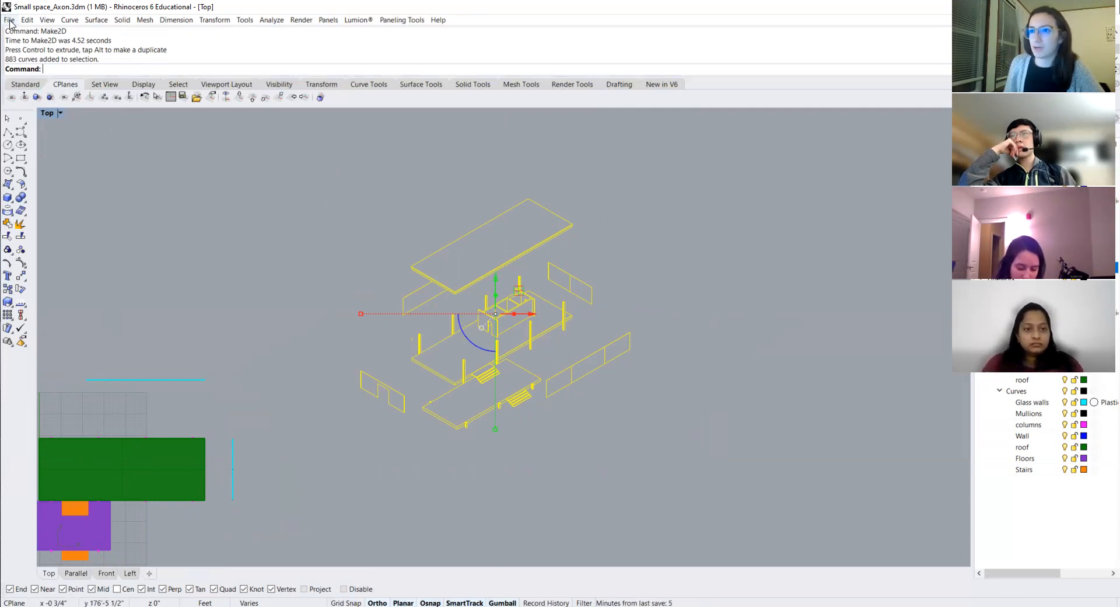
Step: Start File > Export into the Demos folder with Adobe Illustrator (*.ai) as the file type
click(8, 20)
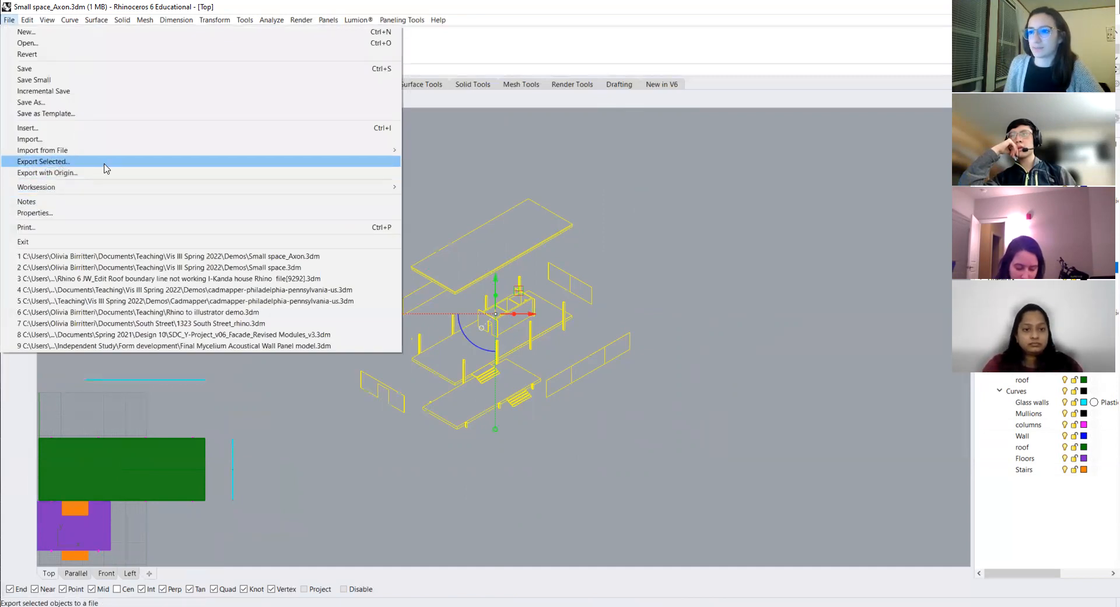
click(43, 161)
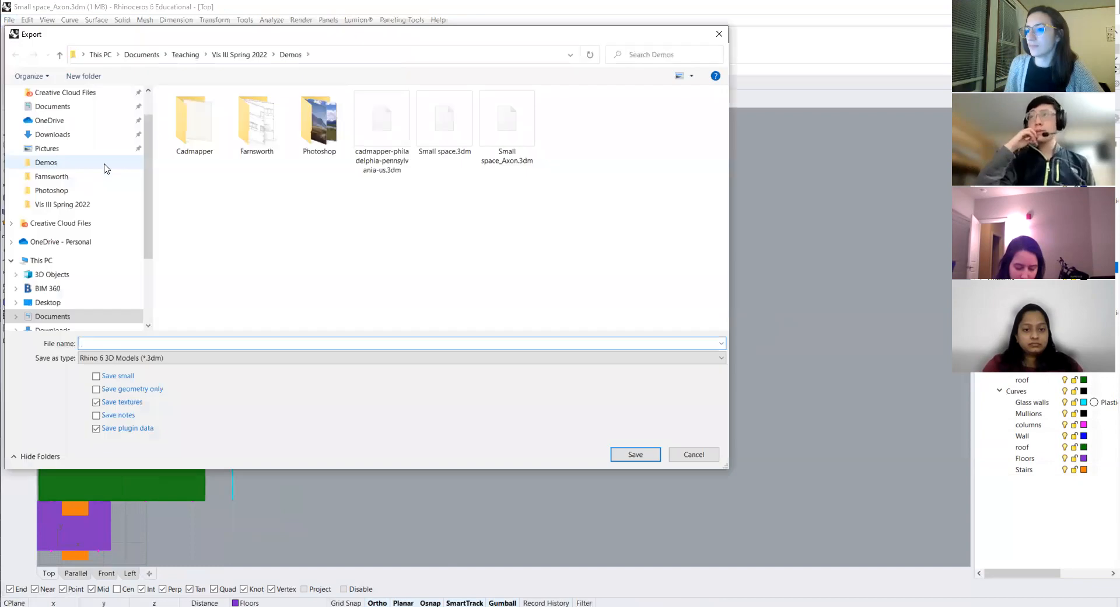
click(400, 343)
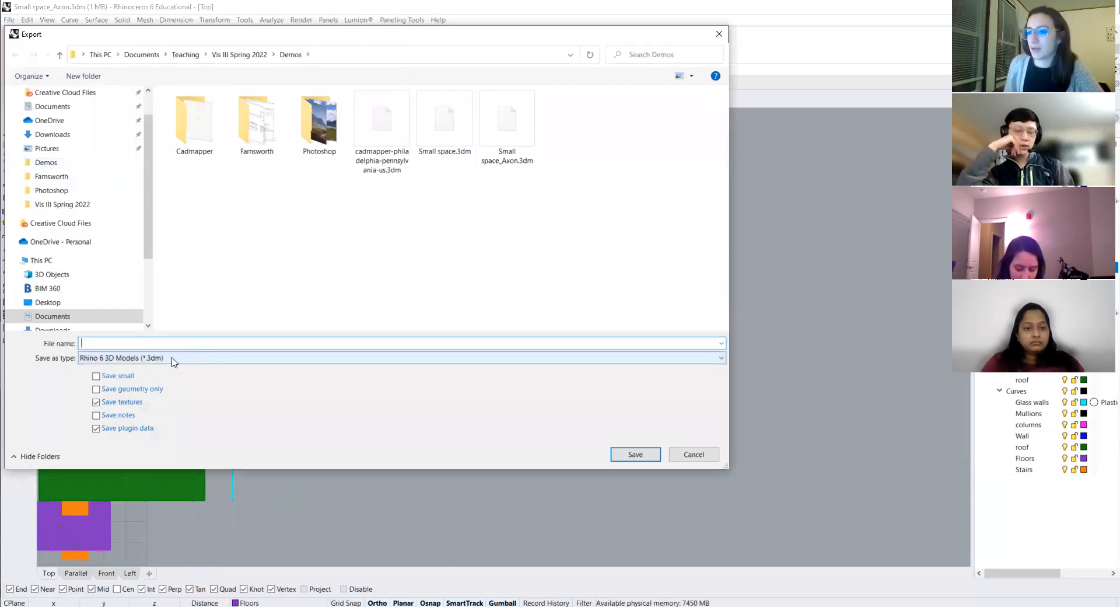
click(400, 357)
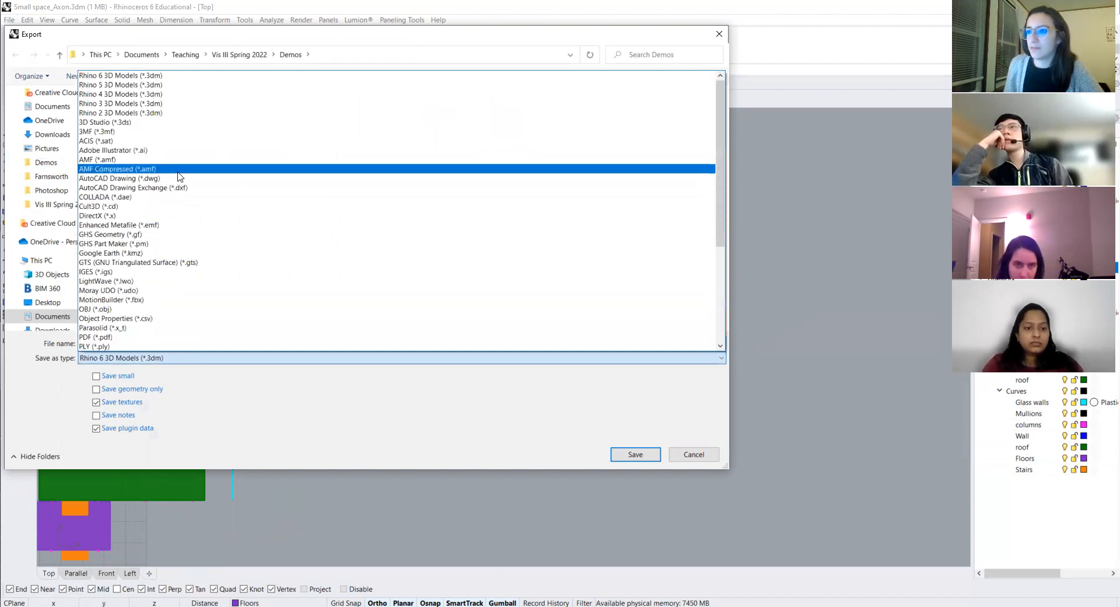
click(112, 150)
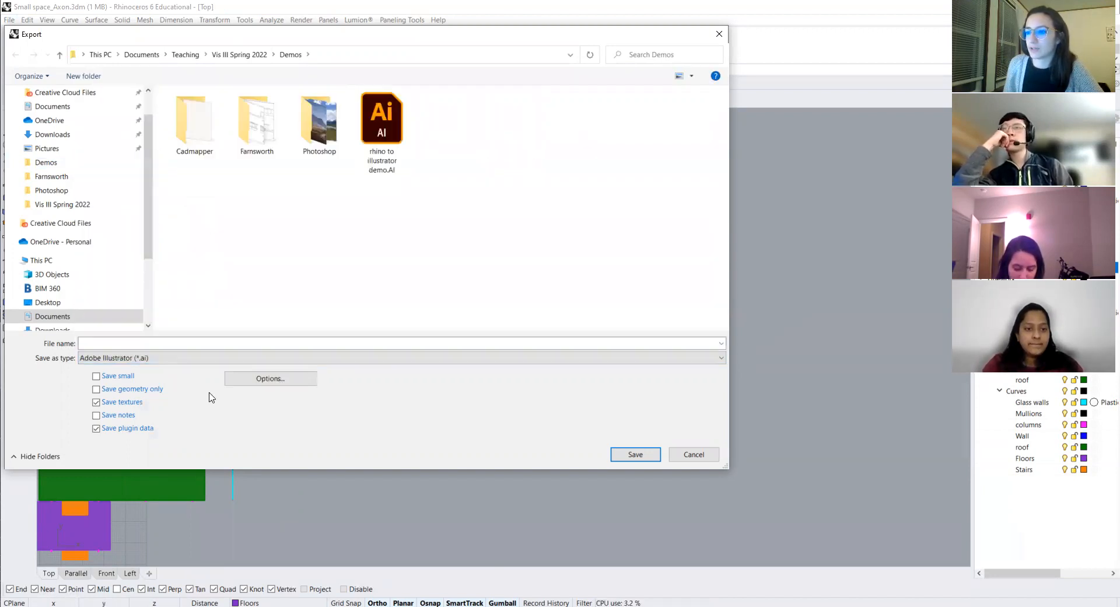
Step: Name the export Small Space_Axon and save it
click(400, 343)
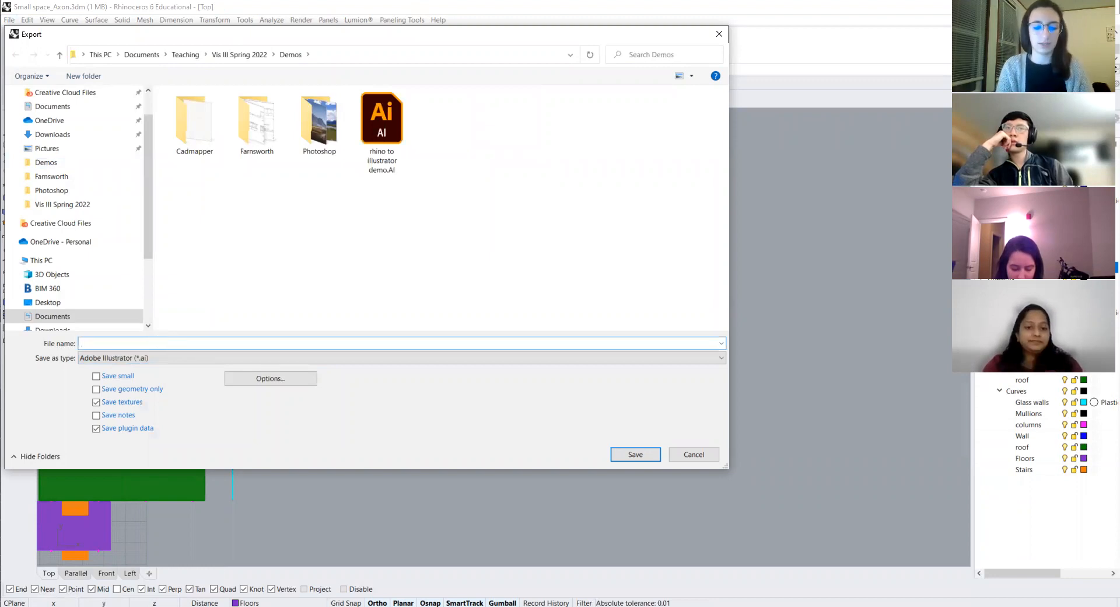
text(Small Space_Axon)
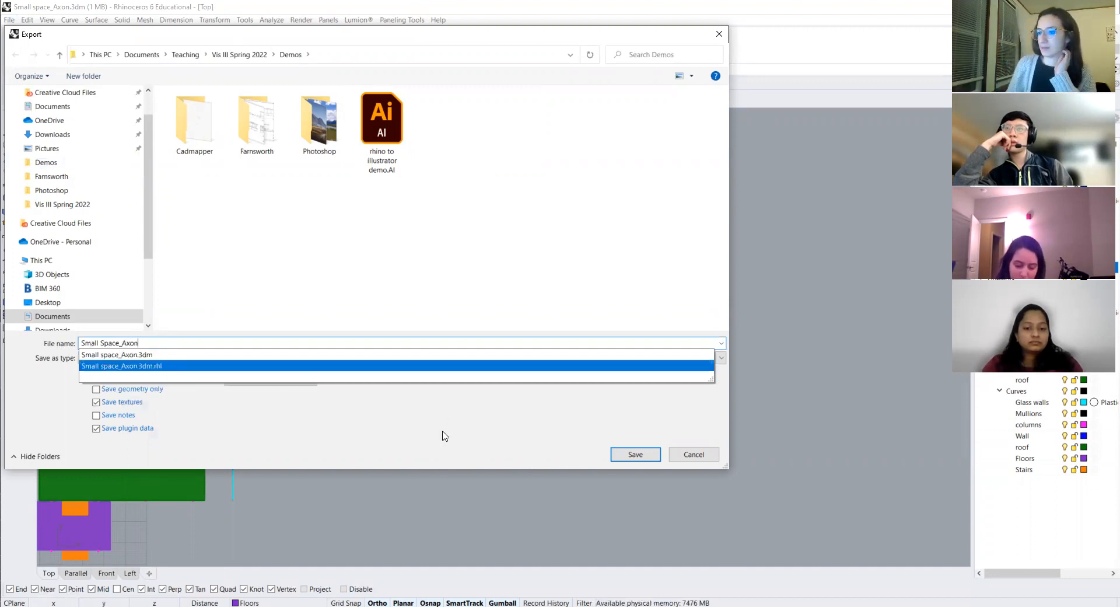
click(400, 357)
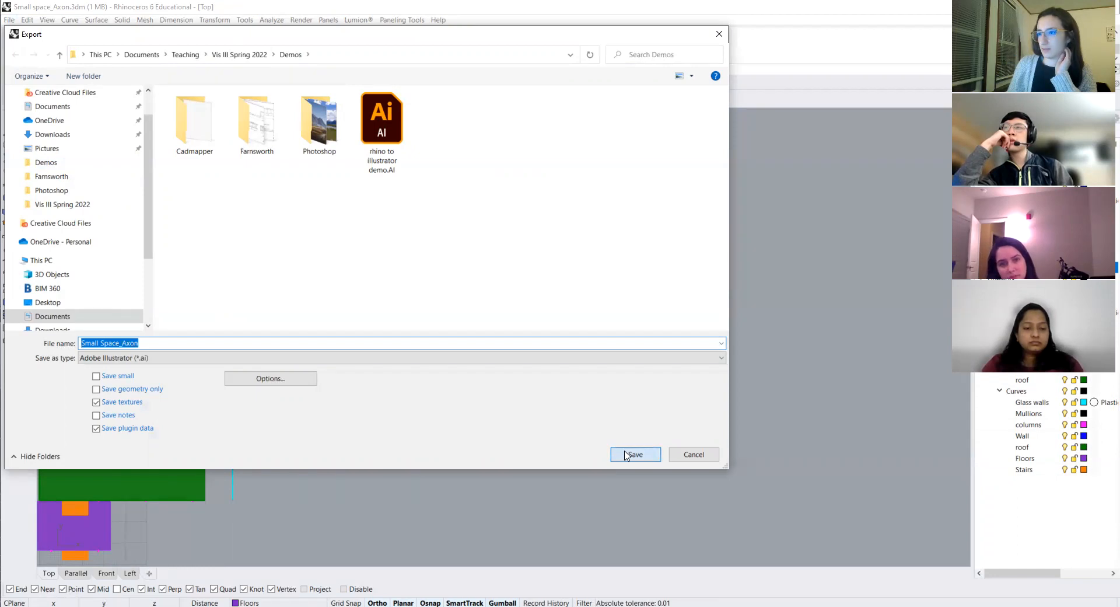
click(634, 455)
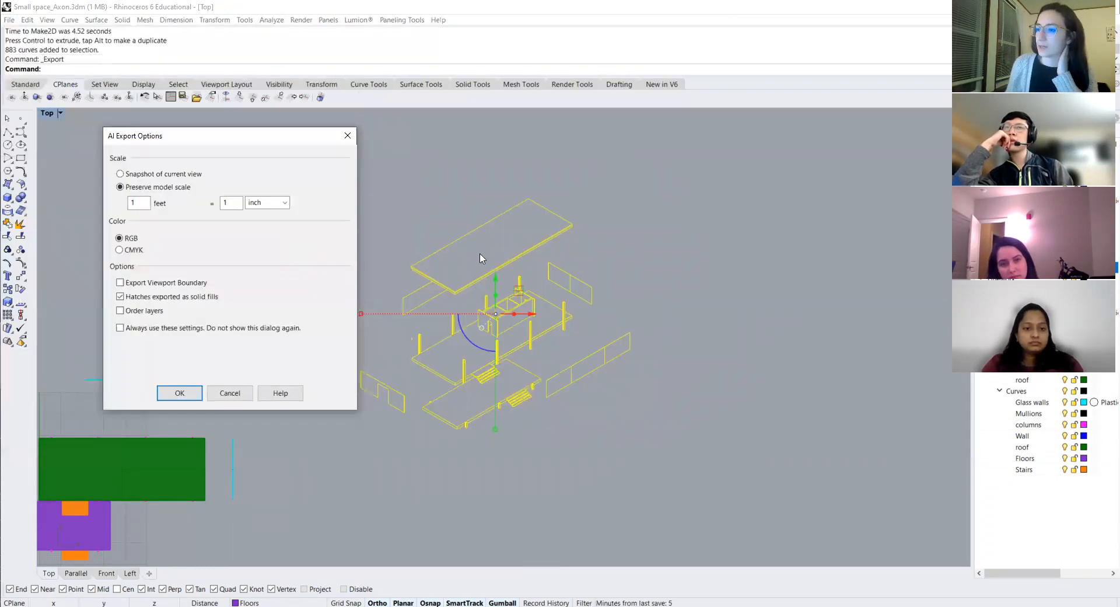
mouse_move(244, 220)
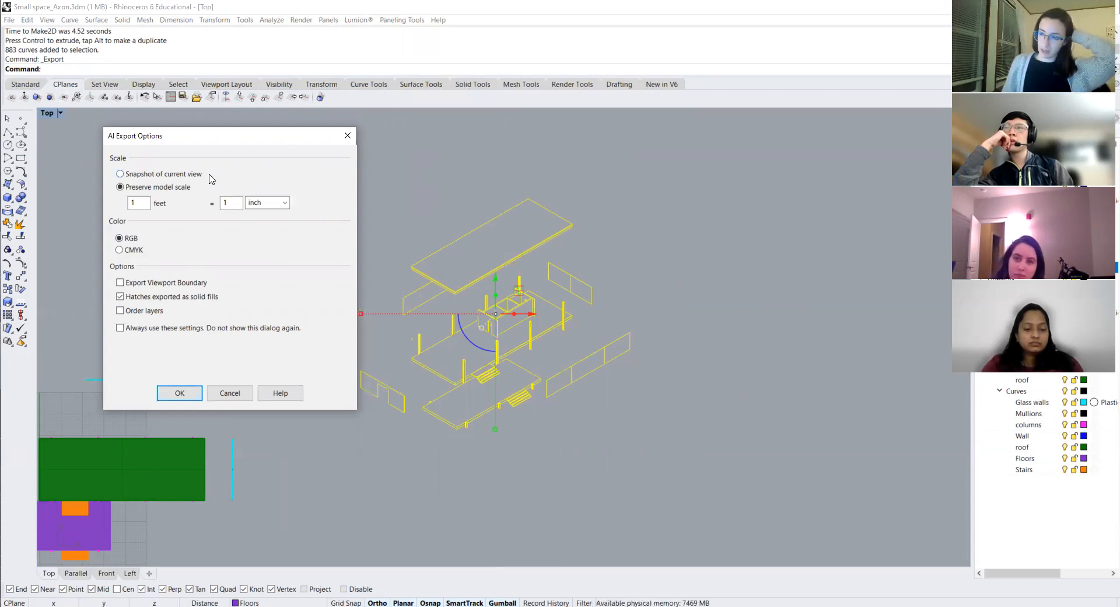
mouse_move(199, 171)
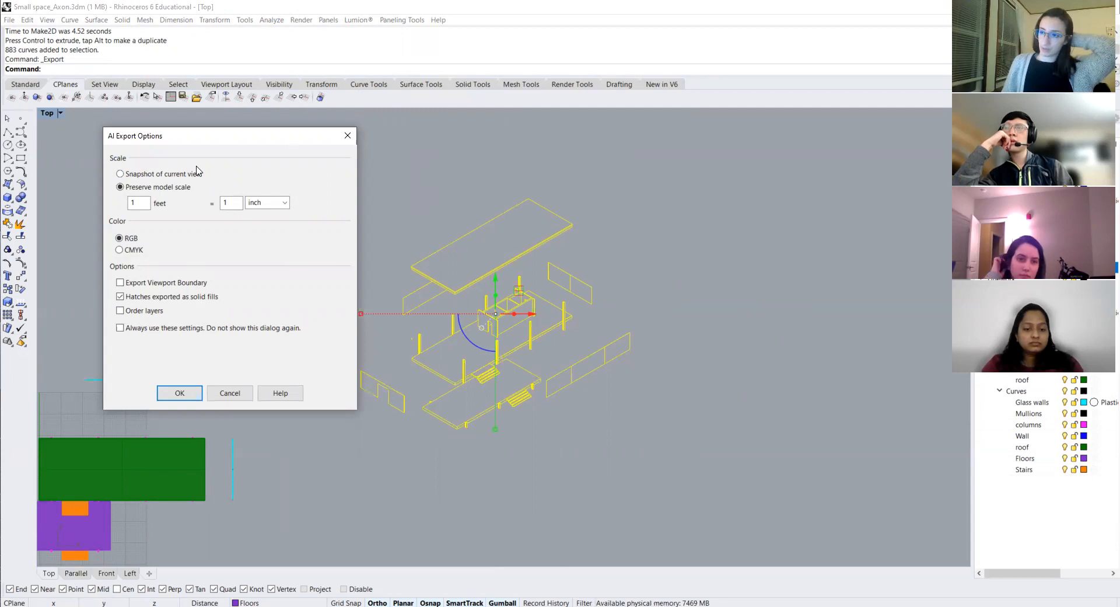
mouse_move(174, 206)
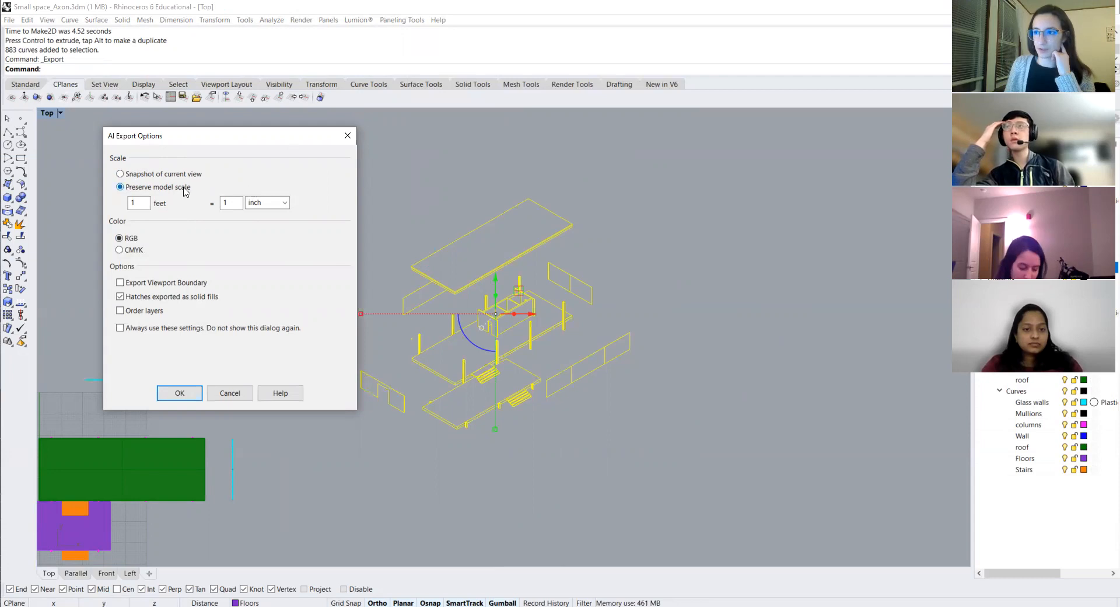
mouse_move(201, 227)
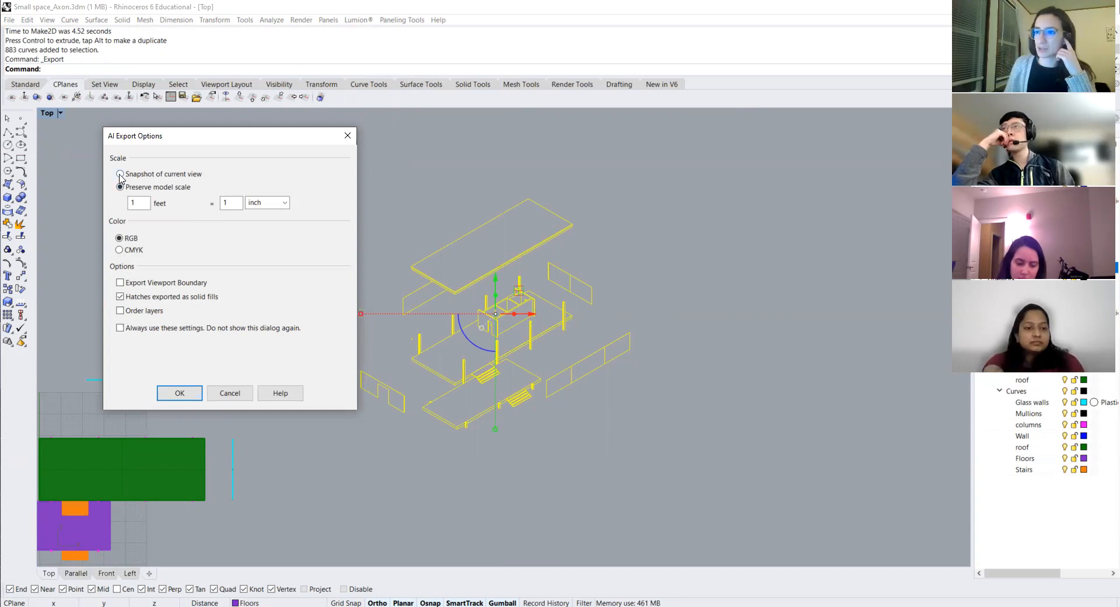
Step: Set AI Export Options to 'Snapshot of current view' and confirm the export
click(120, 174)
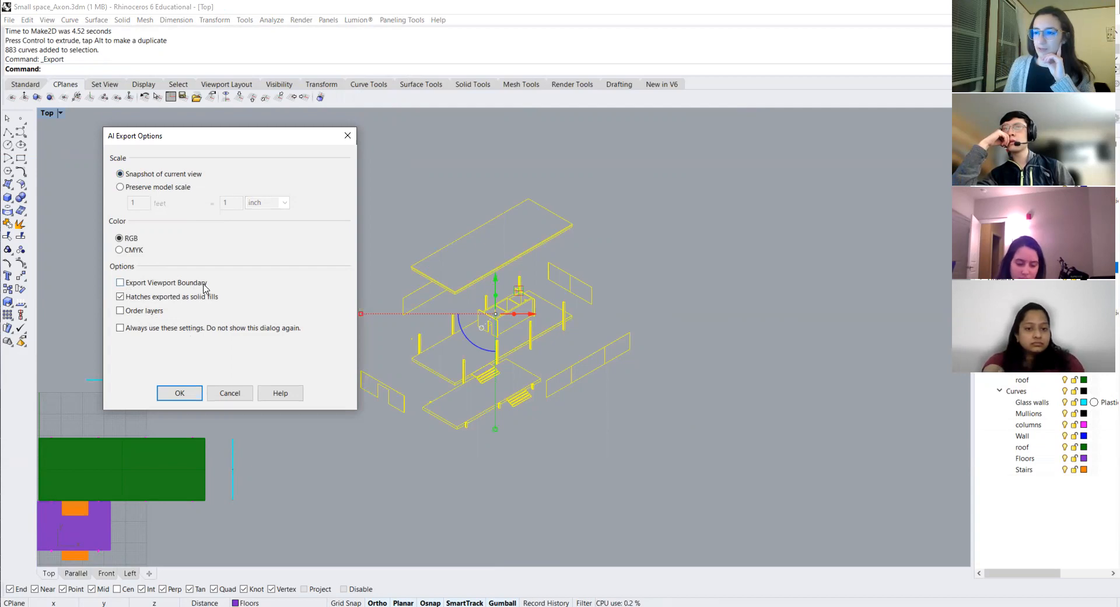
mouse_move(142, 310)
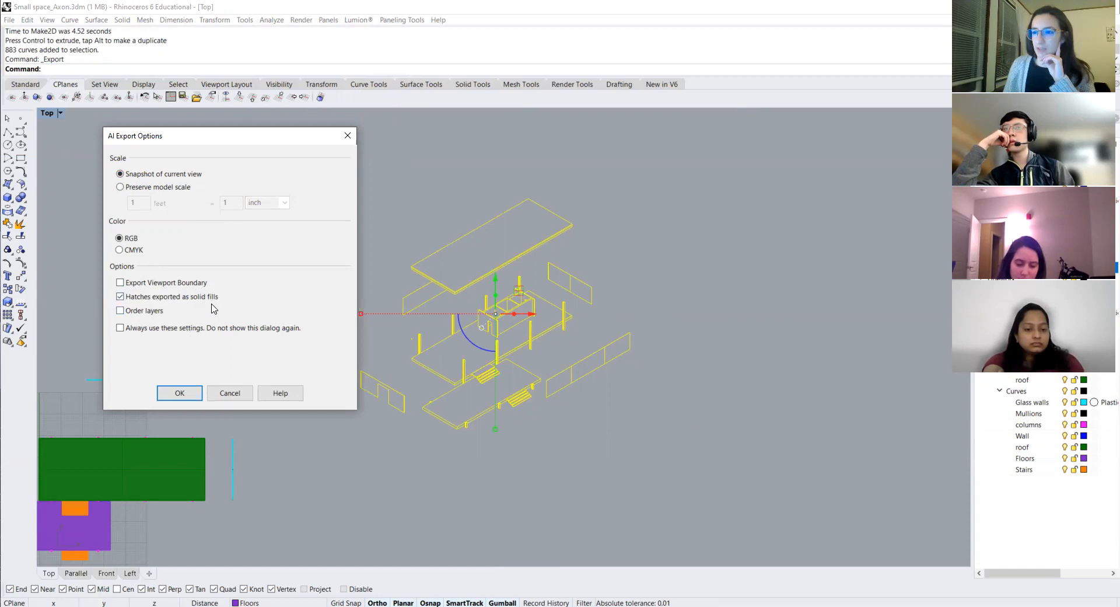
mouse_move(140, 329)
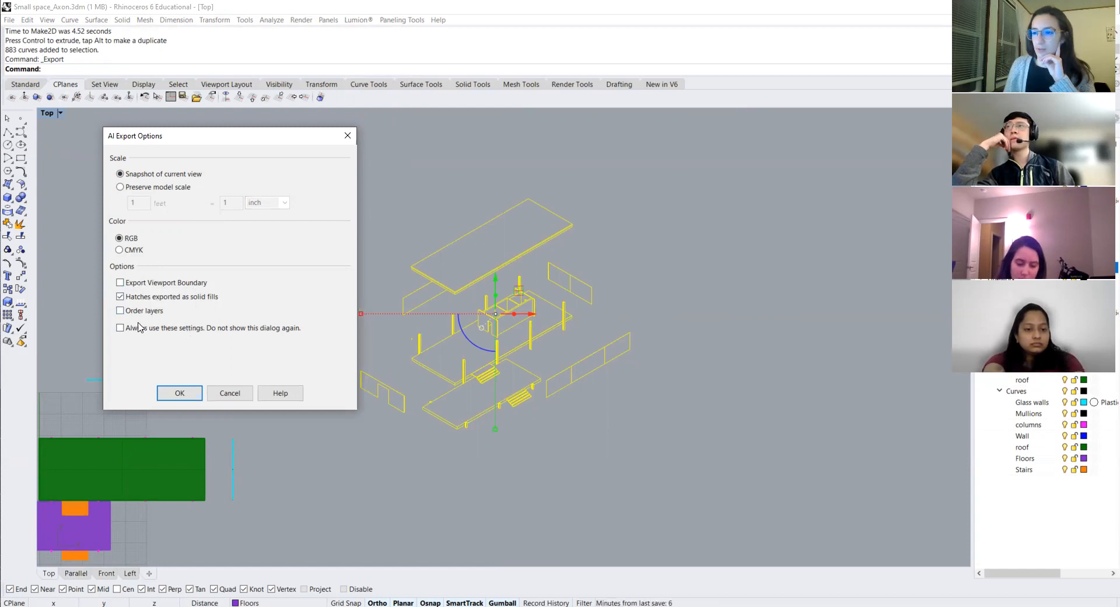
mouse_move(195, 385)
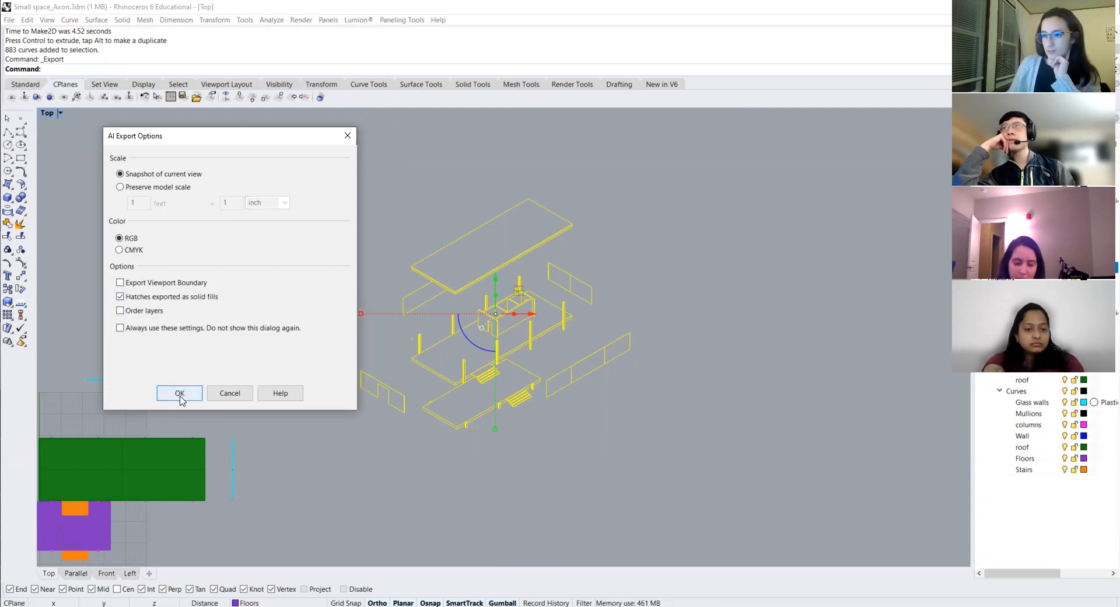
click(179, 393)
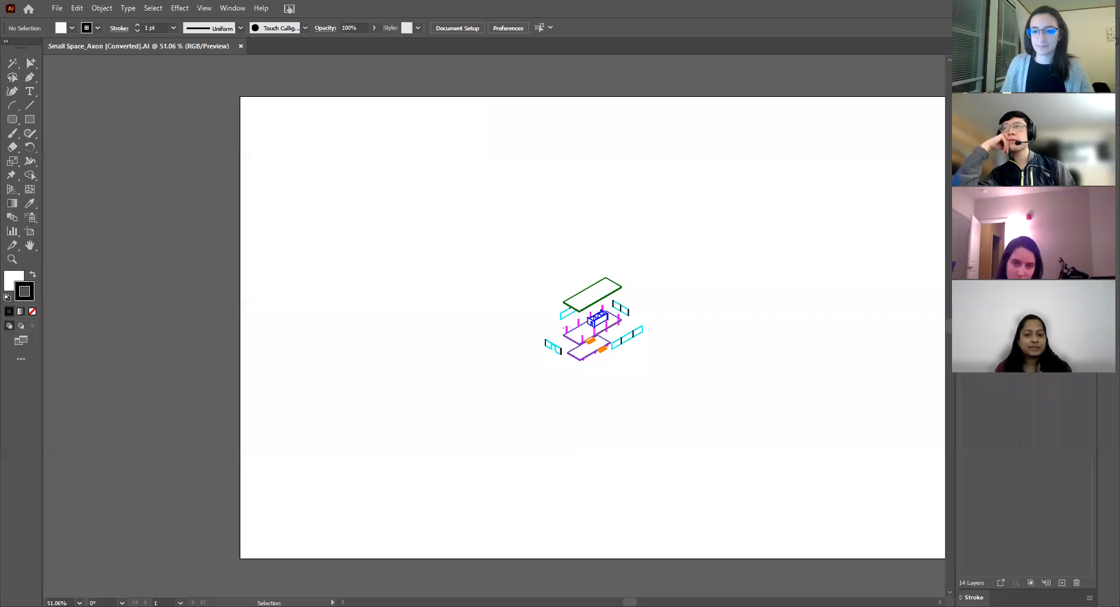
Step: Select the whole axon and Shift-drag a corner handle to scale it up across the artboard
click(593, 319)
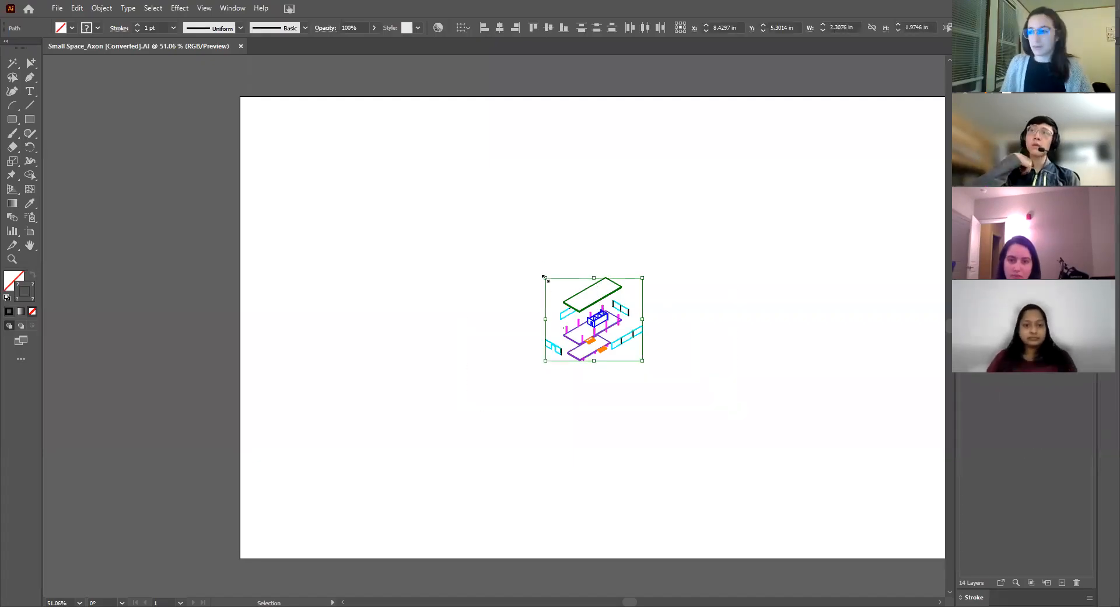
drag(545, 277, 342, 139)
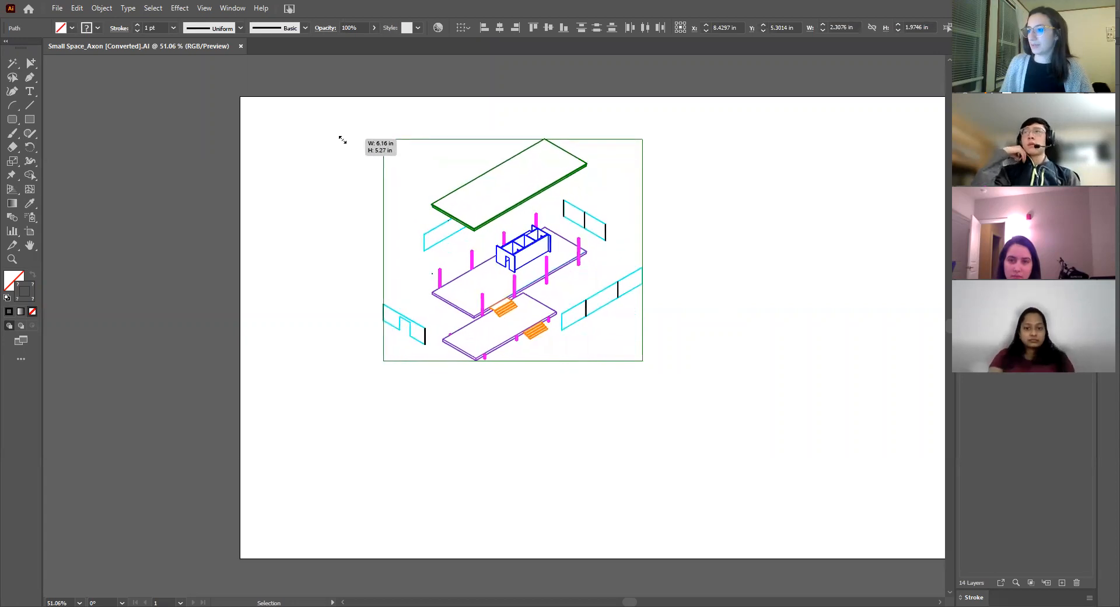
drag(343, 139, 668, 386)
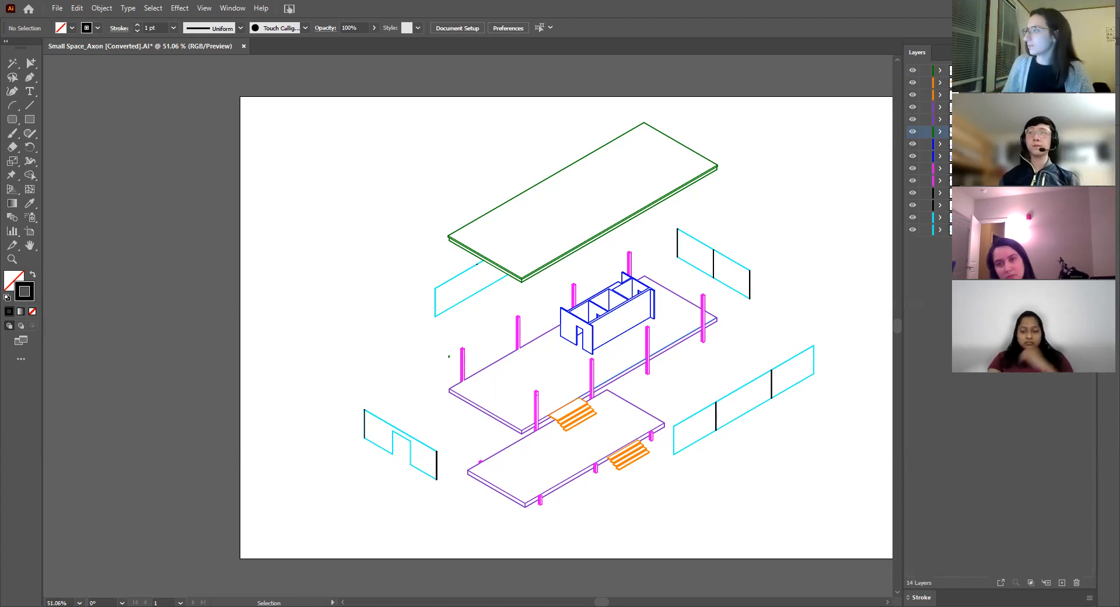
Step: Hide one layer in the Layers panel to see which roof linework it holds
click(912, 132)
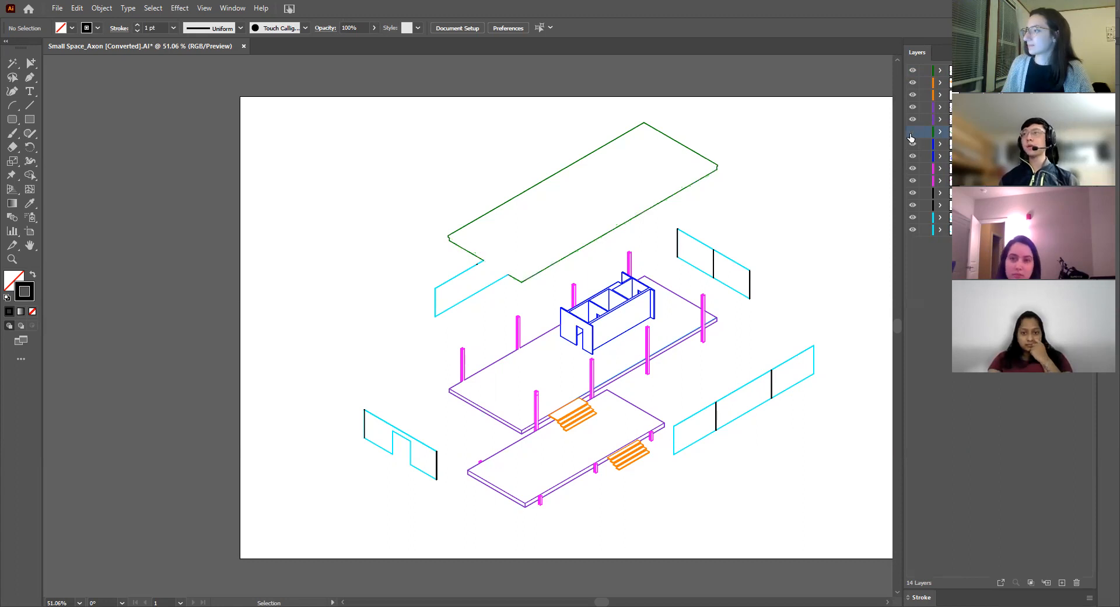
Step: Show the layer again and set the stroke weight to 0.5 pt
click(912, 132)
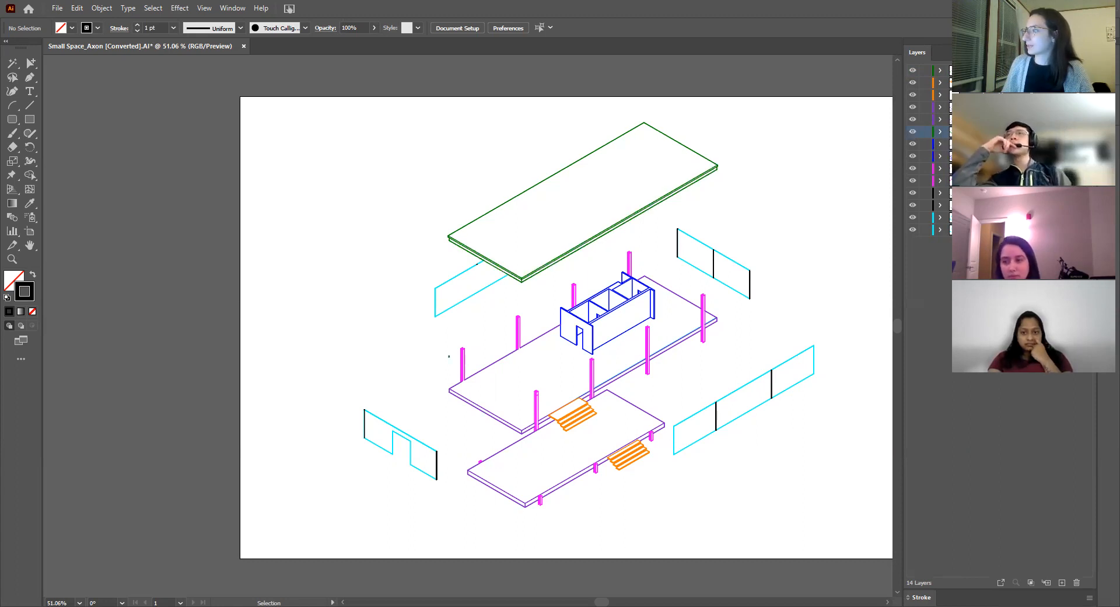
click(582, 178)
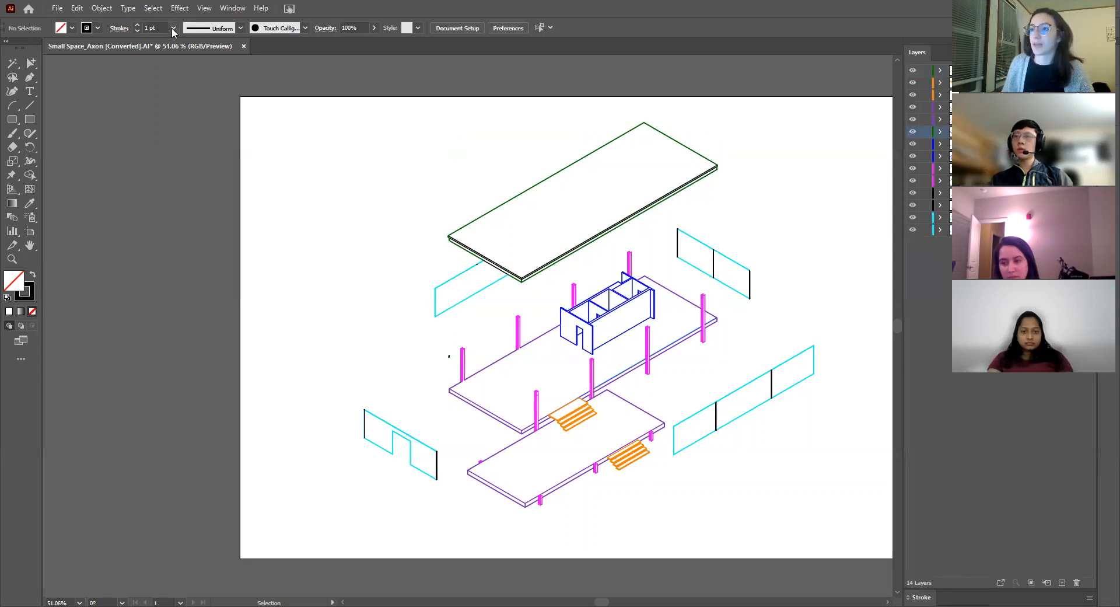
click(173, 28)
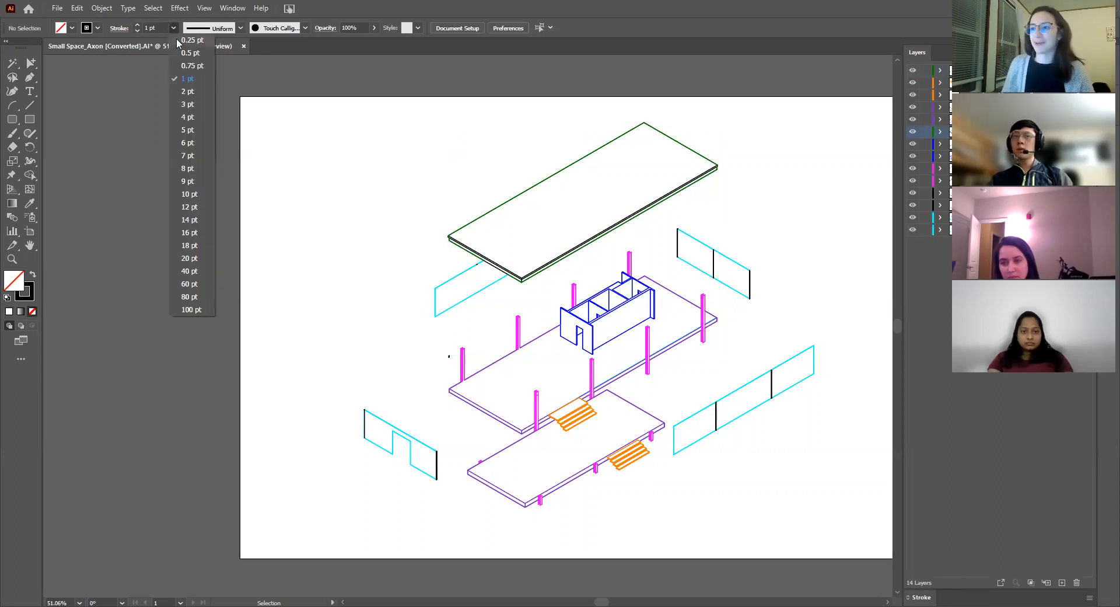
click(190, 53)
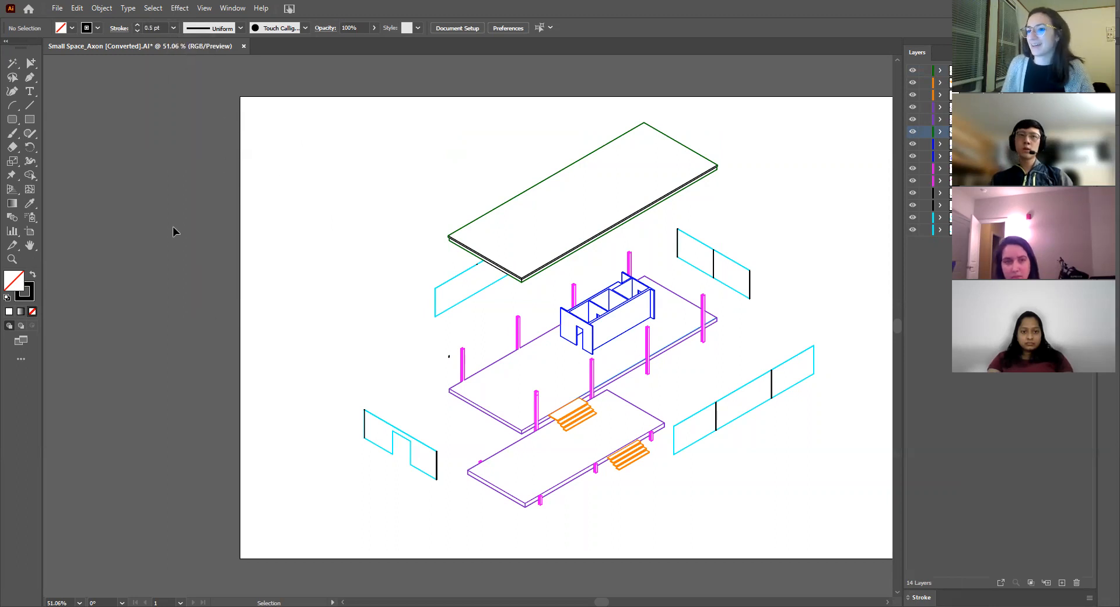
Step: Target the roof layer, make its linework black and select the stray roof-edge lines
click(582, 199)
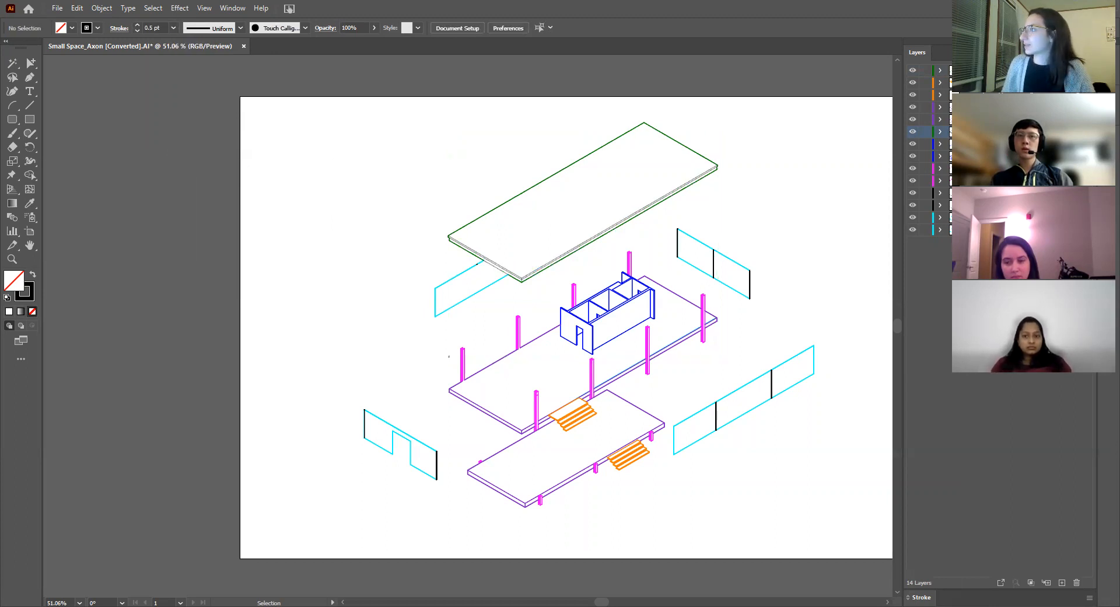
click(582, 186)
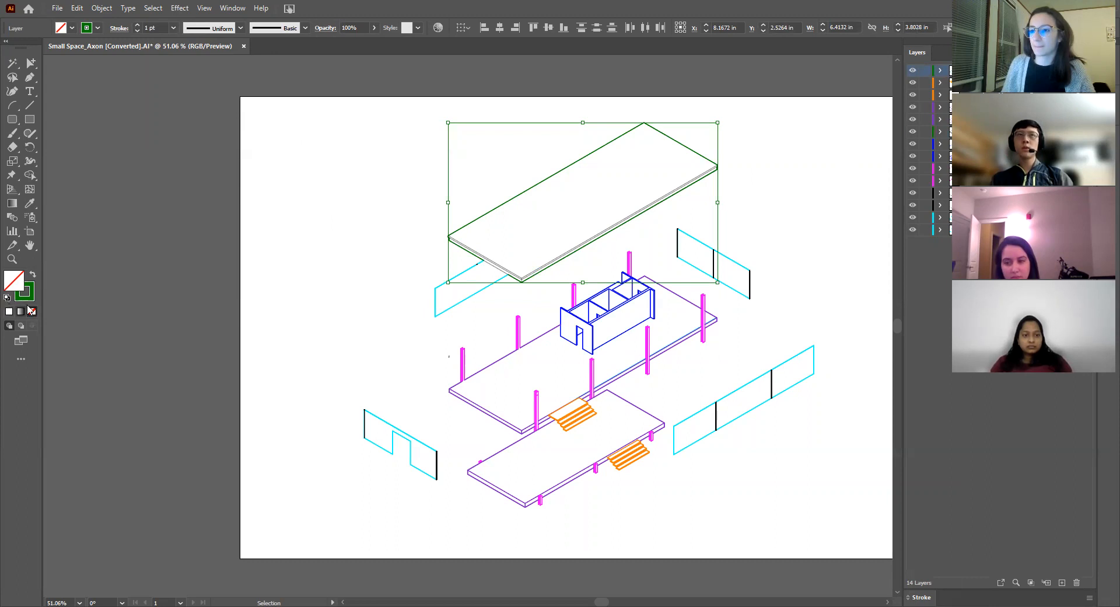
click(31, 273)
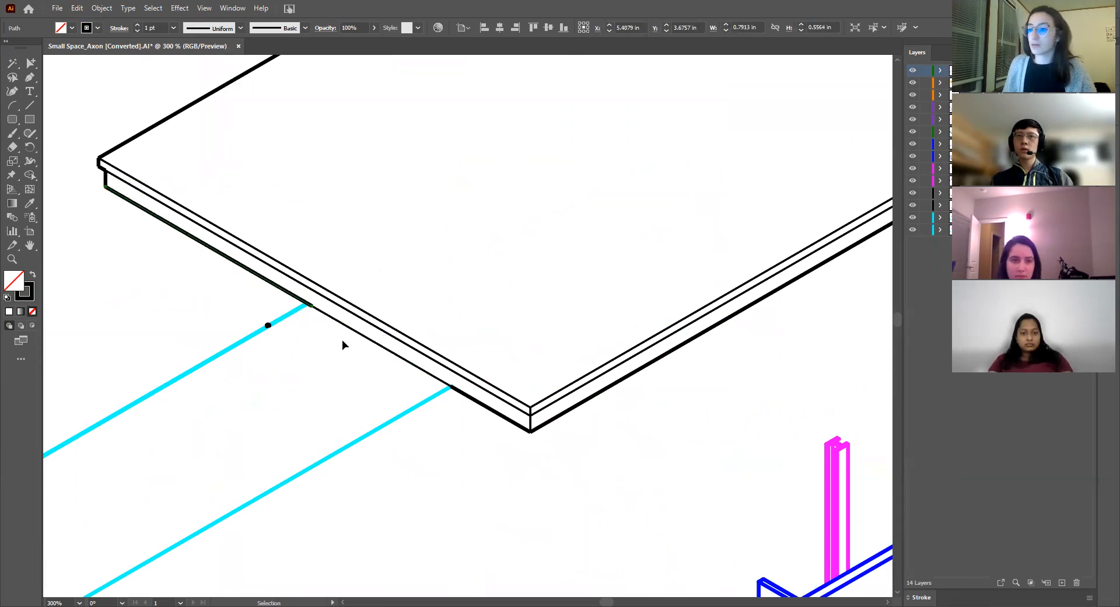
click(304, 306)
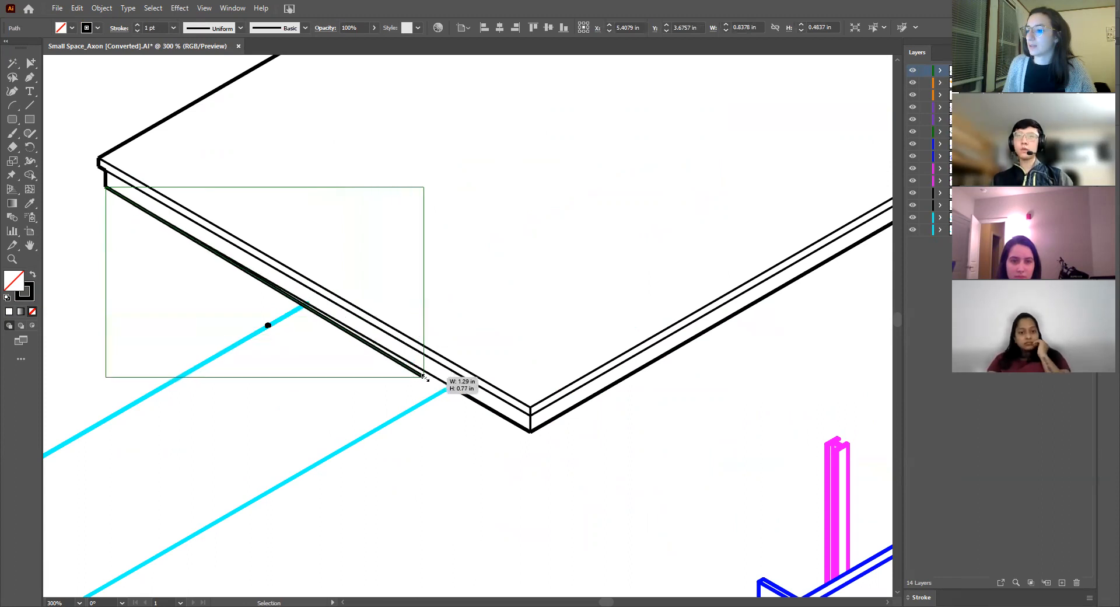
drag(422, 376, 451, 383)
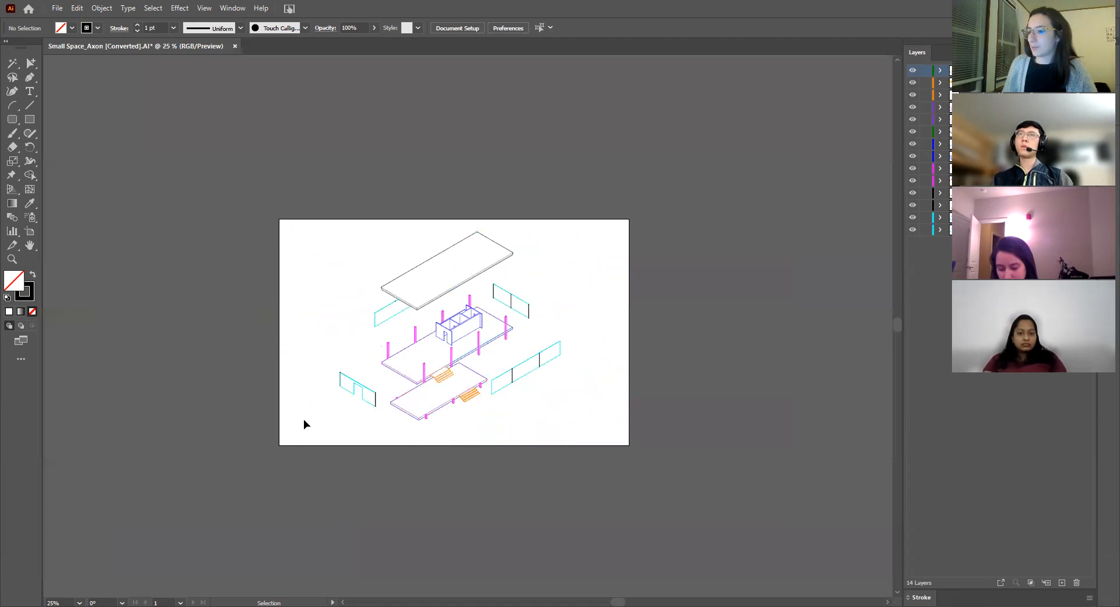
Step: Make all axon linework black at 0.5 pt stroke and add a new layer for guides
drag(306, 423, 603, 229)
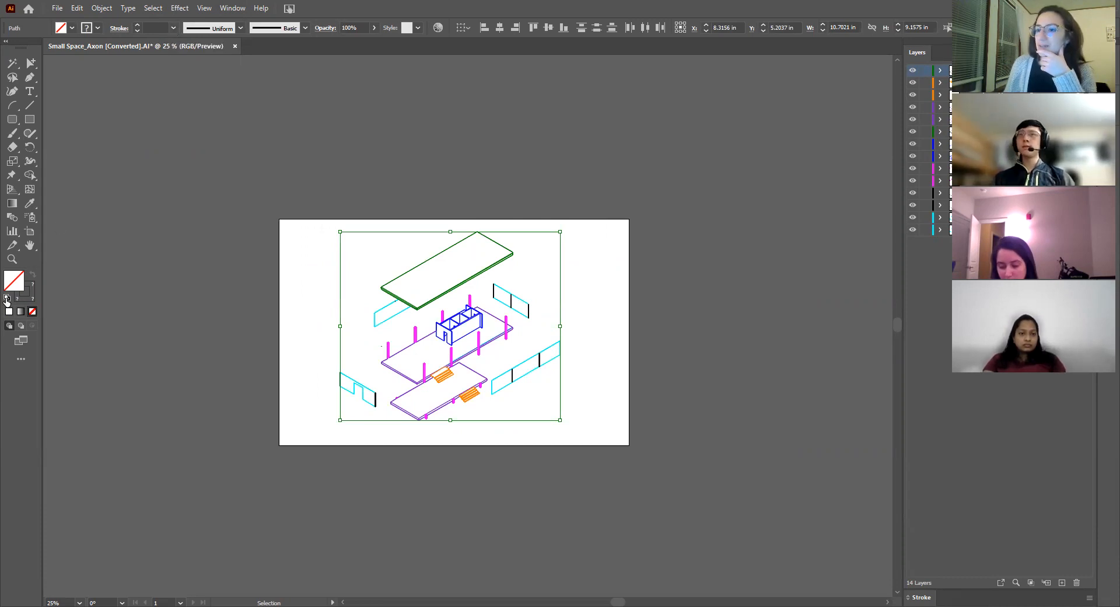
click(32, 311)
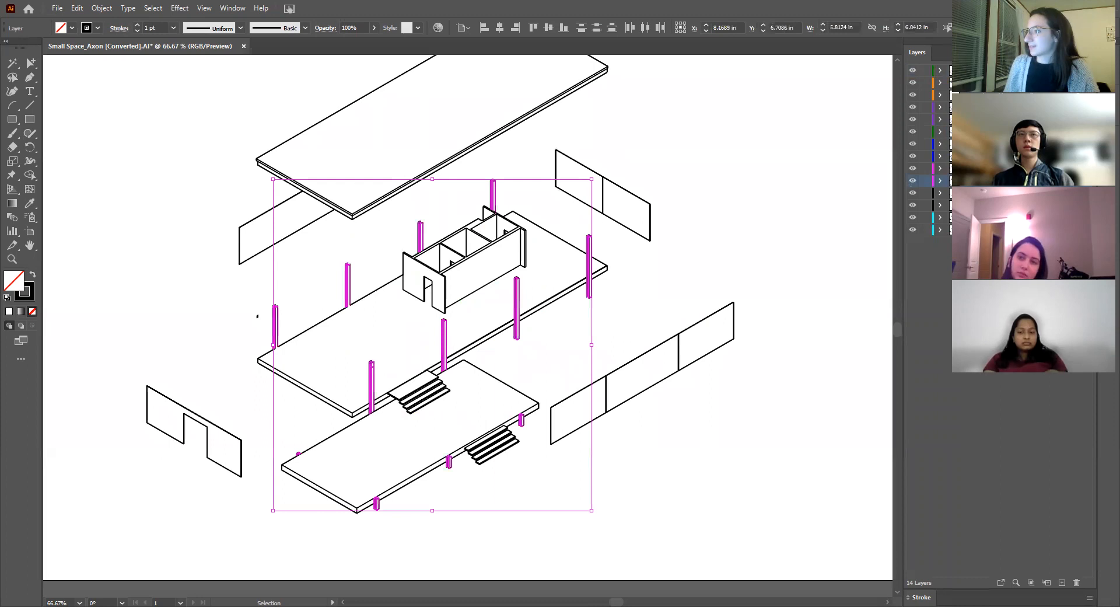
click(173, 26)
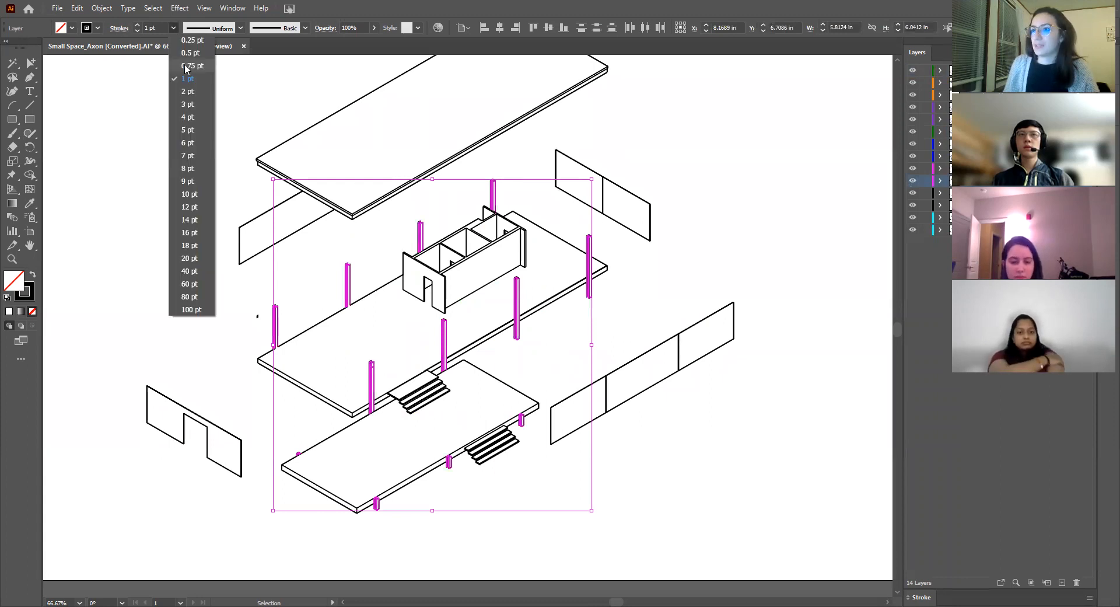
click(190, 53)
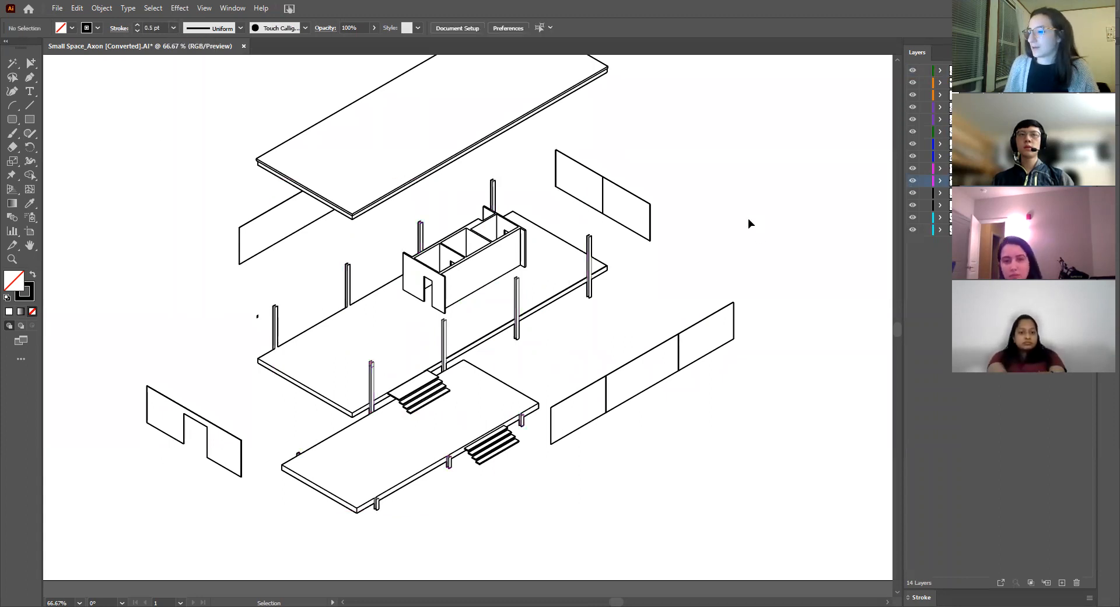
mouse_move(692, 240)
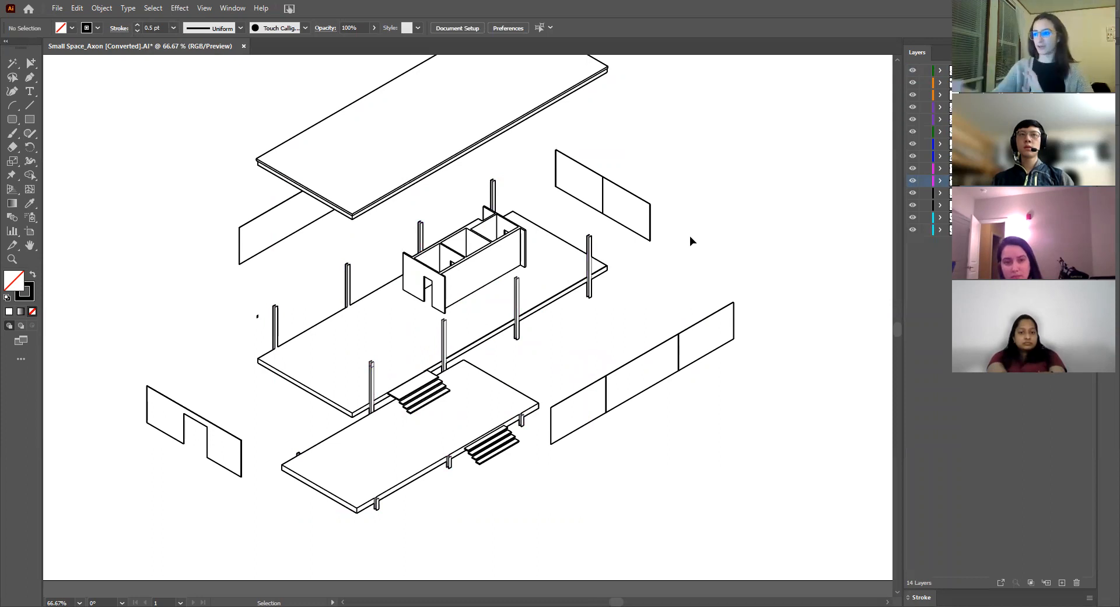
mouse_move(240, 343)
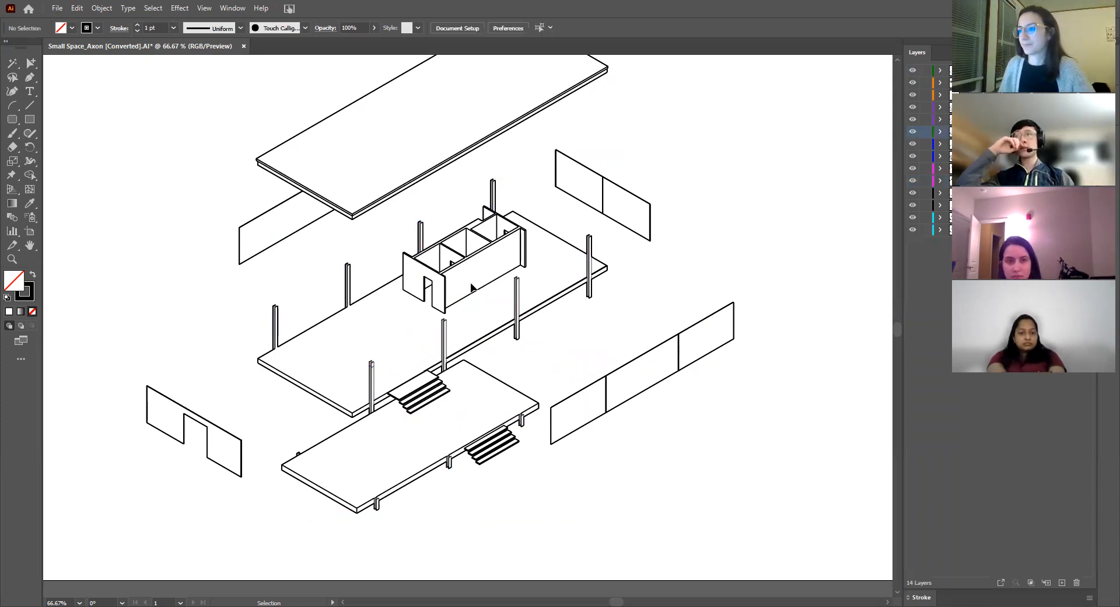
mouse_move(225, 357)
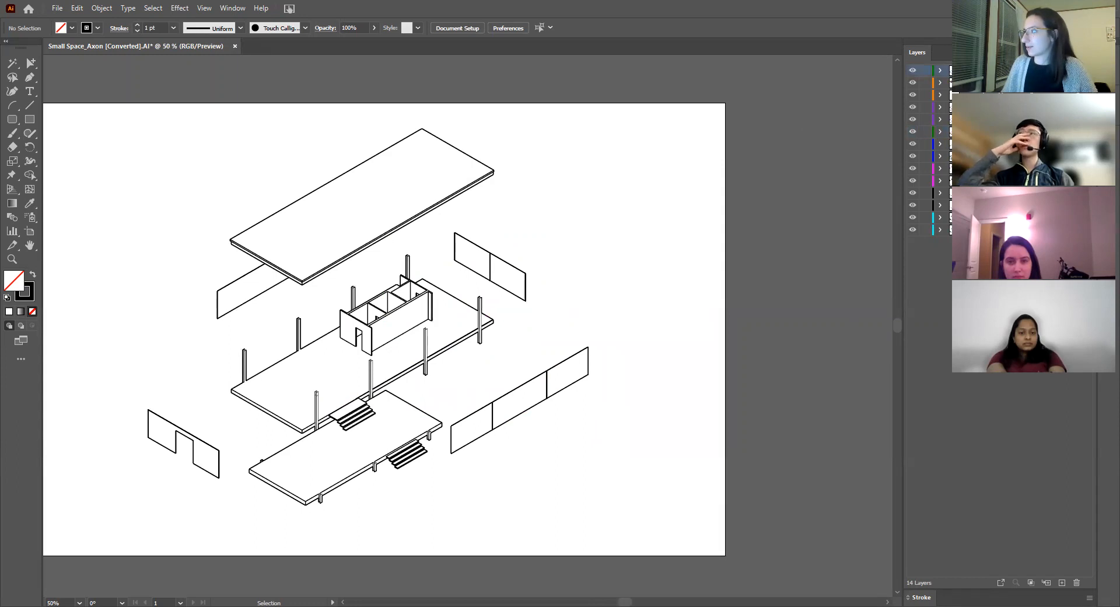
click(1062, 582)
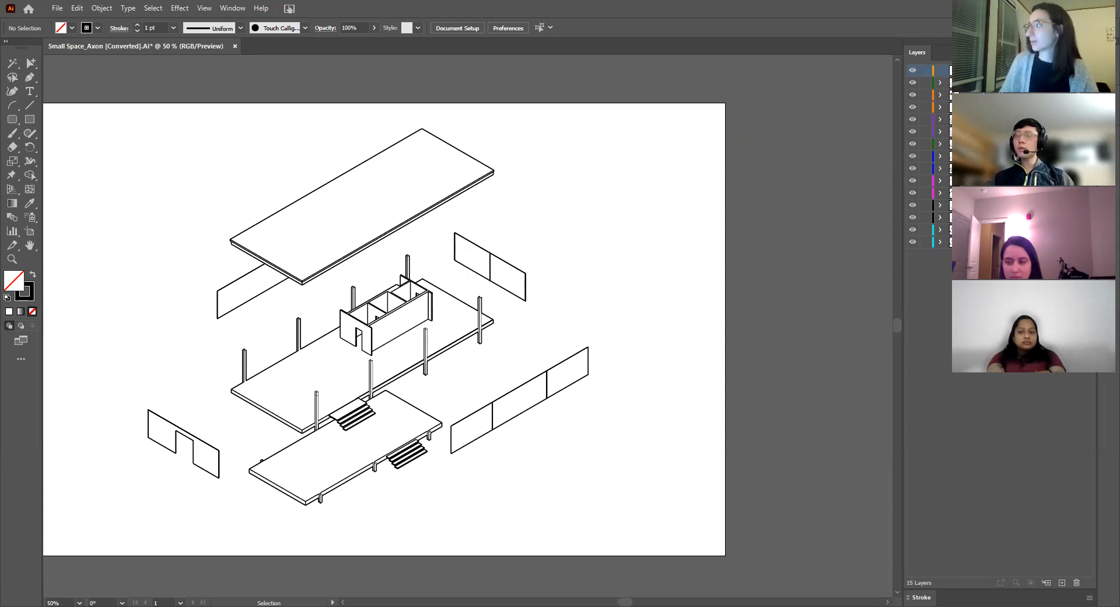
mouse_move(64, 209)
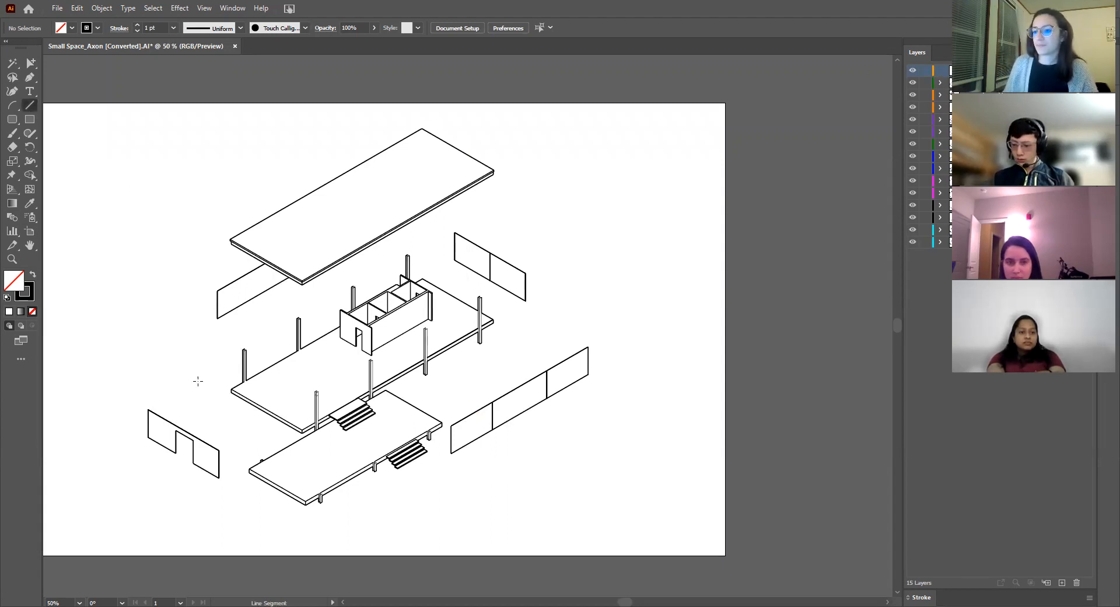
mouse_move(228, 249)
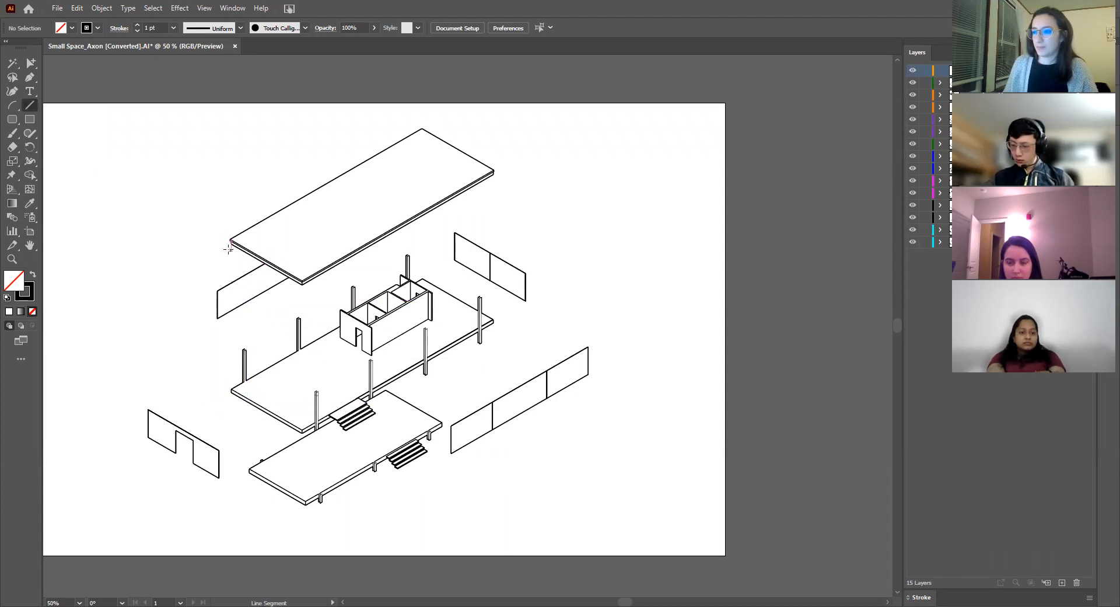
Step: Draw a vertical line from a roof corner to the slab and make it a 0.5 pt dashed stroke
drag(230, 239, 235, 368)
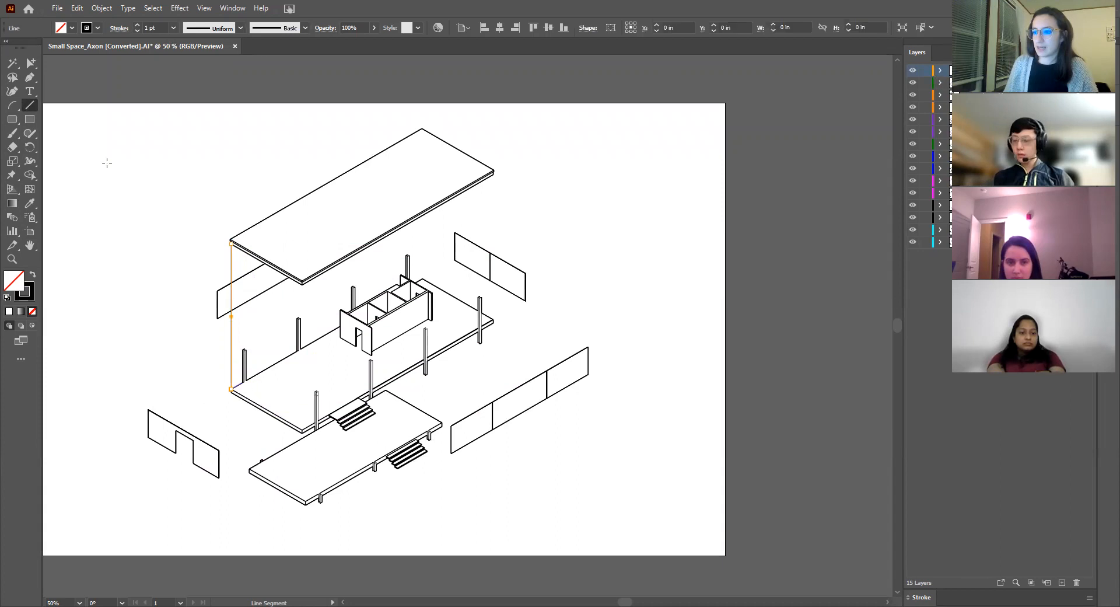
click(30, 63)
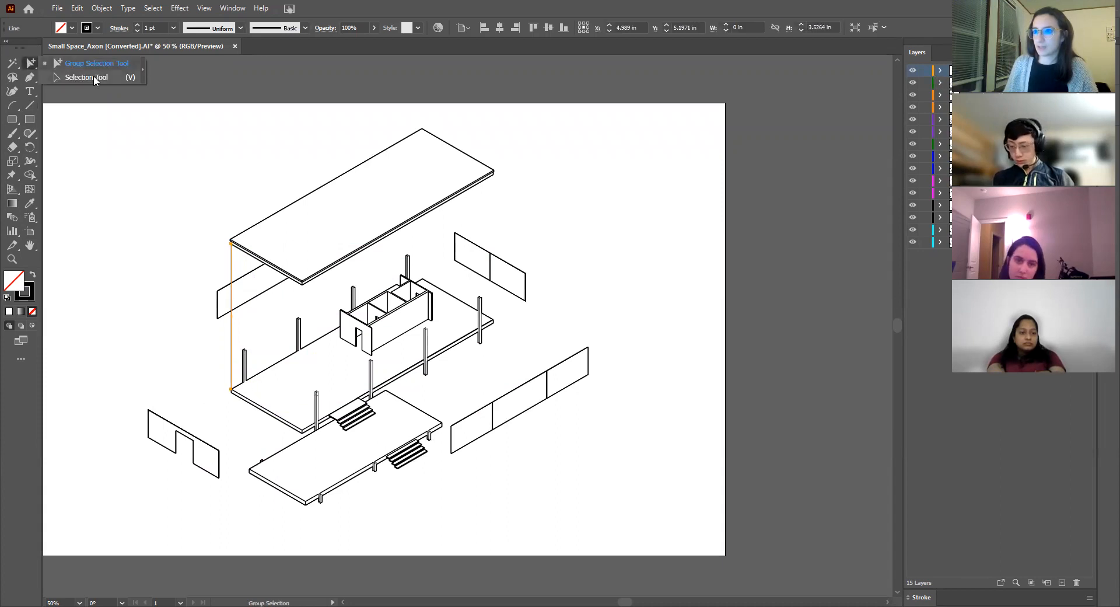
click(87, 77)
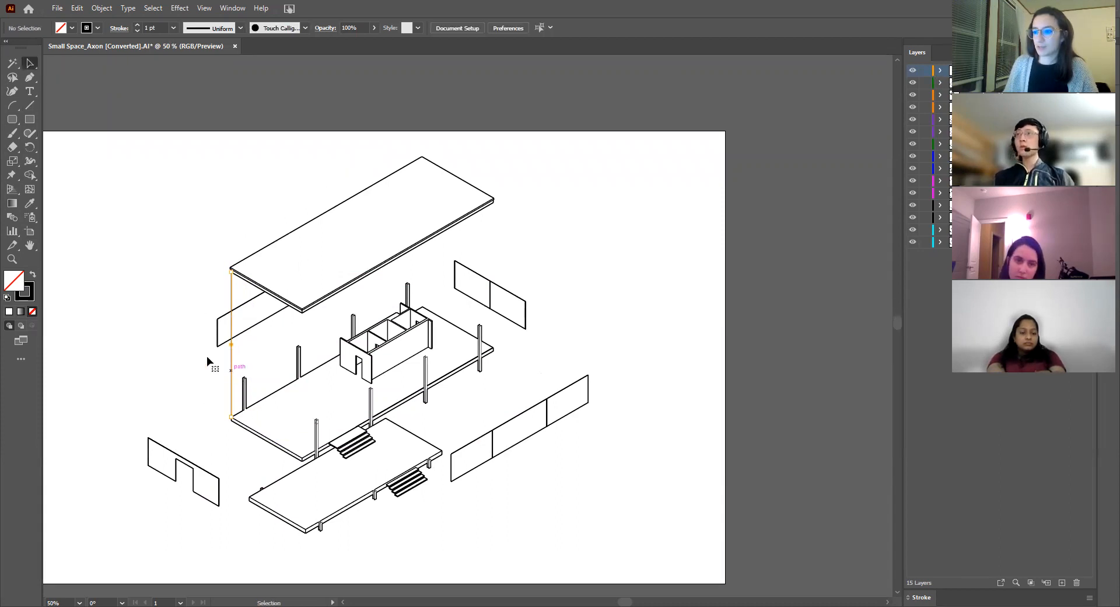
click(229, 343)
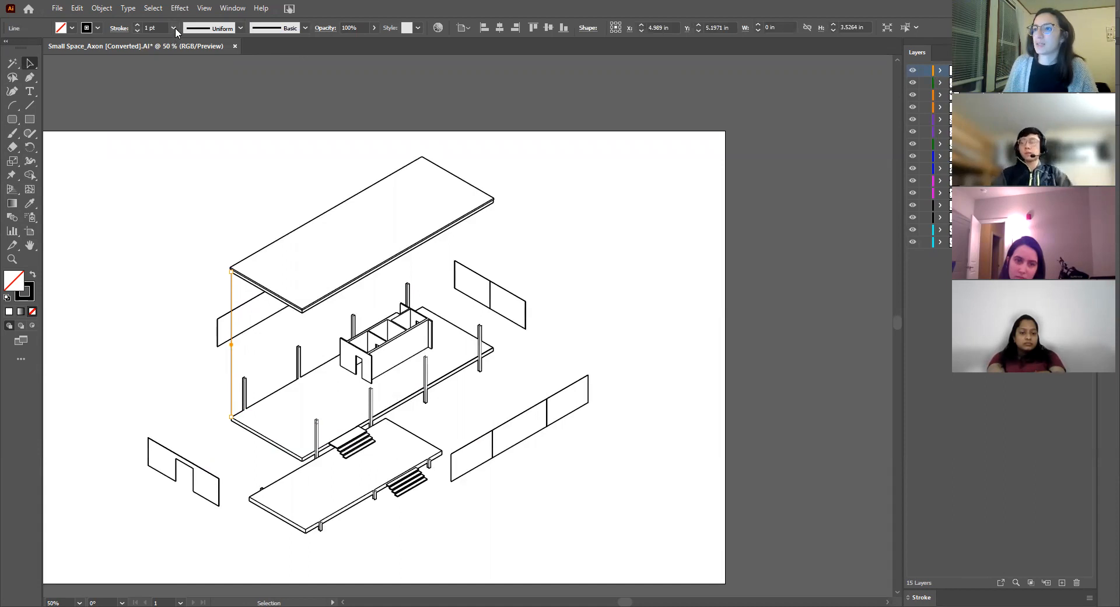
click(174, 27)
text(0.5)
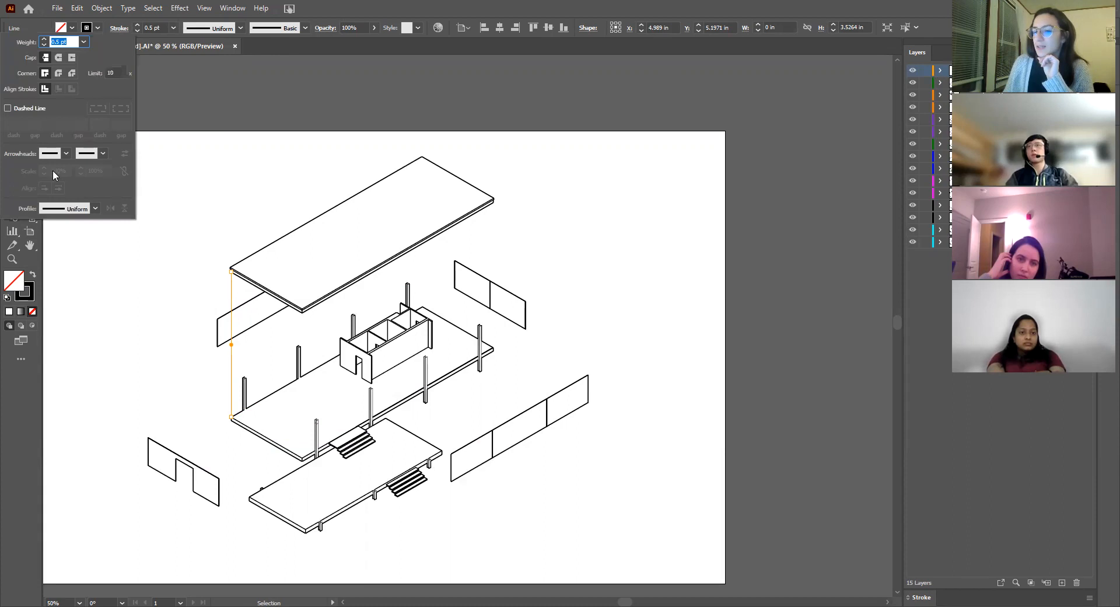
click(8, 107)
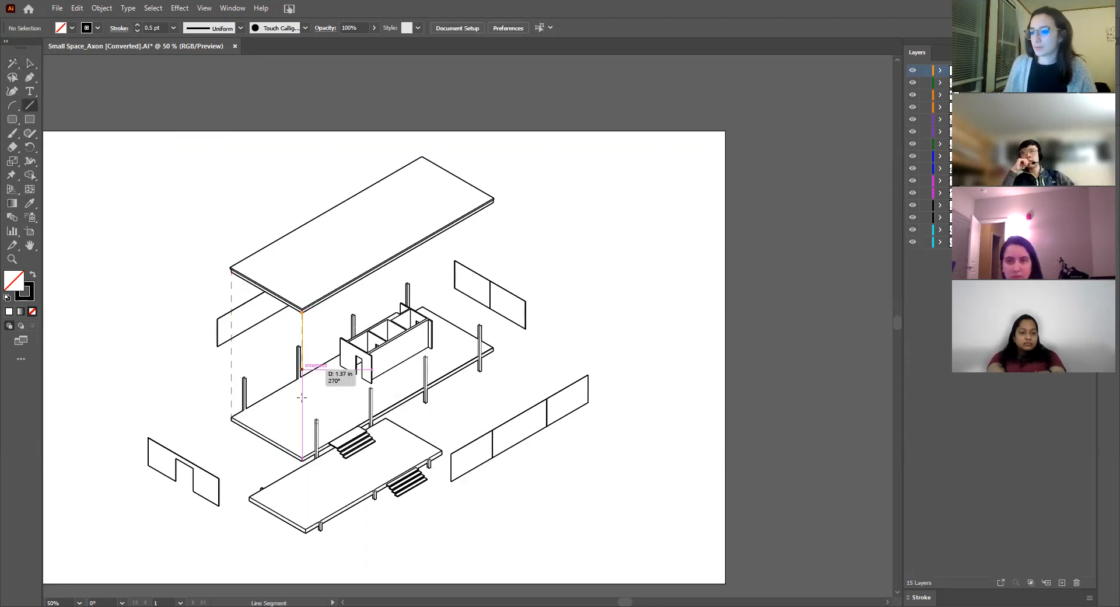
Step: Draw dashed alignment lines down from the front and rear roof corners
click(301, 455)
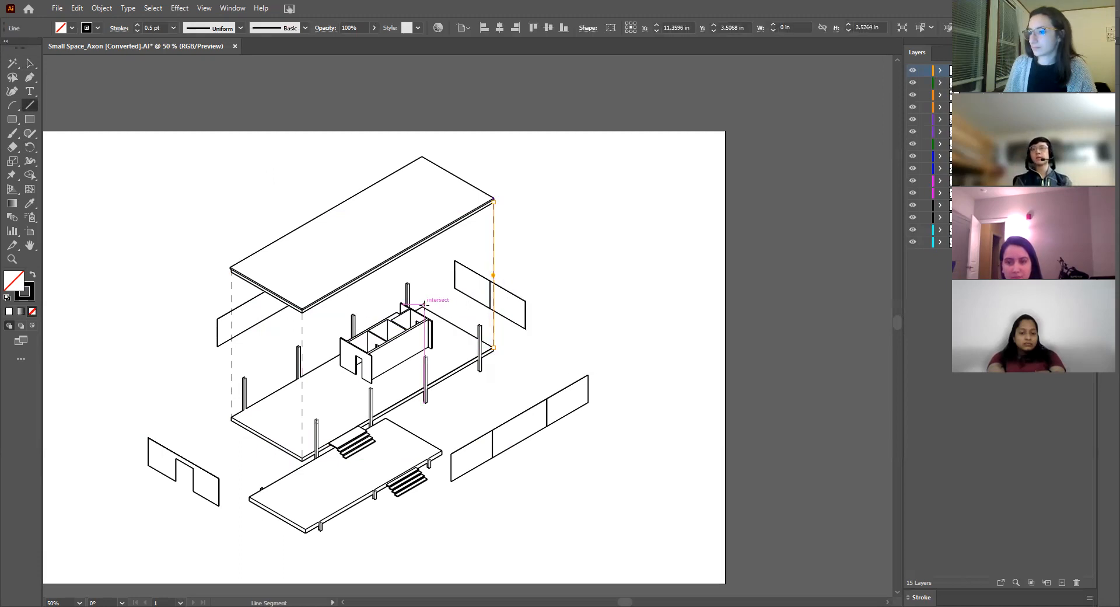
drag(421, 307, 422, 161)
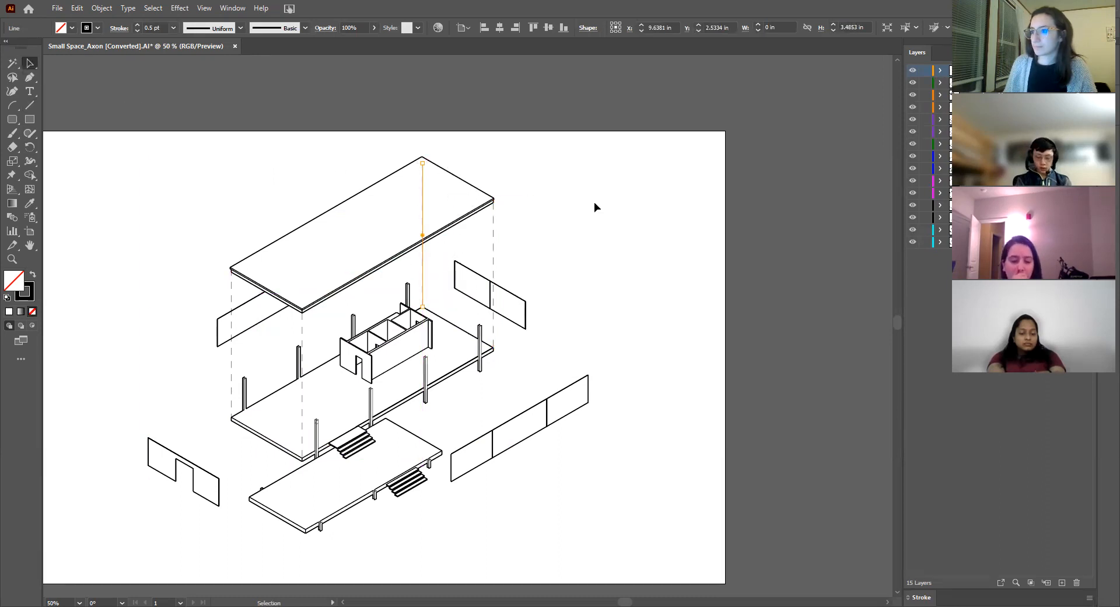
click(392, 204)
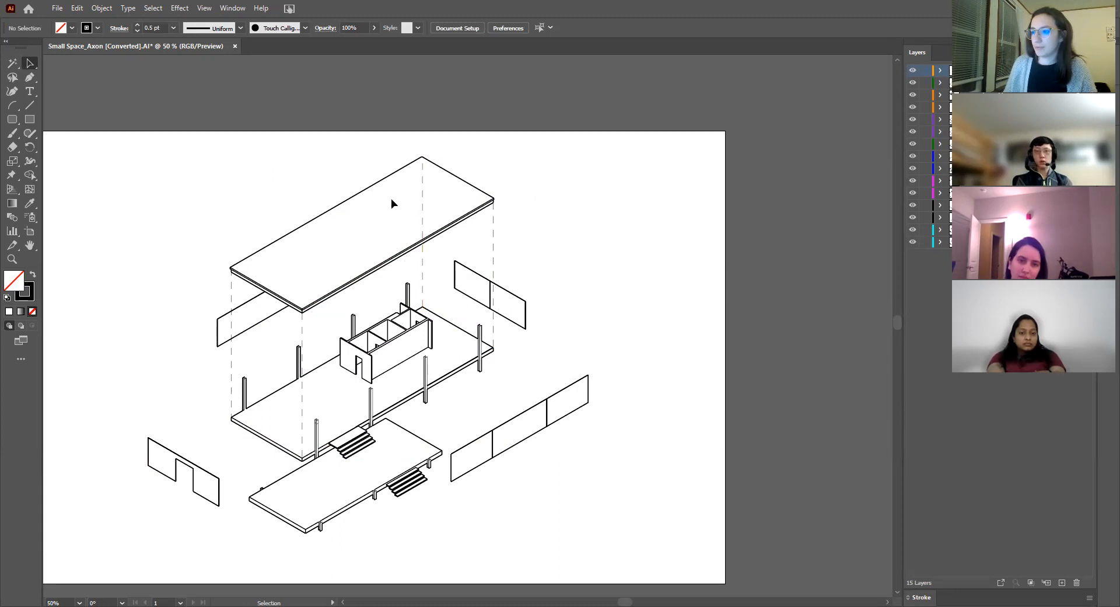
mouse_move(422, 281)
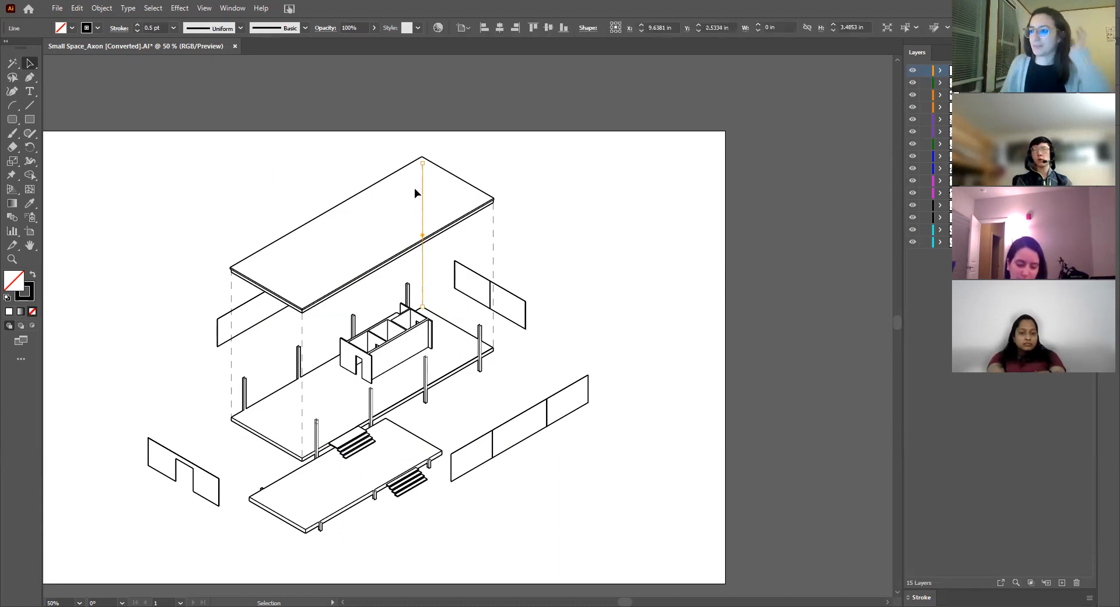
mouse_move(427, 206)
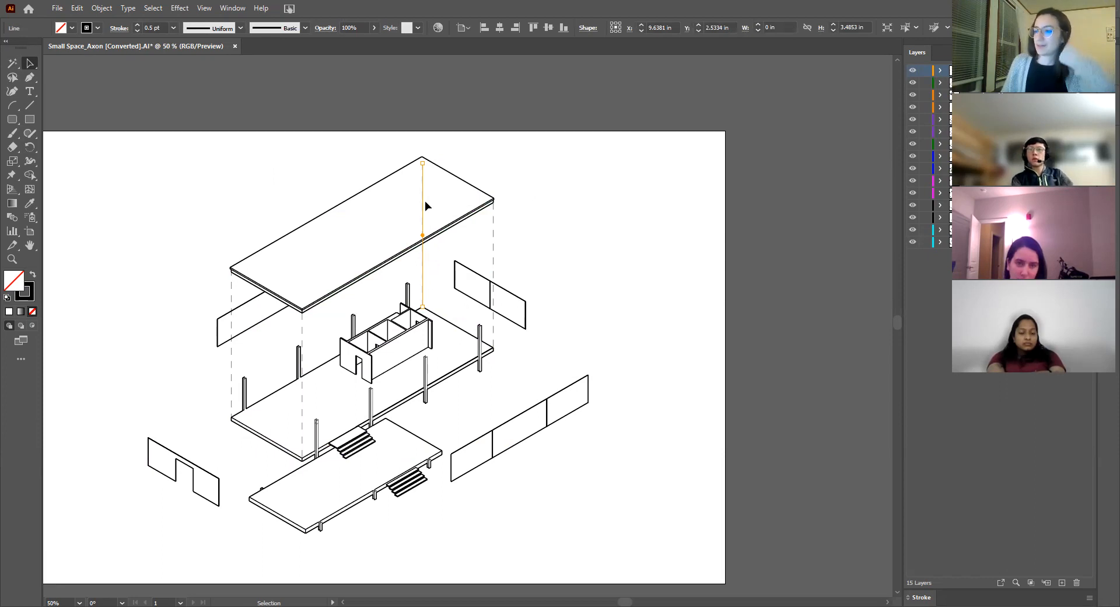
mouse_move(424, 168)
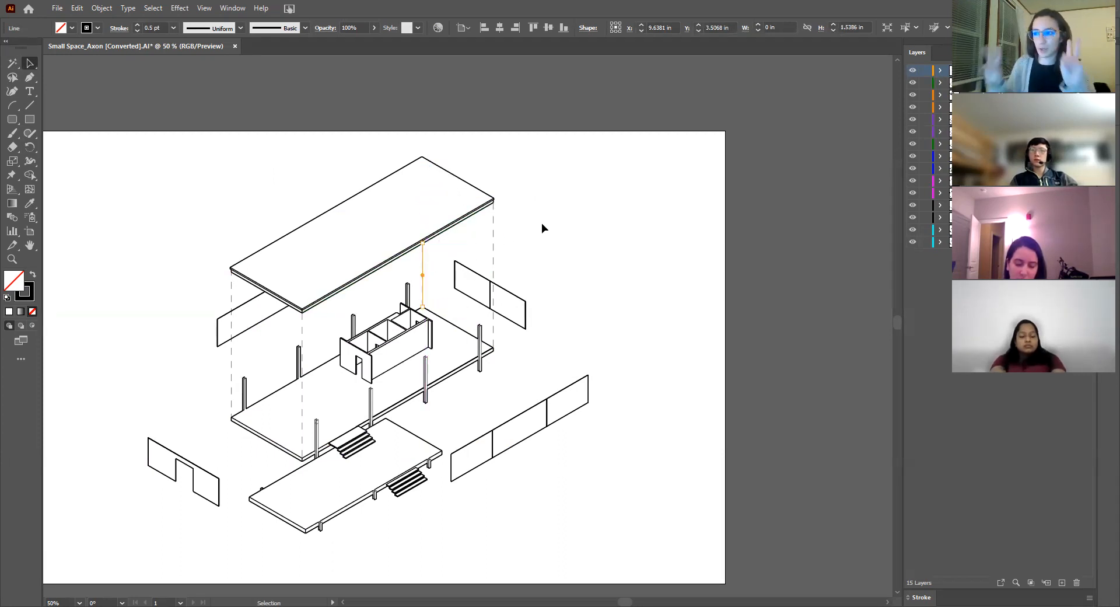
mouse_move(417, 223)
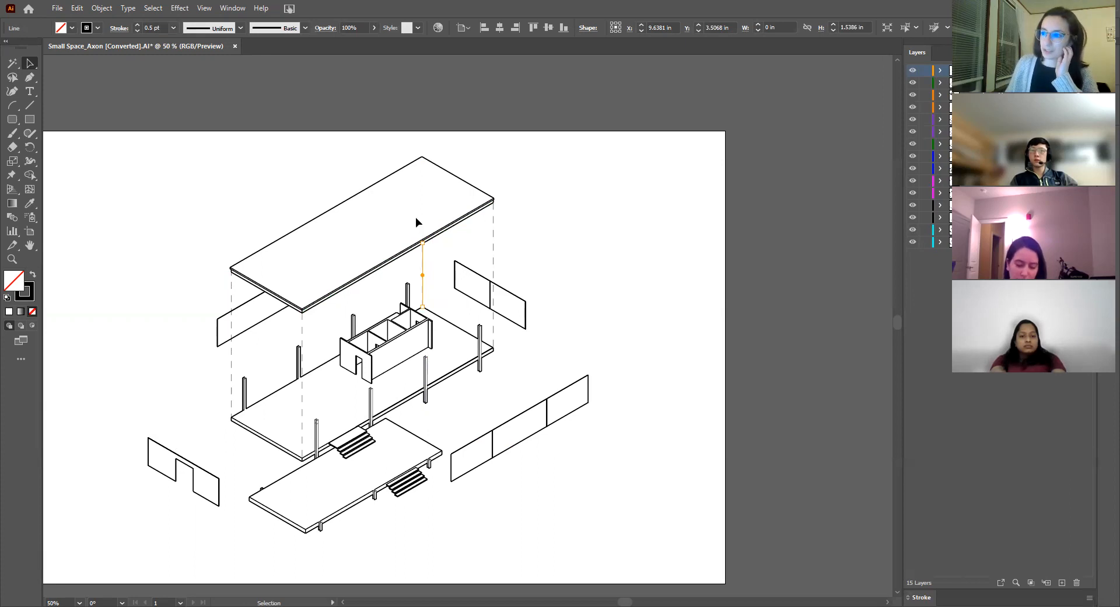
click(271, 345)
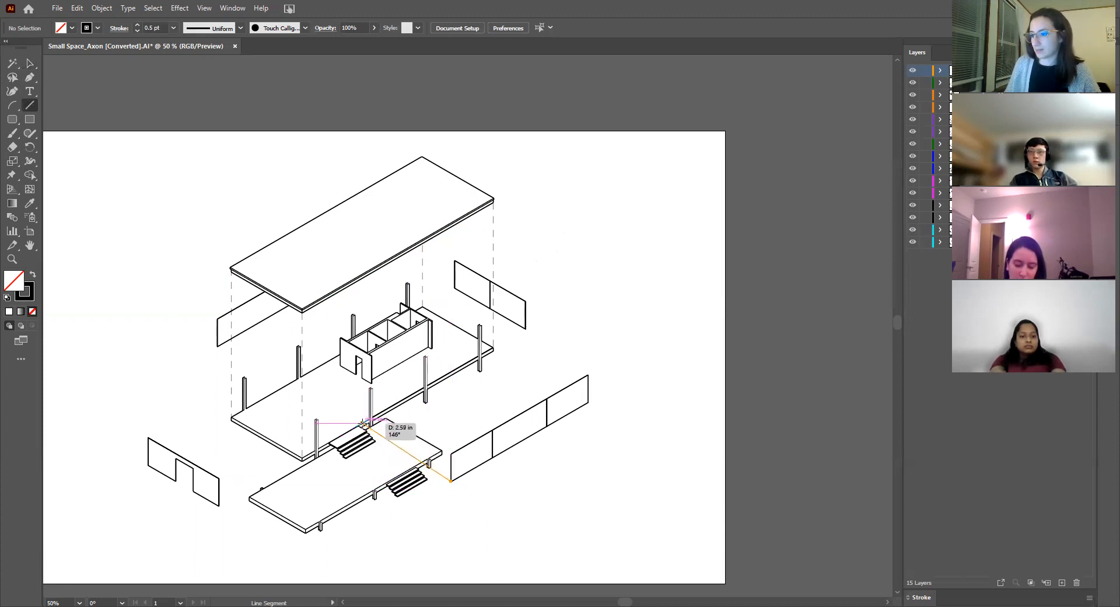
mouse_move(359, 424)
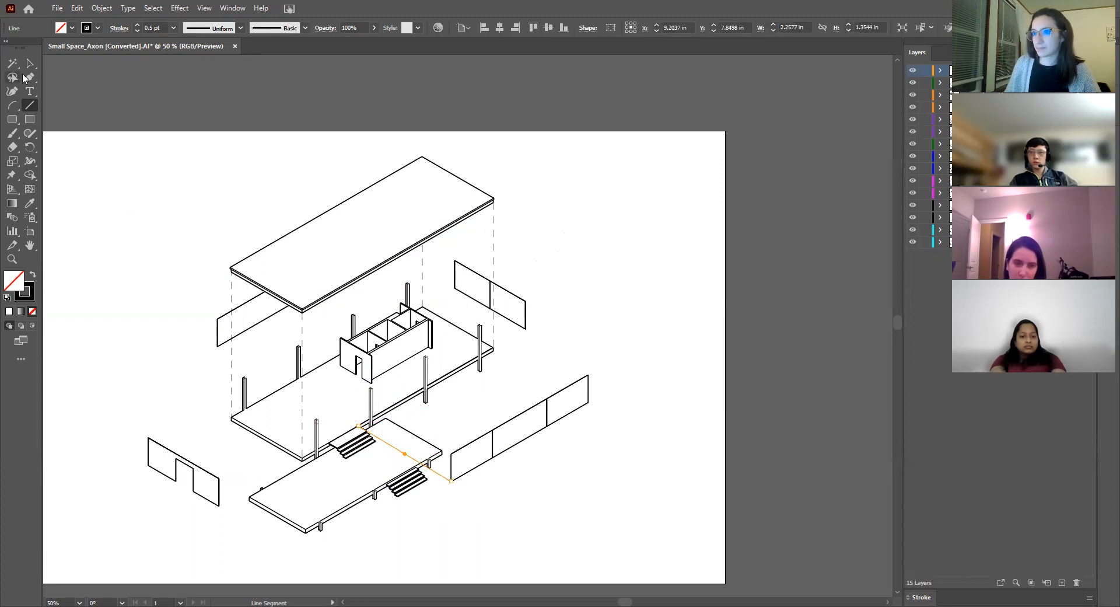
Step: Draw a dashed line toward the left wall panel and Alt-drag a copy to the remaining edge
click(29, 134)
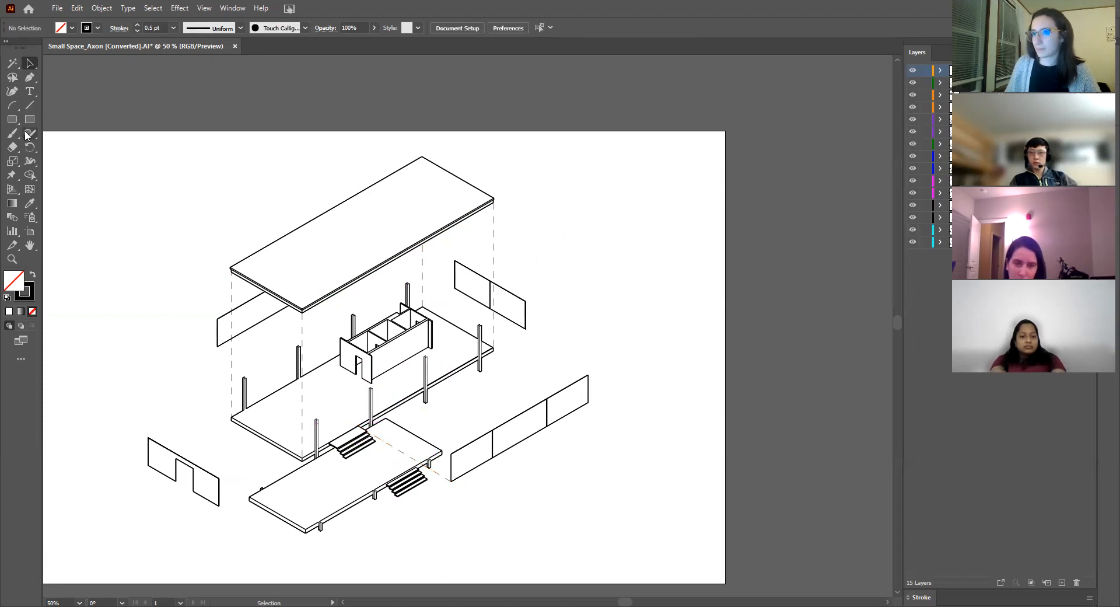
drag(425, 396, 582, 397)
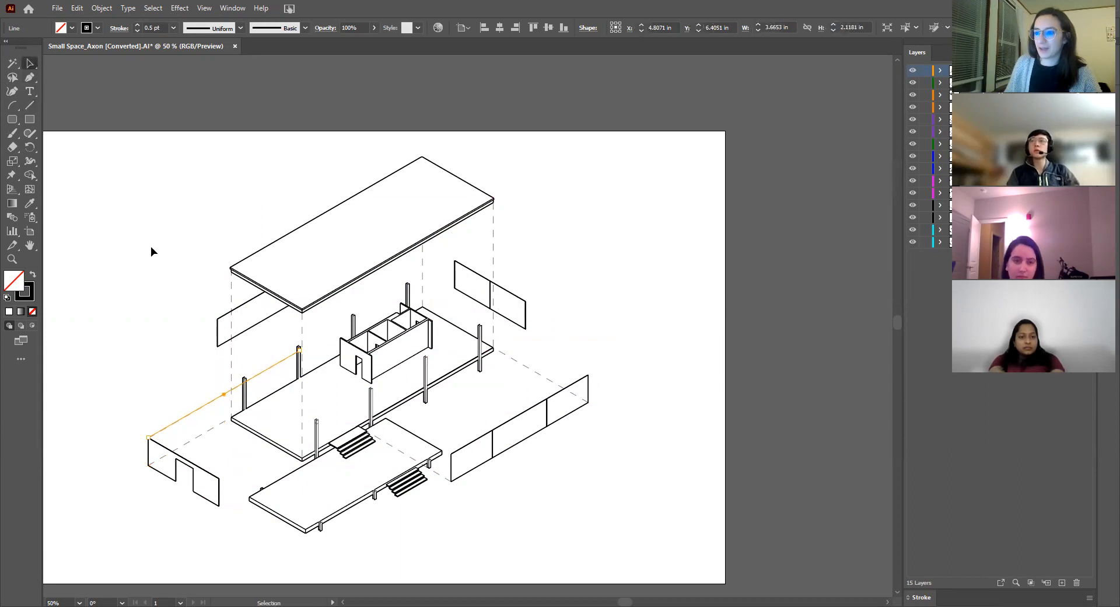
click(150, 398)
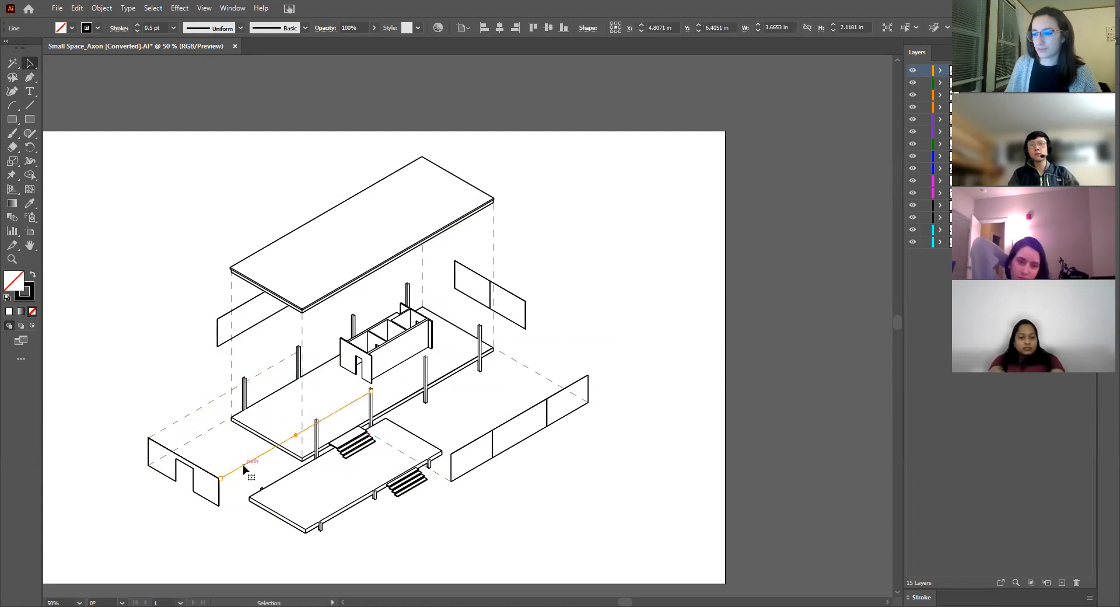
click(266, 371)
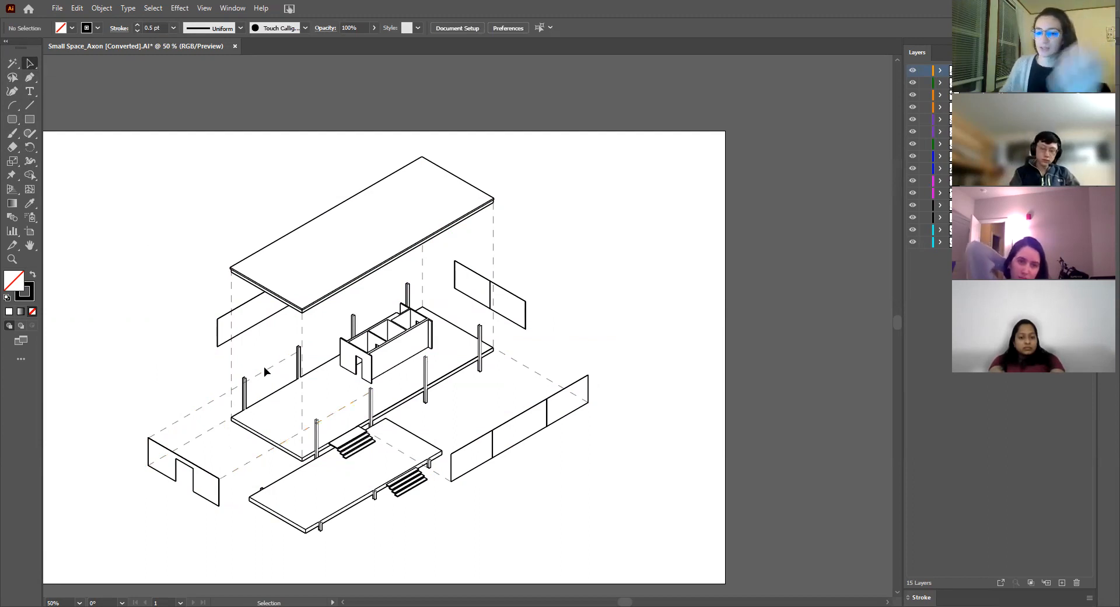
mouse_move(633, 245)
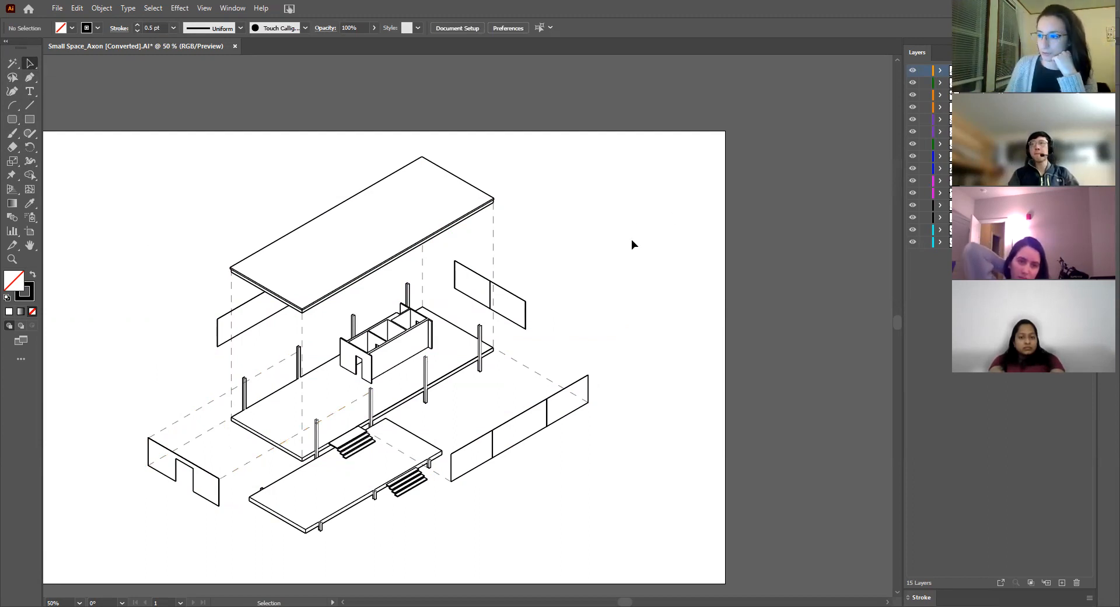
mouse_move(622, 258)
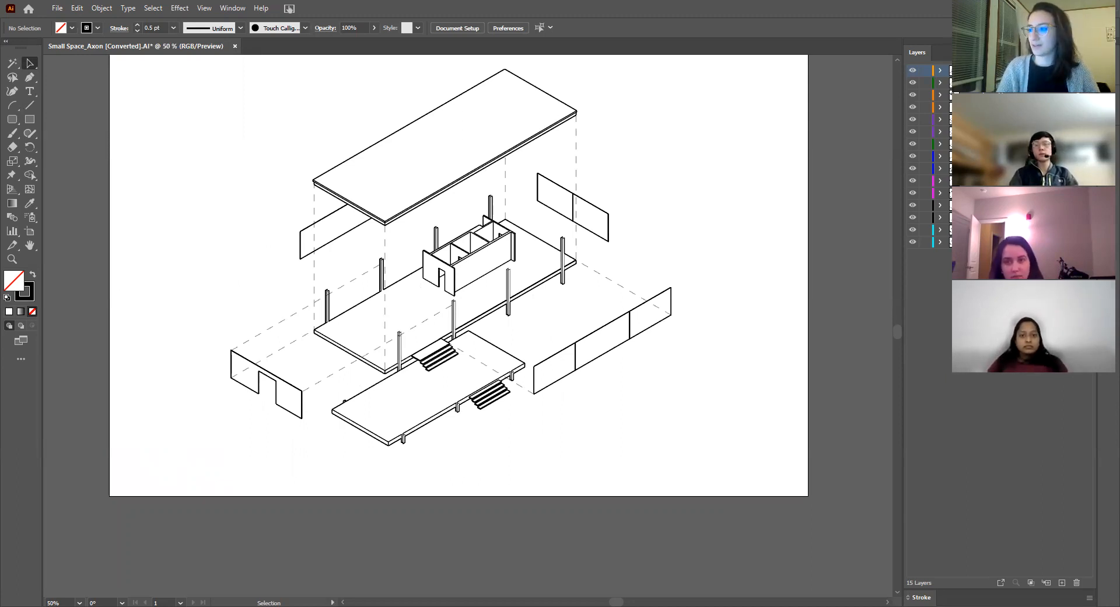
mouse_move(211, 370)
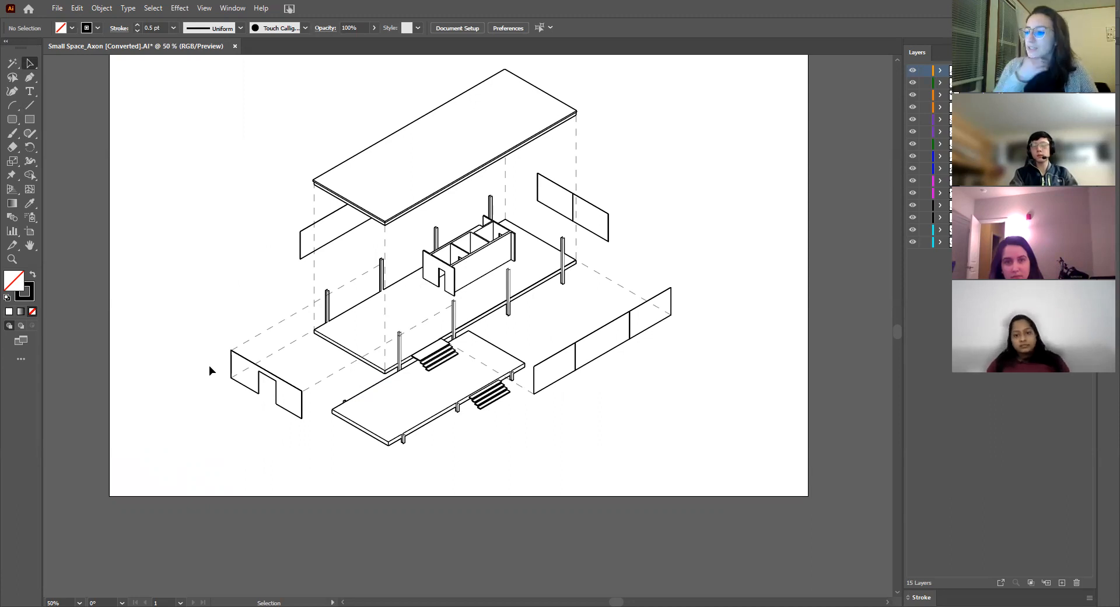